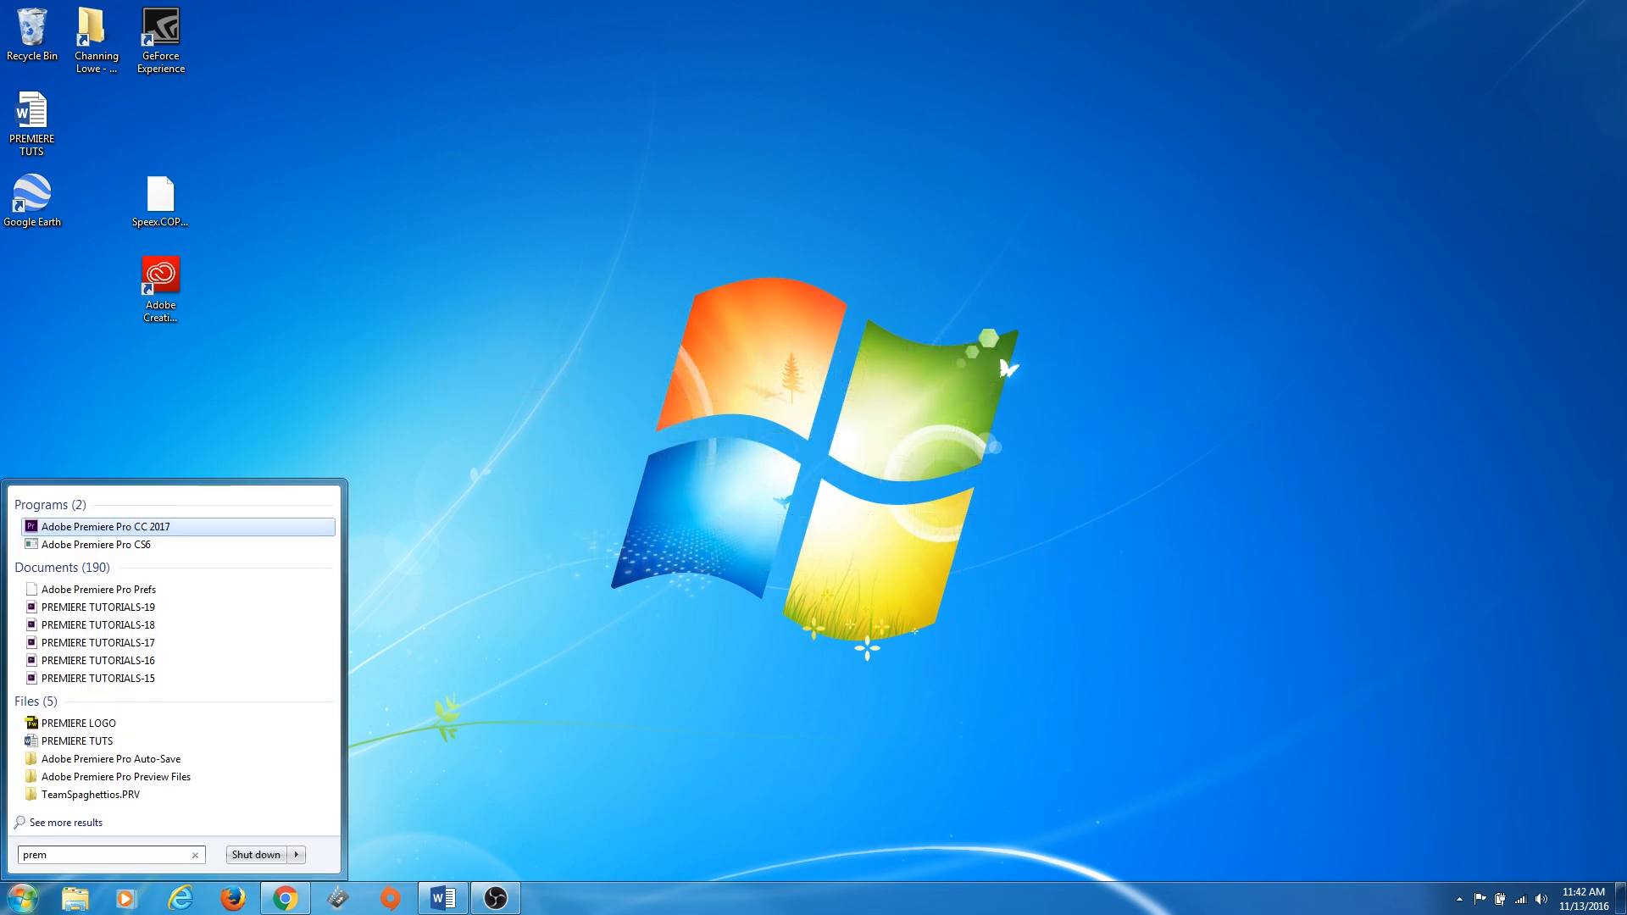
Launch Adobe Premiere Pro CC 2017 from the Start menu search results
click(102, 526)
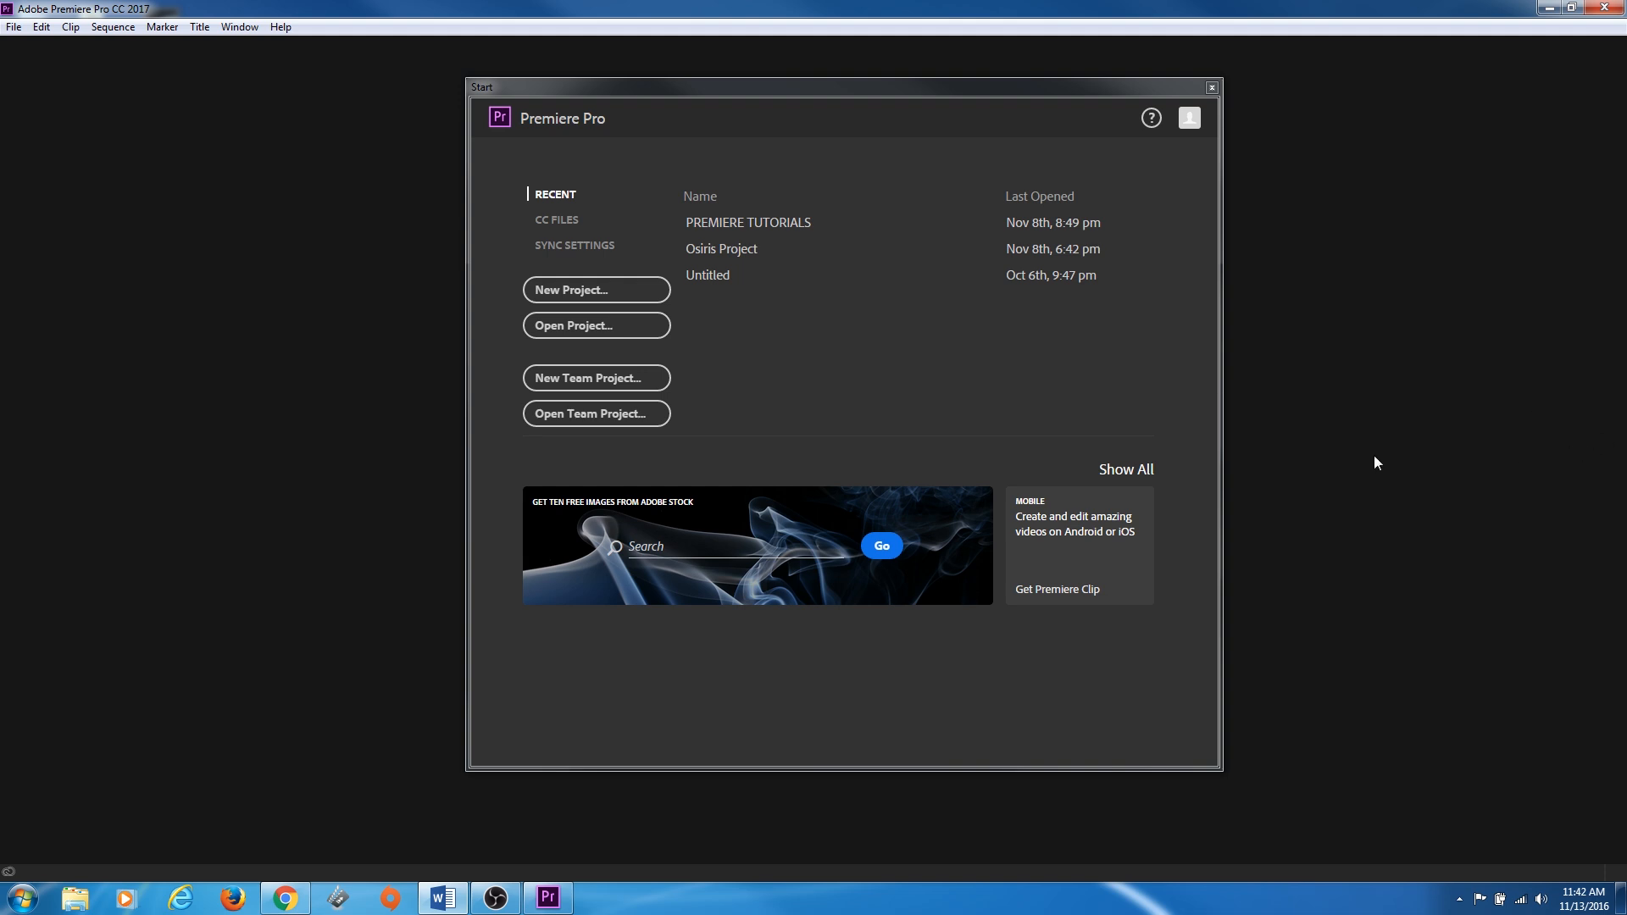
mouse_move(850, 359)
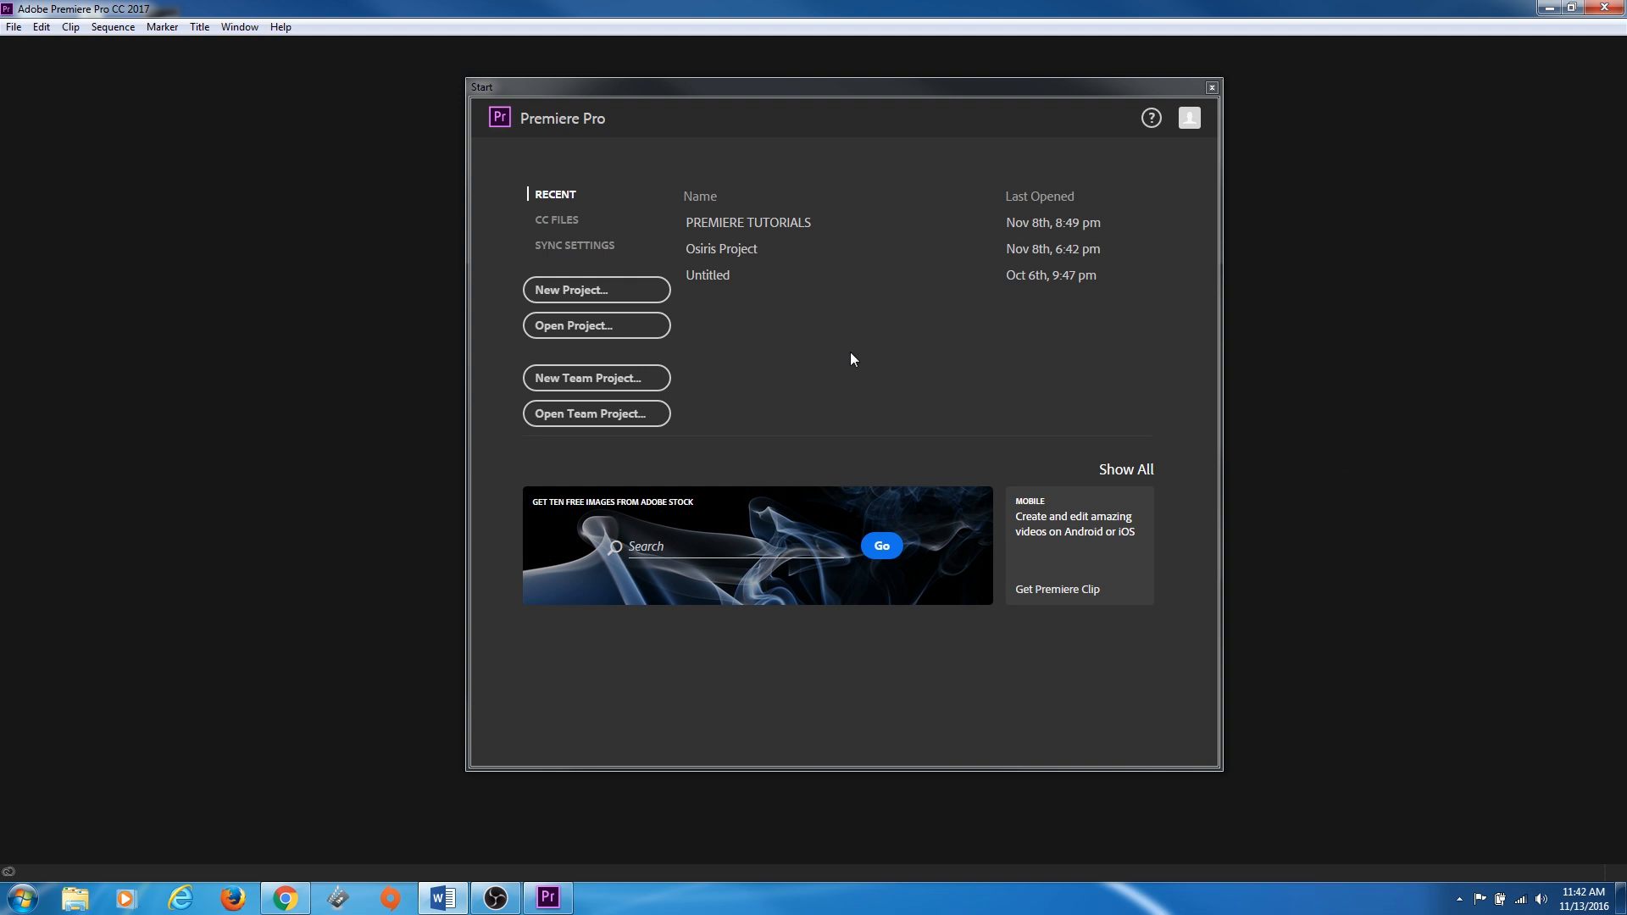
mouse_move(722, 346)
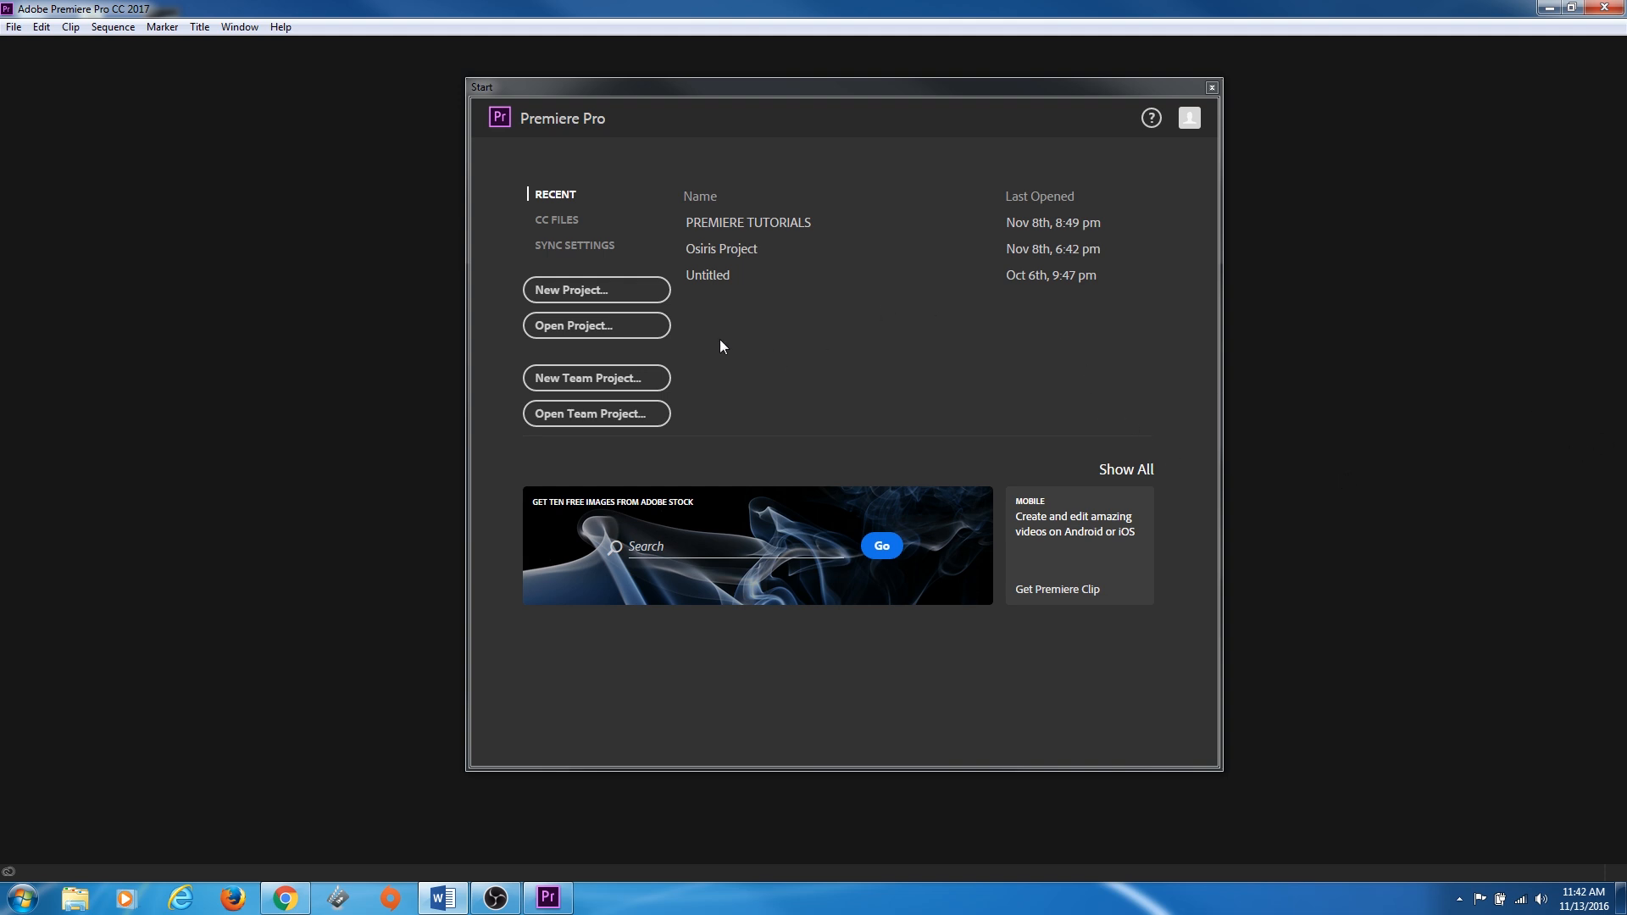
mouse_move(675, 313)
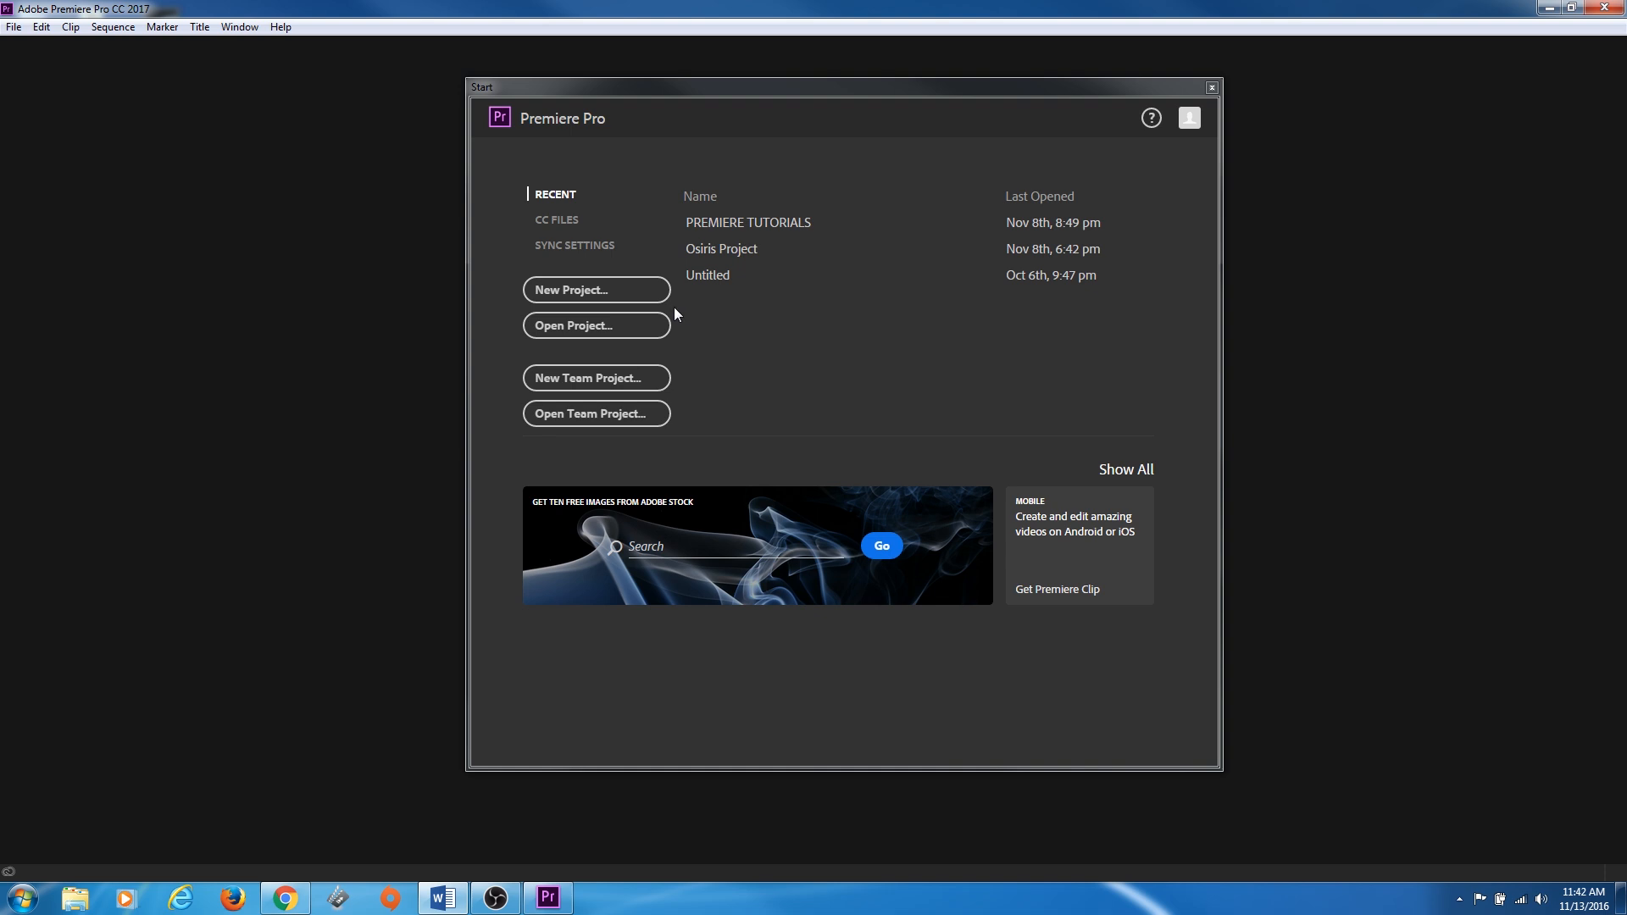
mouse_move(595, 325)
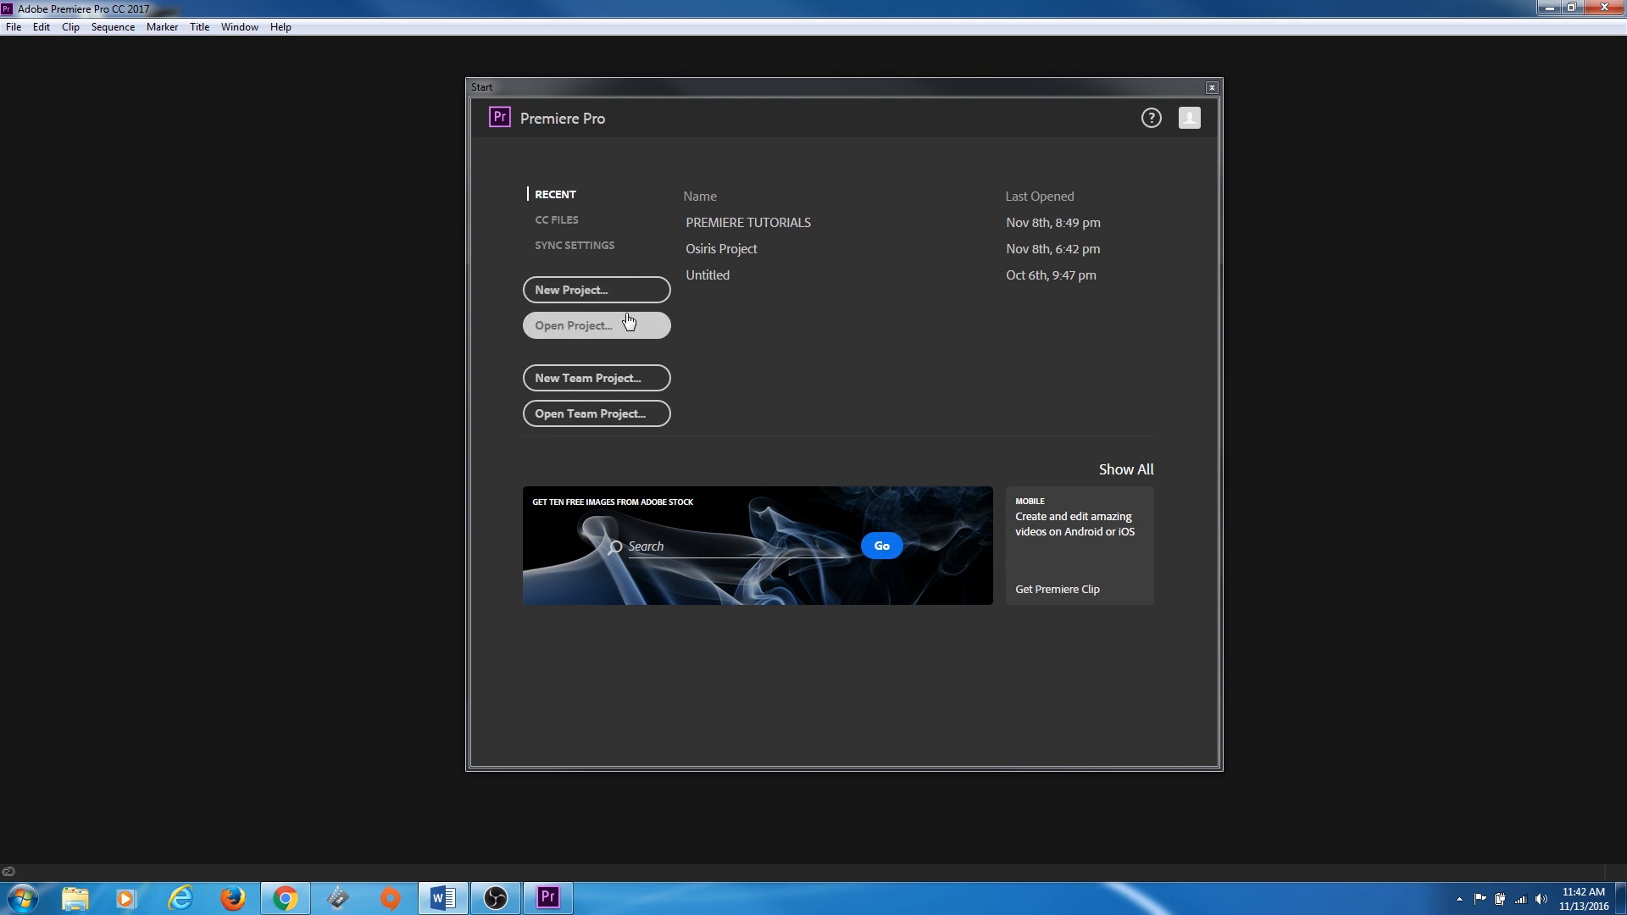
mouse_move(595, 290)
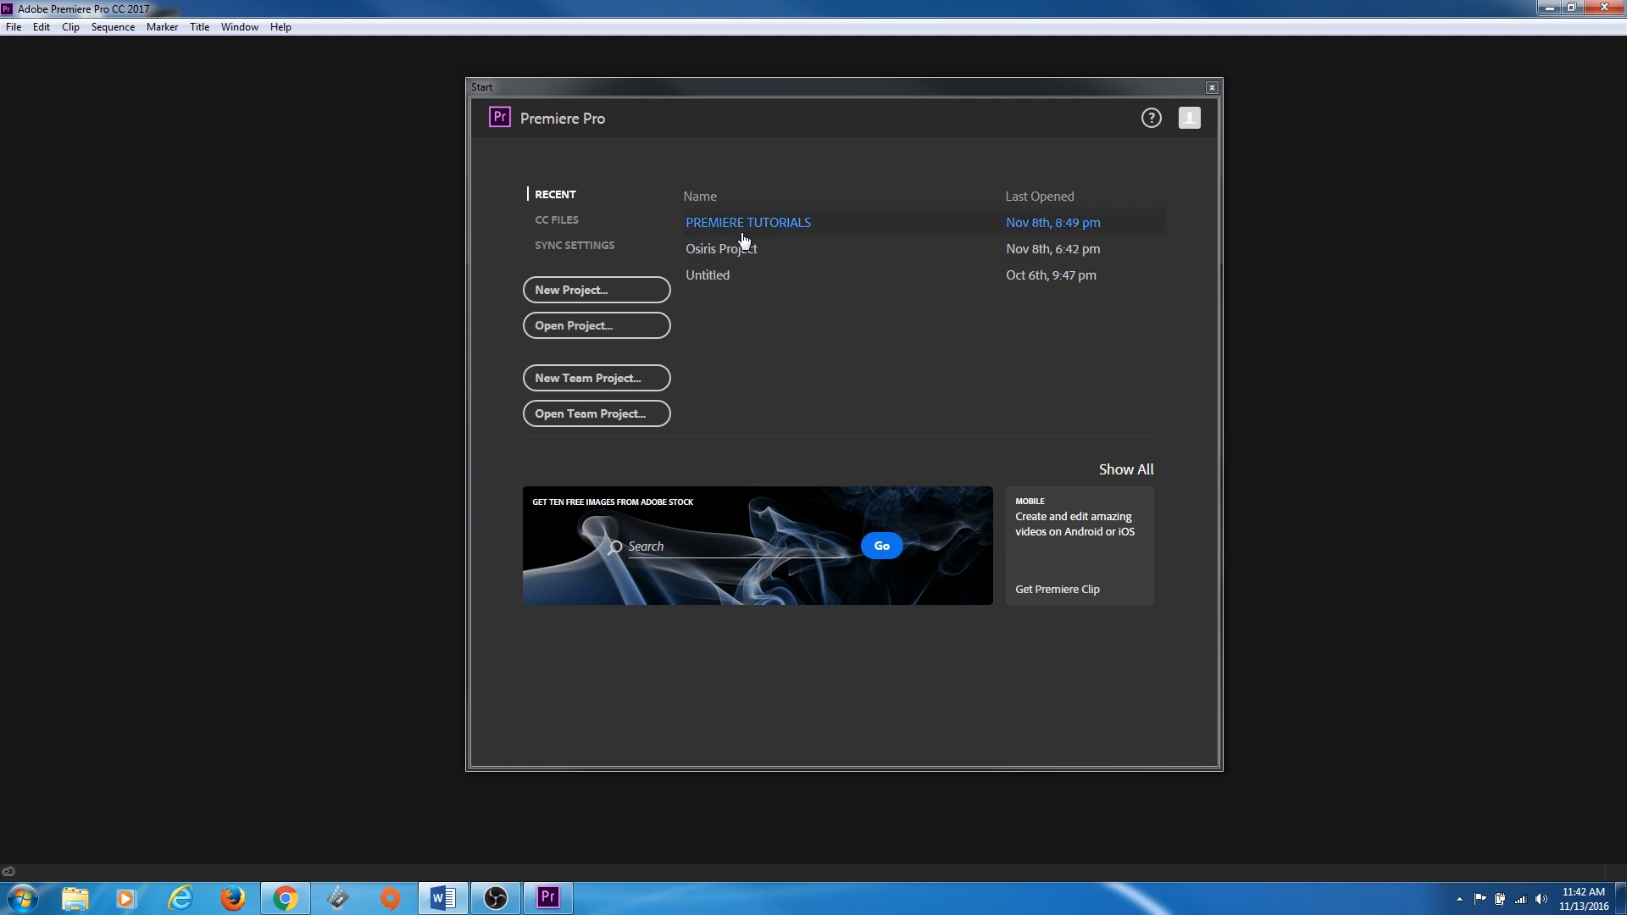
mouse_move(732, 288)
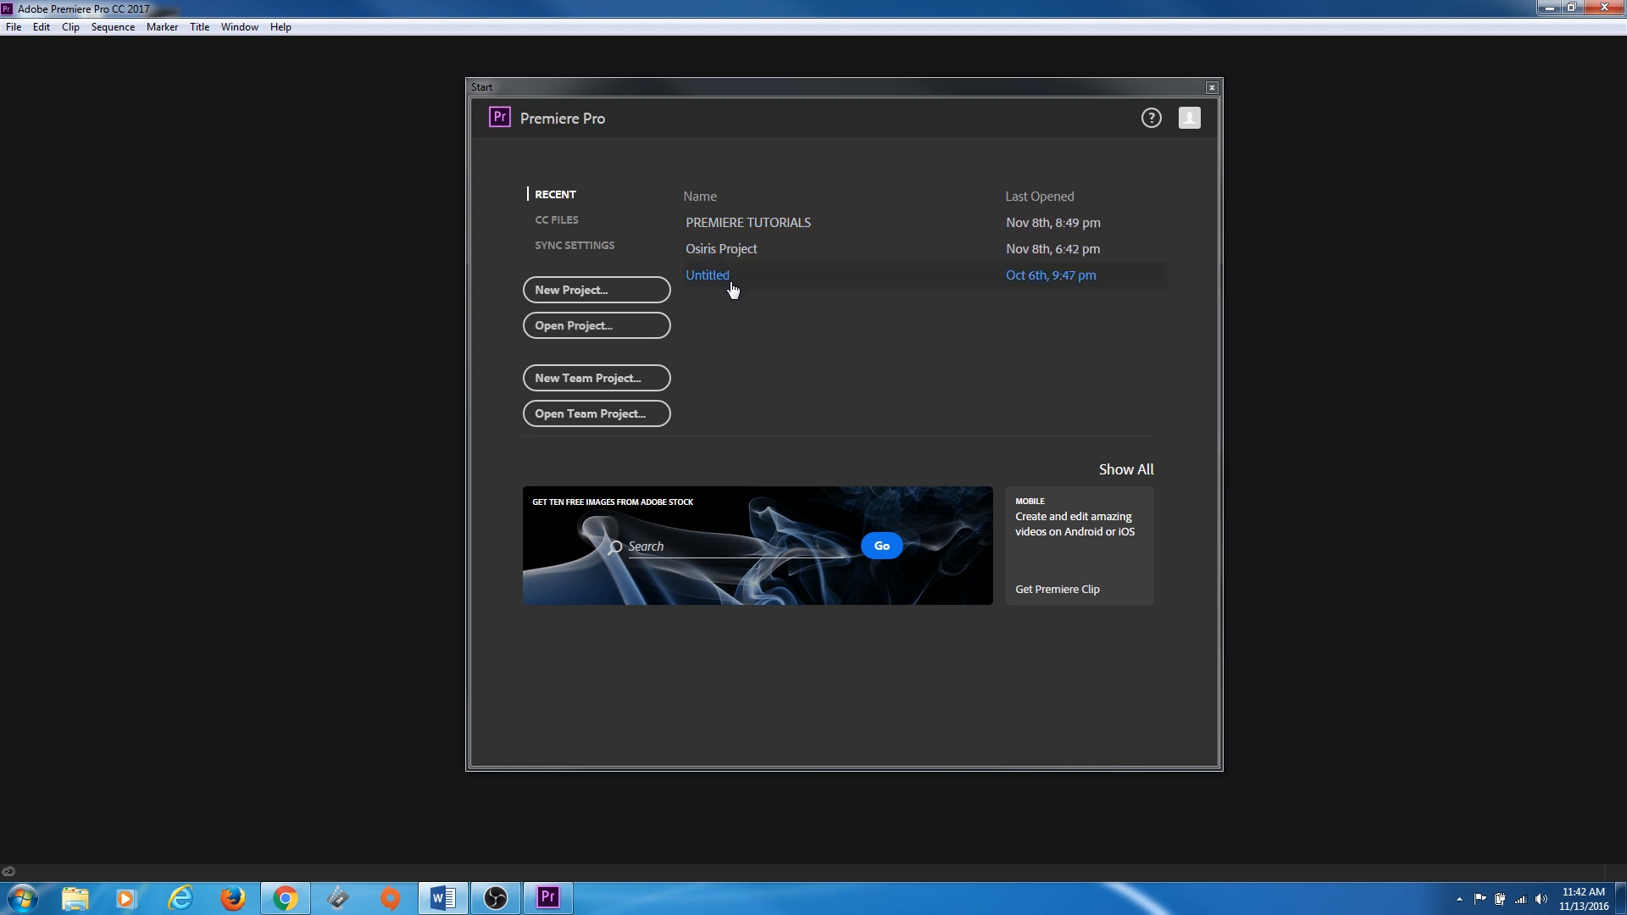
mouse_move(708, 274)
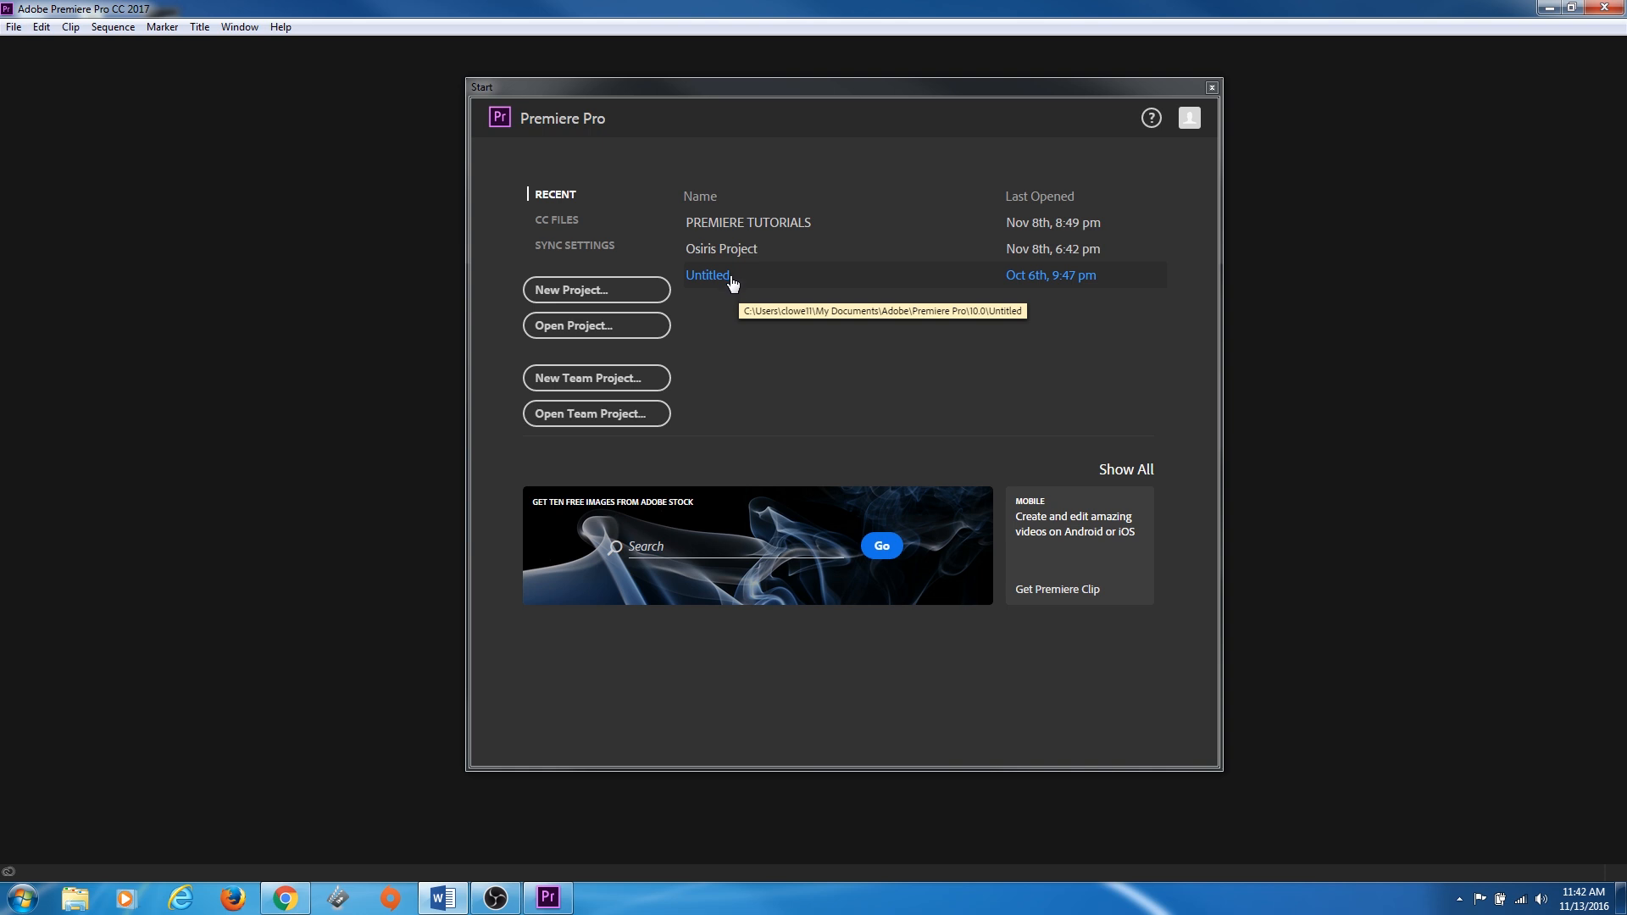
mouse_move(736, 295)
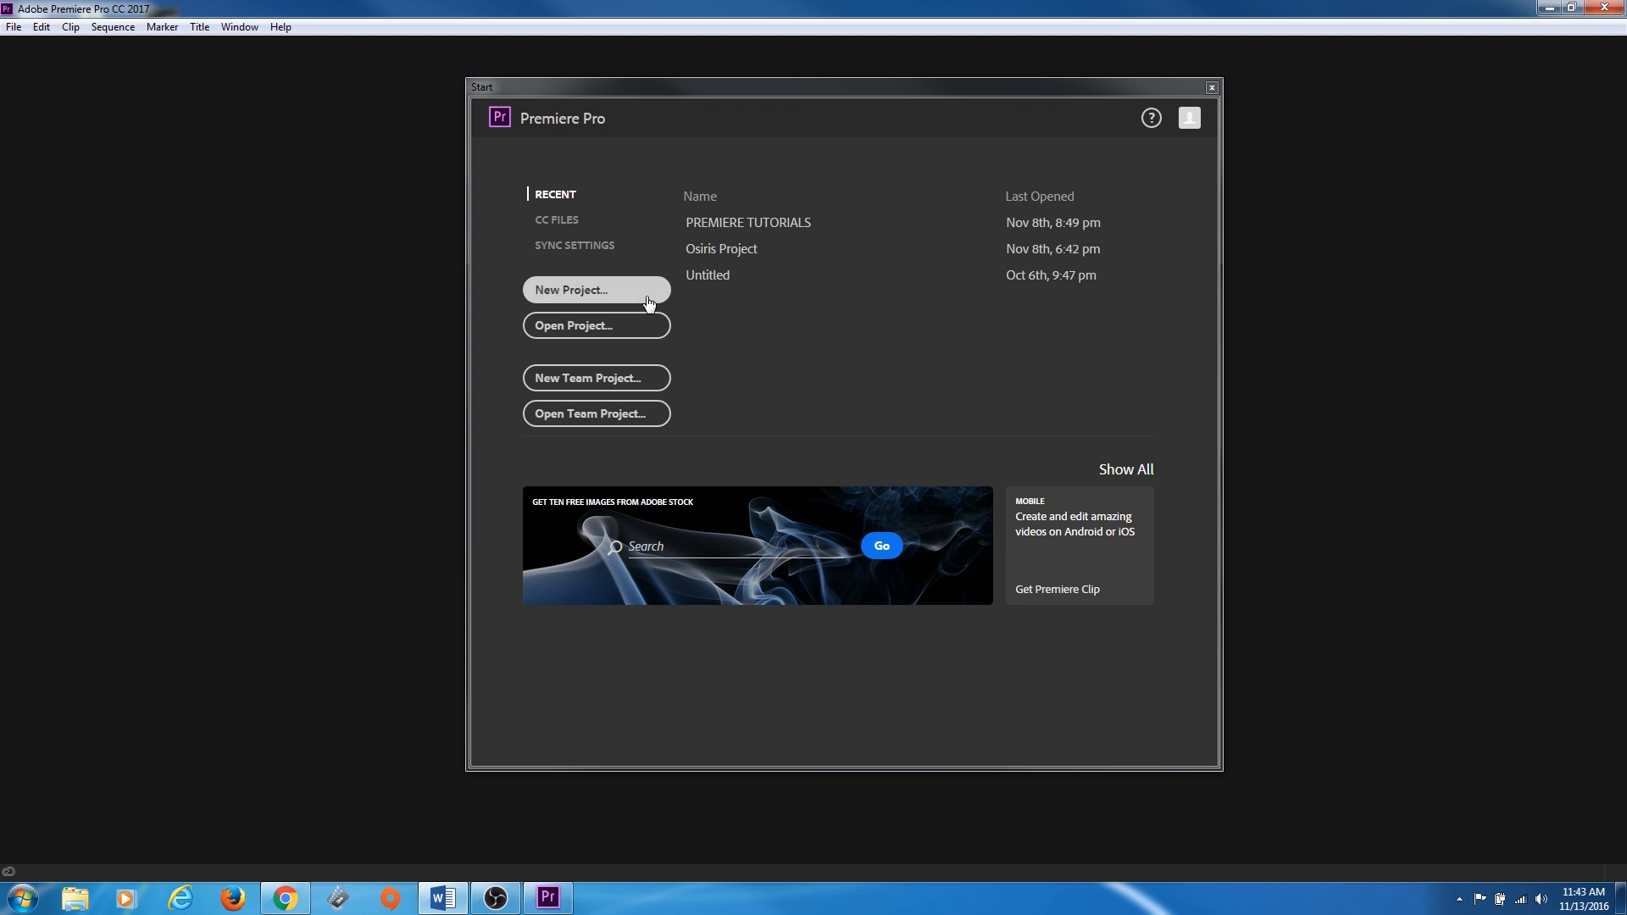
Start a New Project from the Start screen
click(595, 290)
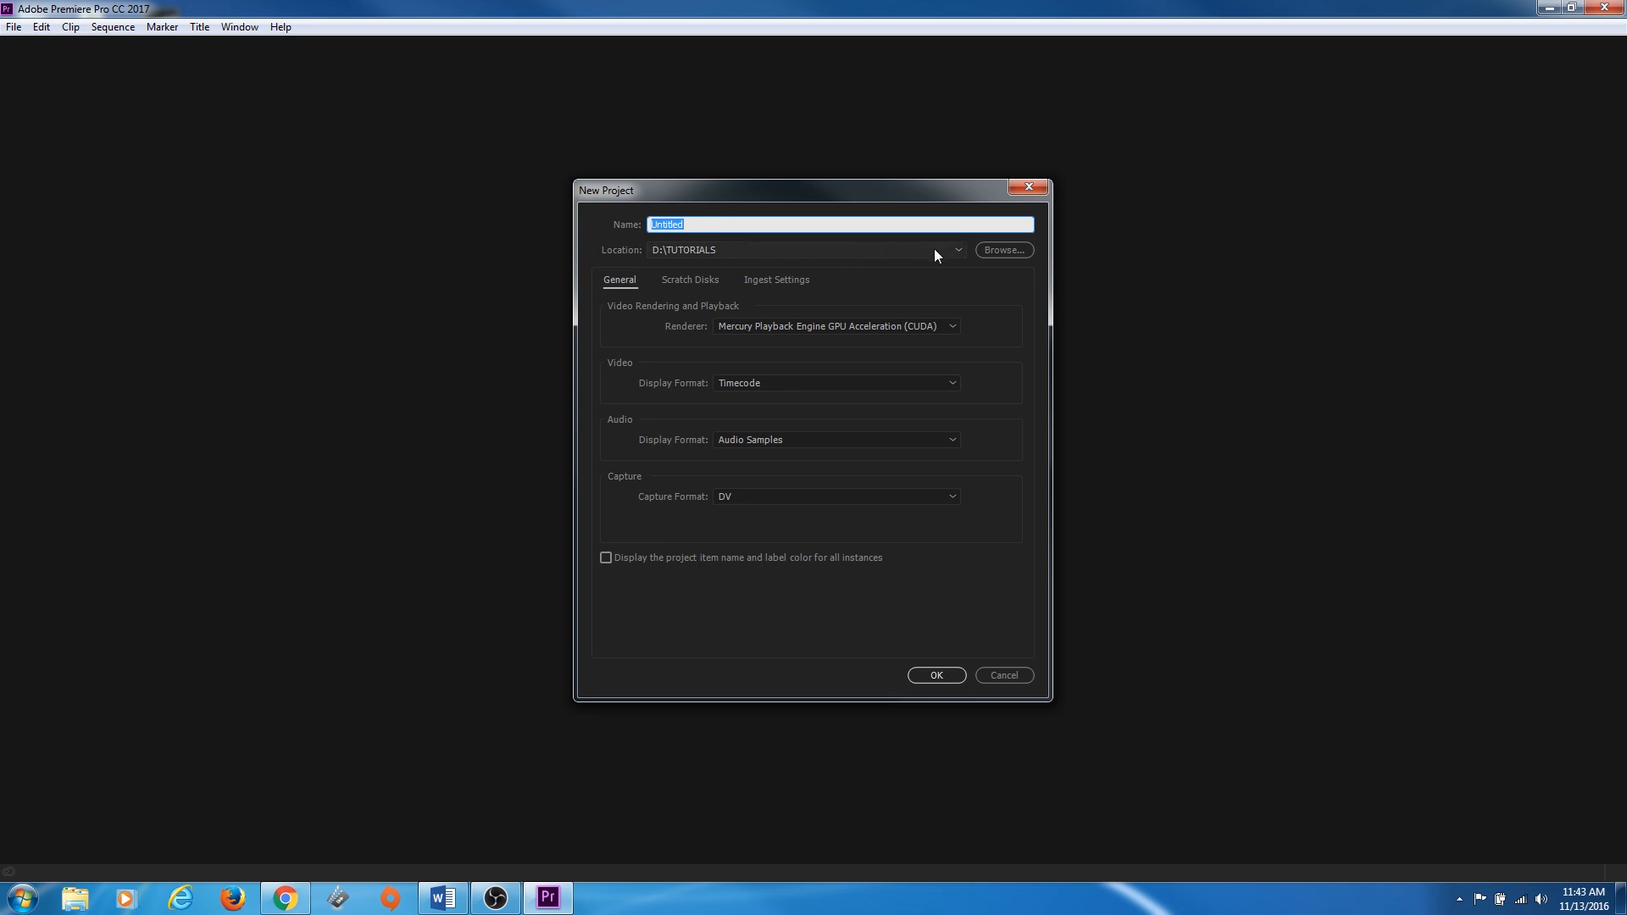
mouse_move(713, 256)
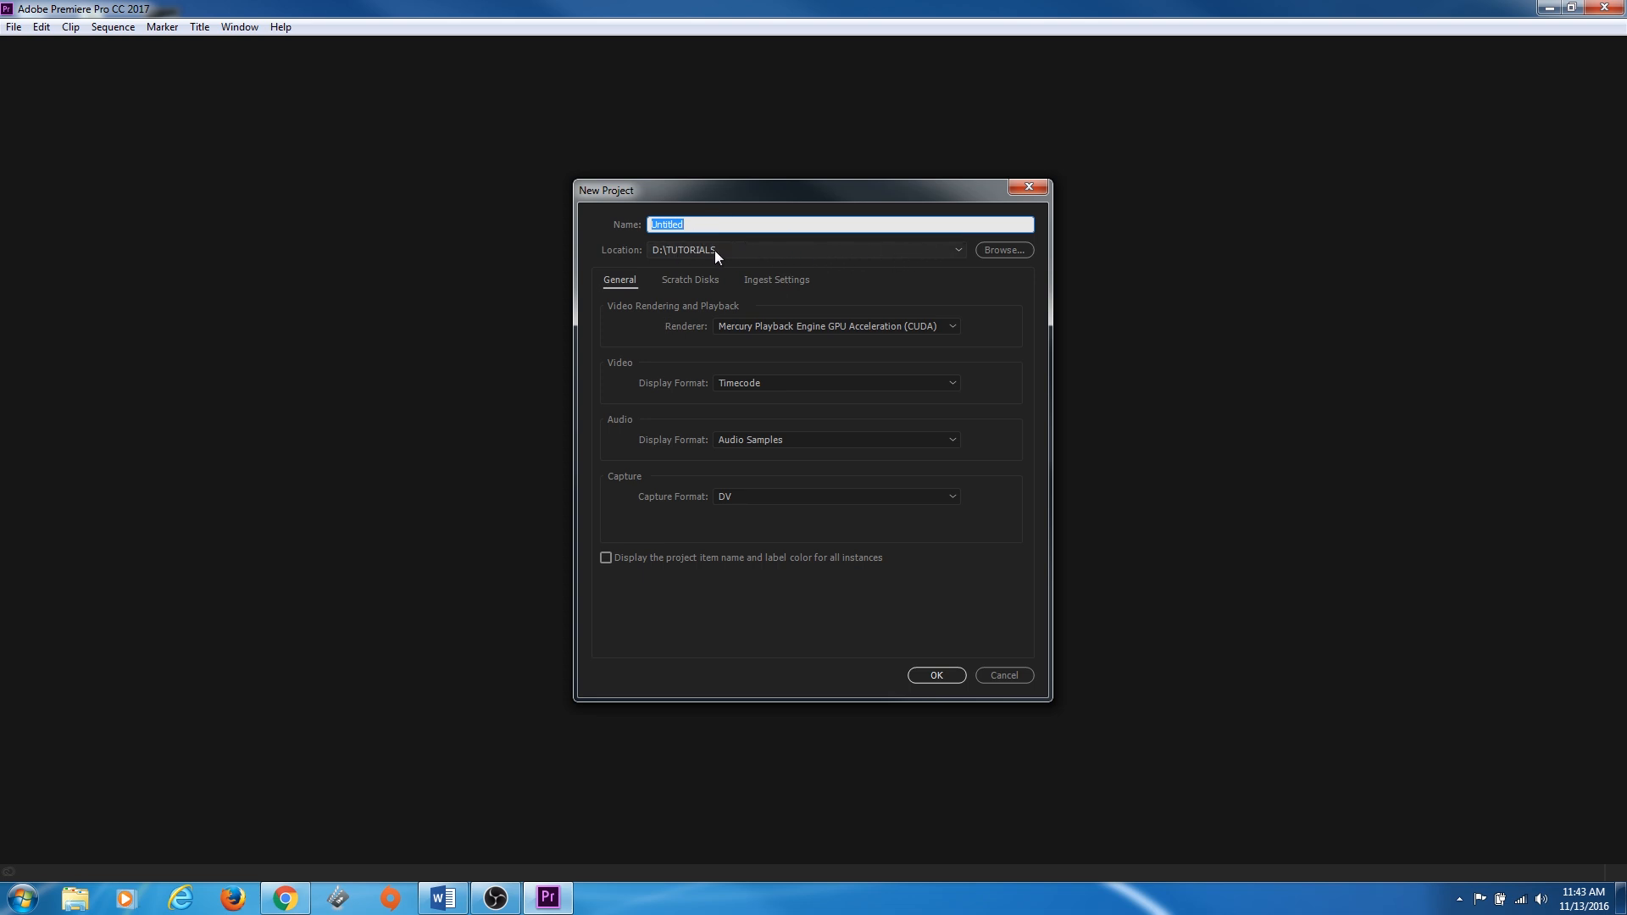
mouse_move(958, 257)
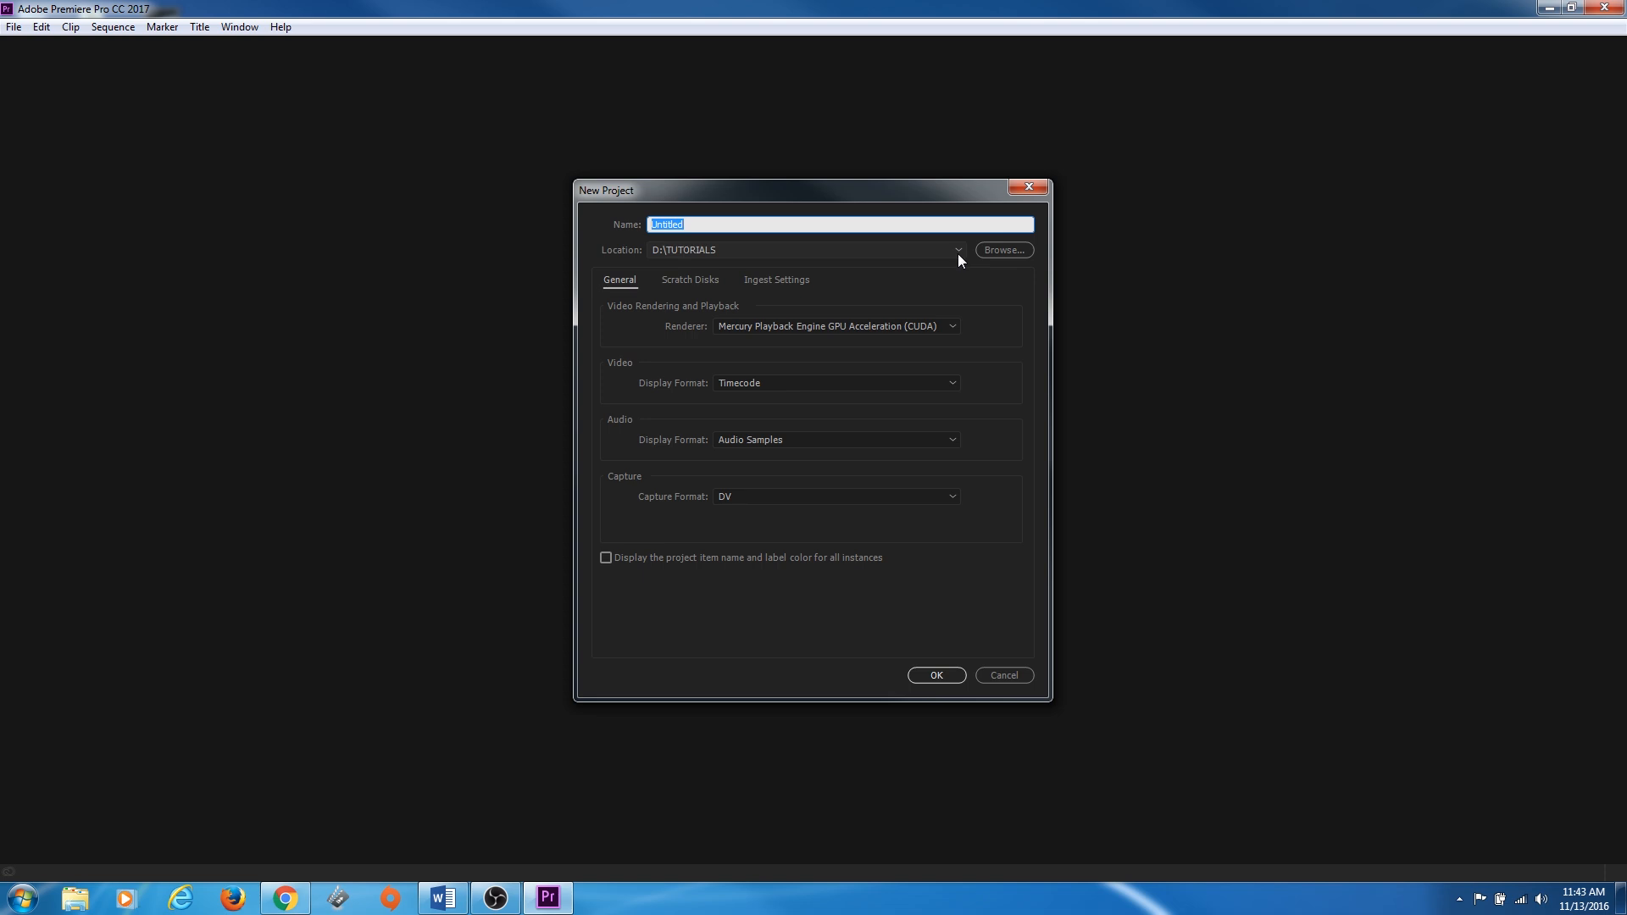
mouse_move(952, 264)
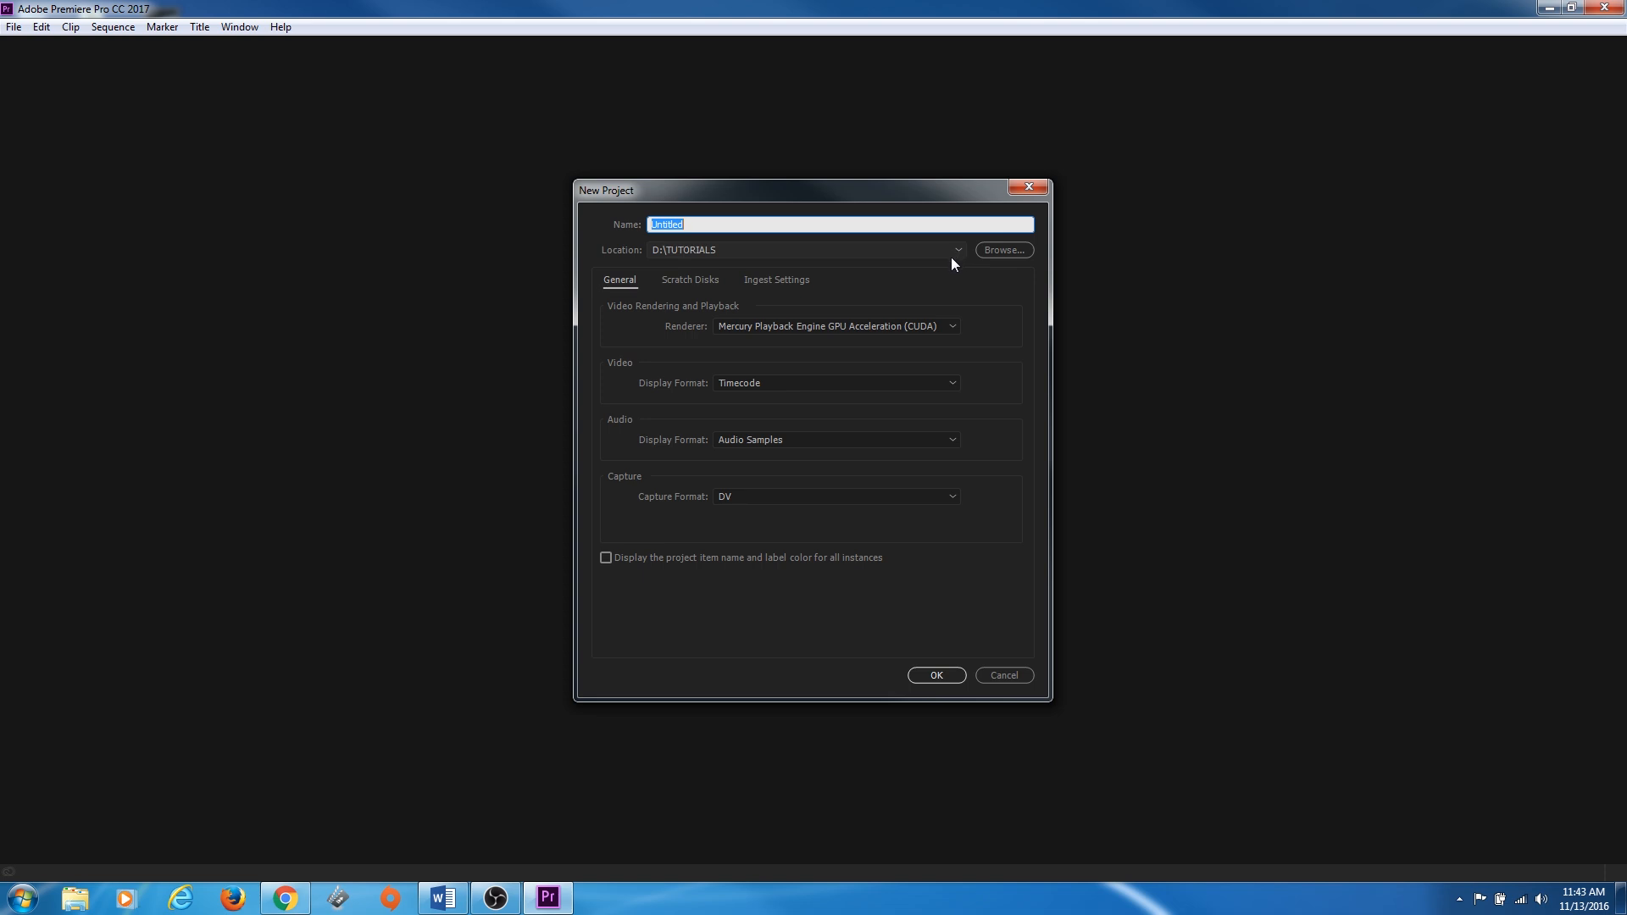
mouse_move(806, 264)
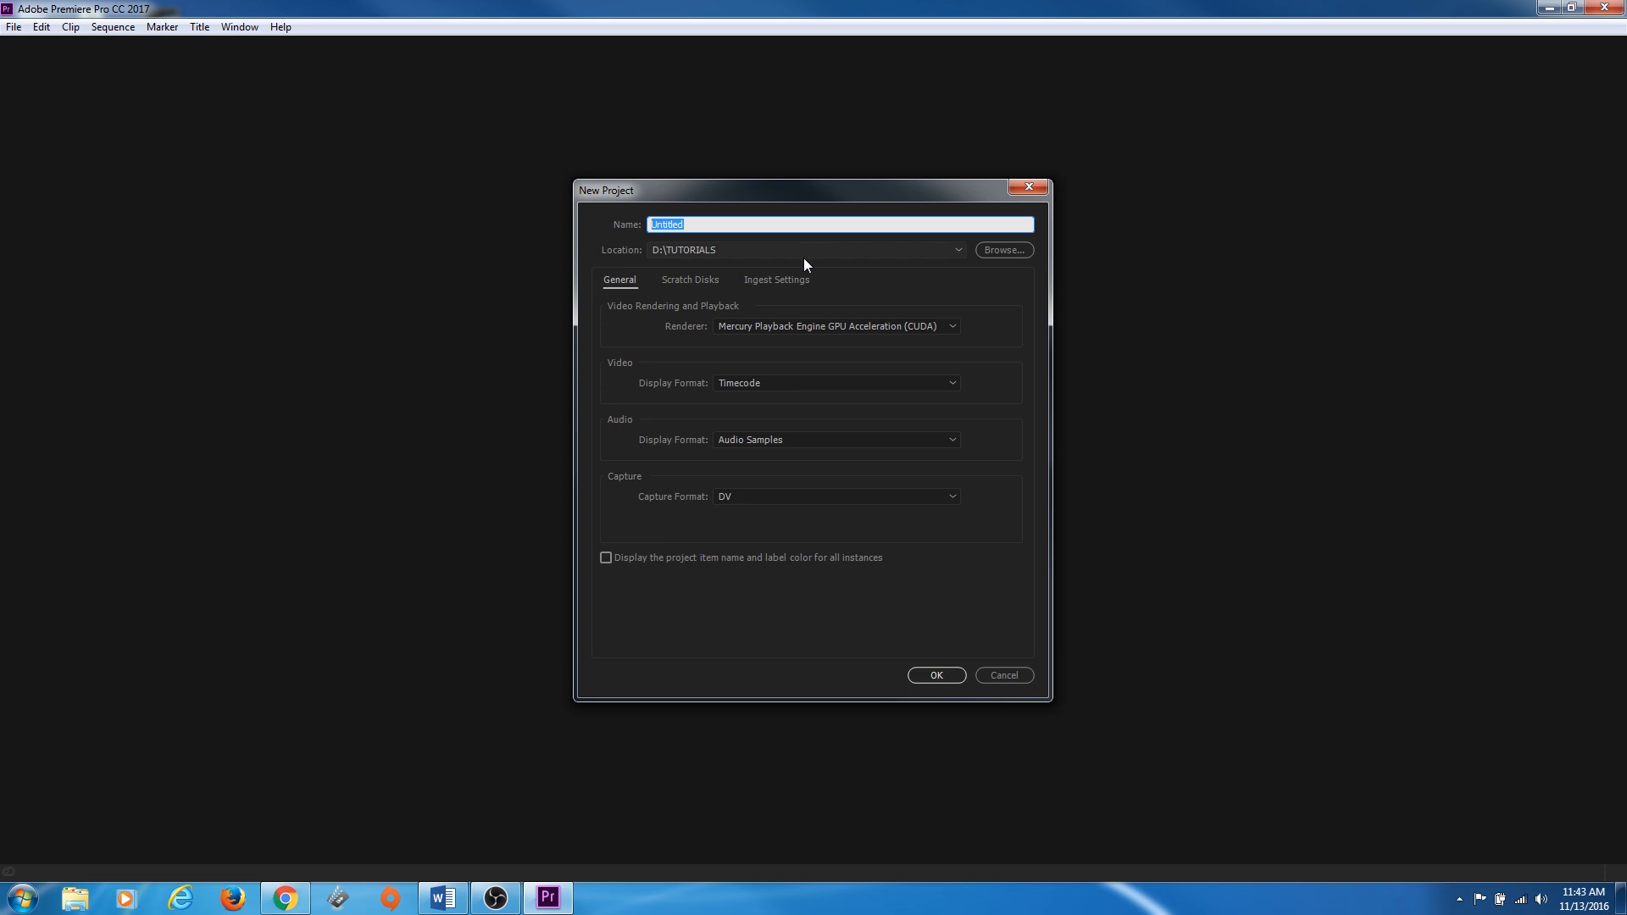
mouse_move(1006, 385)
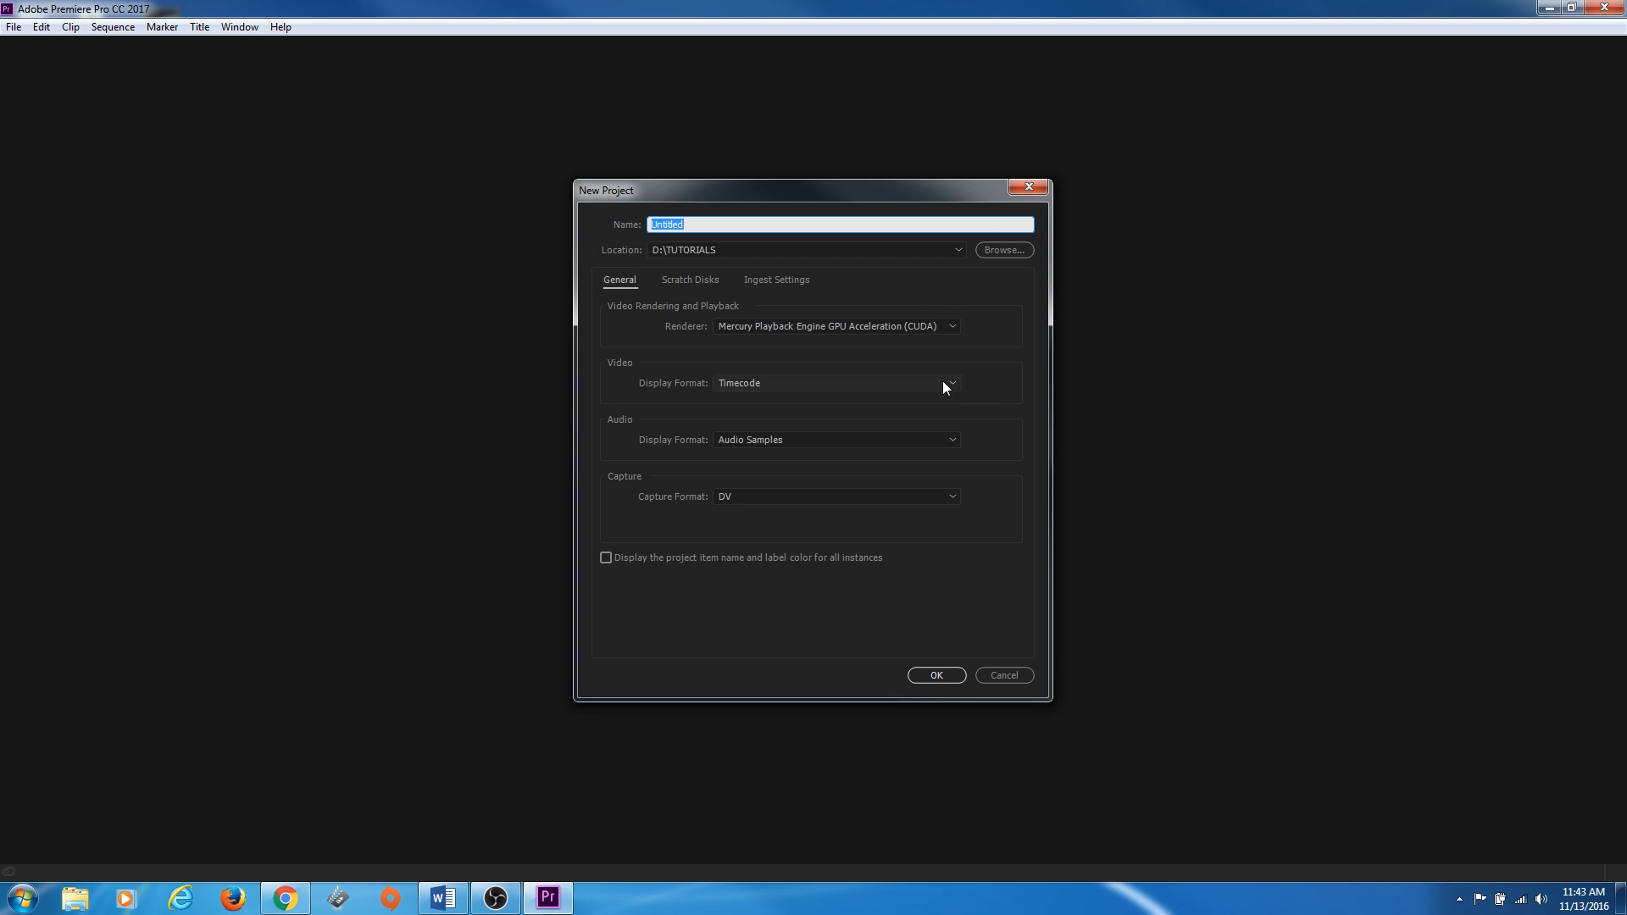
mouse_move(918, 390)
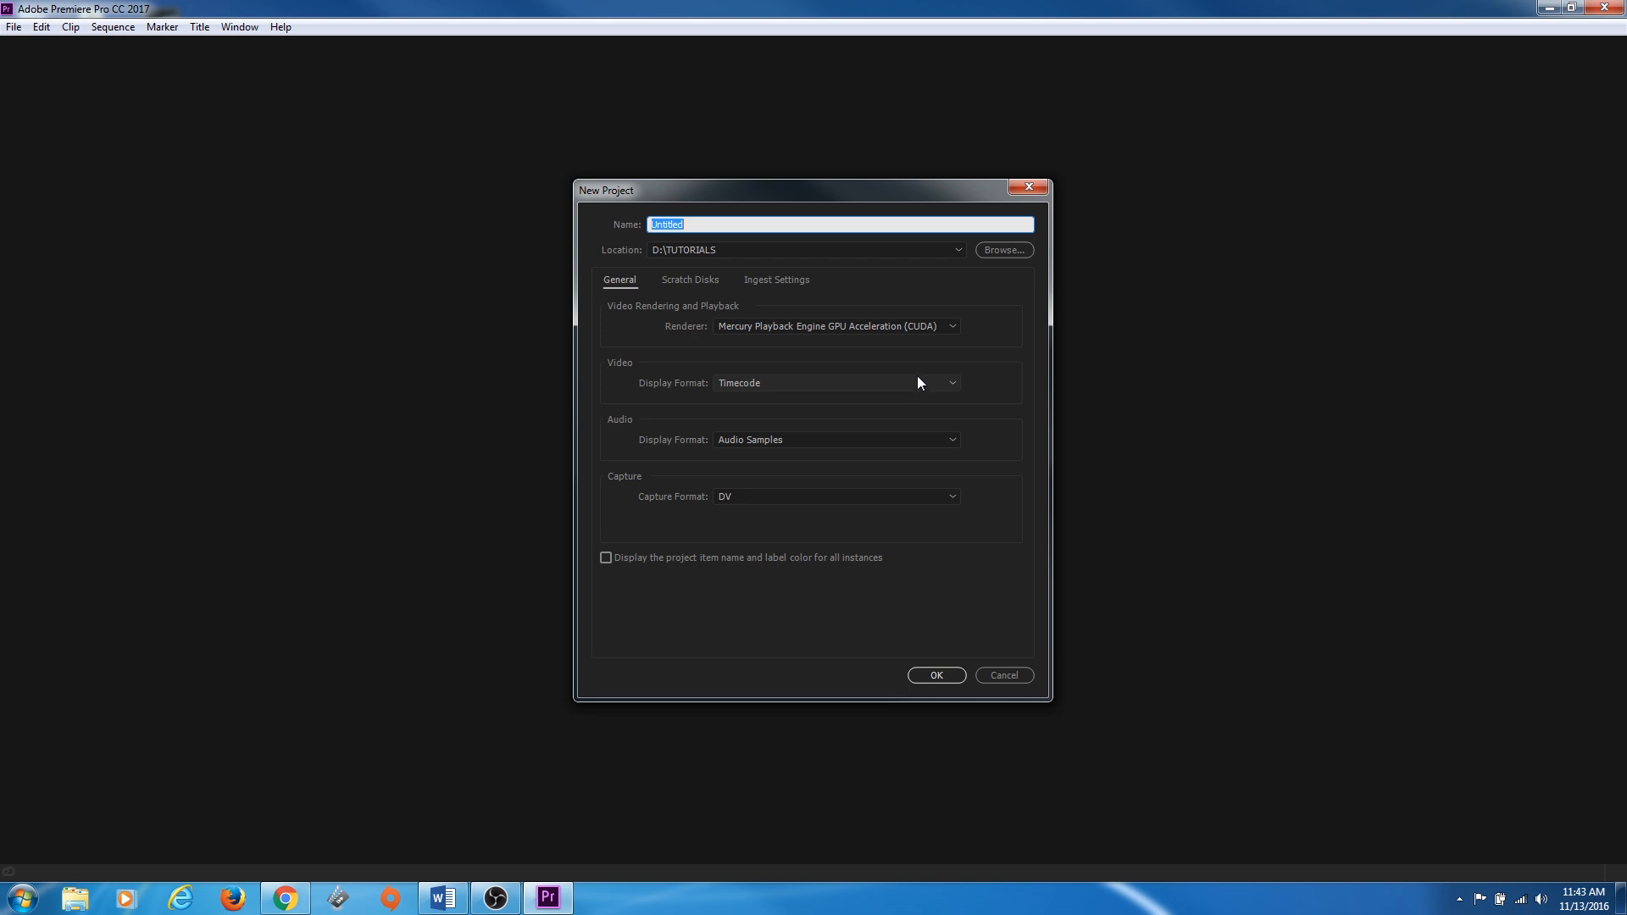
mouse_move(914, 344)
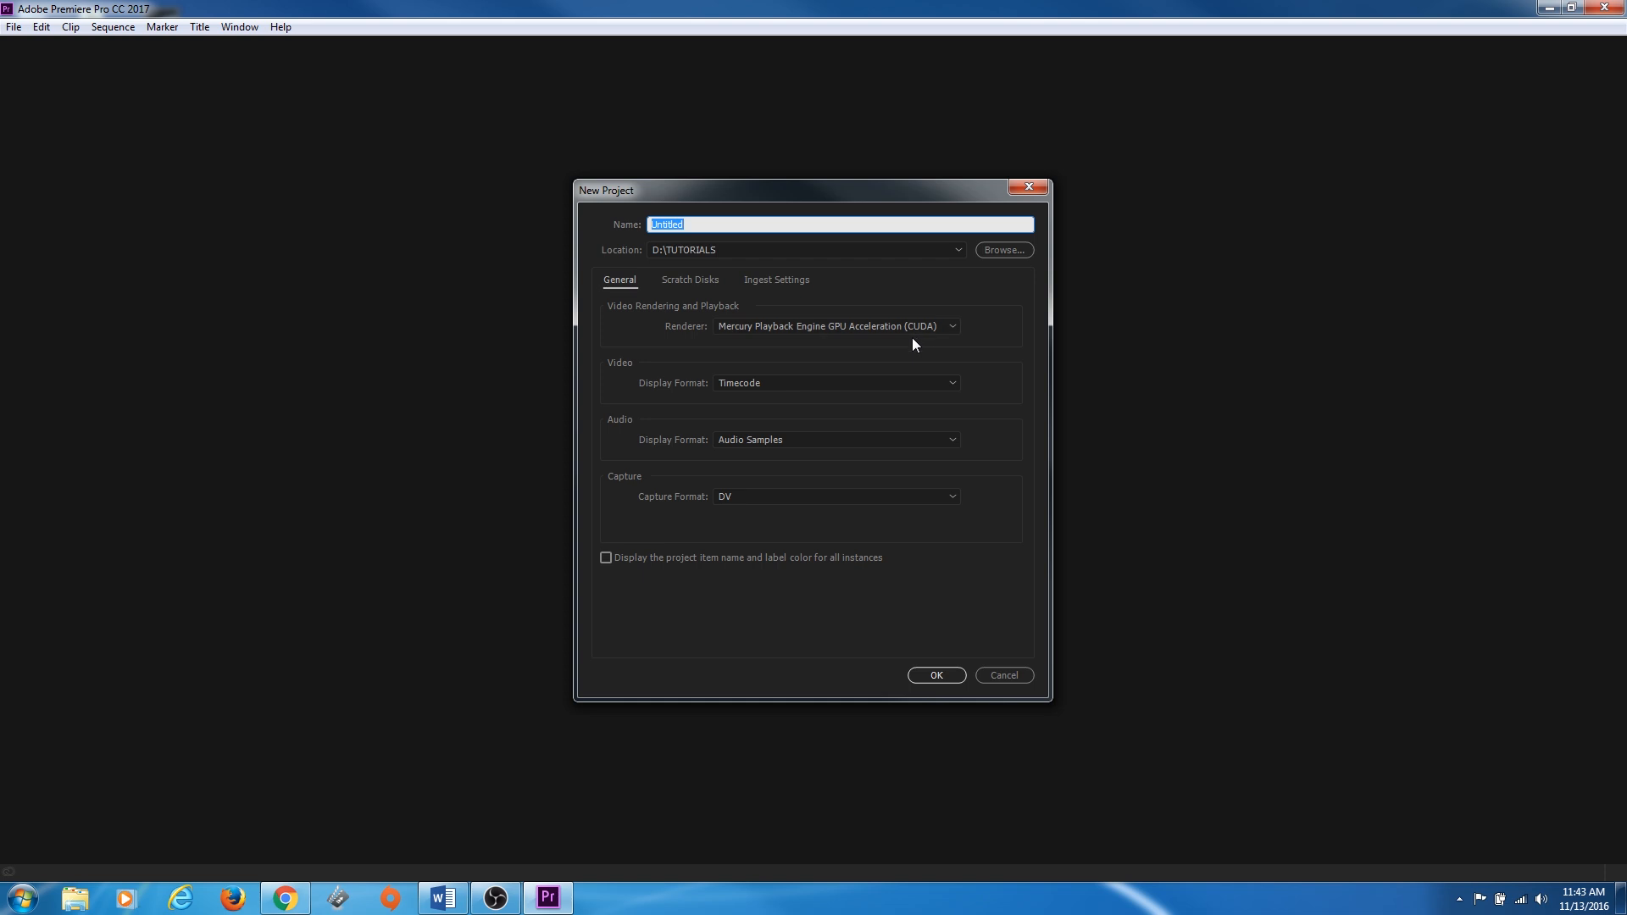
mouse_move(914, 349)
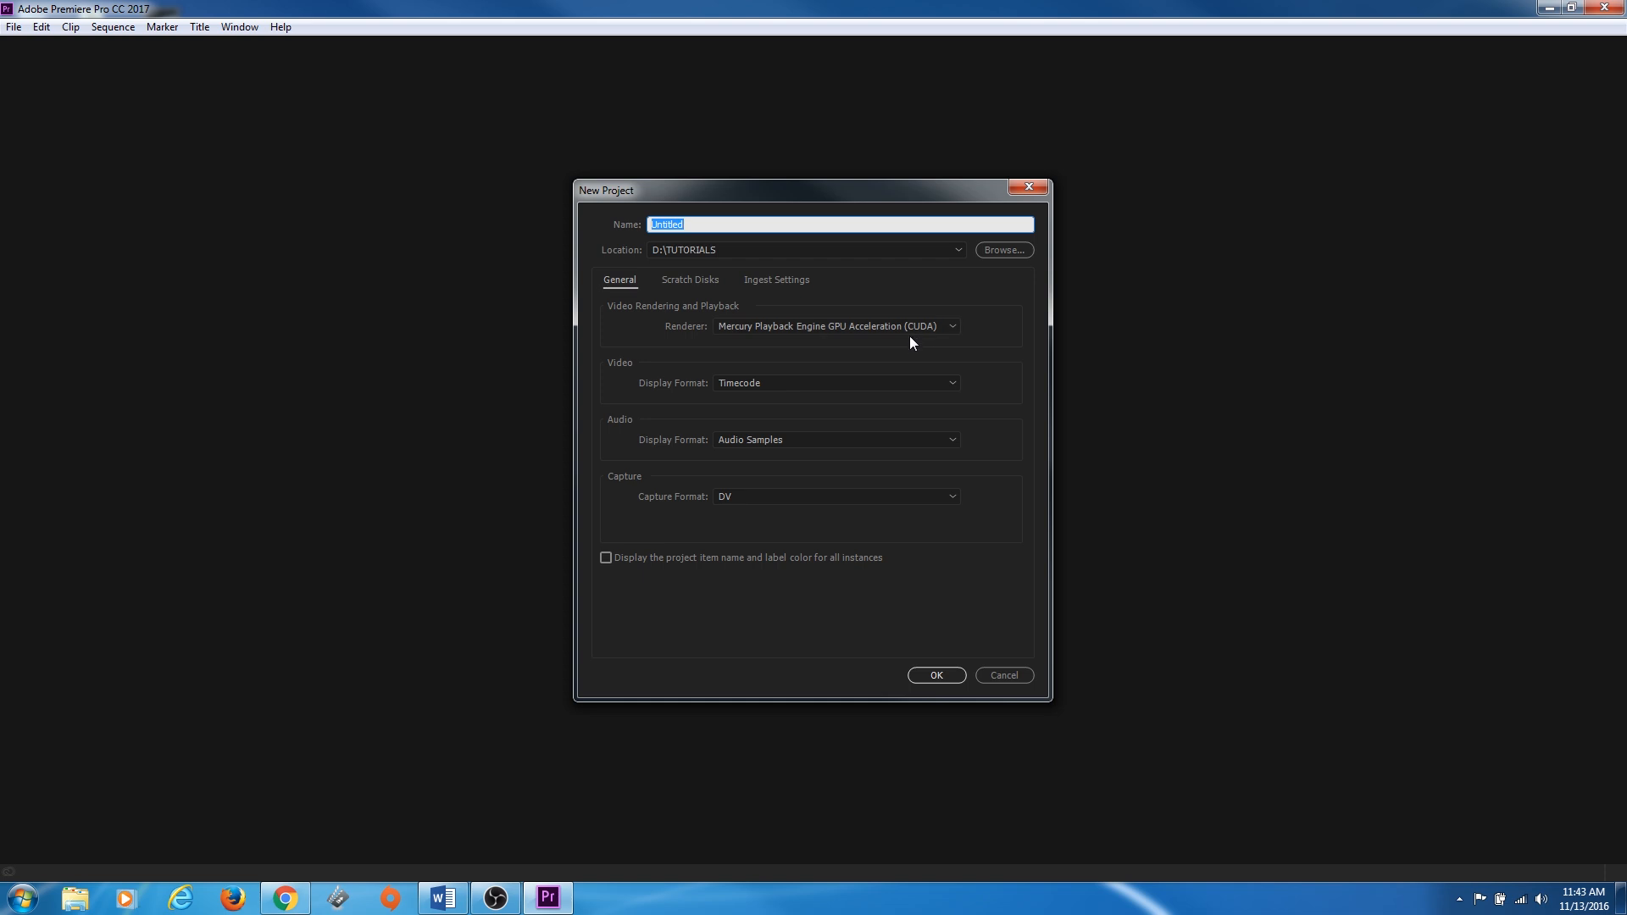
mouse_move(814, 268)
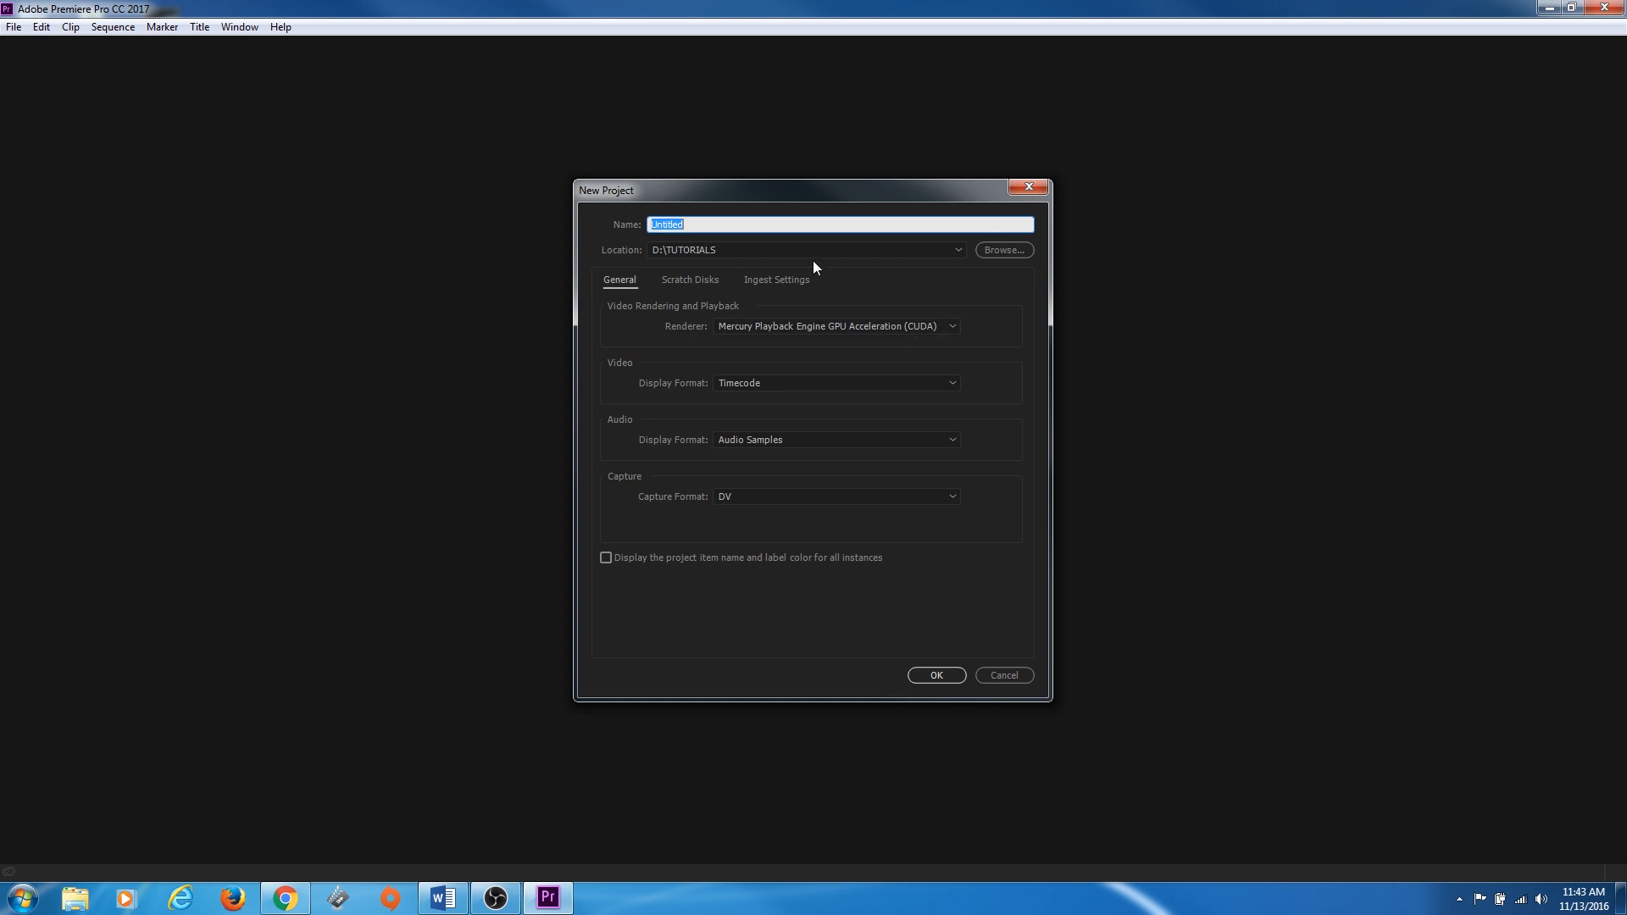
mouse_move(830, 278)
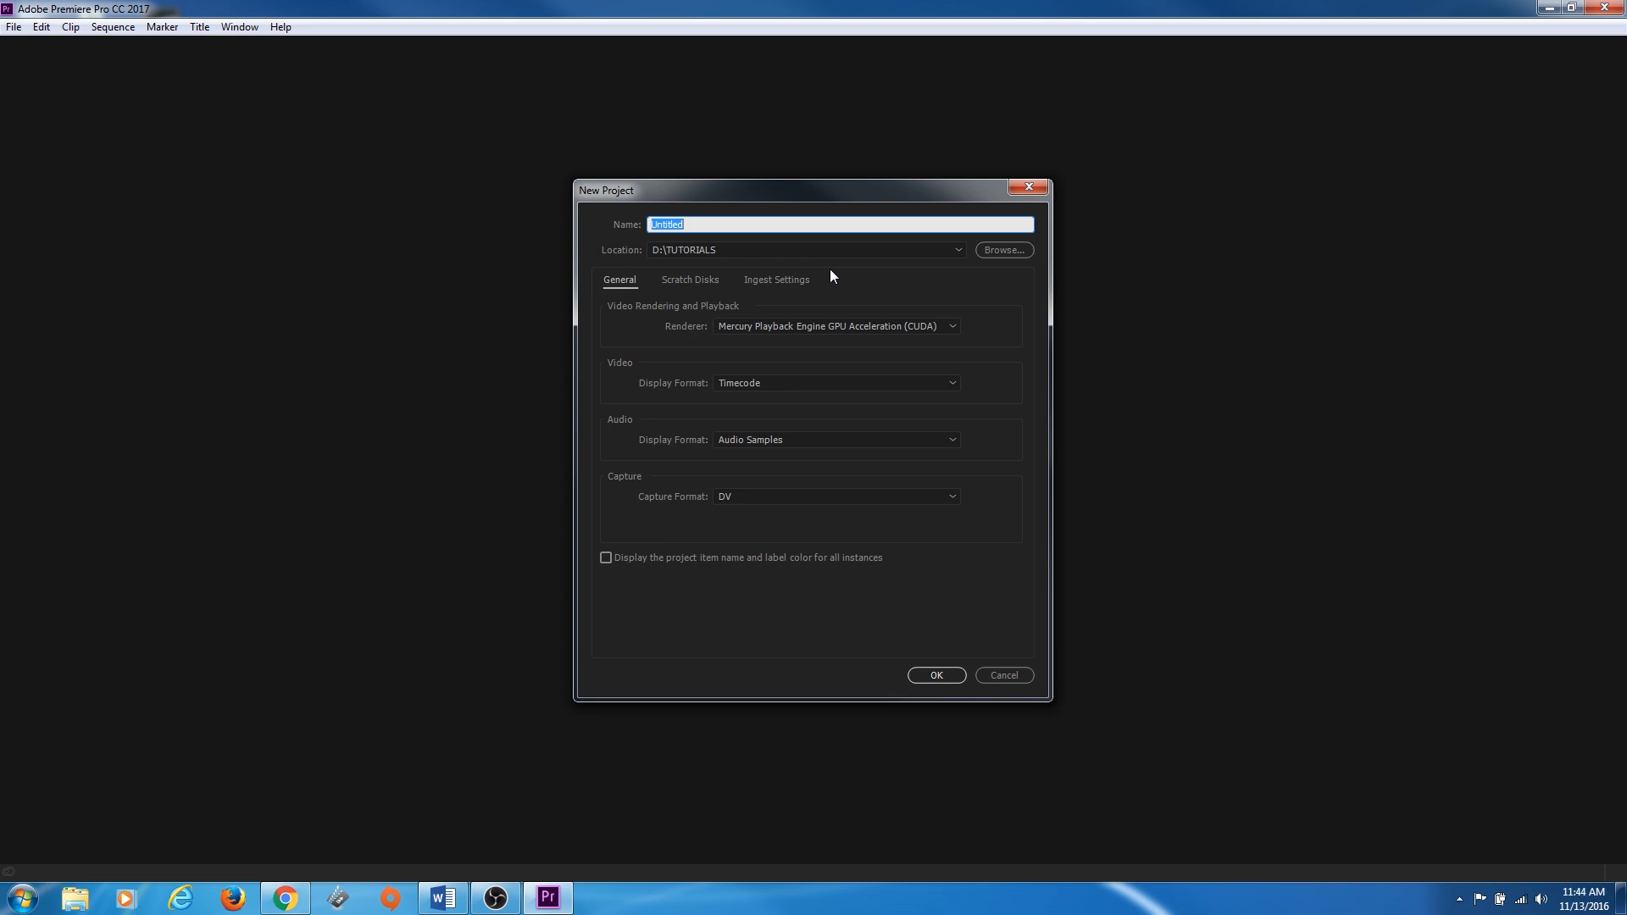
mouse_move(98, 847)
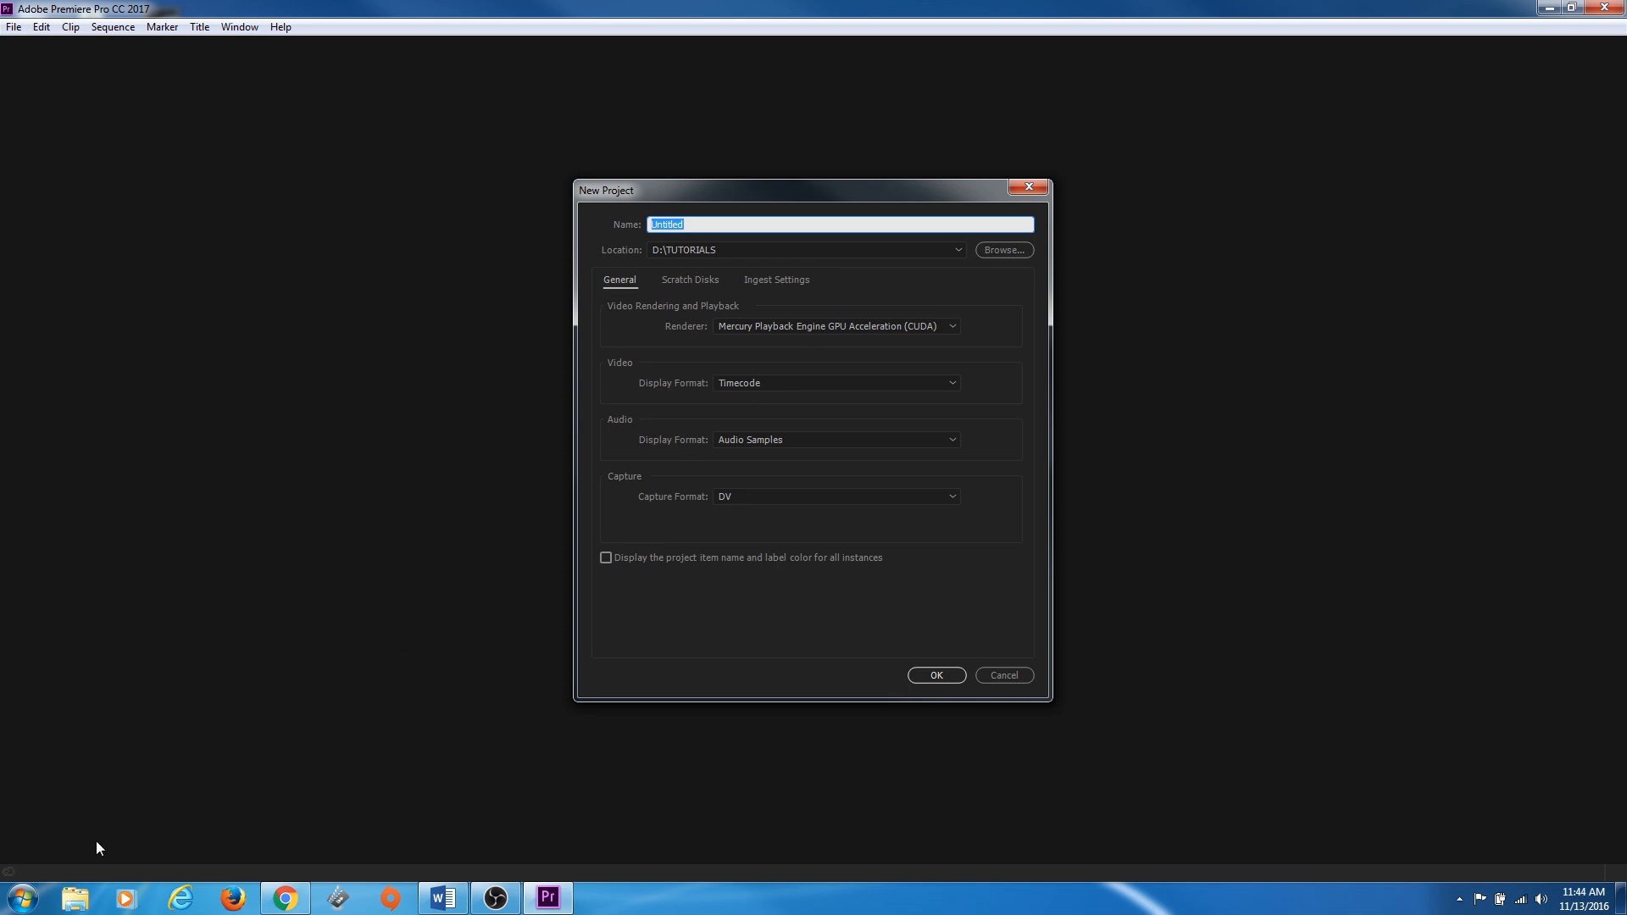
Browse to the BRITTANY folder on Go Forth (F:) and select the Brittany Climb project file
click(1002, 251)
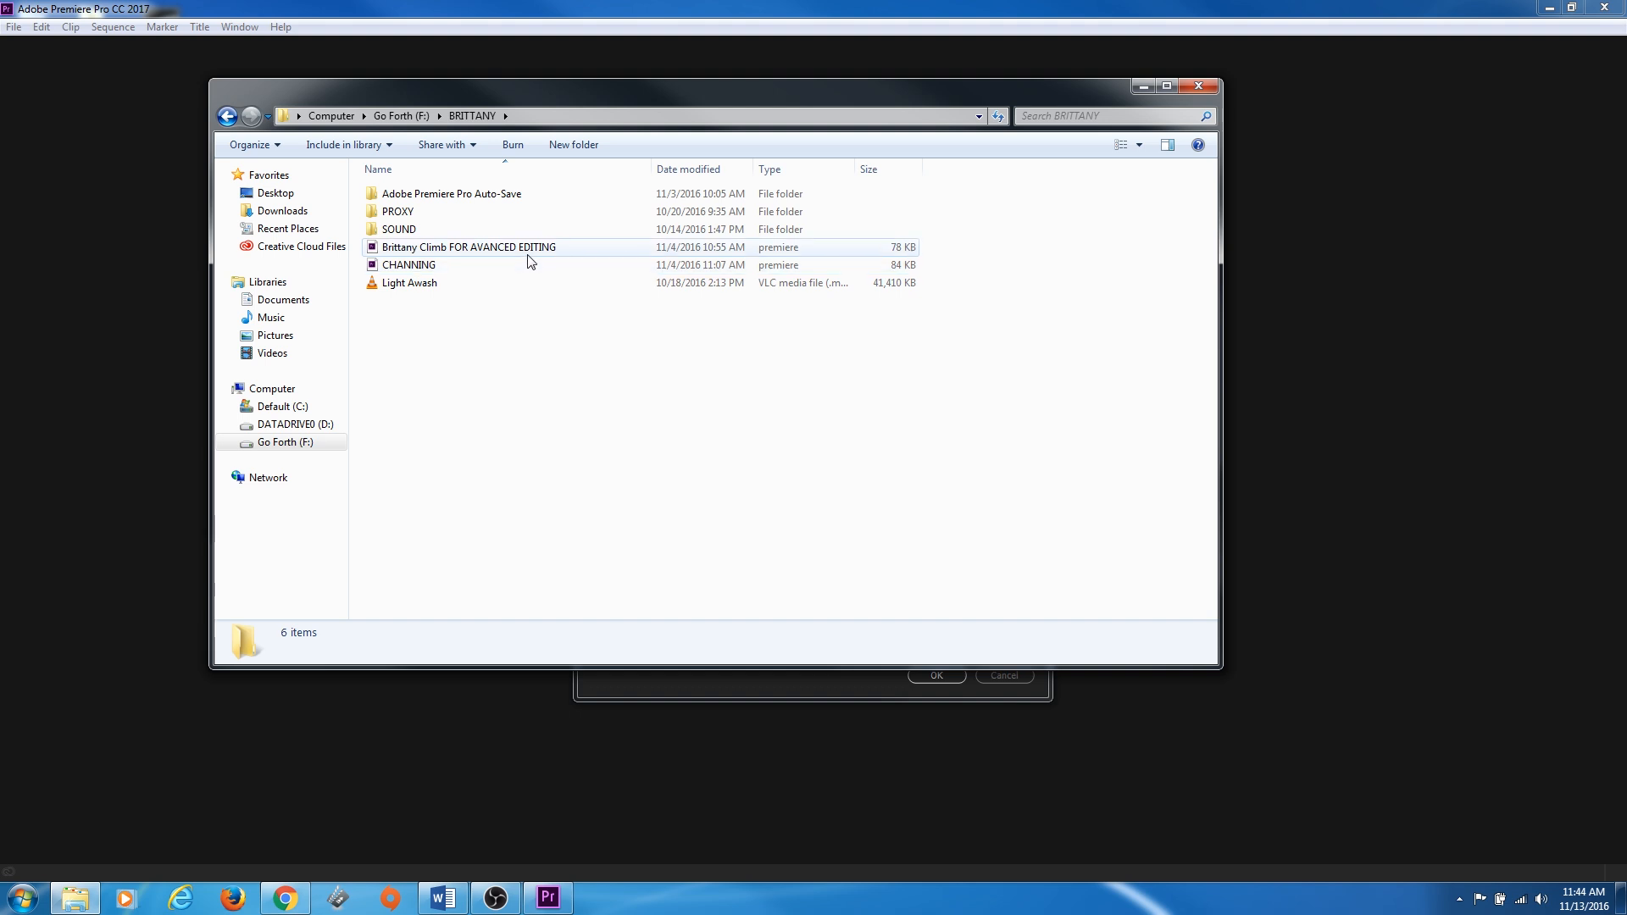
click(468, 247)
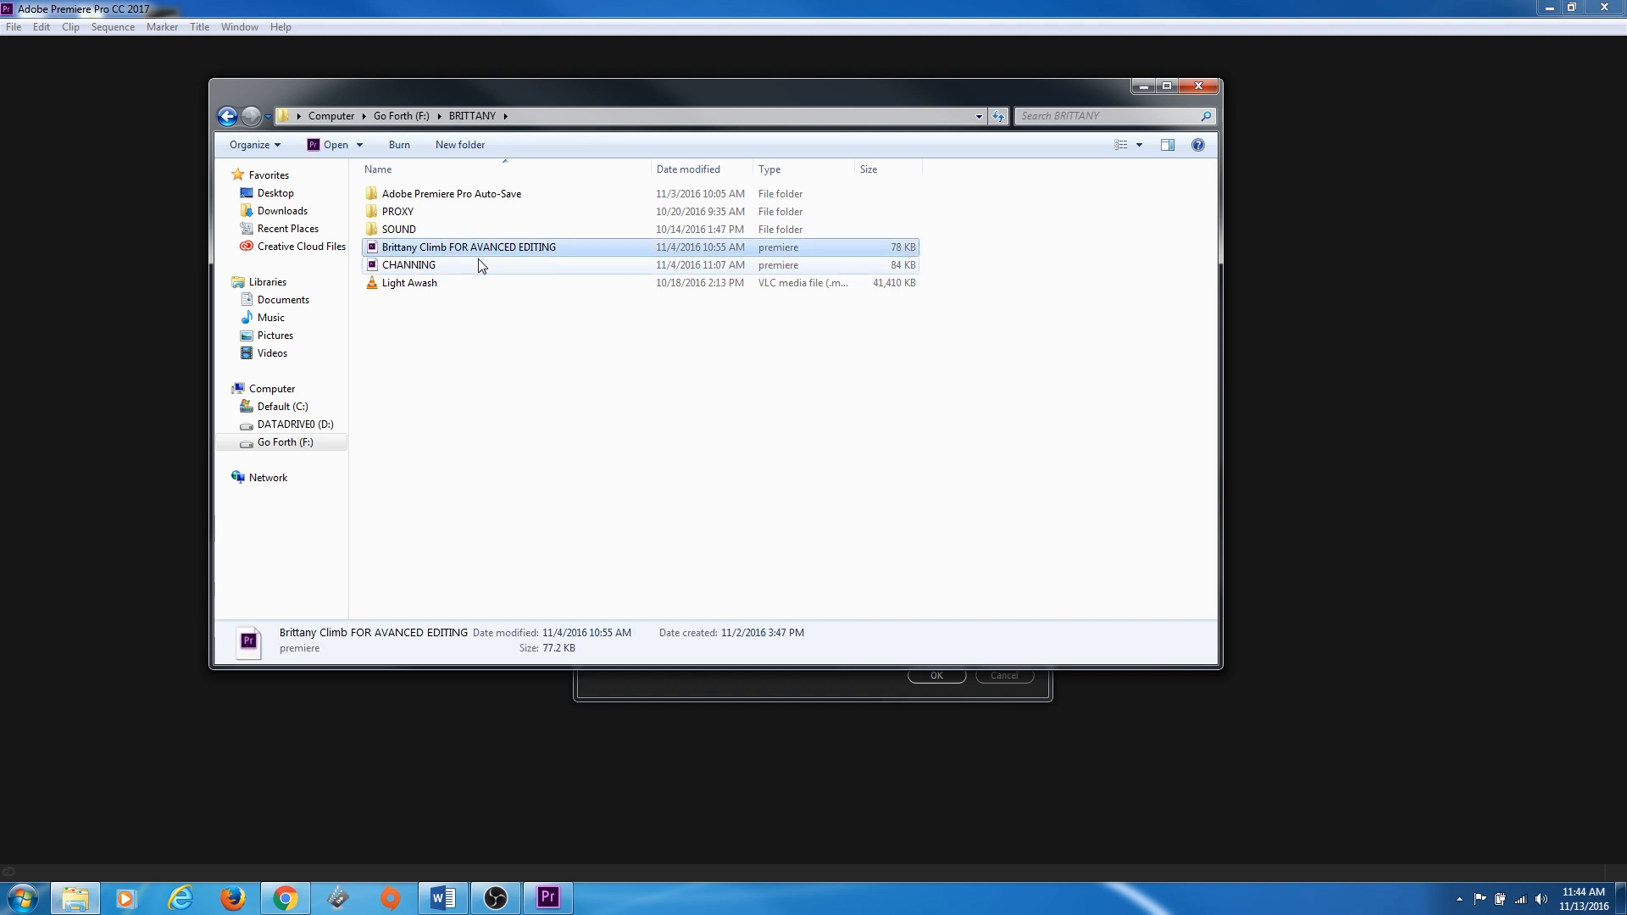
mouse_move(480, 264)
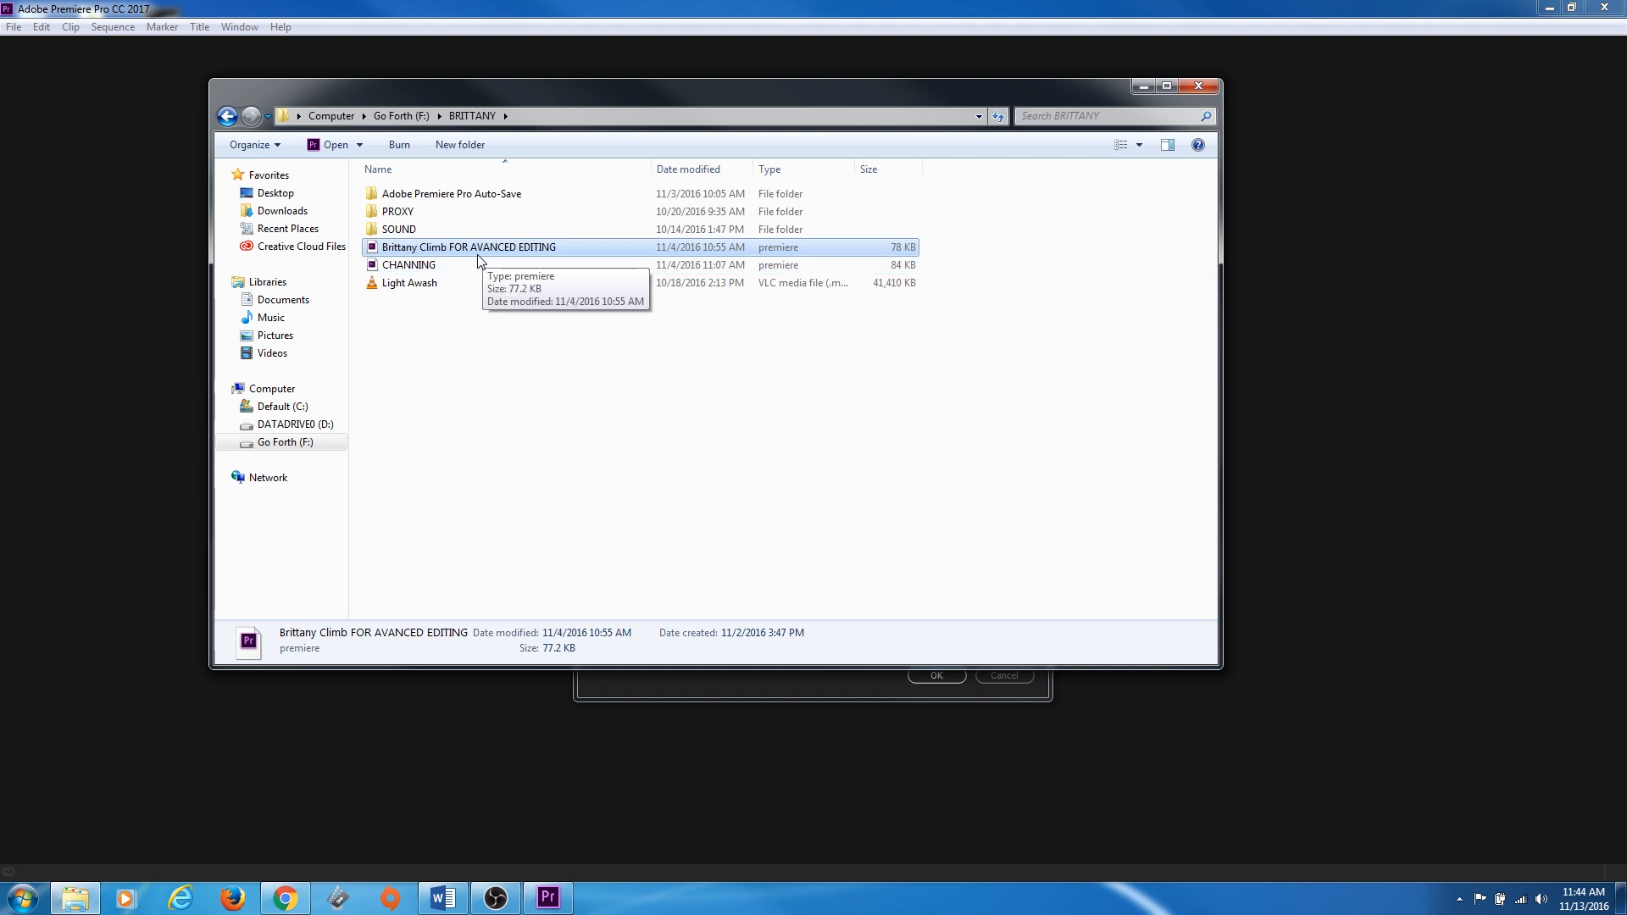
mouse_move(479, 264)
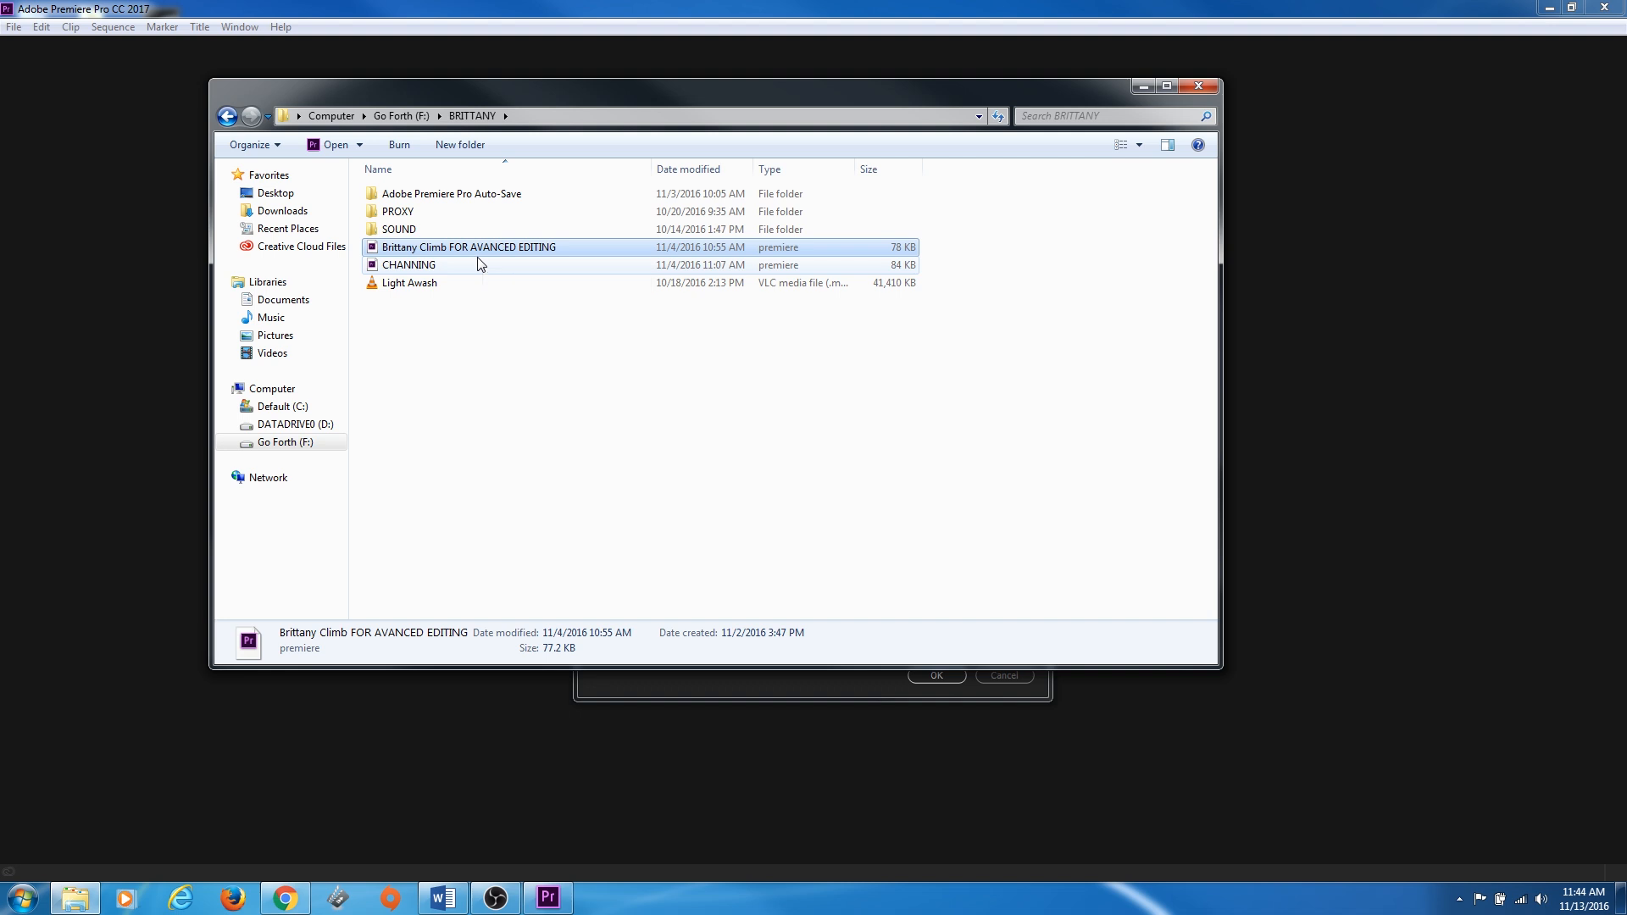
mouse_move(428, 248)
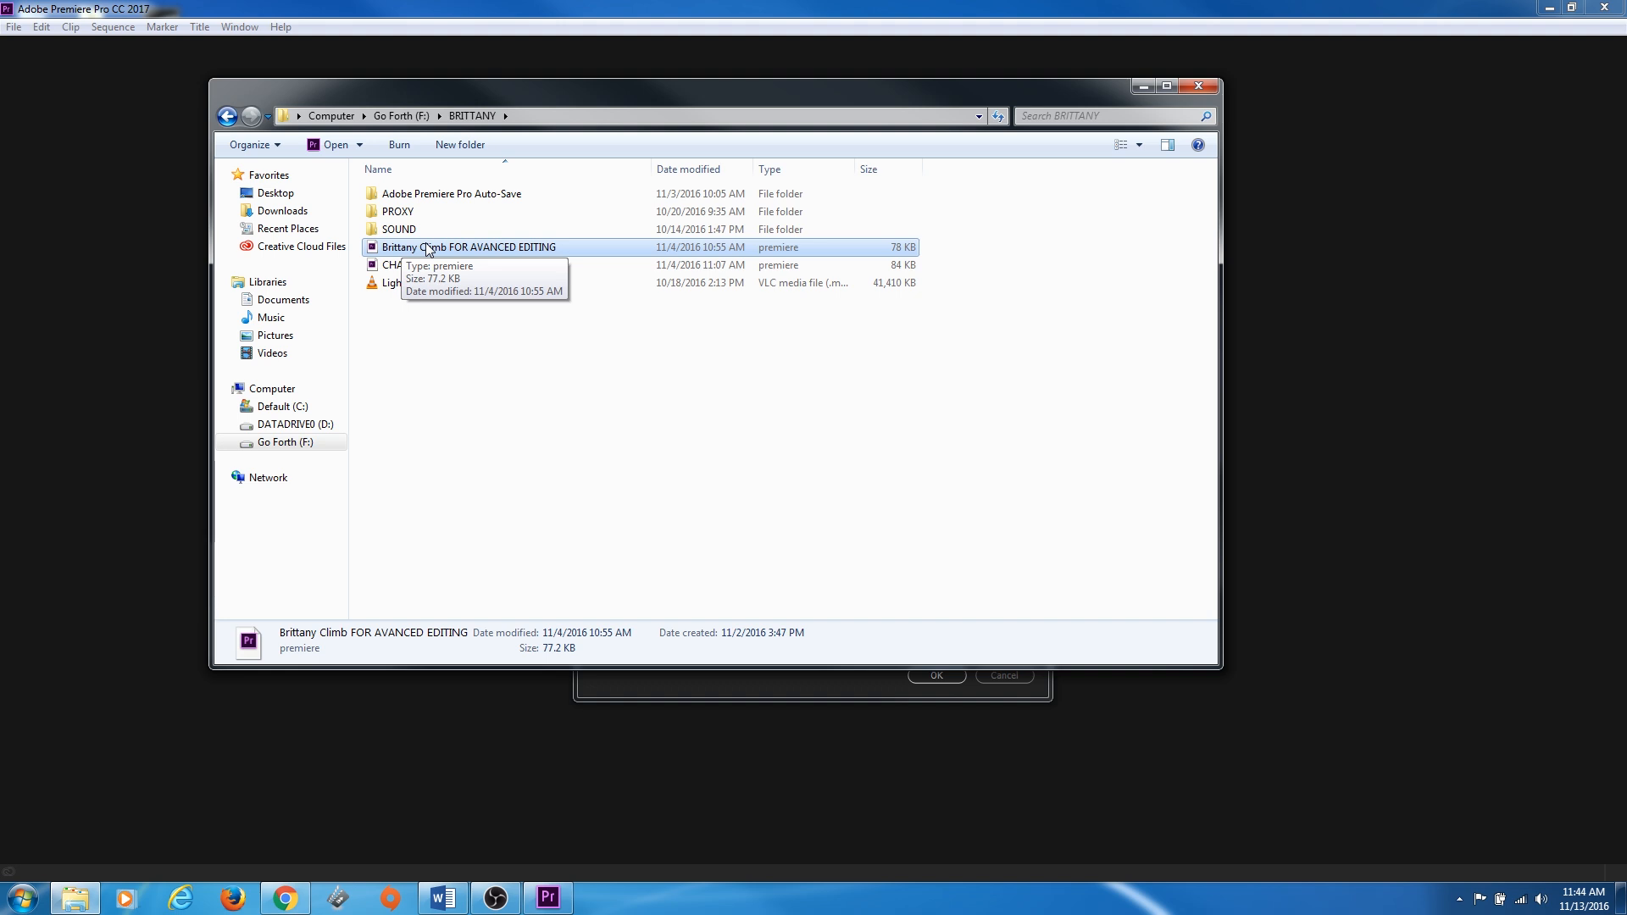
mouse_move(669, 261)
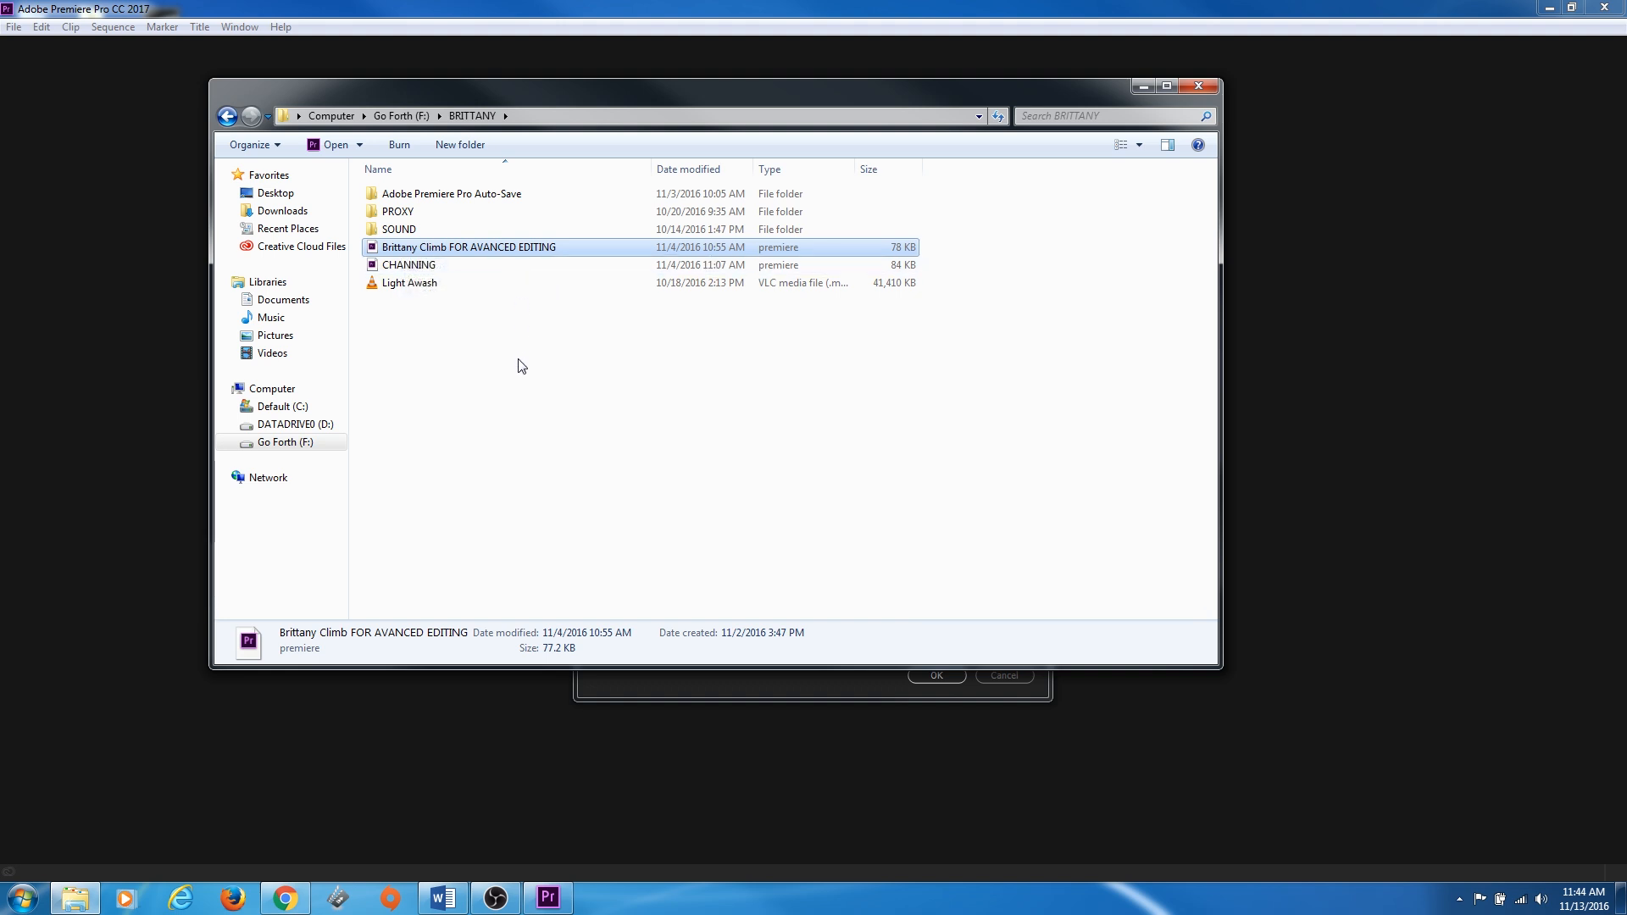
mouse_move(464, 259)
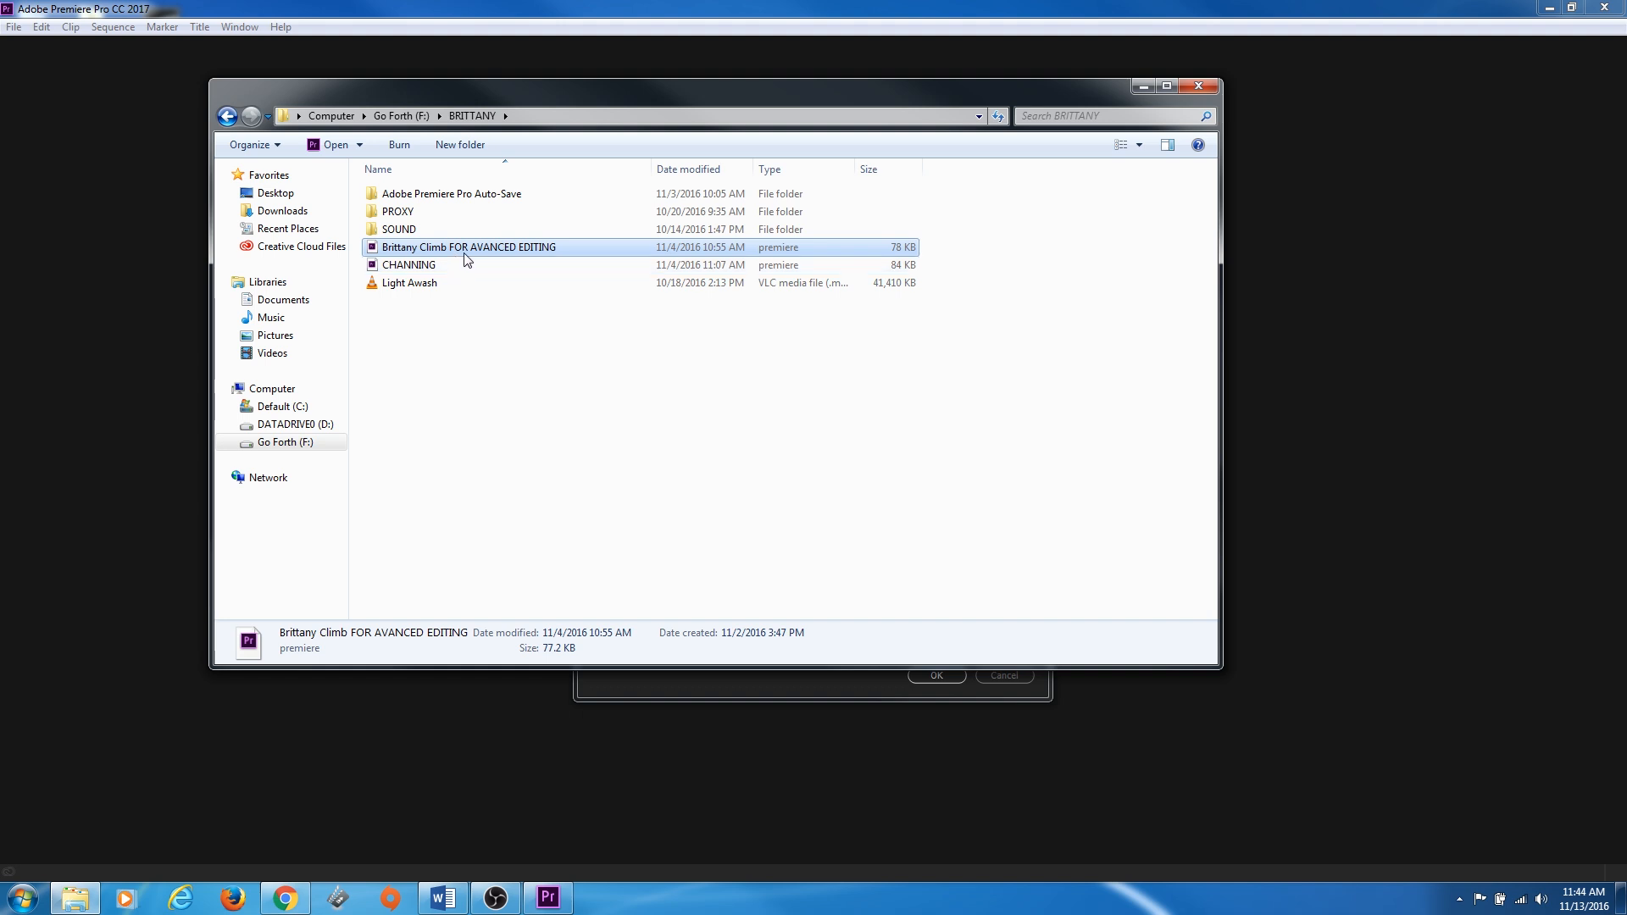
mouse_move(468, 249)
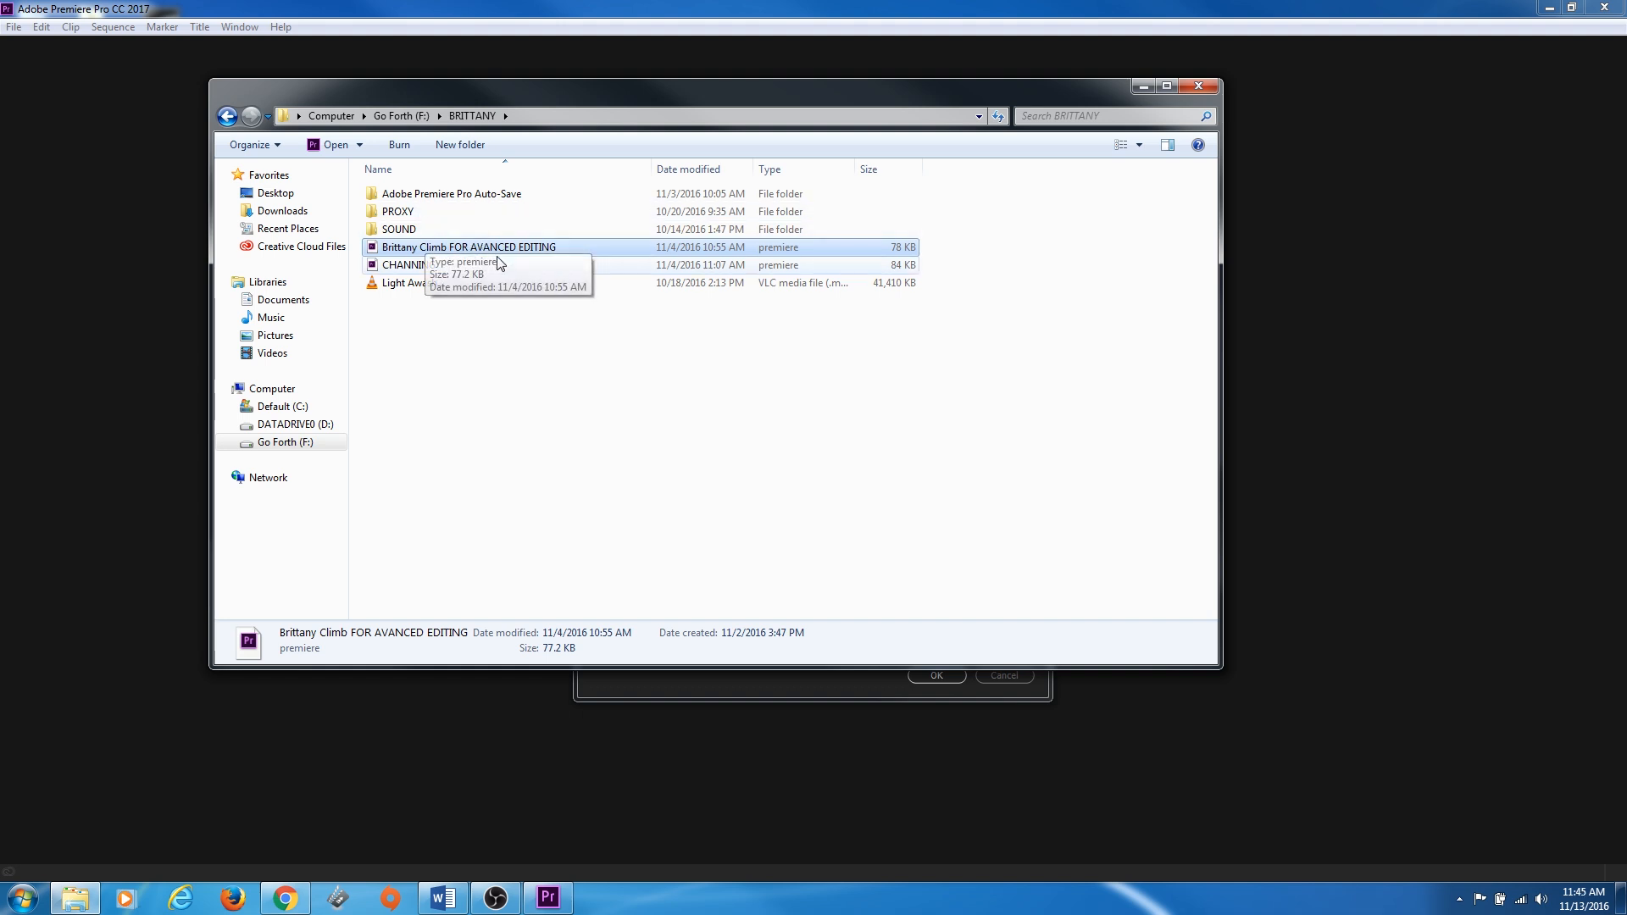
mouse_move(421, 251)
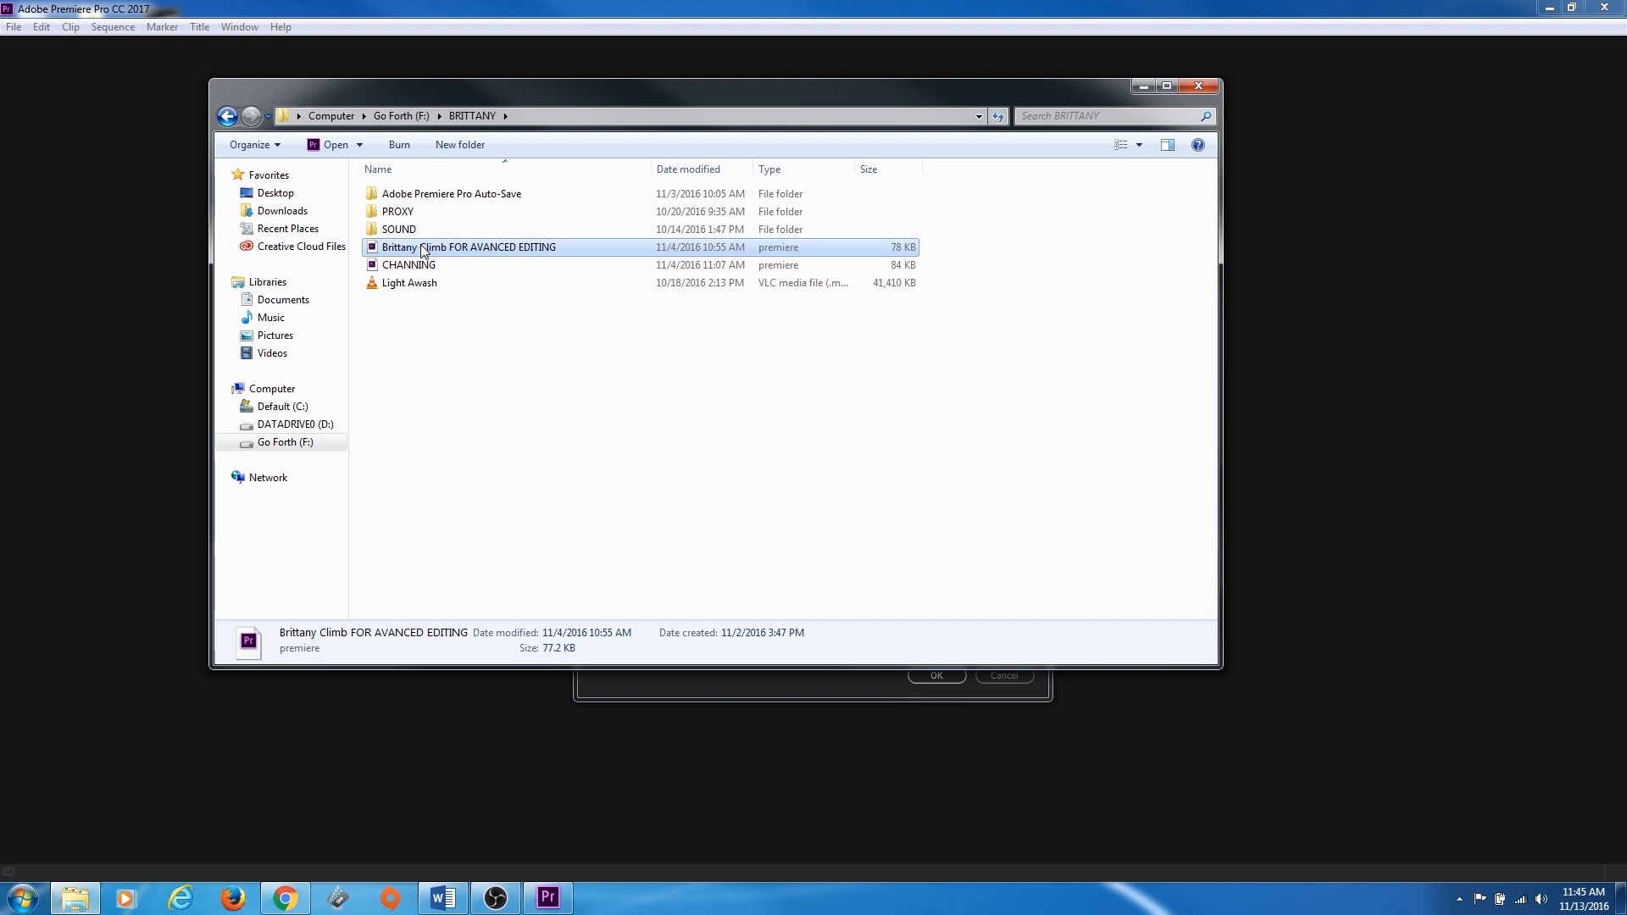
mouse_move(405, 229)
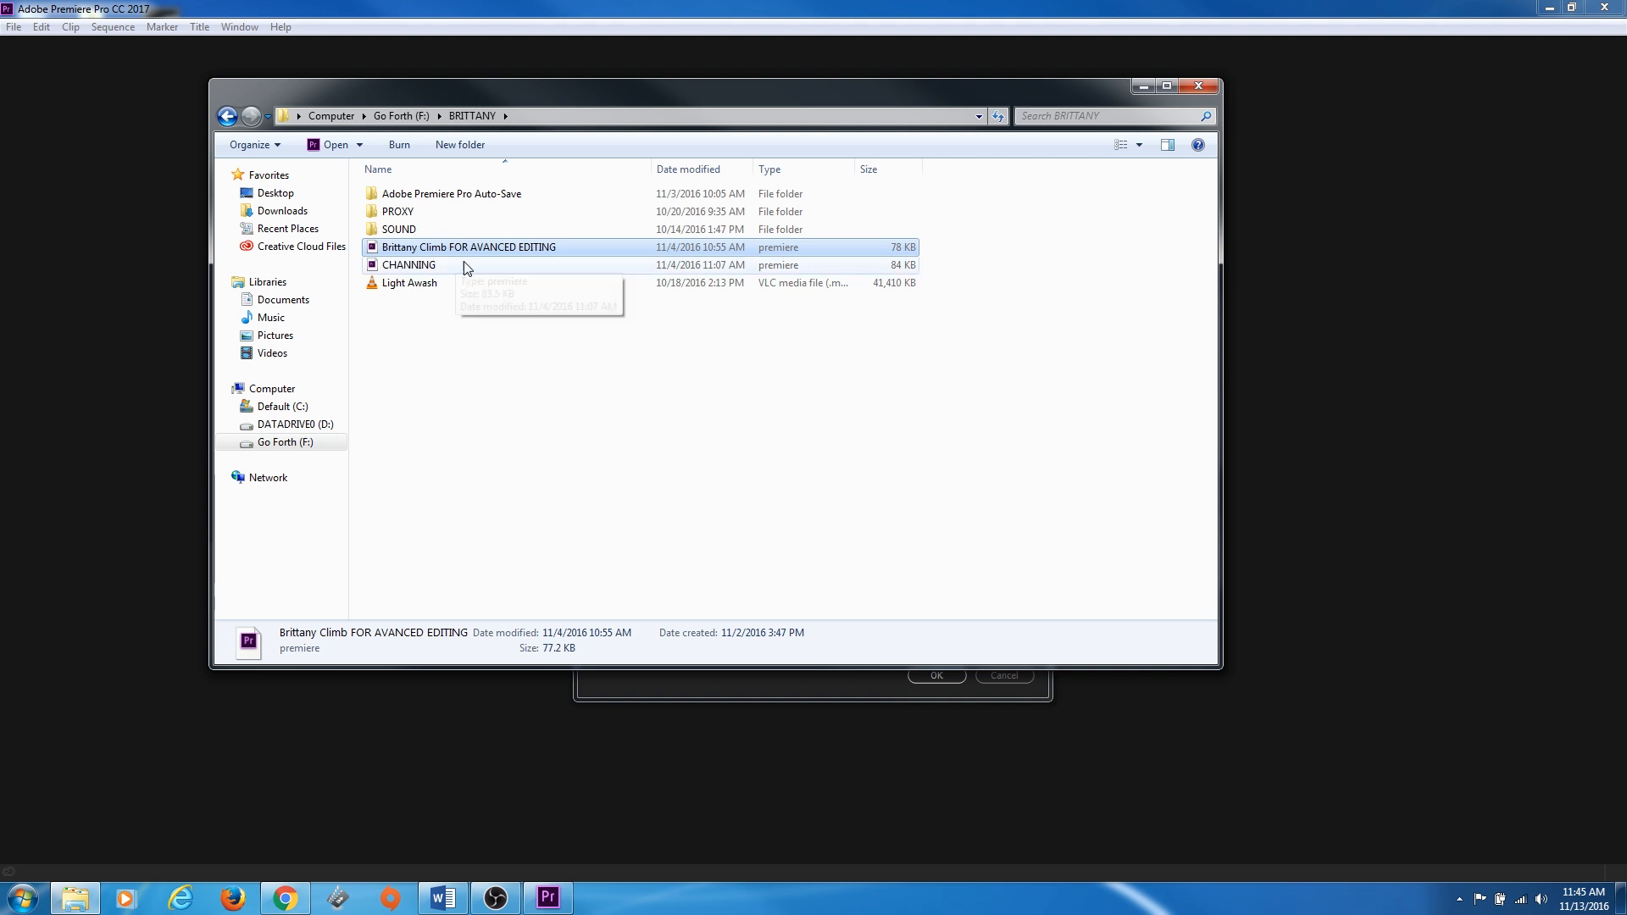
Check the PROXY folder's Properties (about 46.2 GB) and cancel out of them
right_click(421, 229)
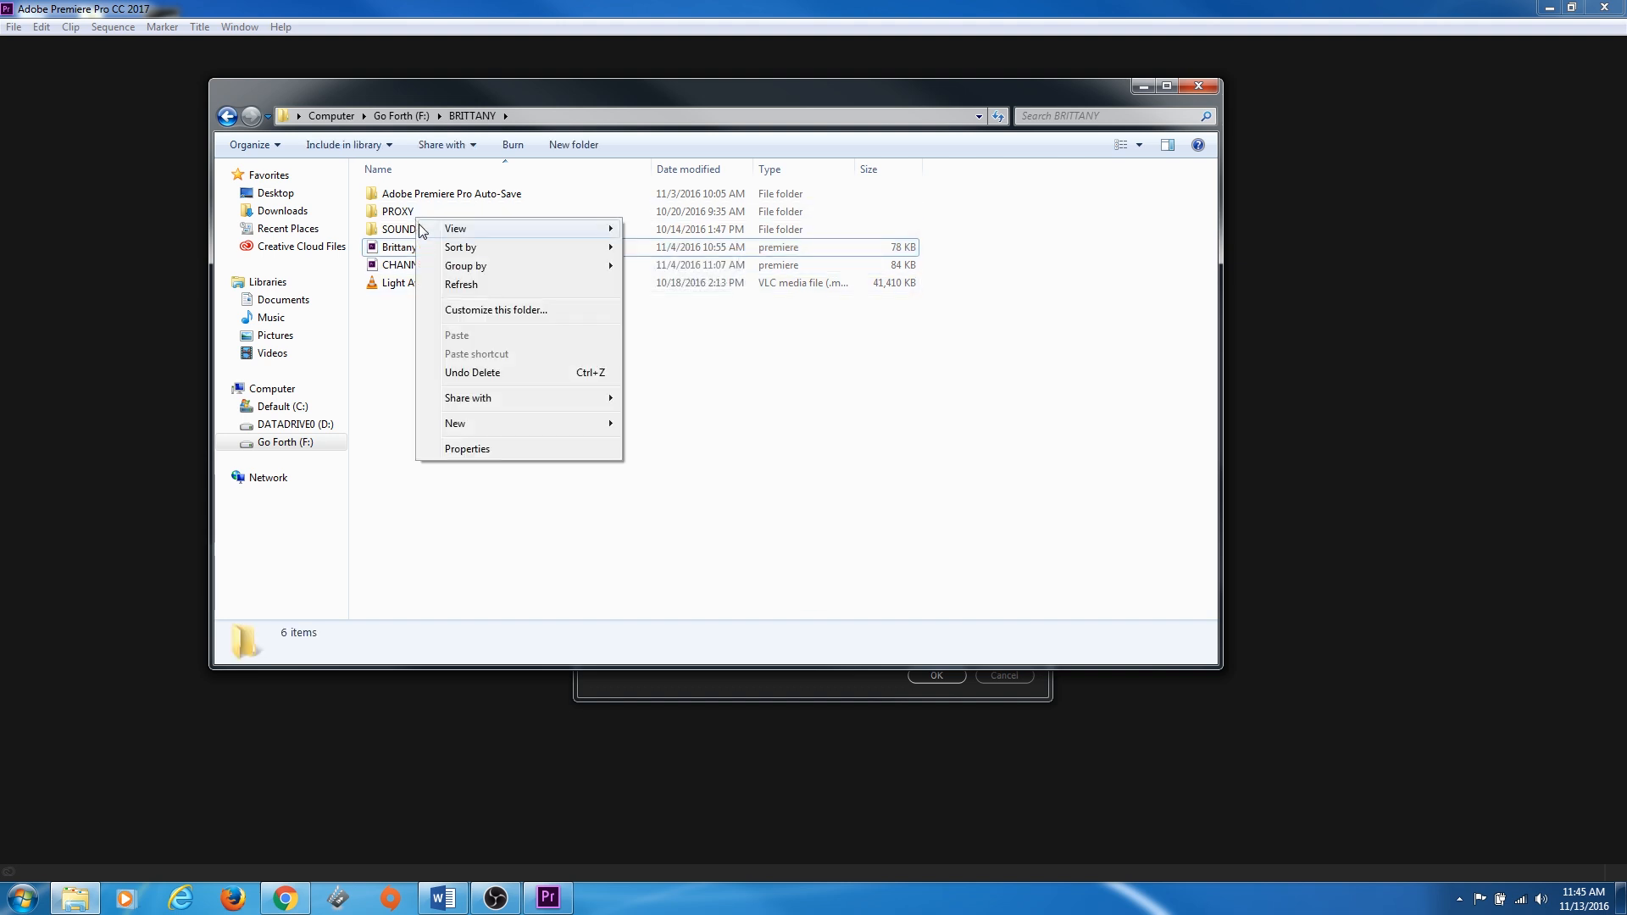
click(397, 210)
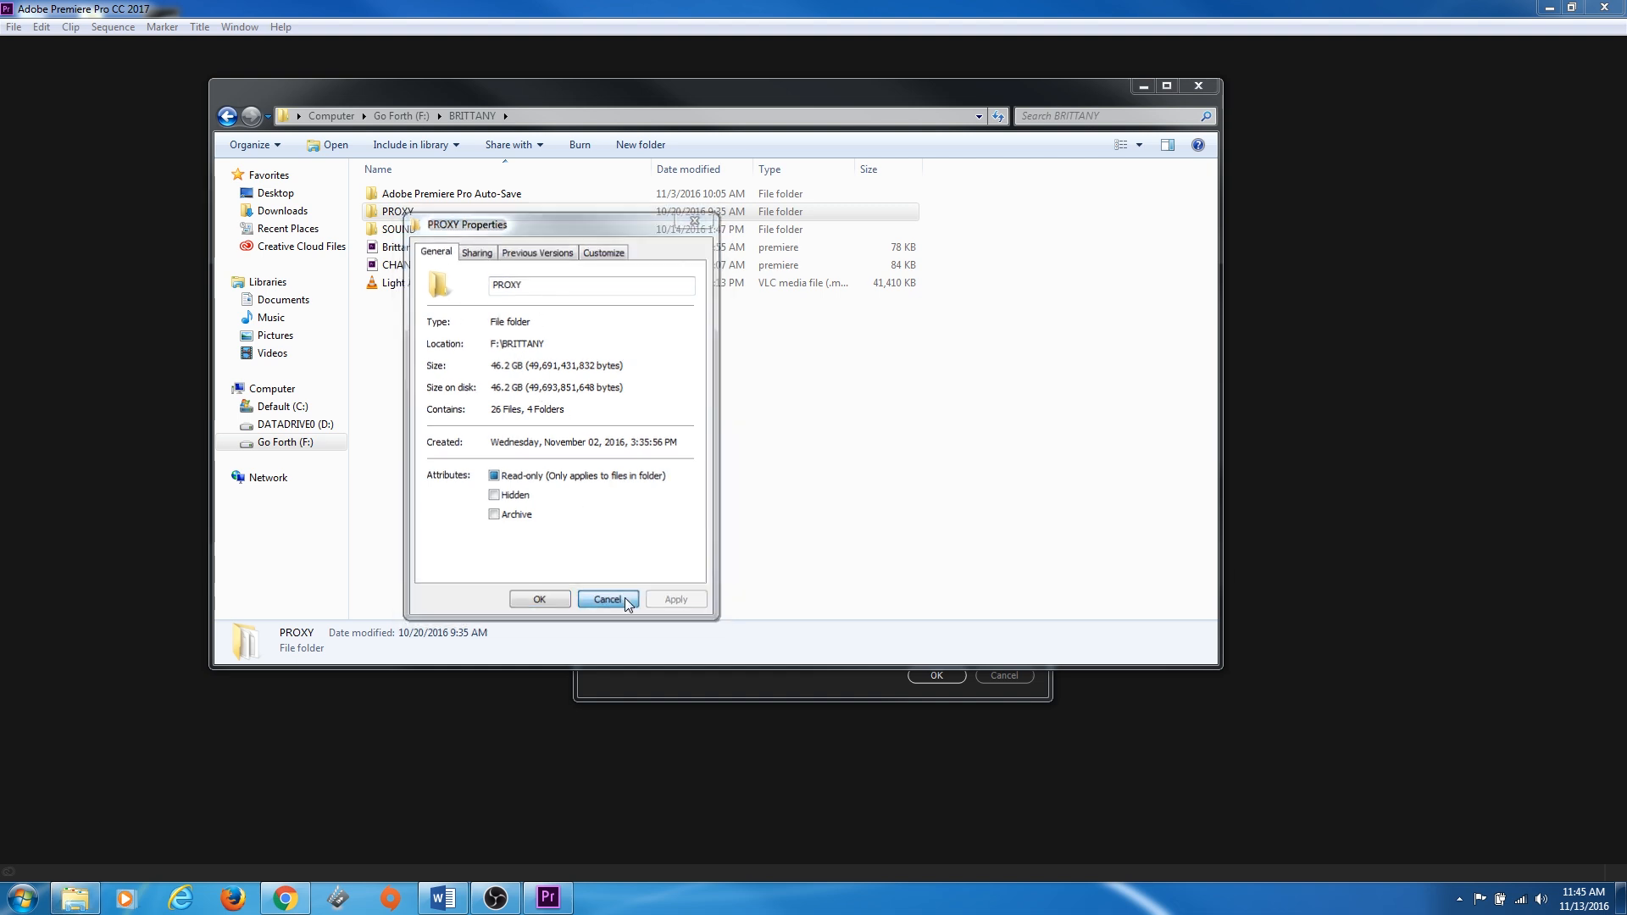
click(607, 598)
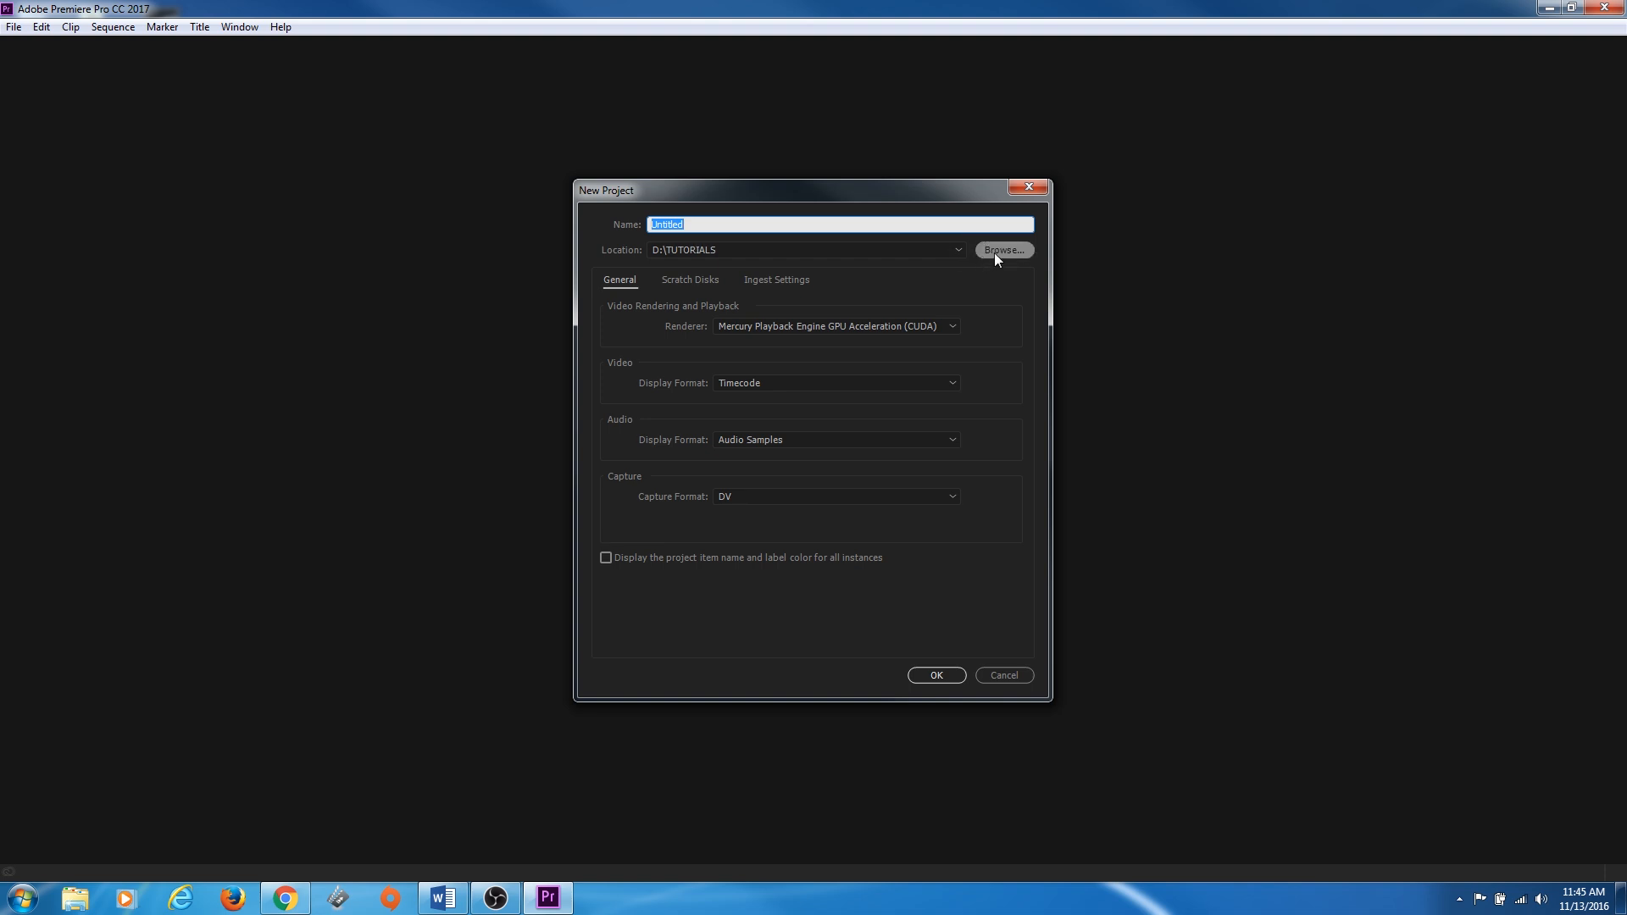
Browse into F:\LeftHanging and initially pick Day 2 as the project location
click(1001, 251)
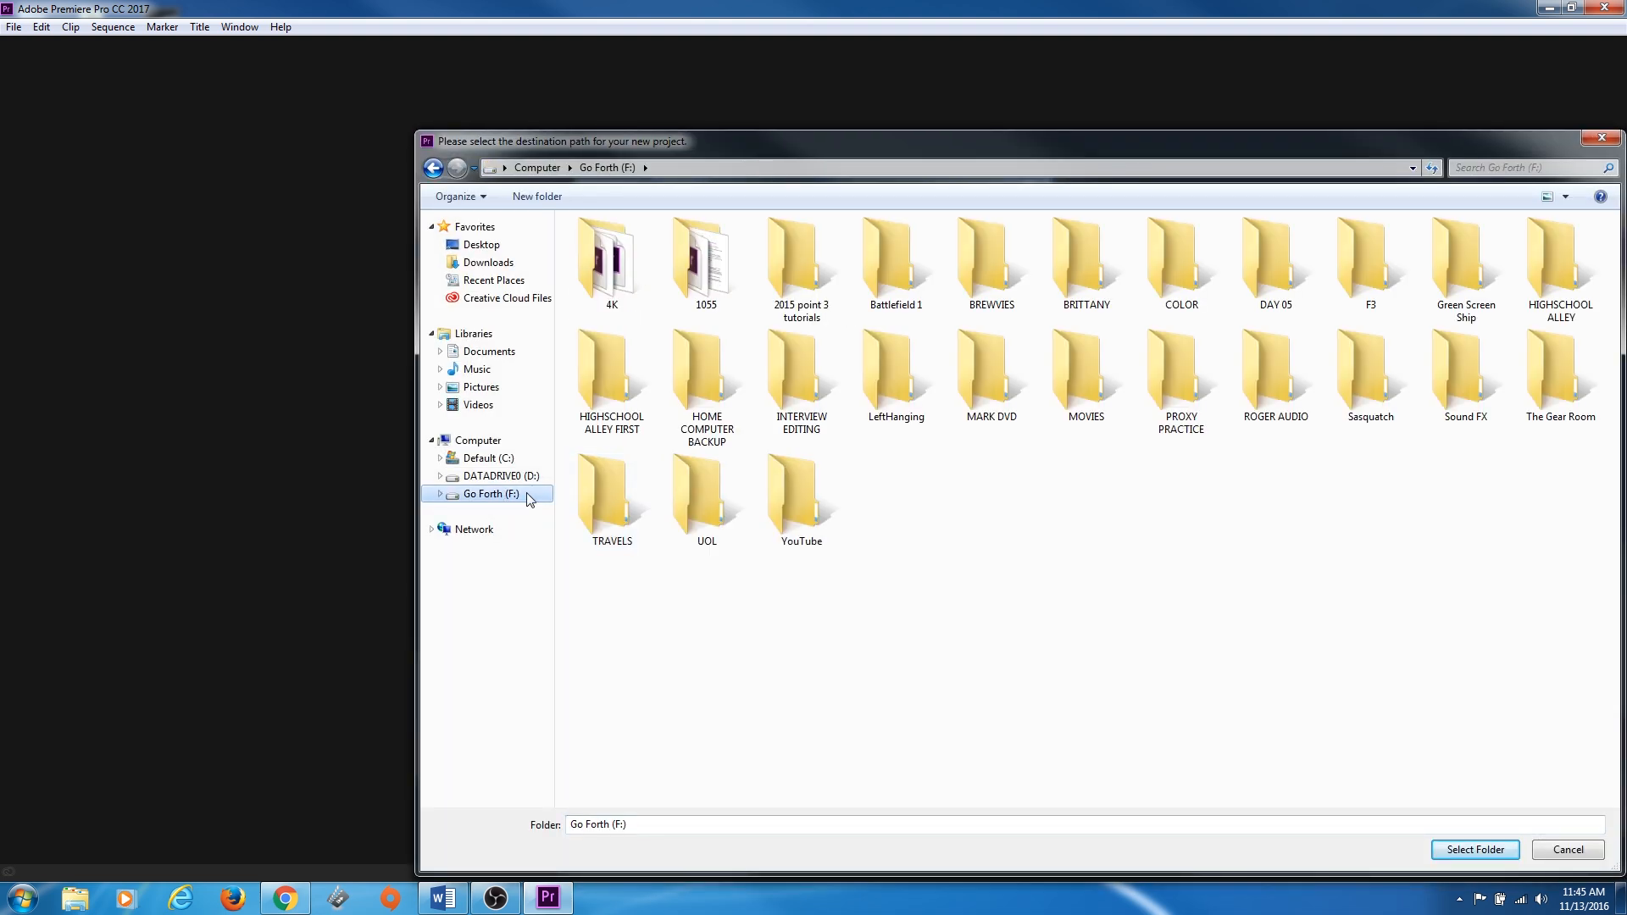
click(895, 373)
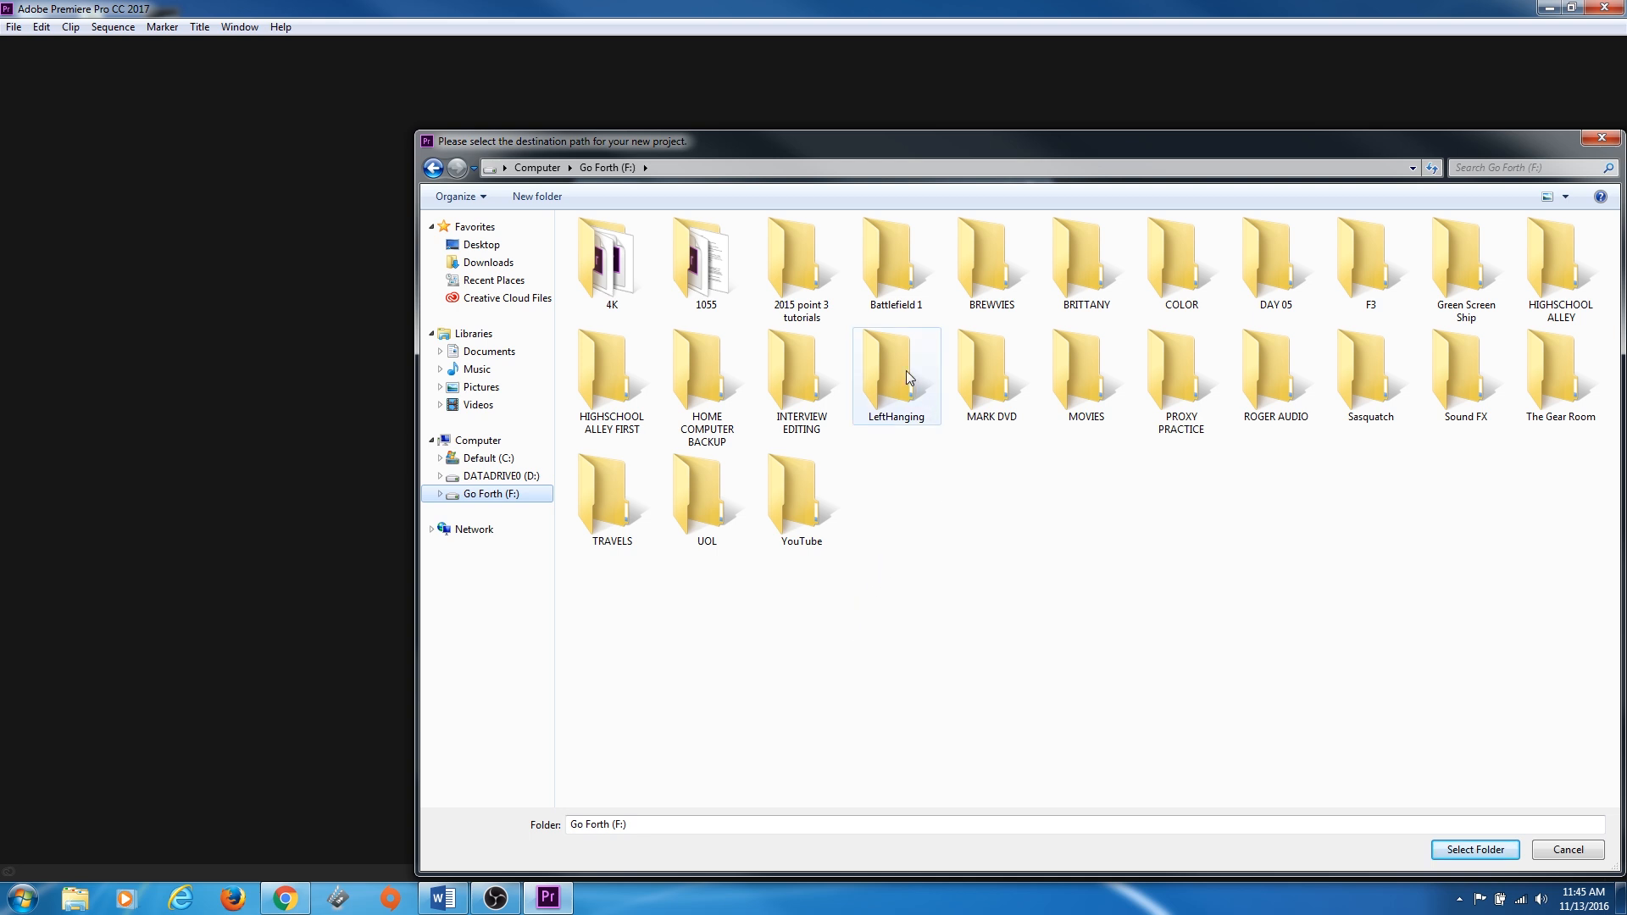
double_click(894, 363)
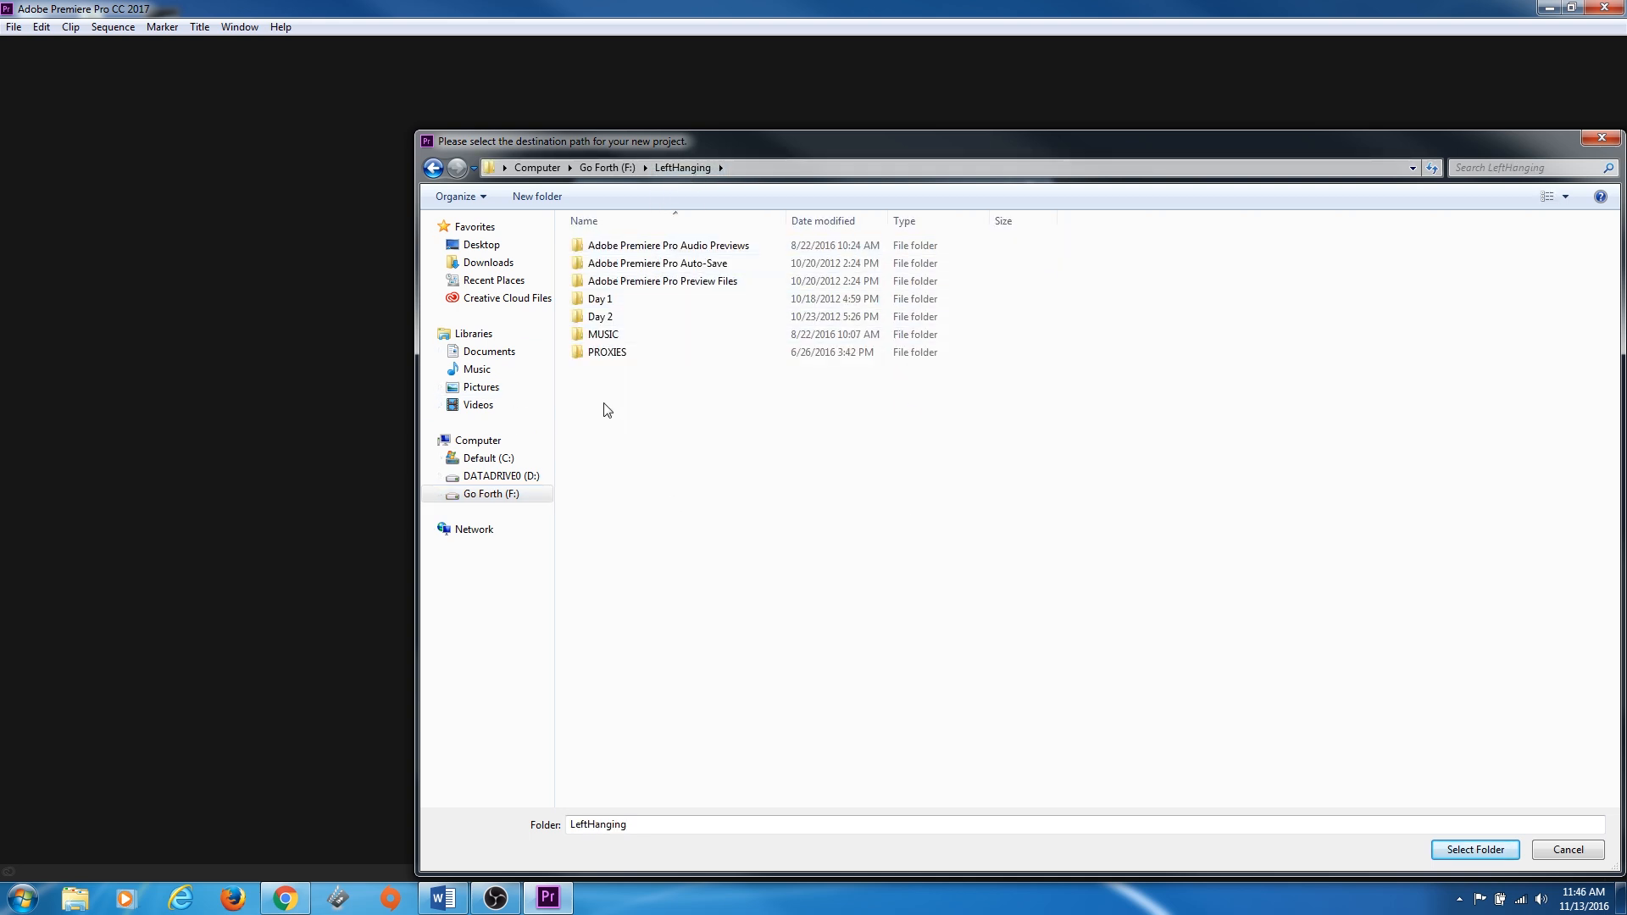
mouse_move(1000, 764)
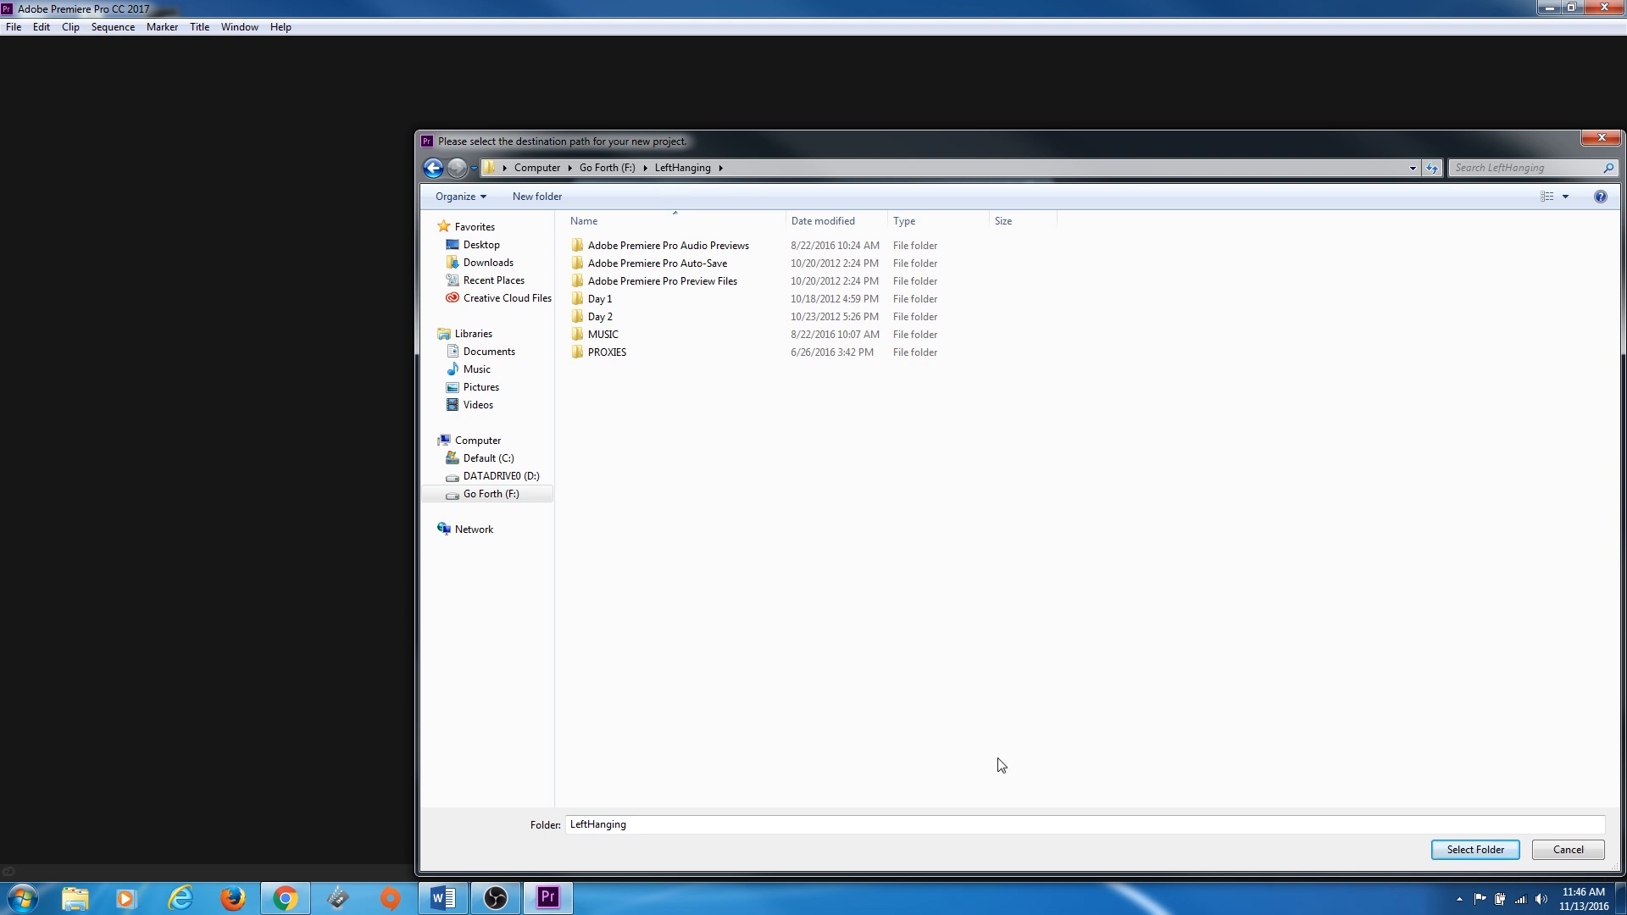
click(600, 298)
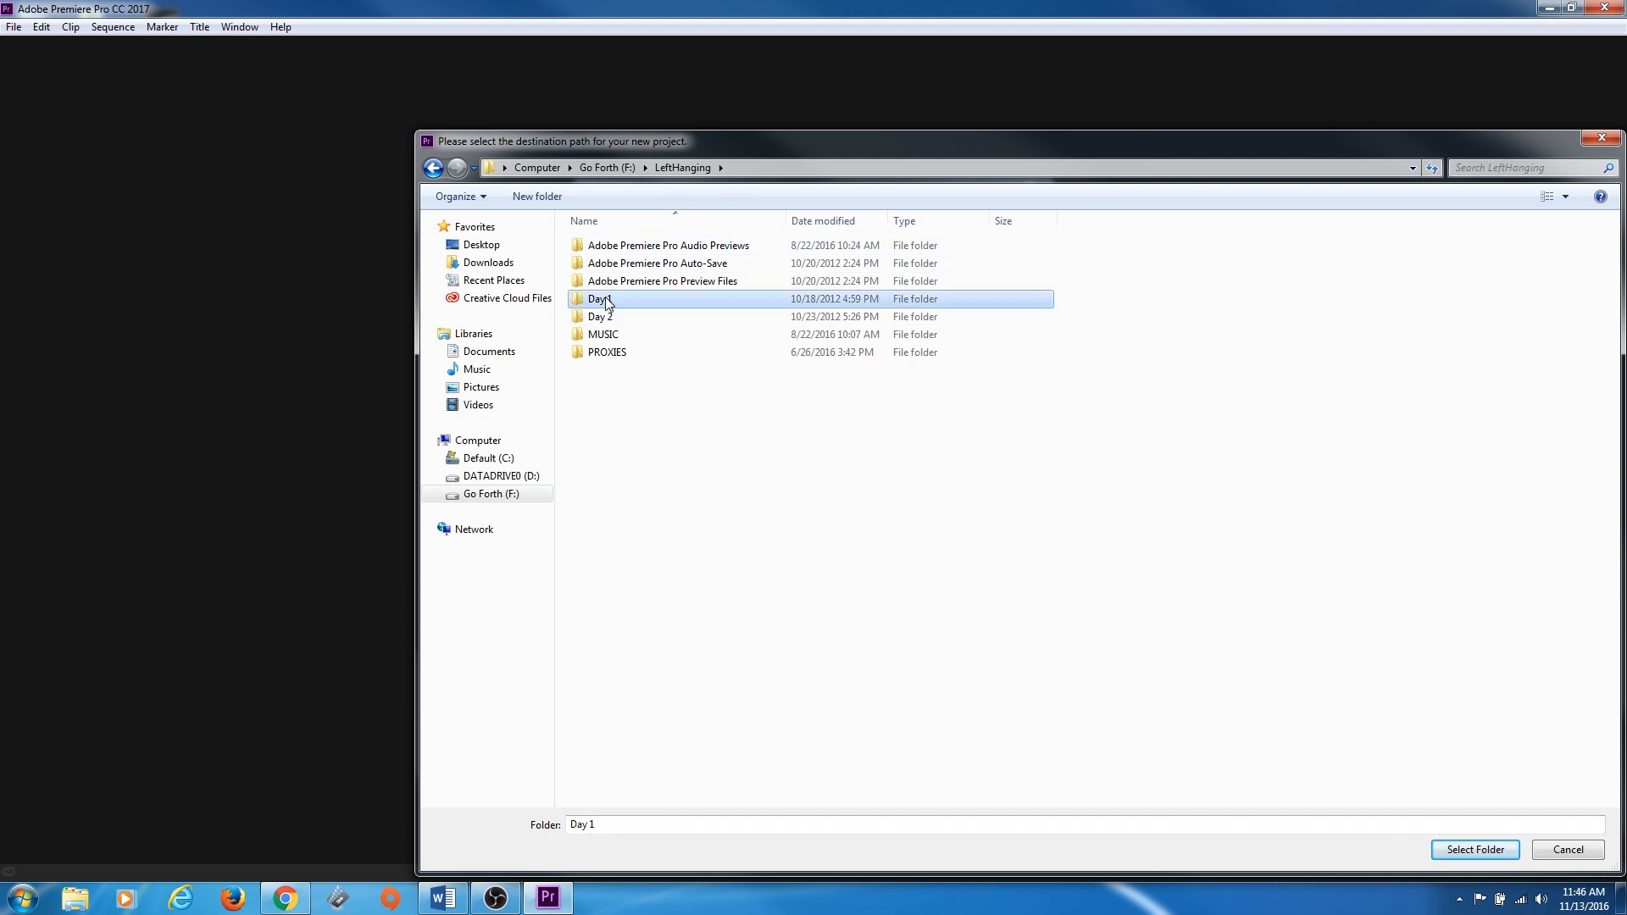
click(600, 317)
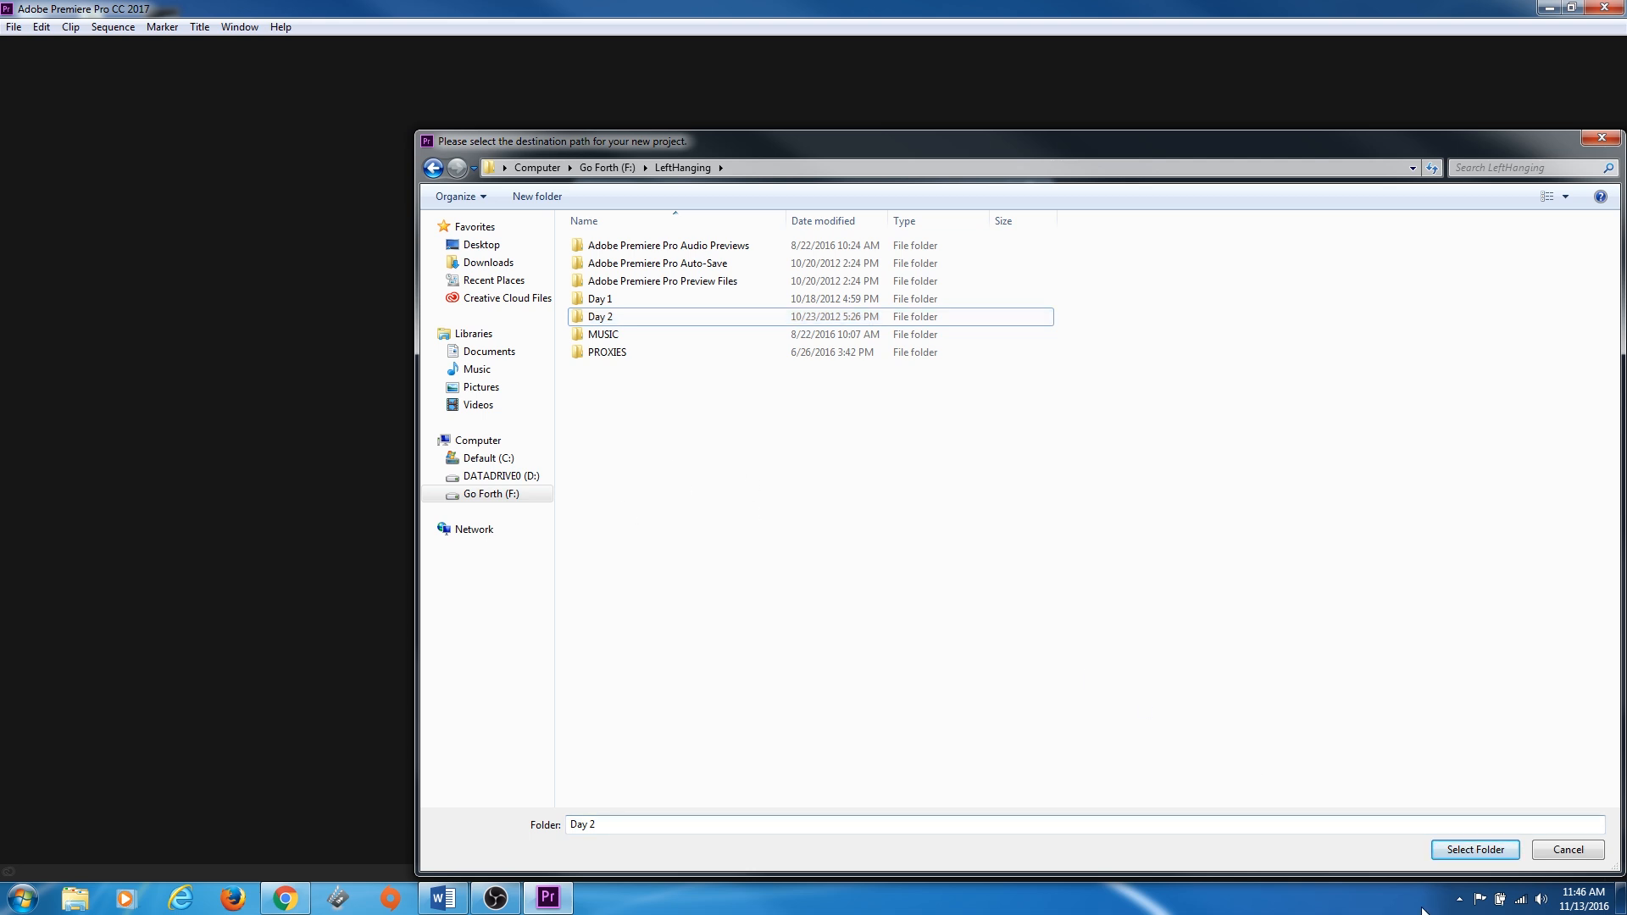
click(1473, 849)
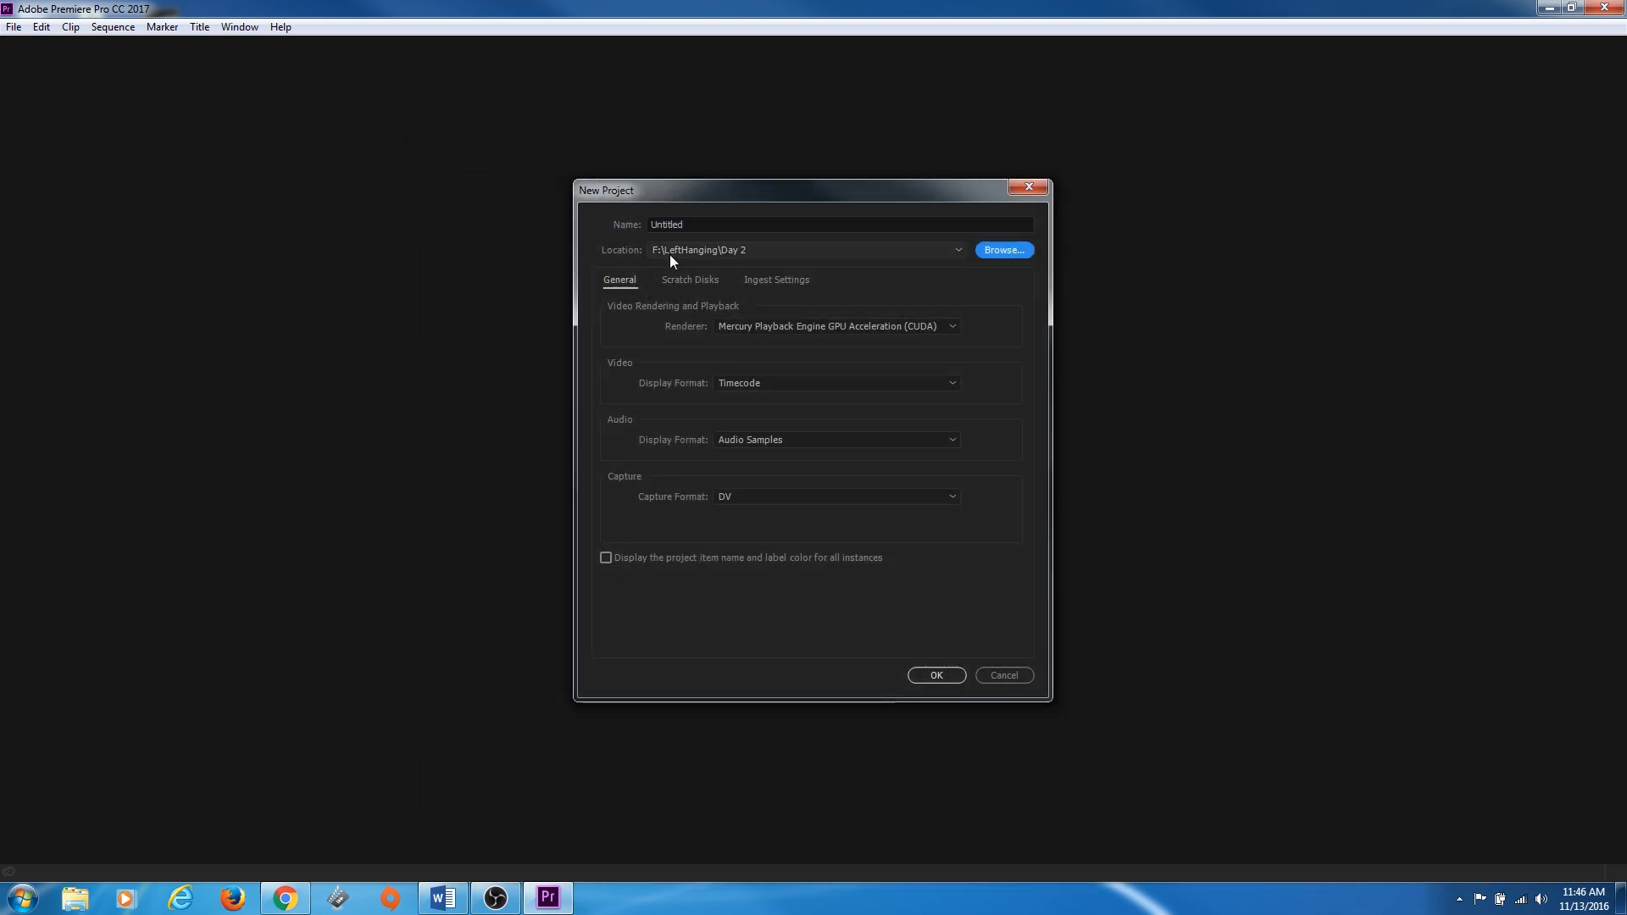
Correct the location to F:\LeftHanging and name the project 'Left Hanging Edit'
click(1002, 251)
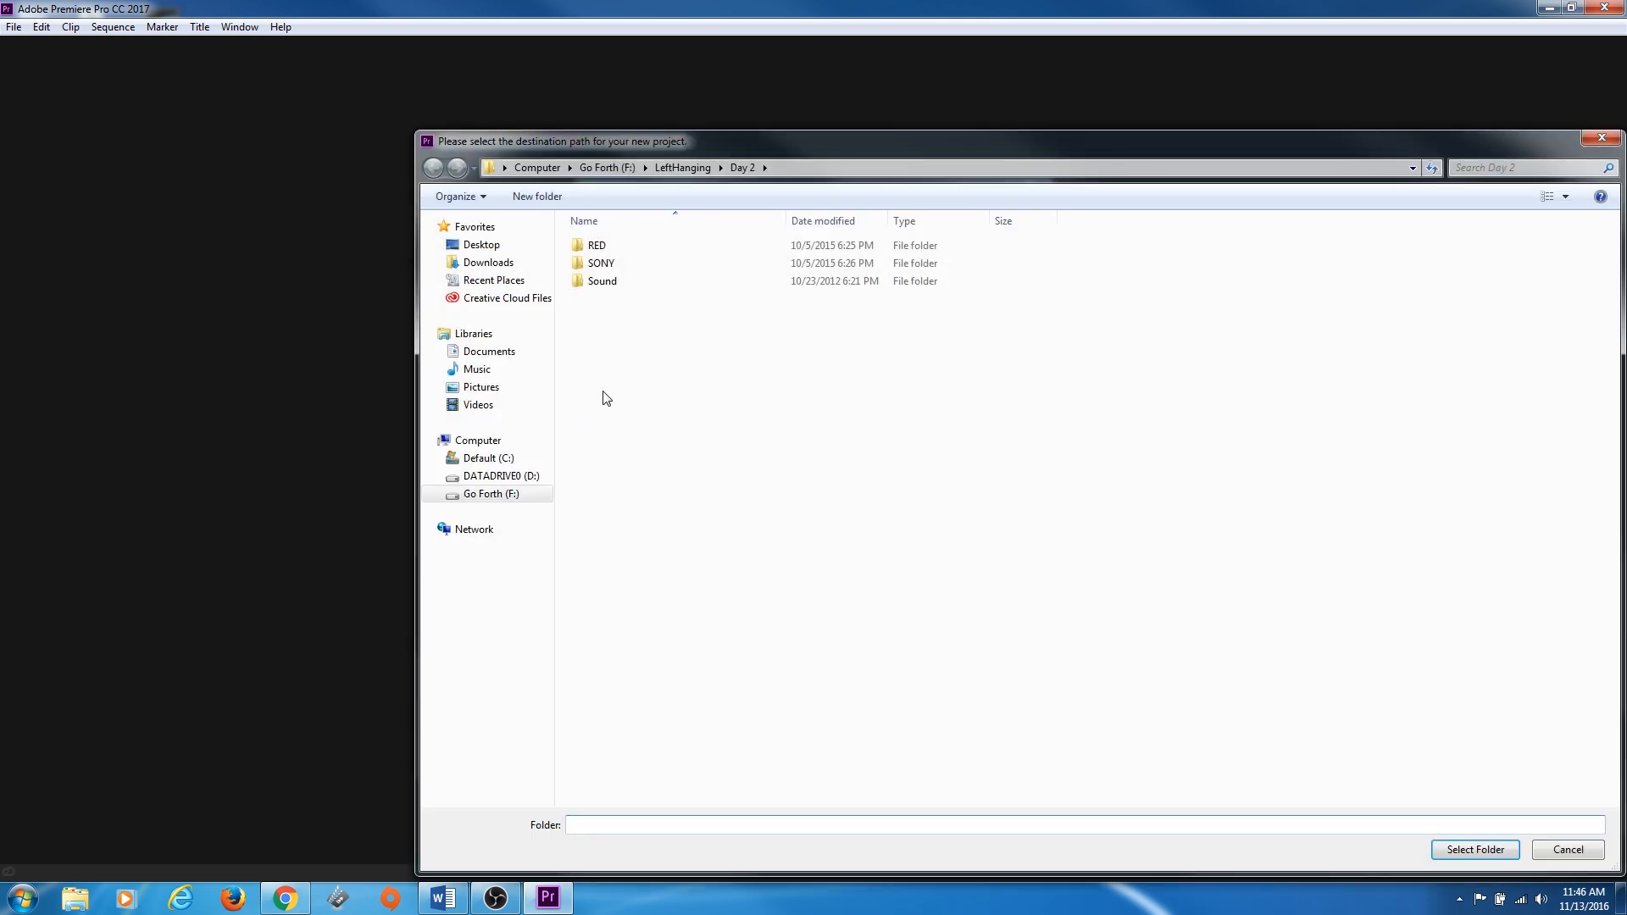
click(681, 168)
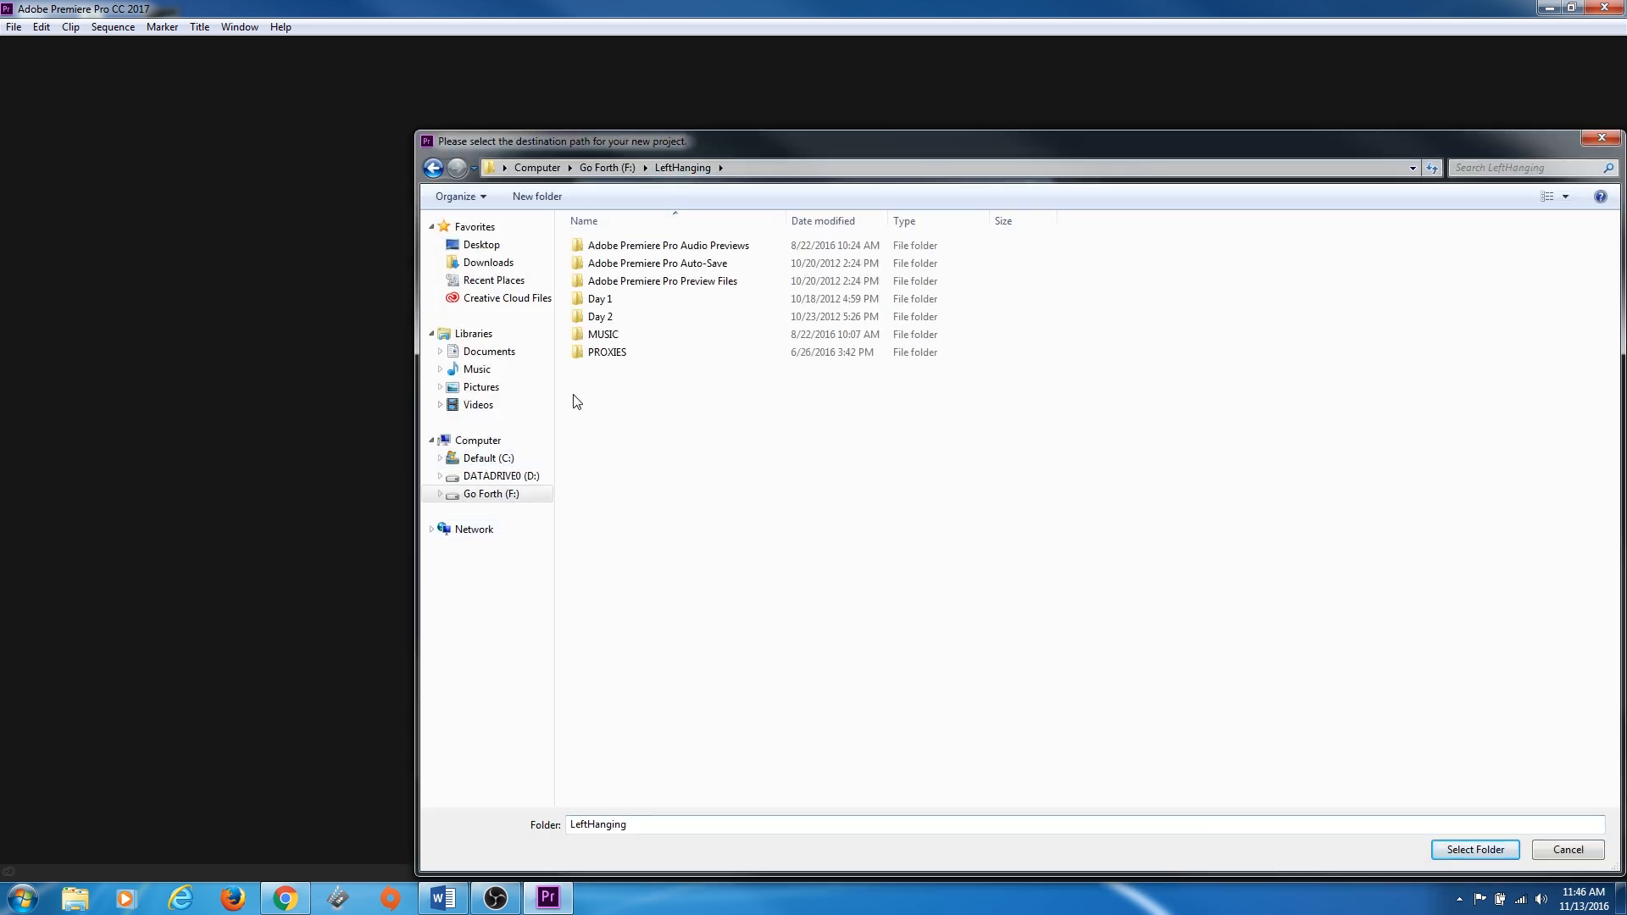
click(1472, 849)
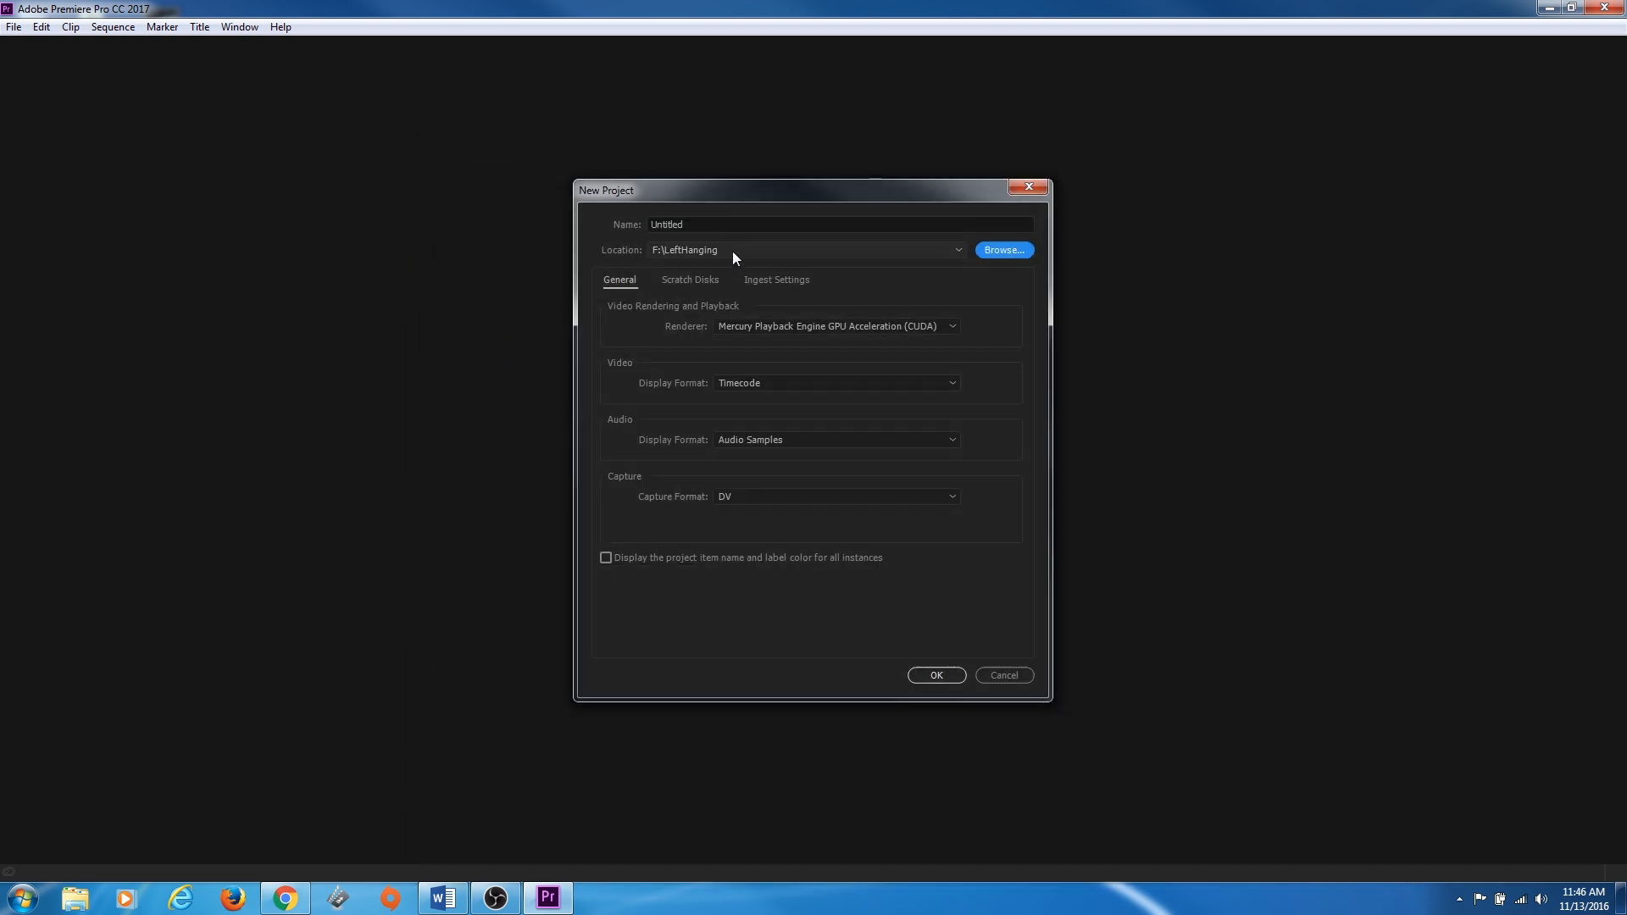
mouse_move(700, 250)
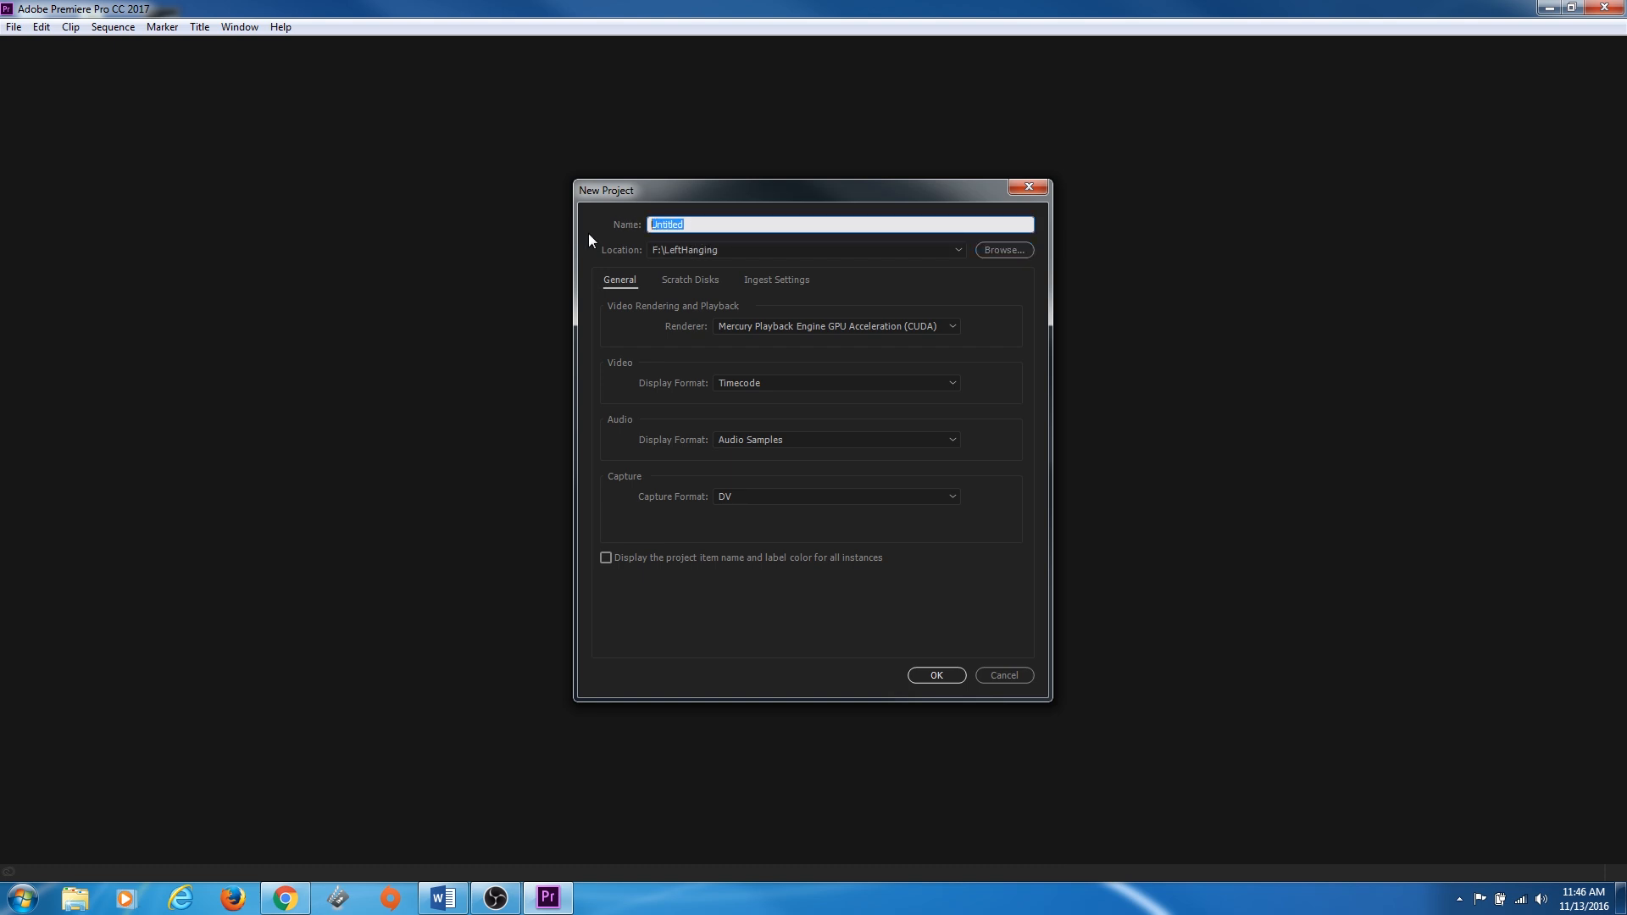
text(Left Hanging Edit)
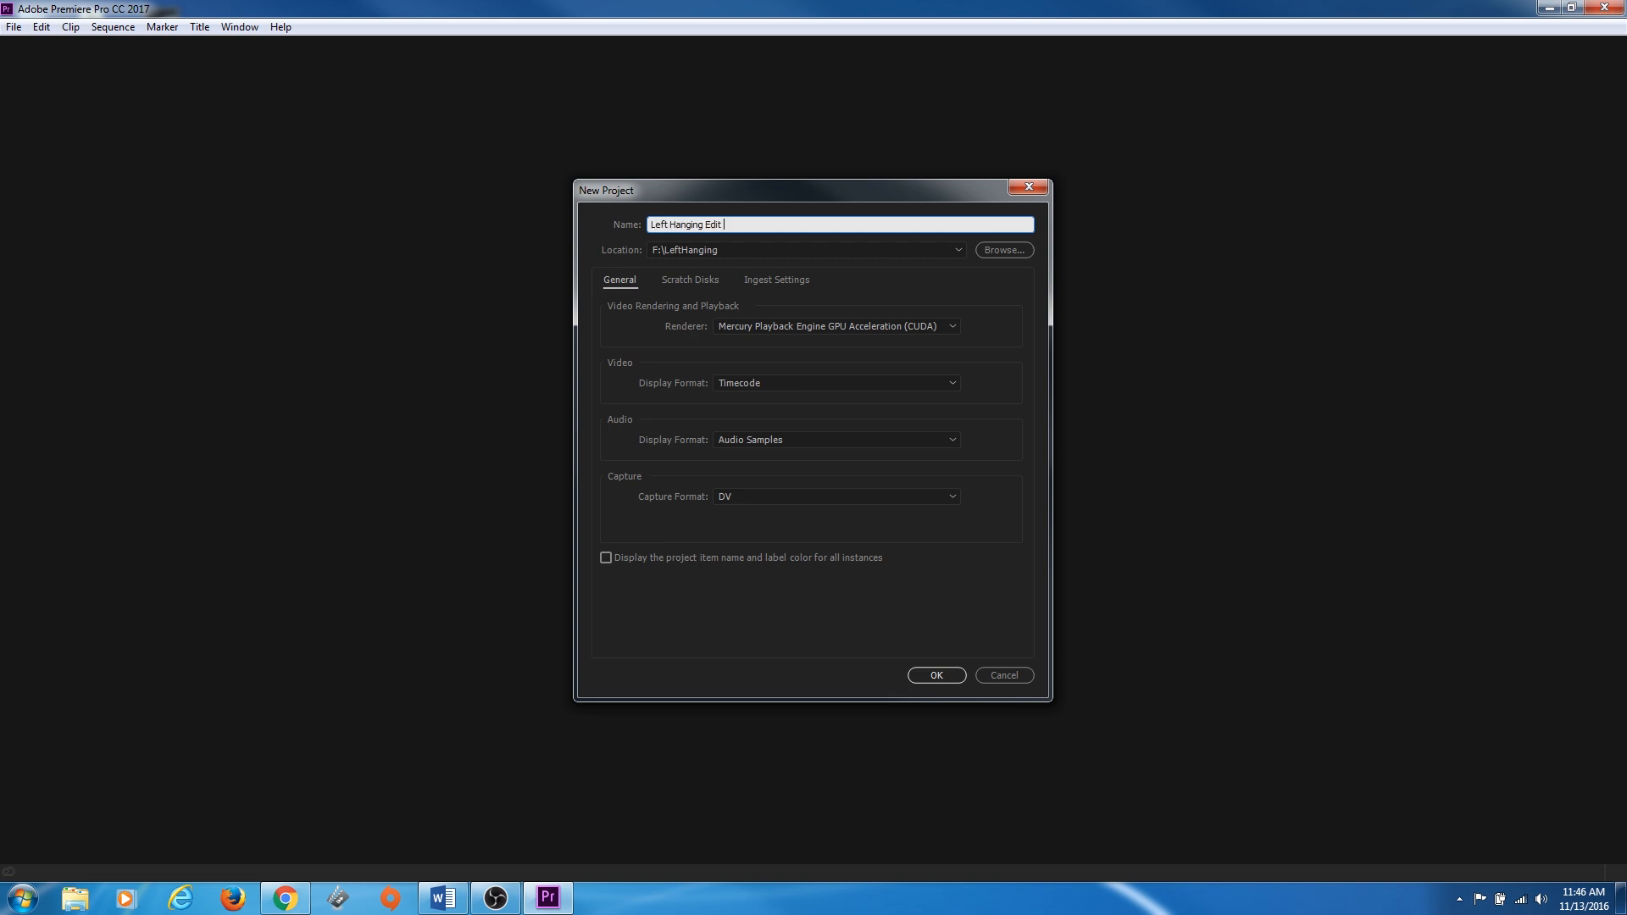
mouse_move(696, 244)
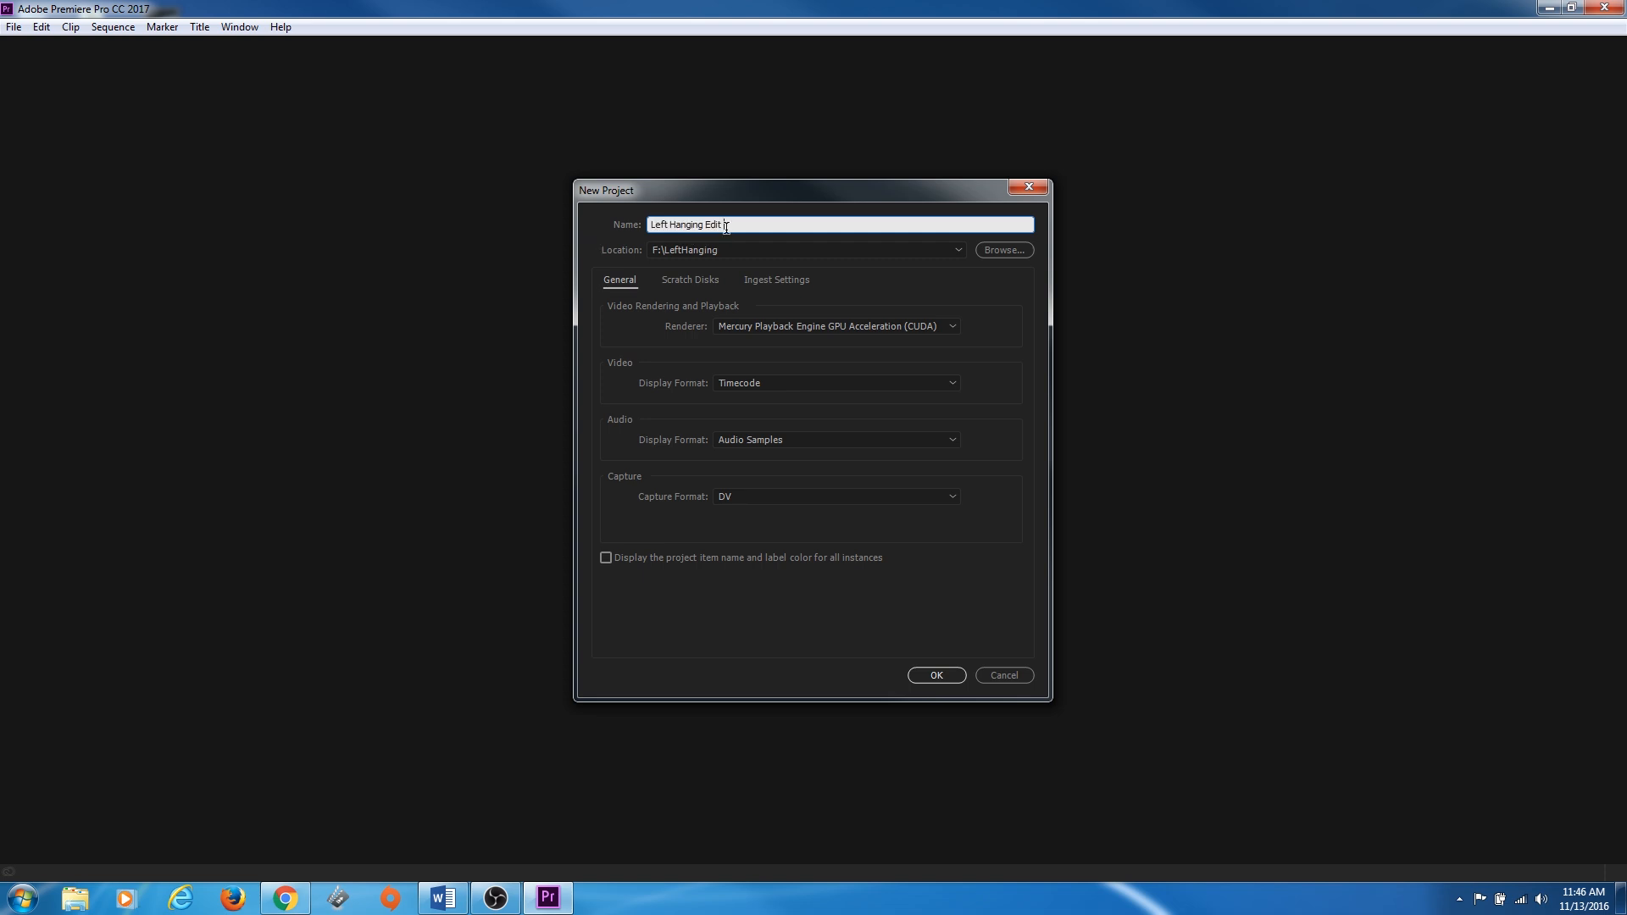
Extend the project name to 'Left Hanging Edit Project'
text(Project)
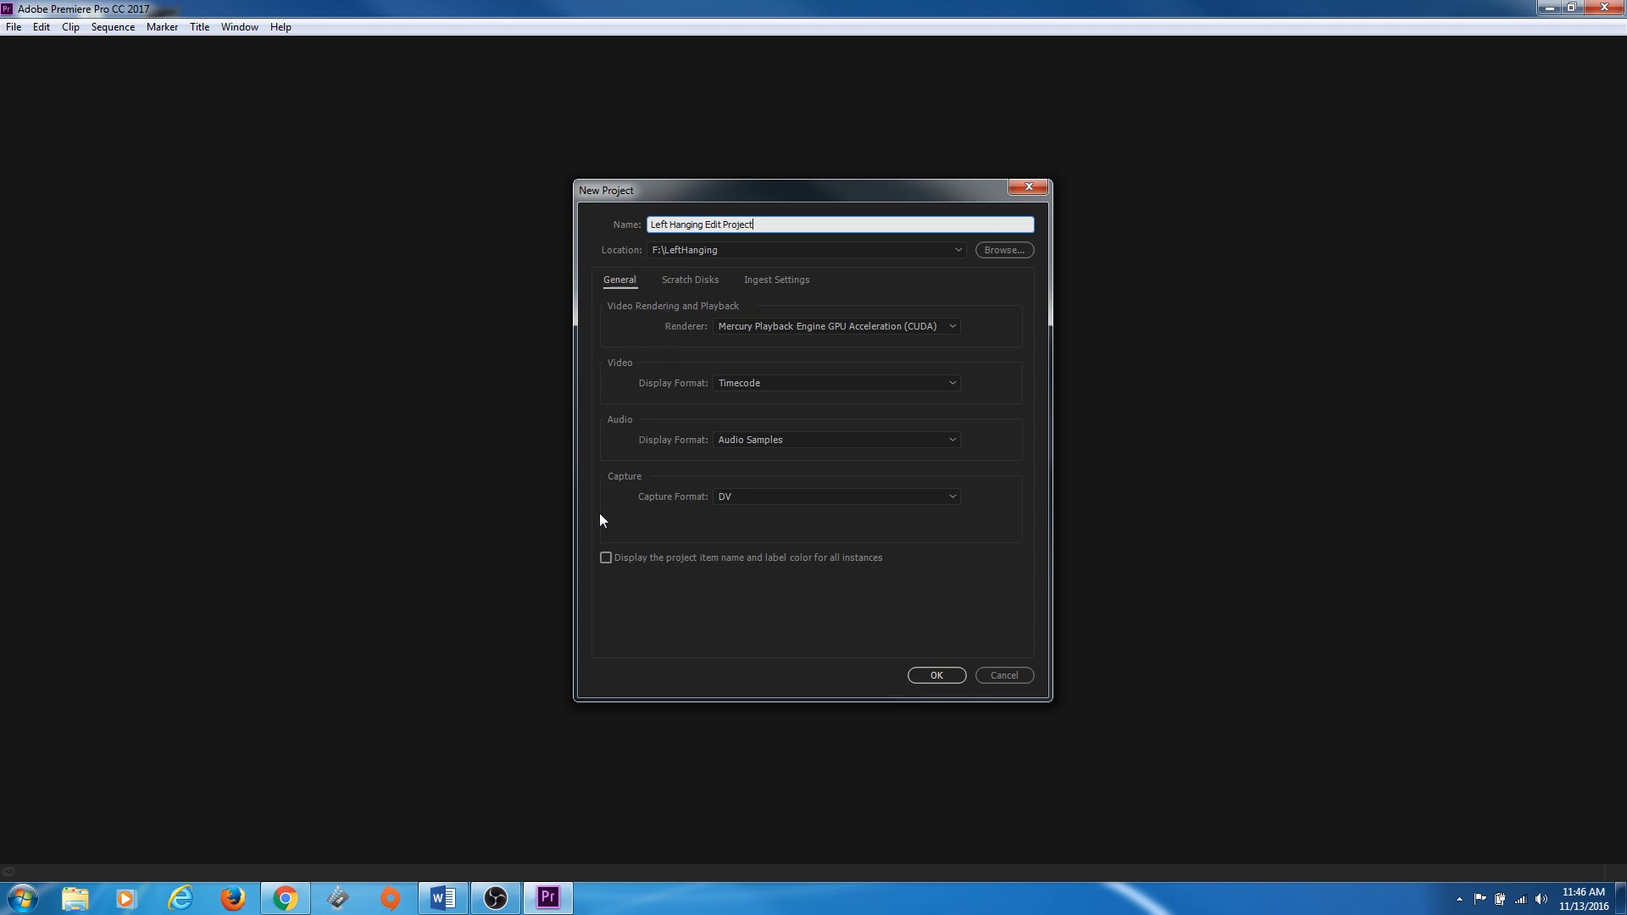
mouse_move(280, 297)
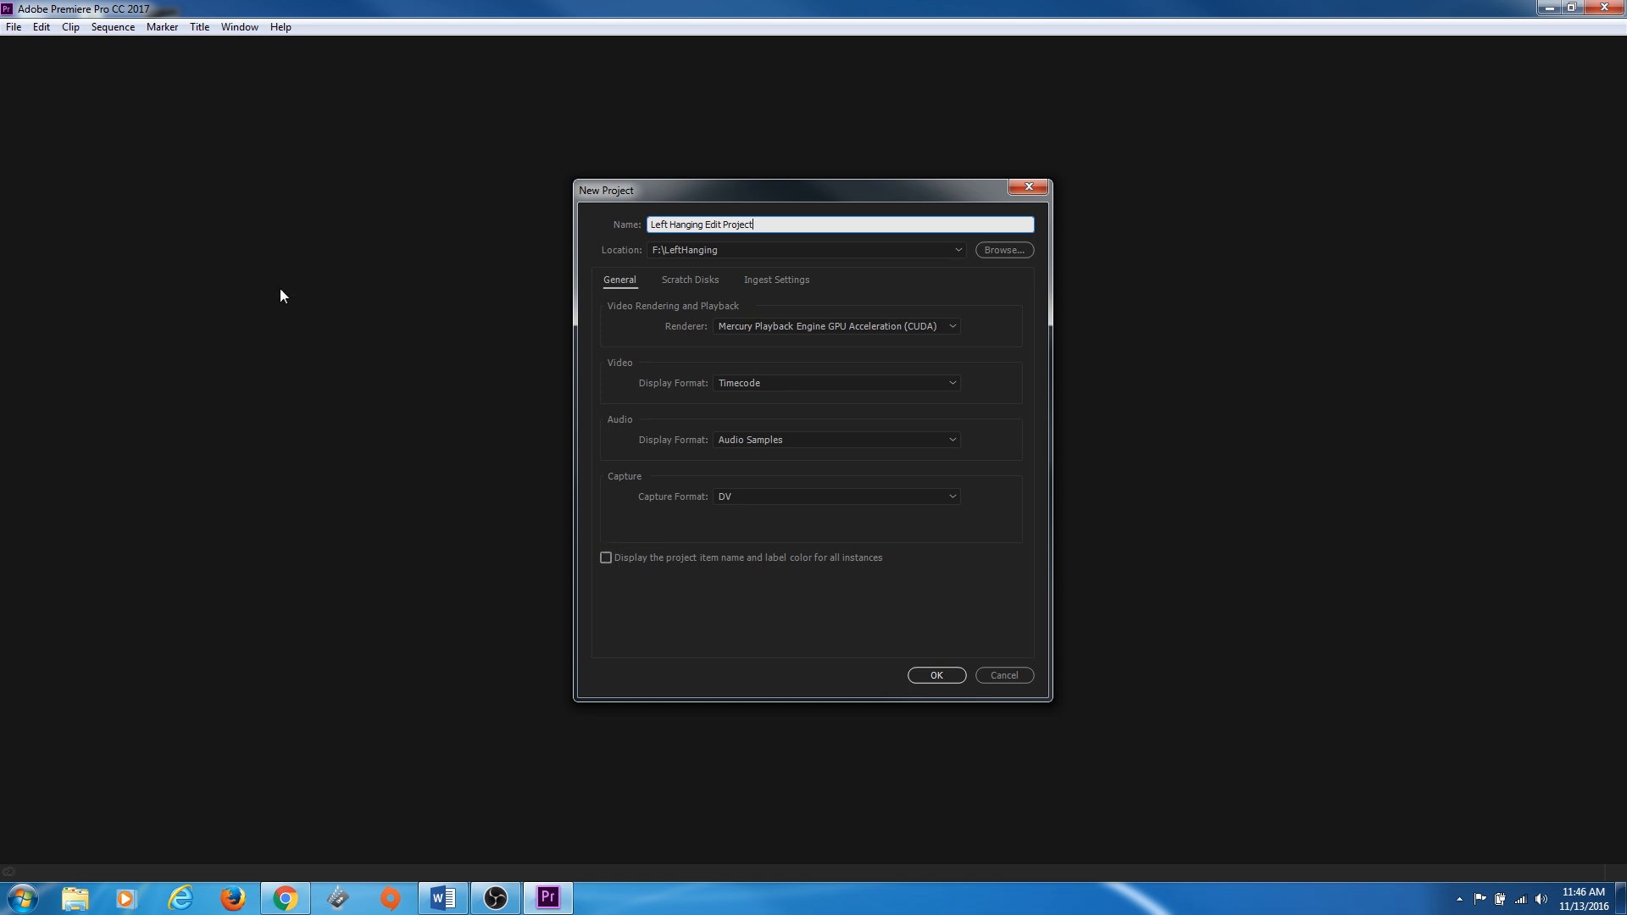
mouse_move(700, 593)
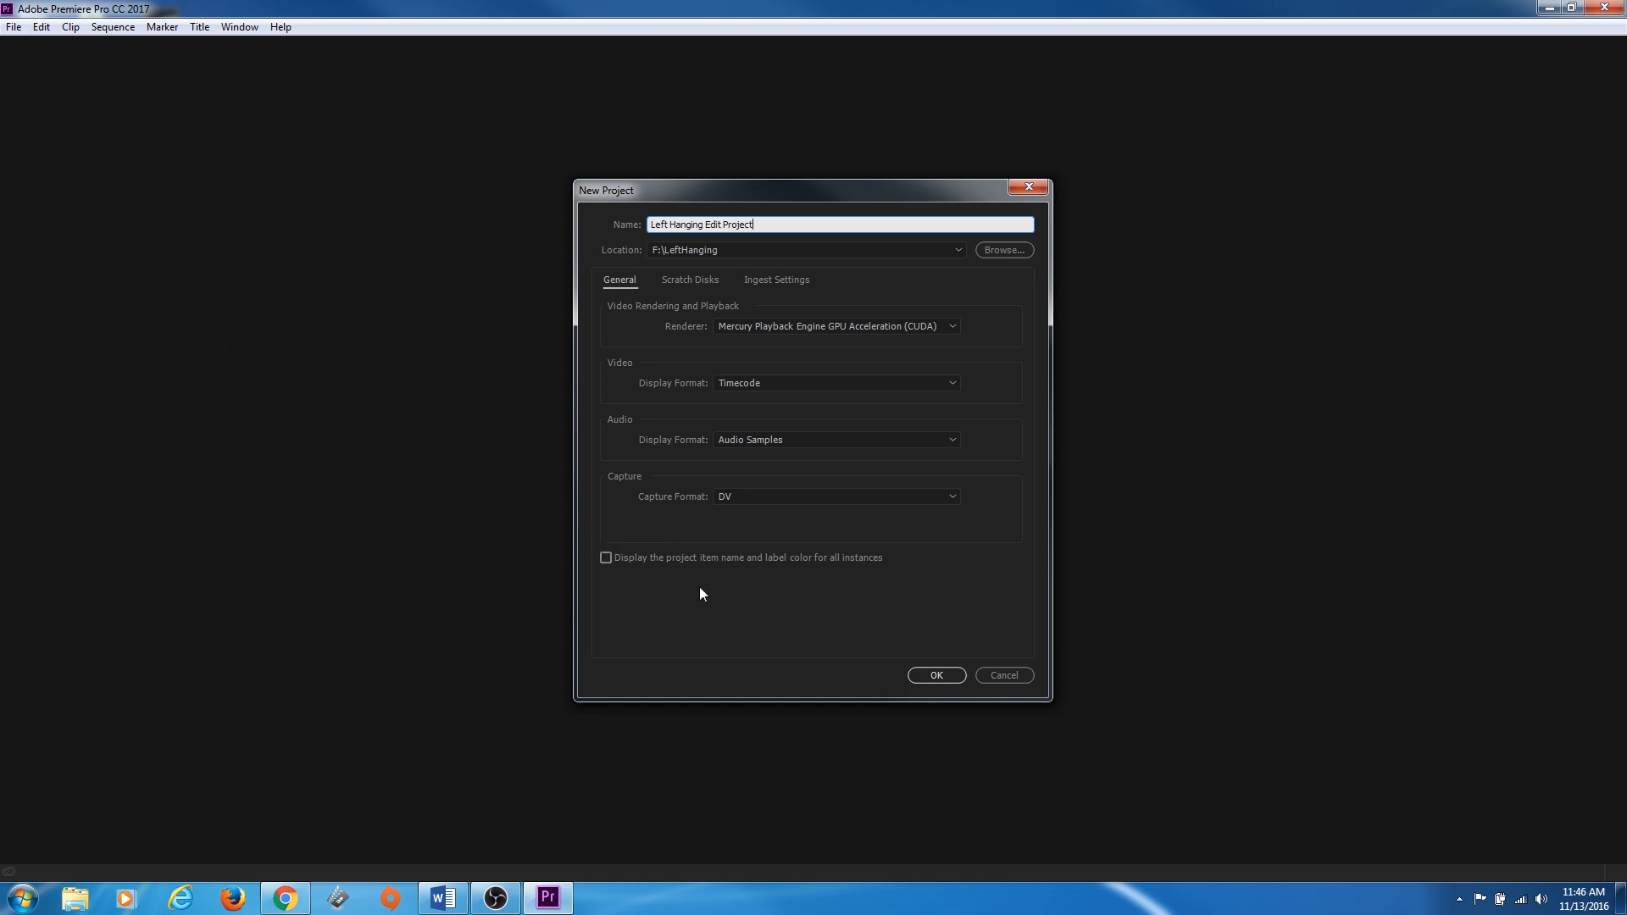
mouse_move(678, 307)
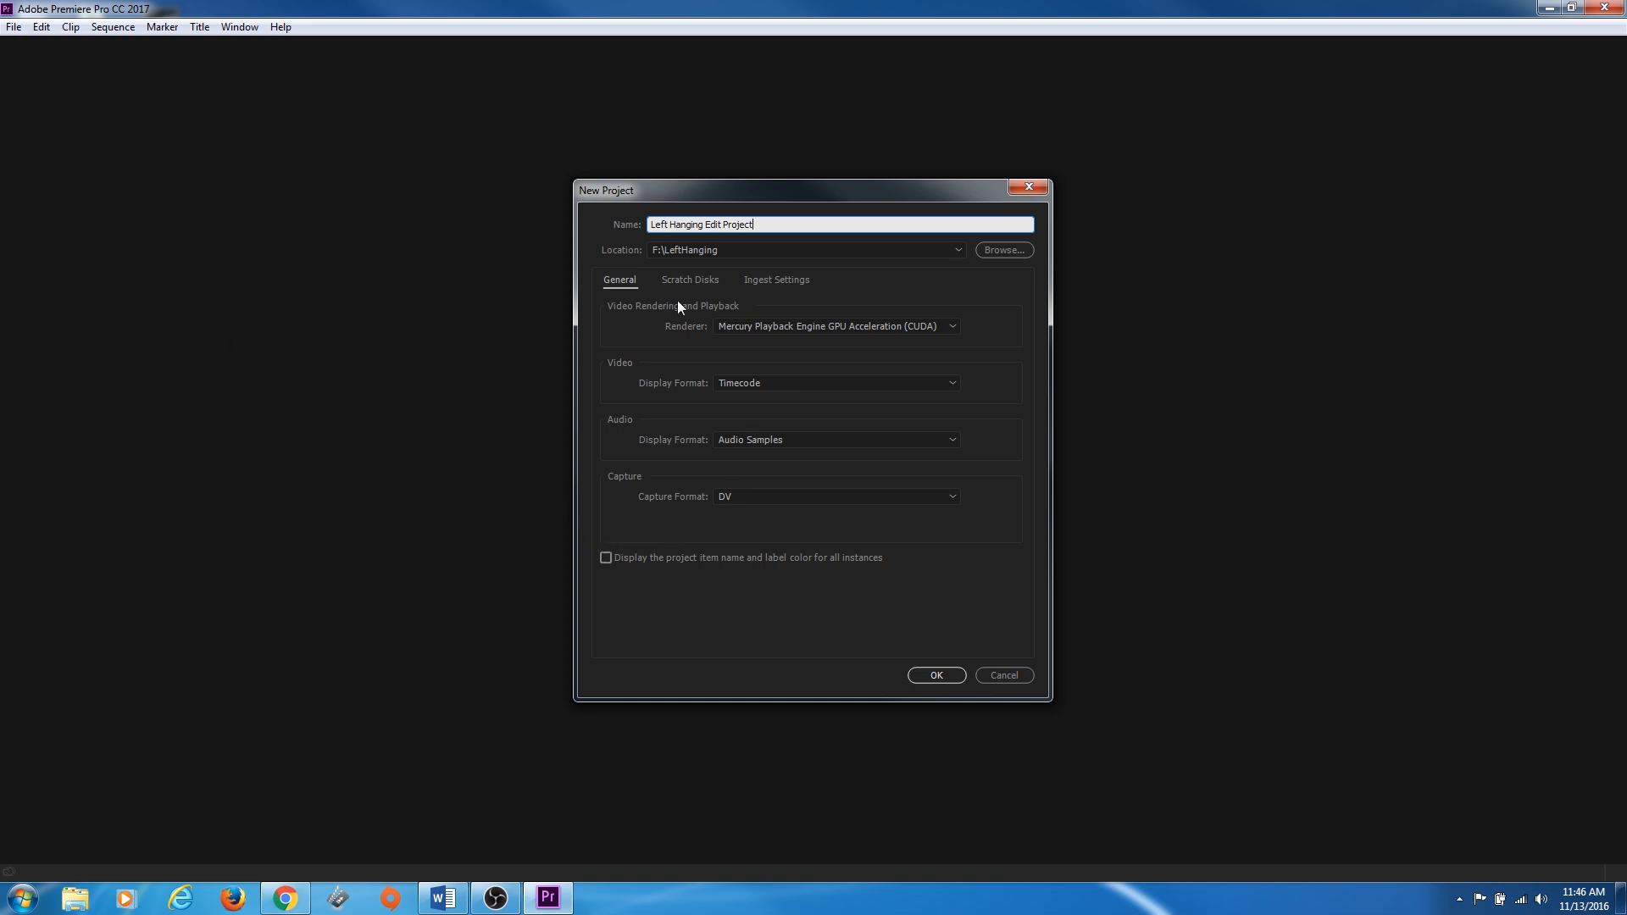
mouse_move(686, 305)
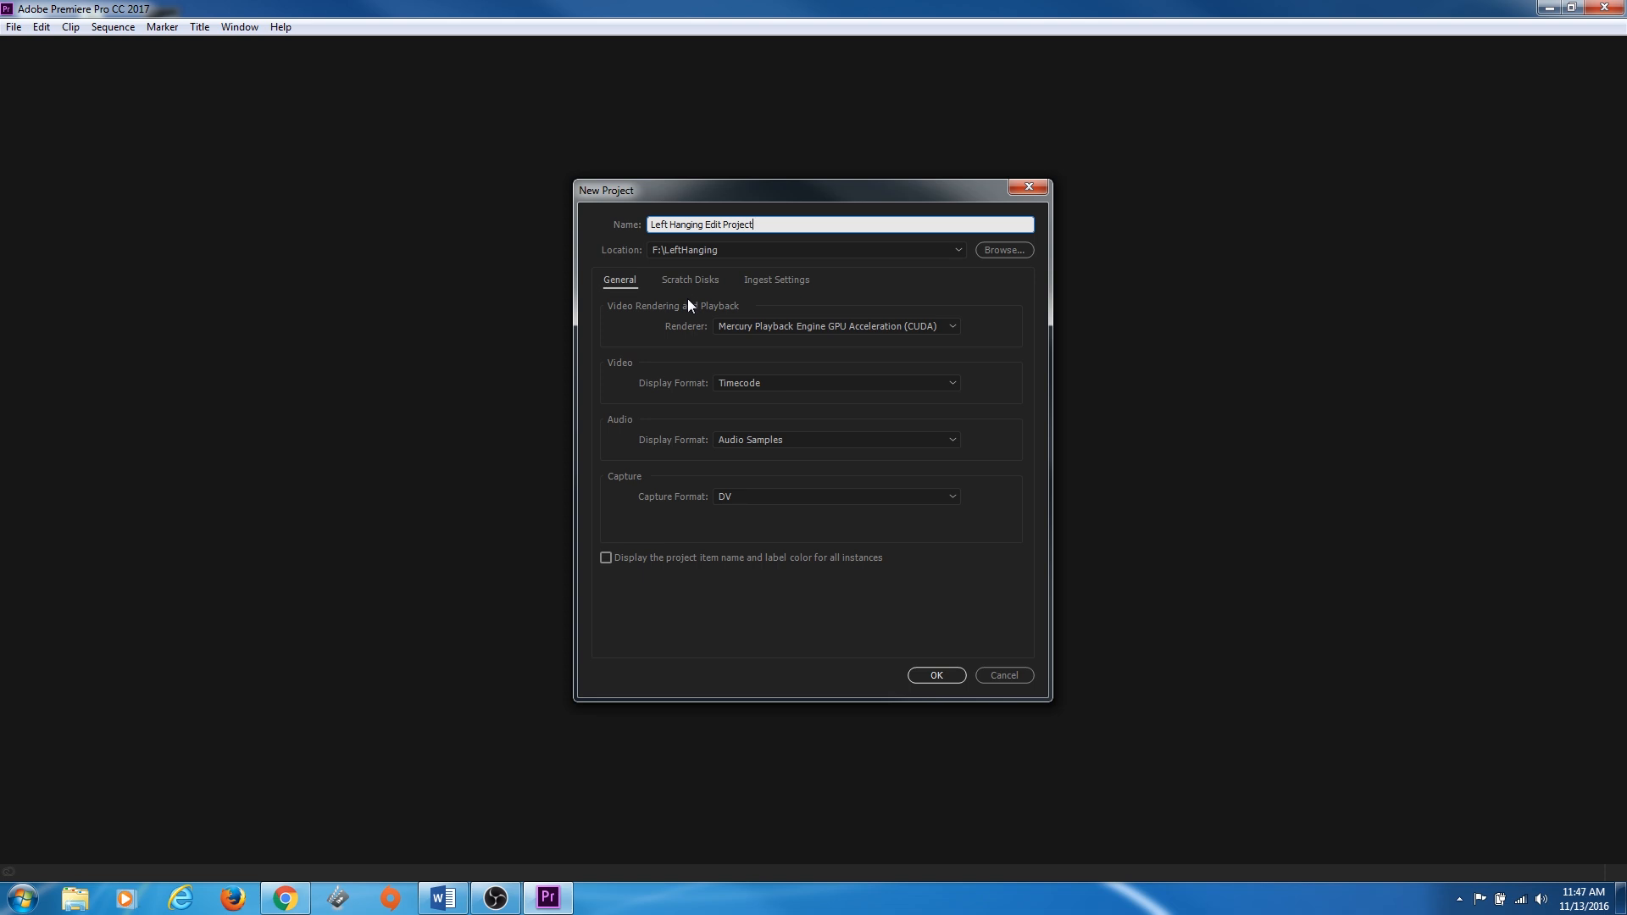
mouse_move(681, 322)
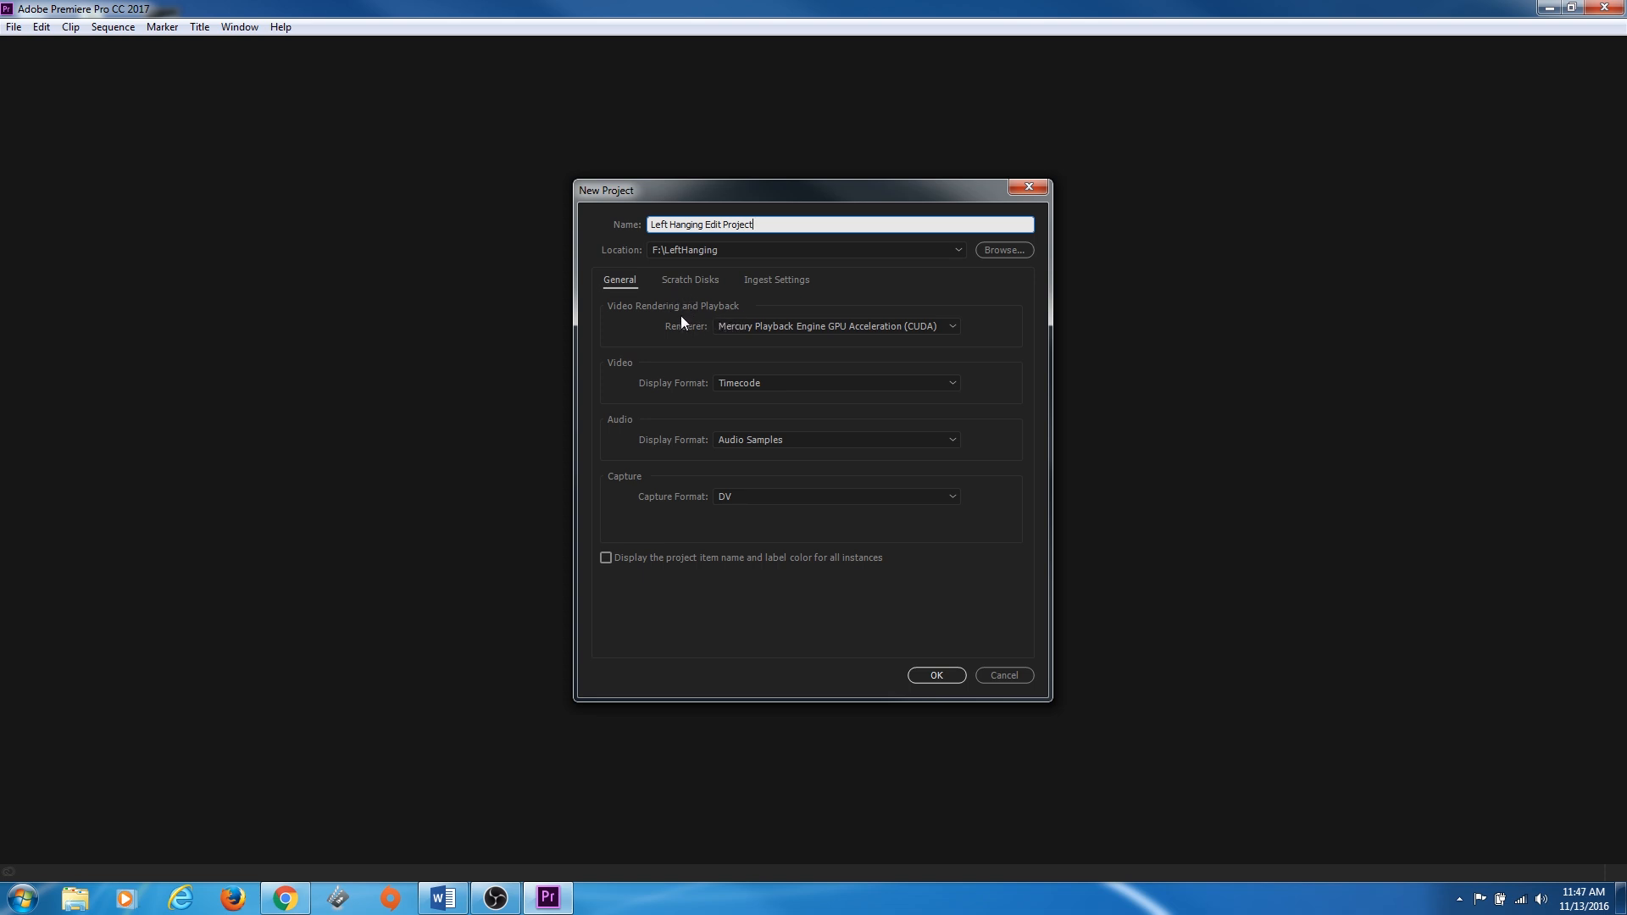
Keep Mercury Playback Engine GPU Acceleration (CUDA) as the renderer after reviewing the choices
click(836, 325)
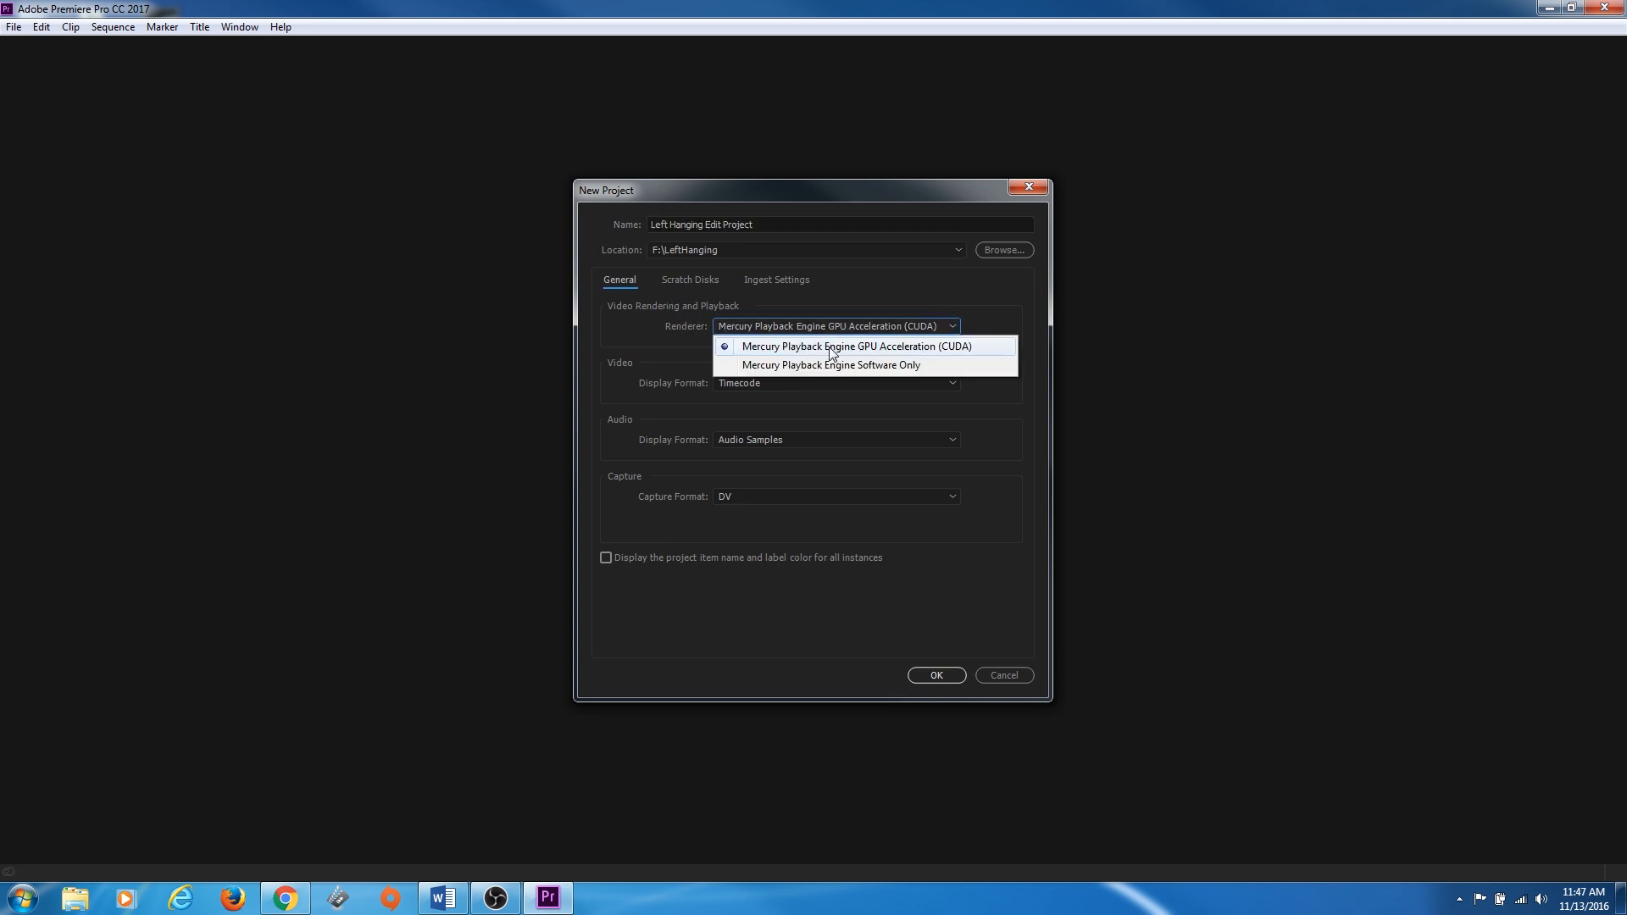
mouse_move(841, 356)
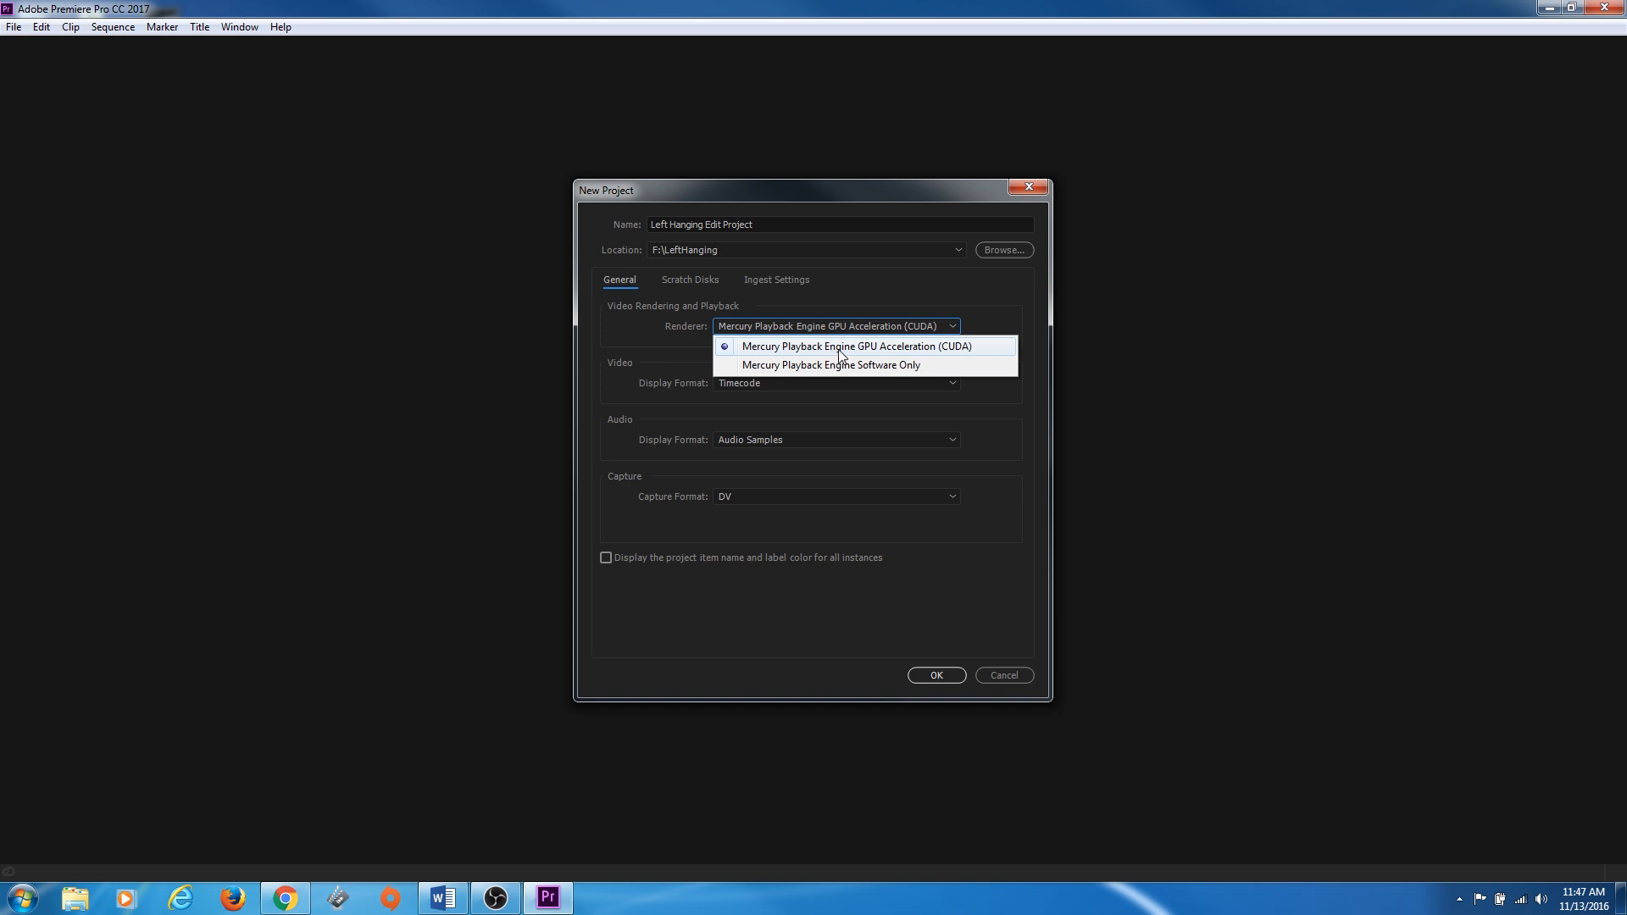
mouse_move(917, 354)
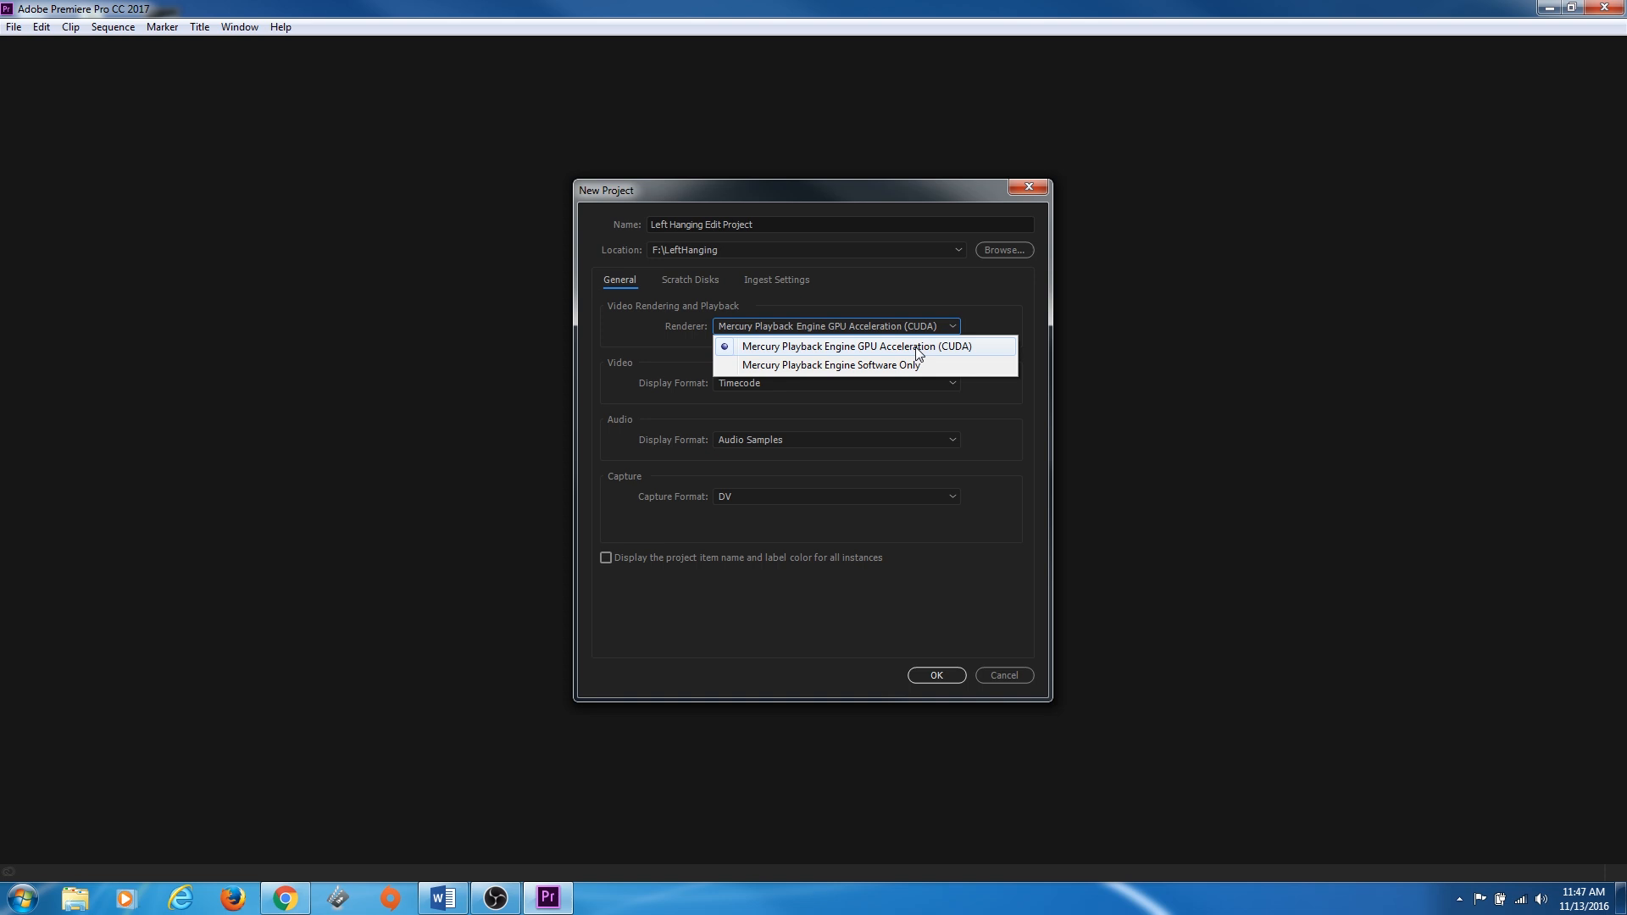
mouse_move(905, 354)
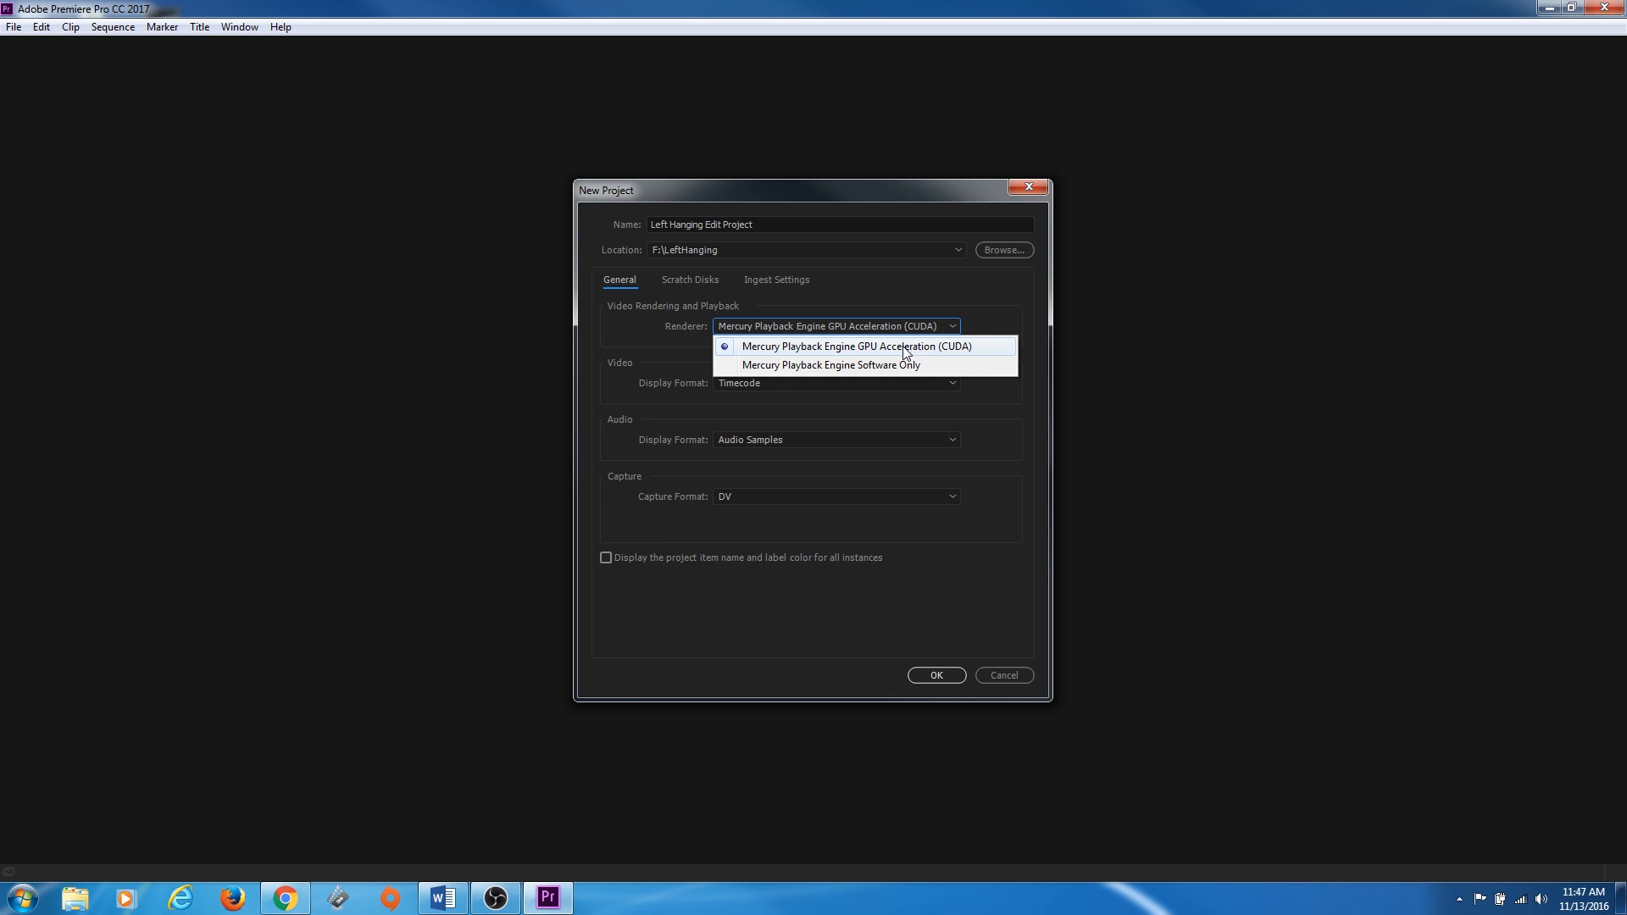
mouse_move(888, 354)
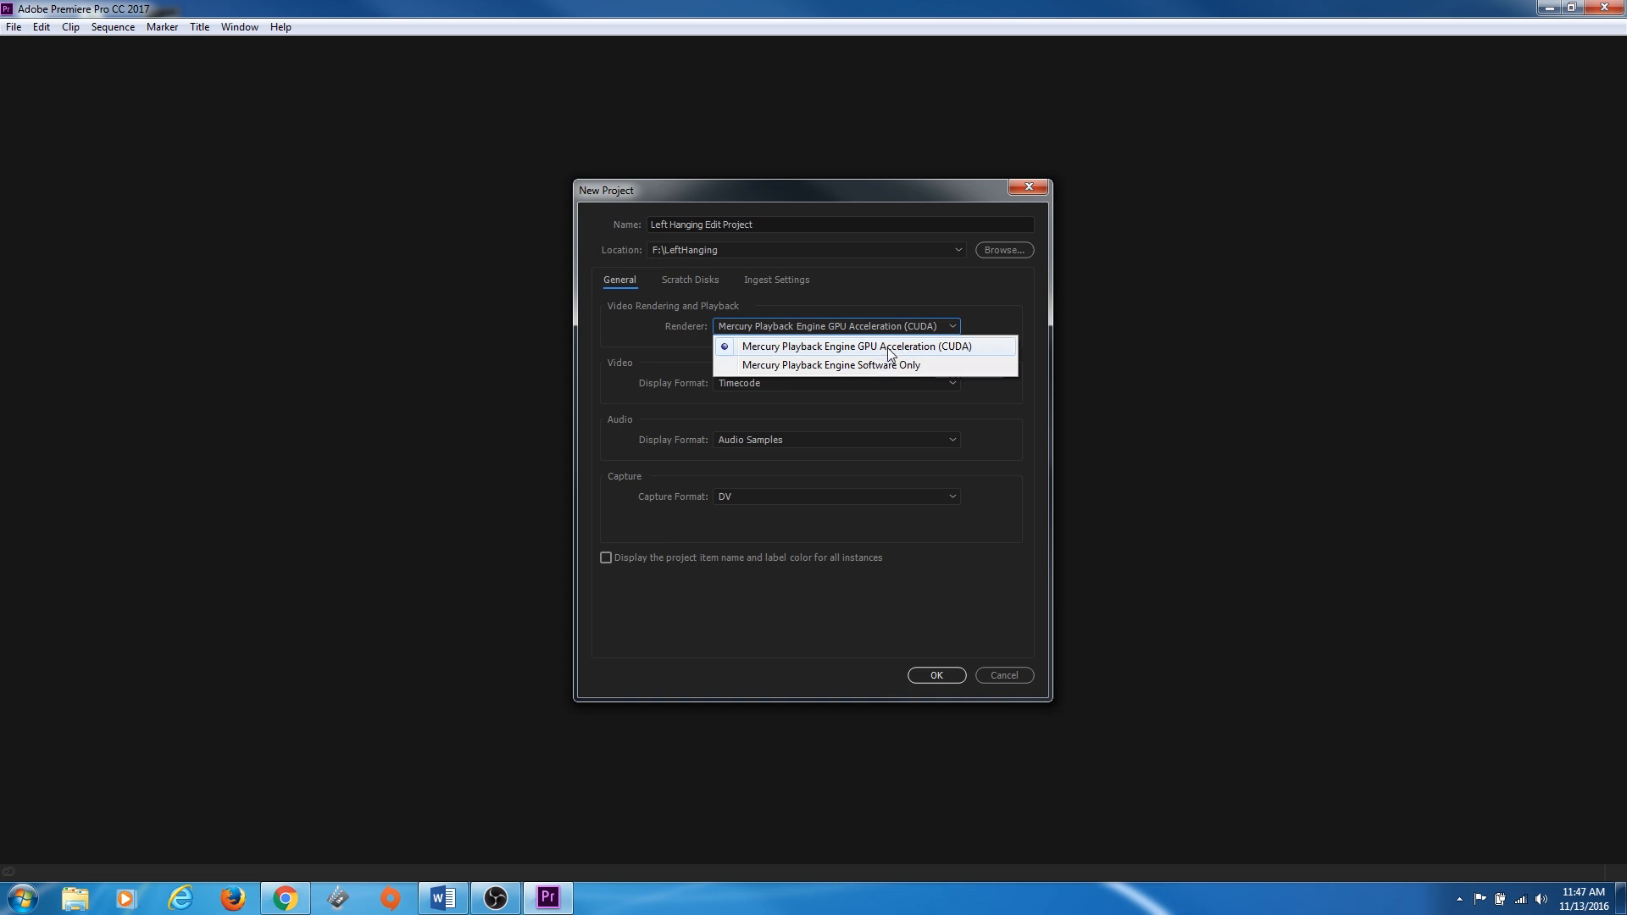
mouse_move(838, 371)
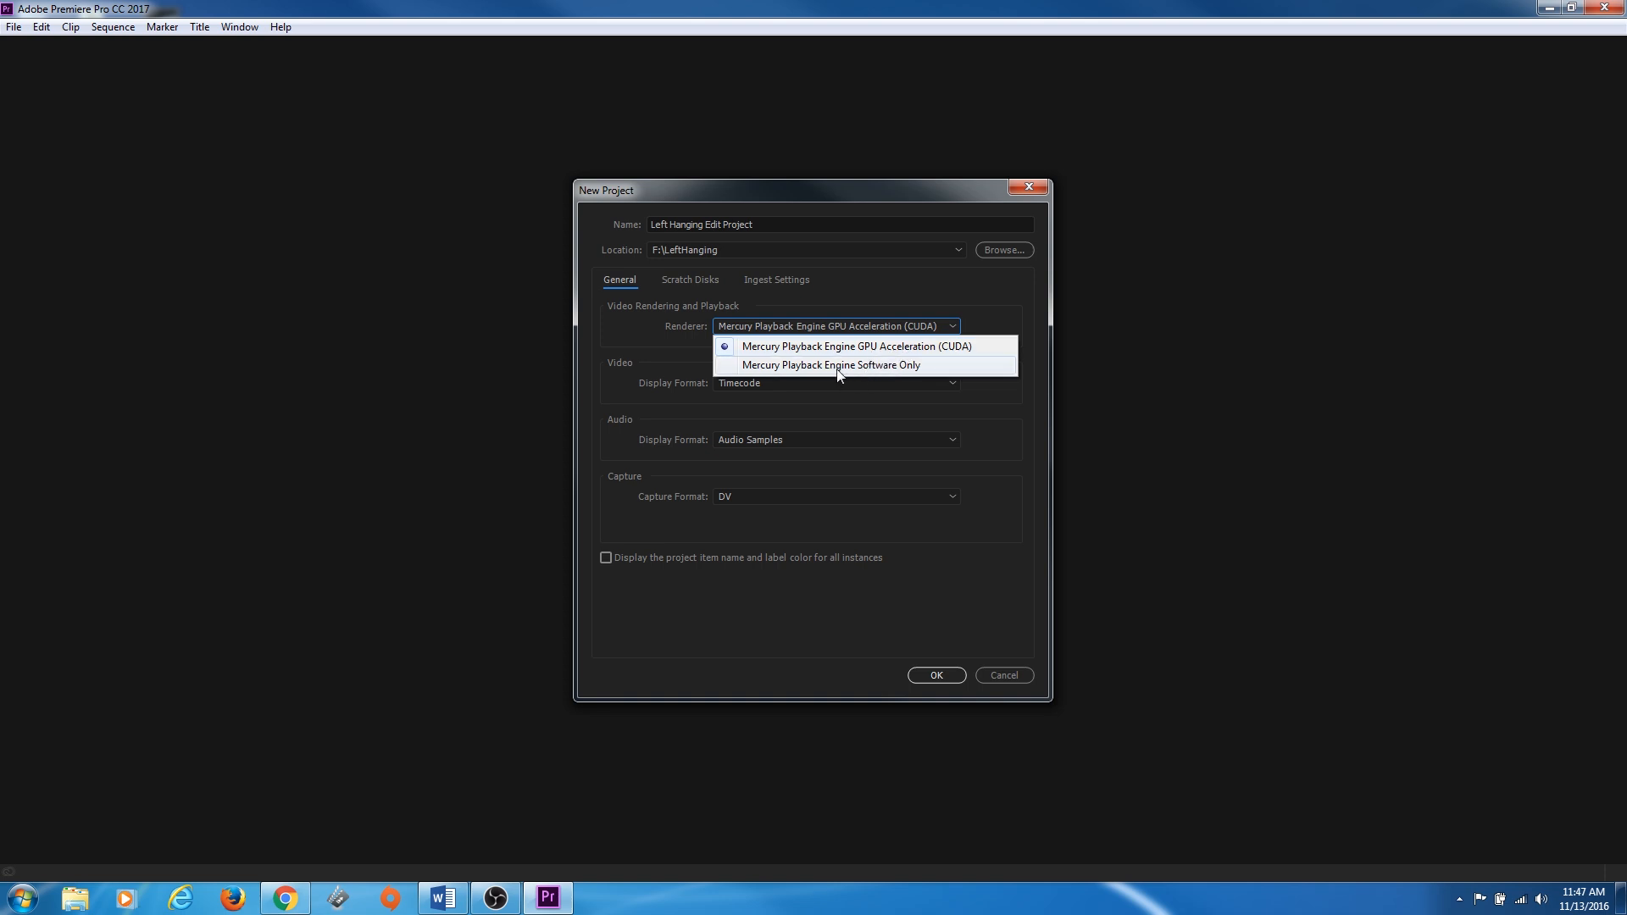
mouse_move(852, 374)
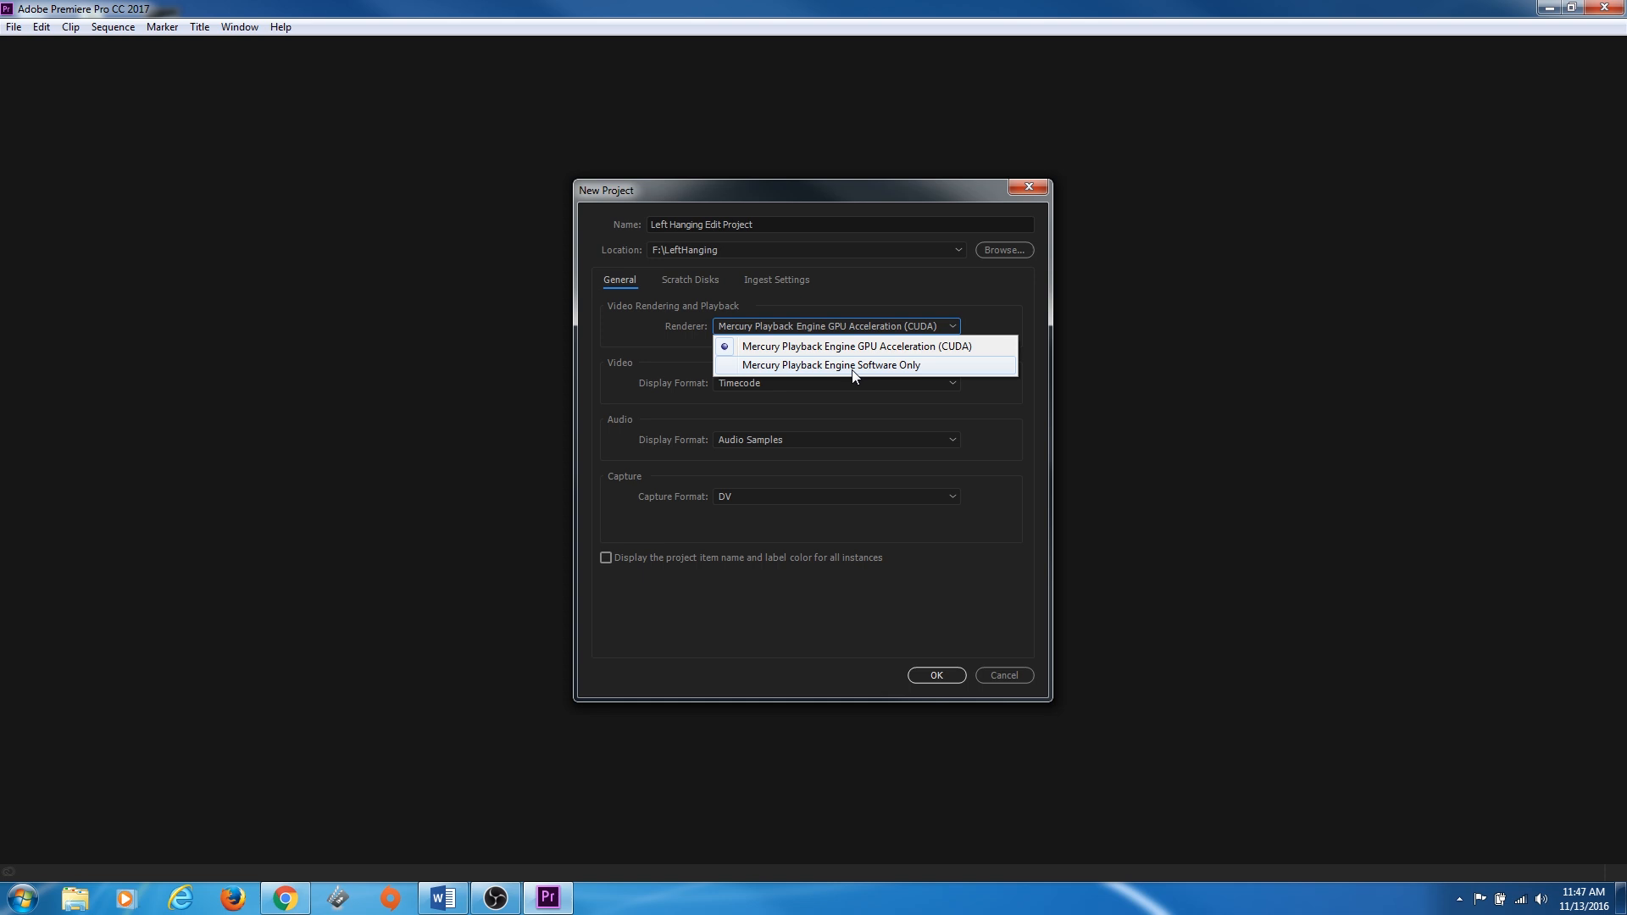
mouse_move(854, 376)
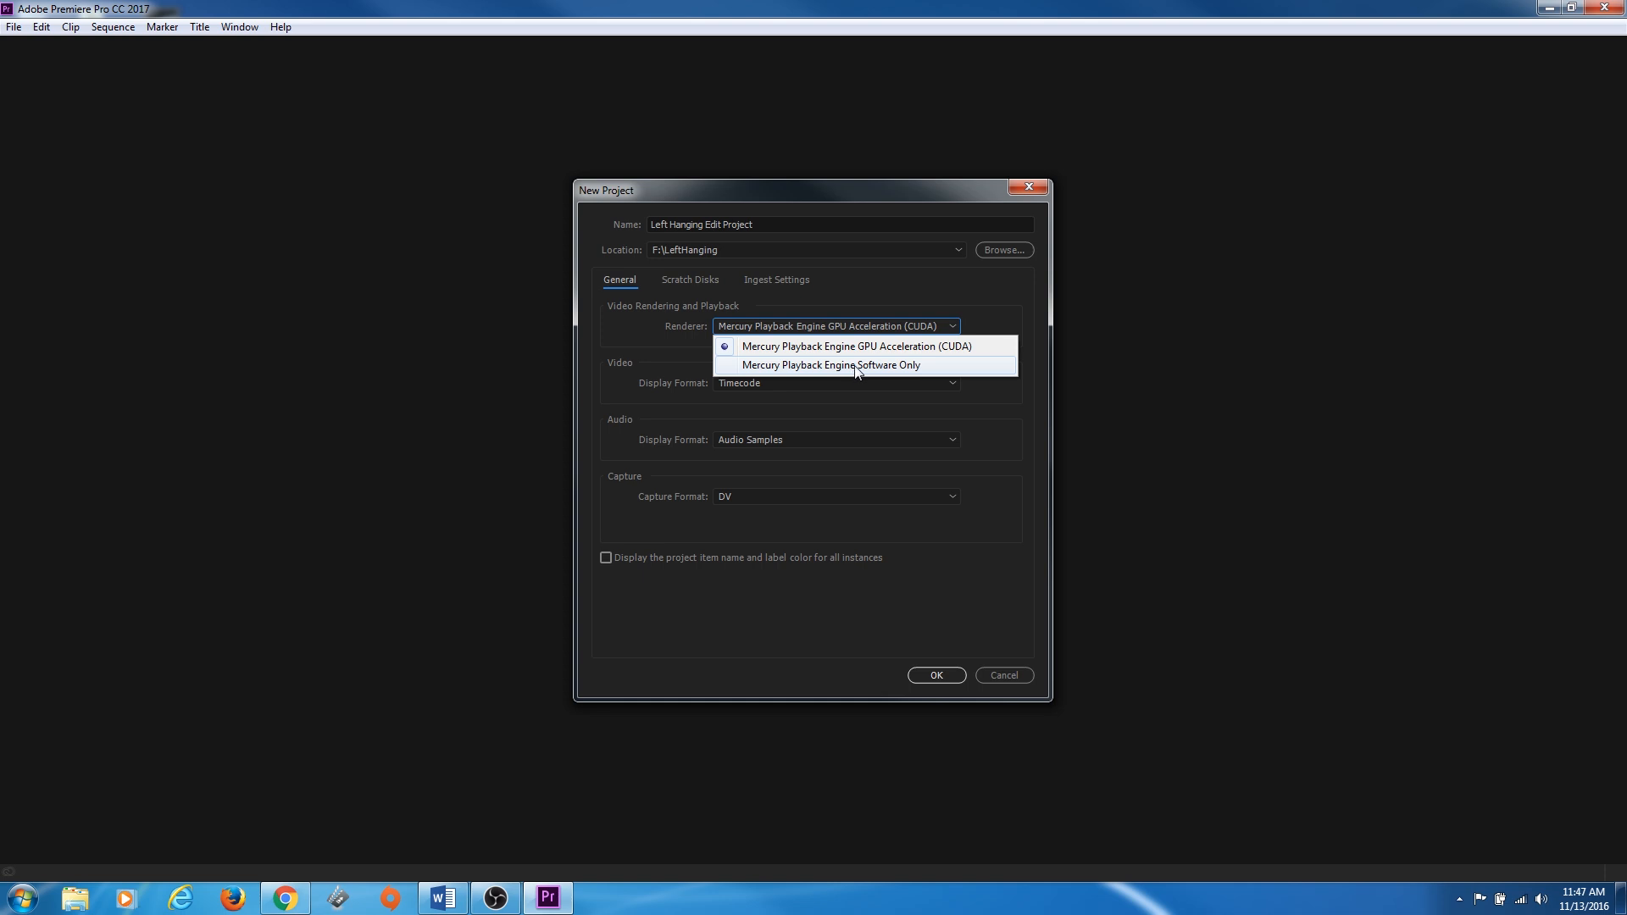
mouse_move(846, 358)
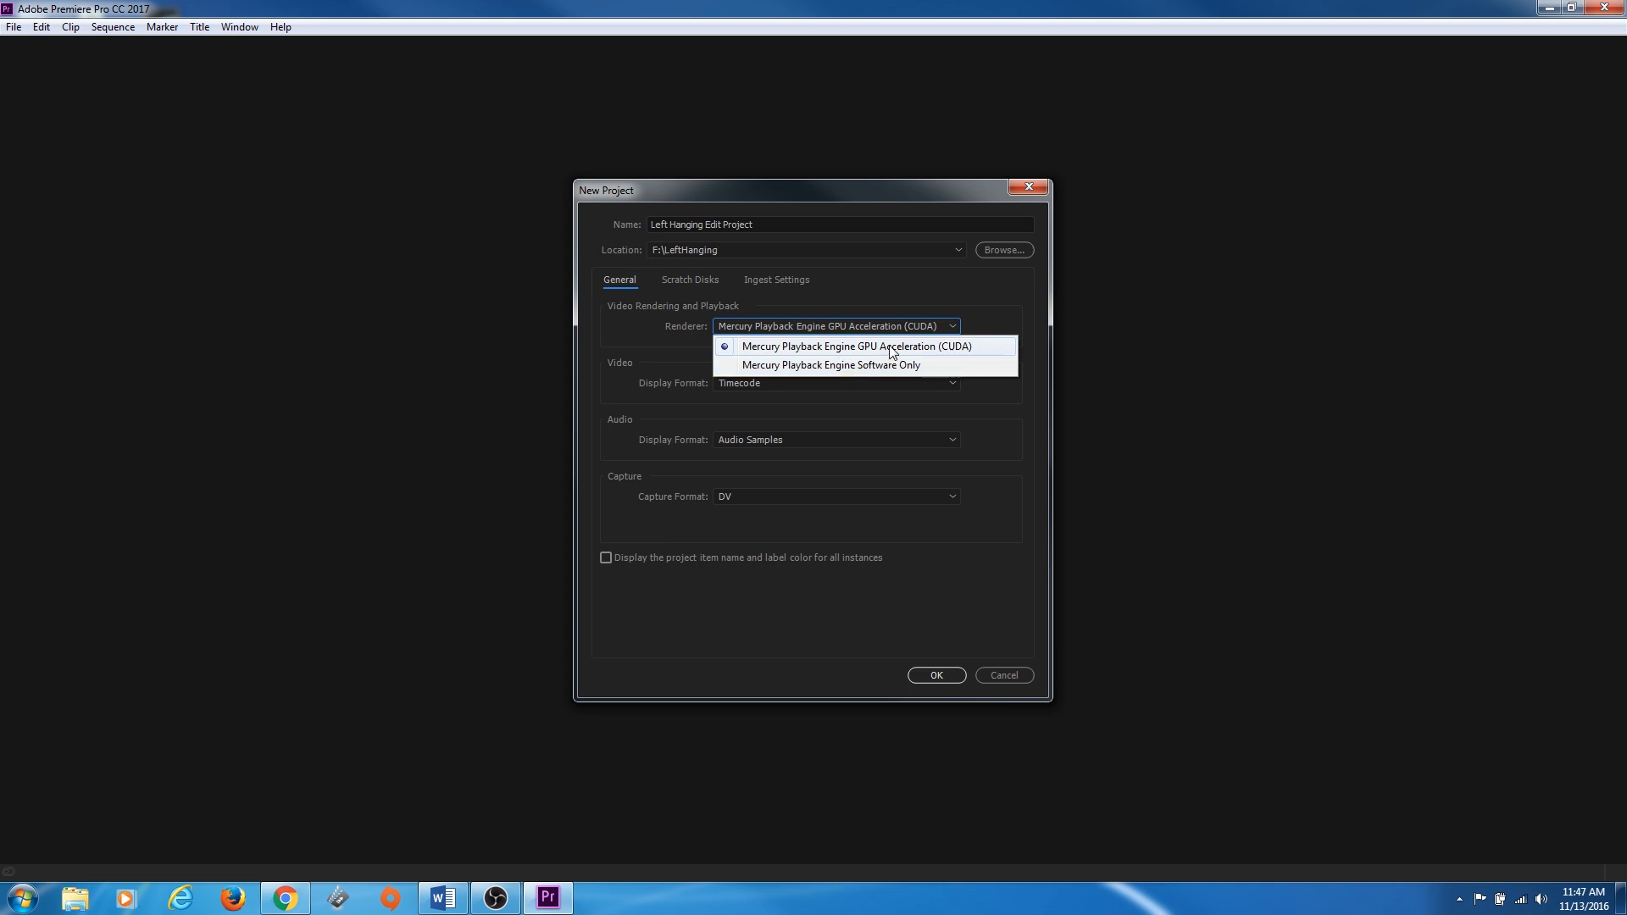
mouse_move(890, 349)
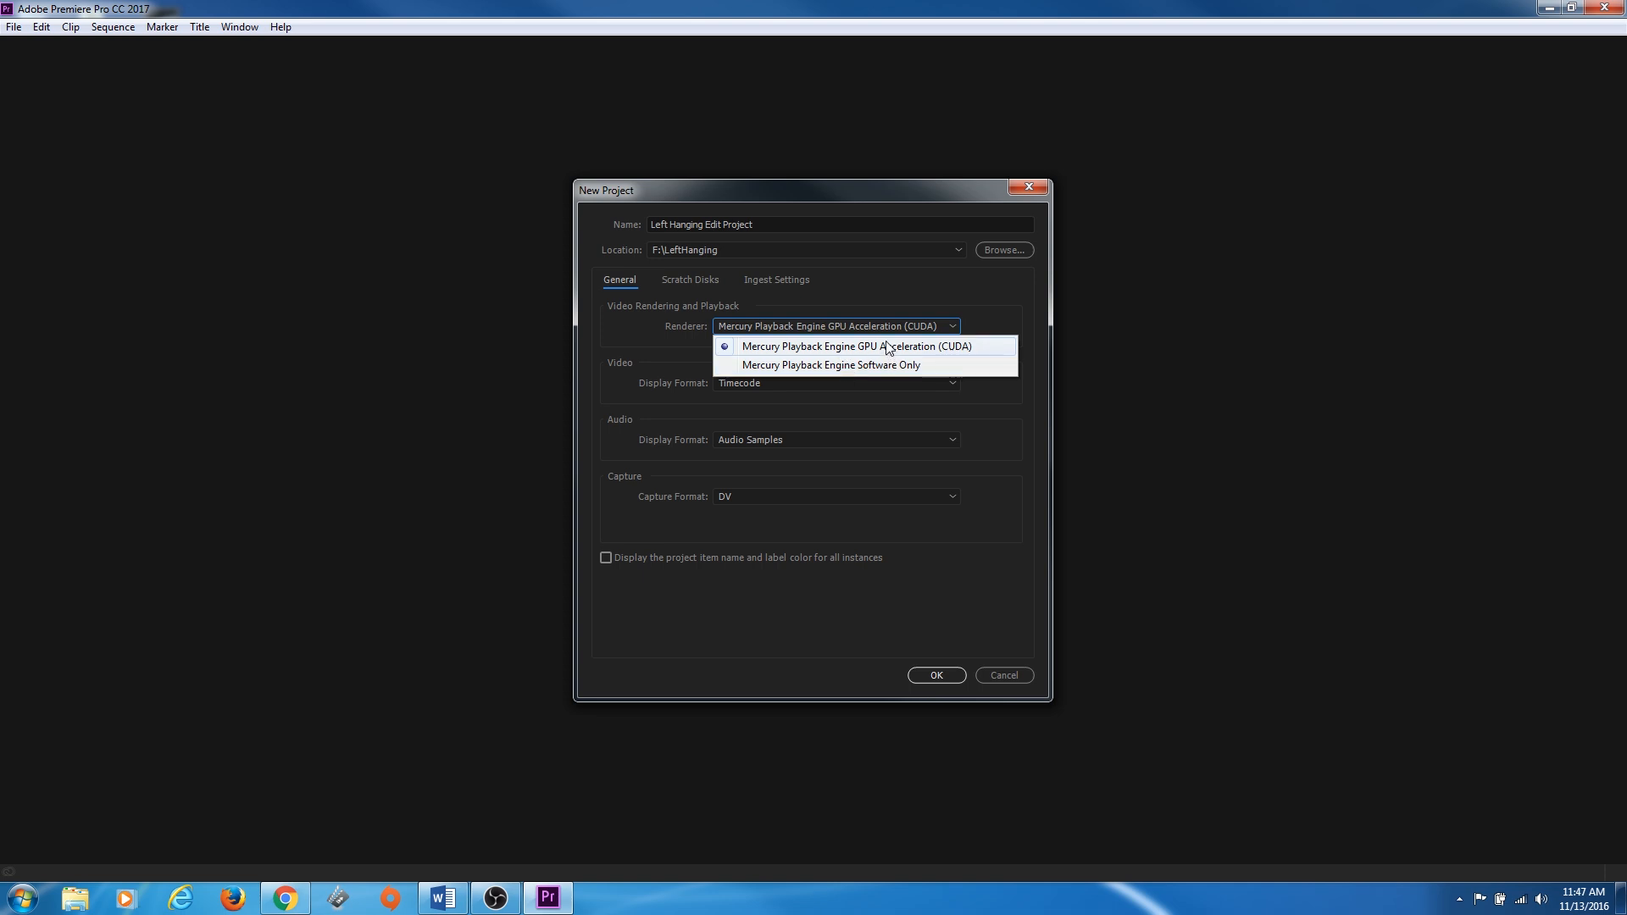
mouse_move(879, 349)
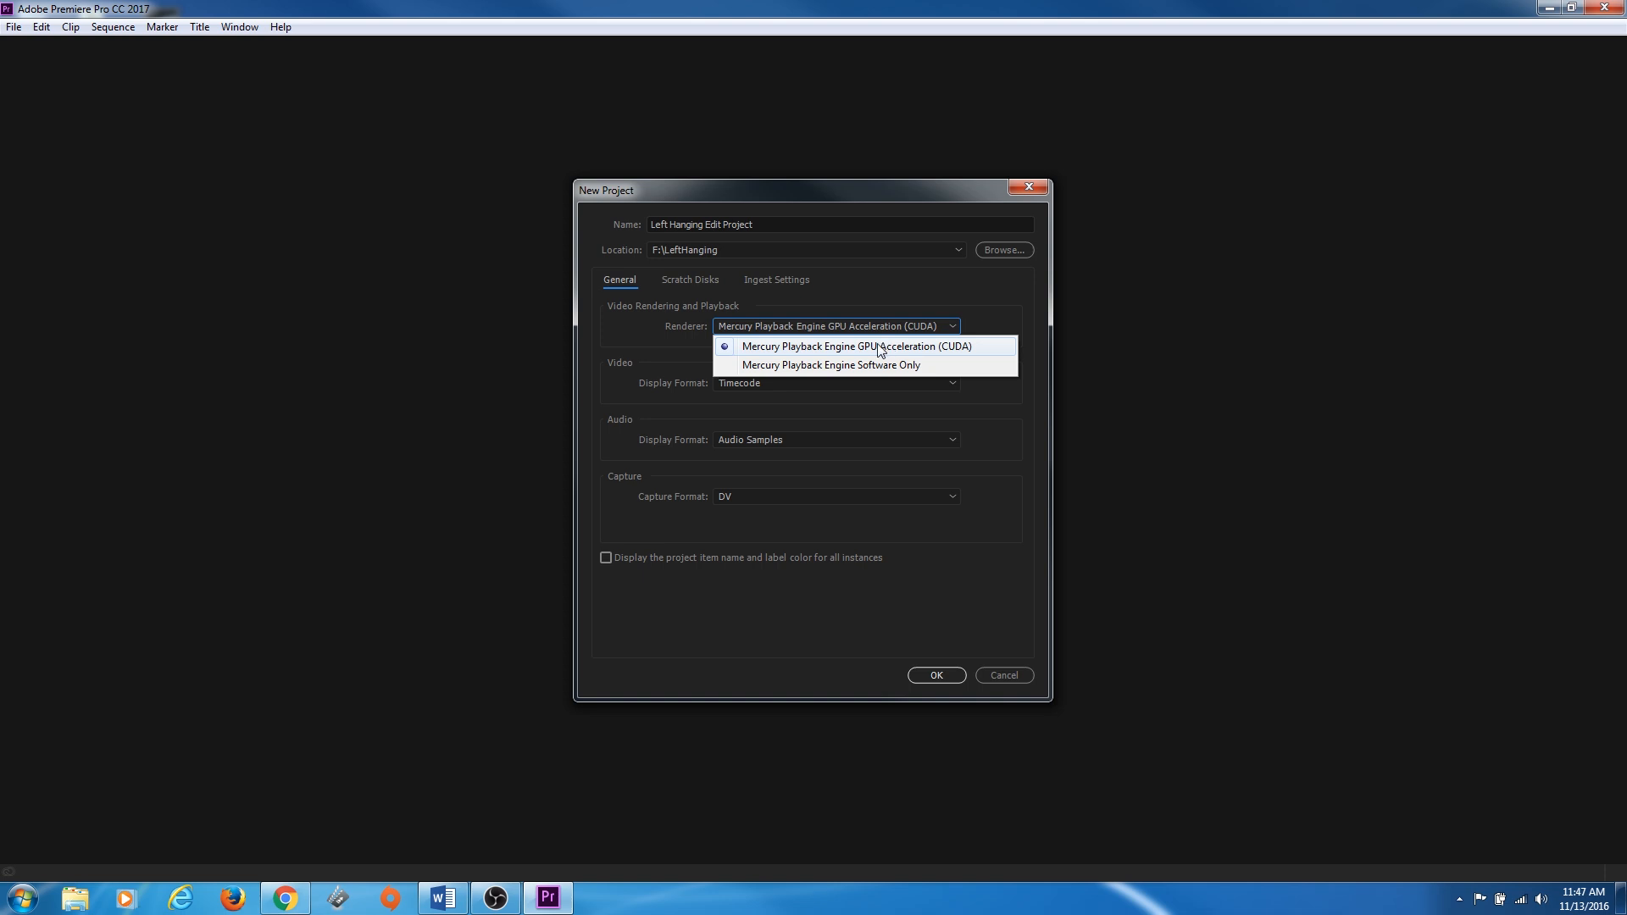
click(857, 346)
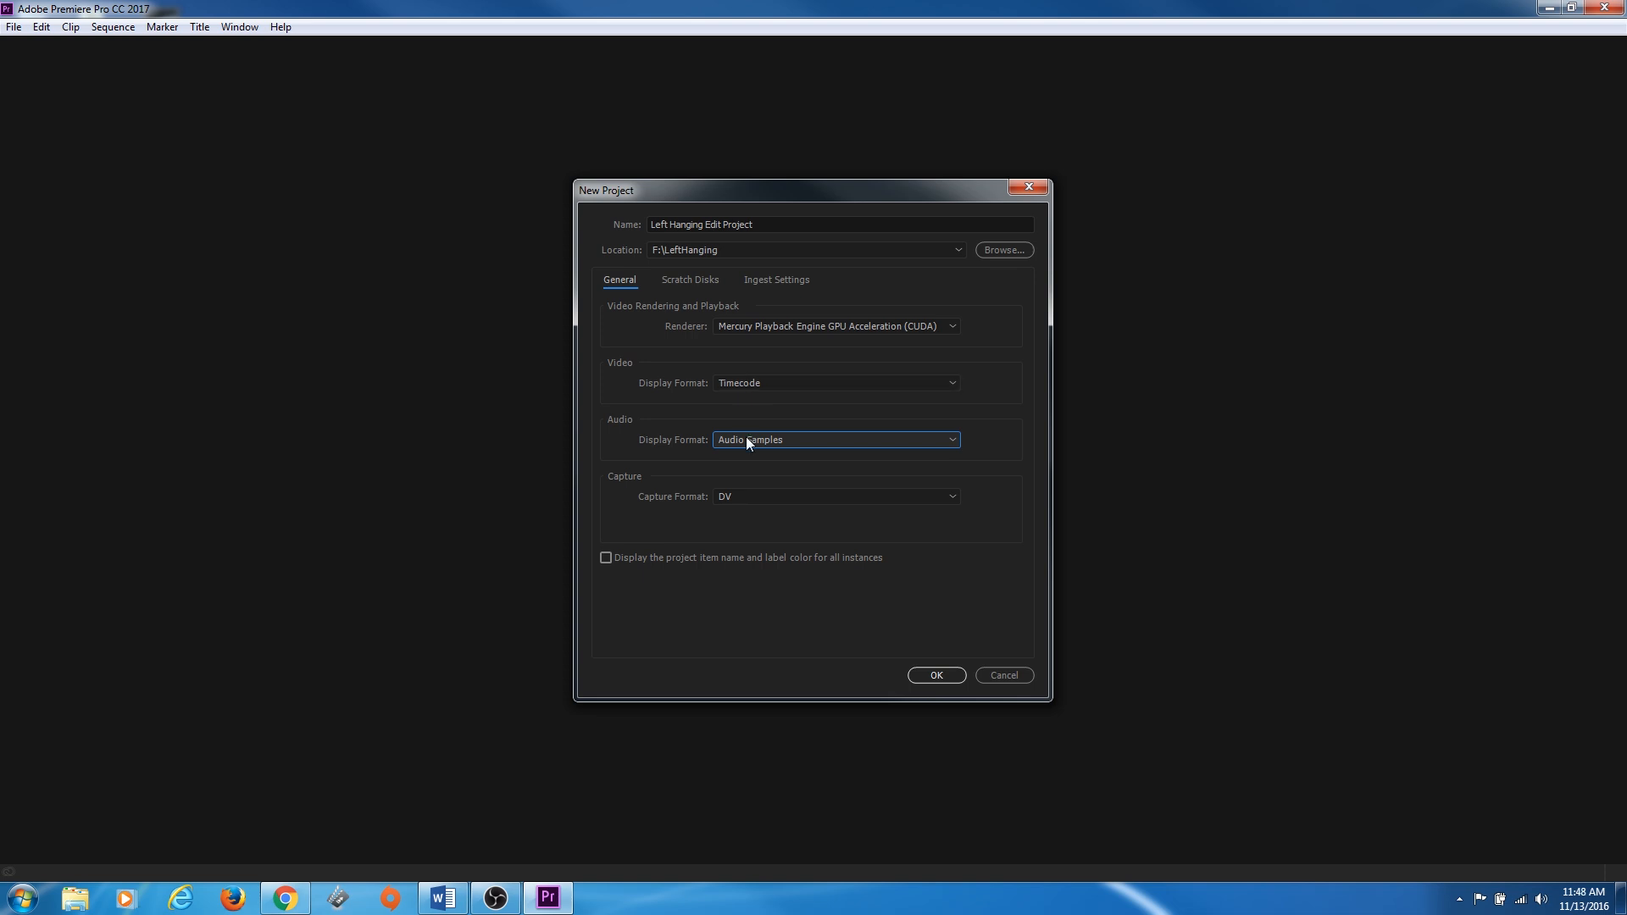
click(836, 381)
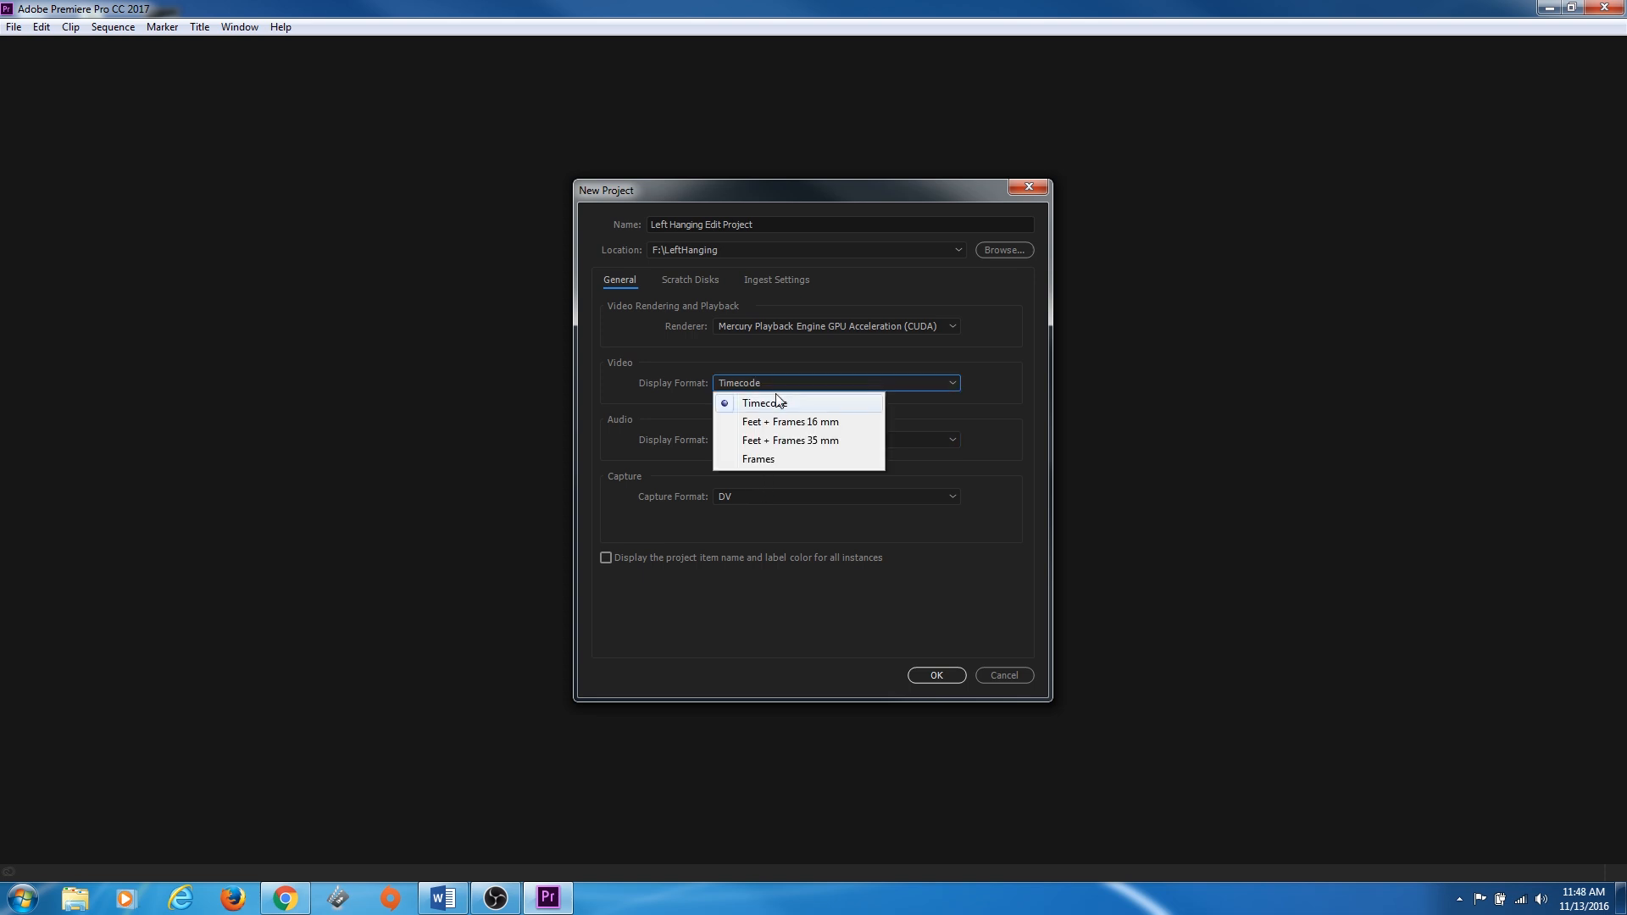
click(836, 438)
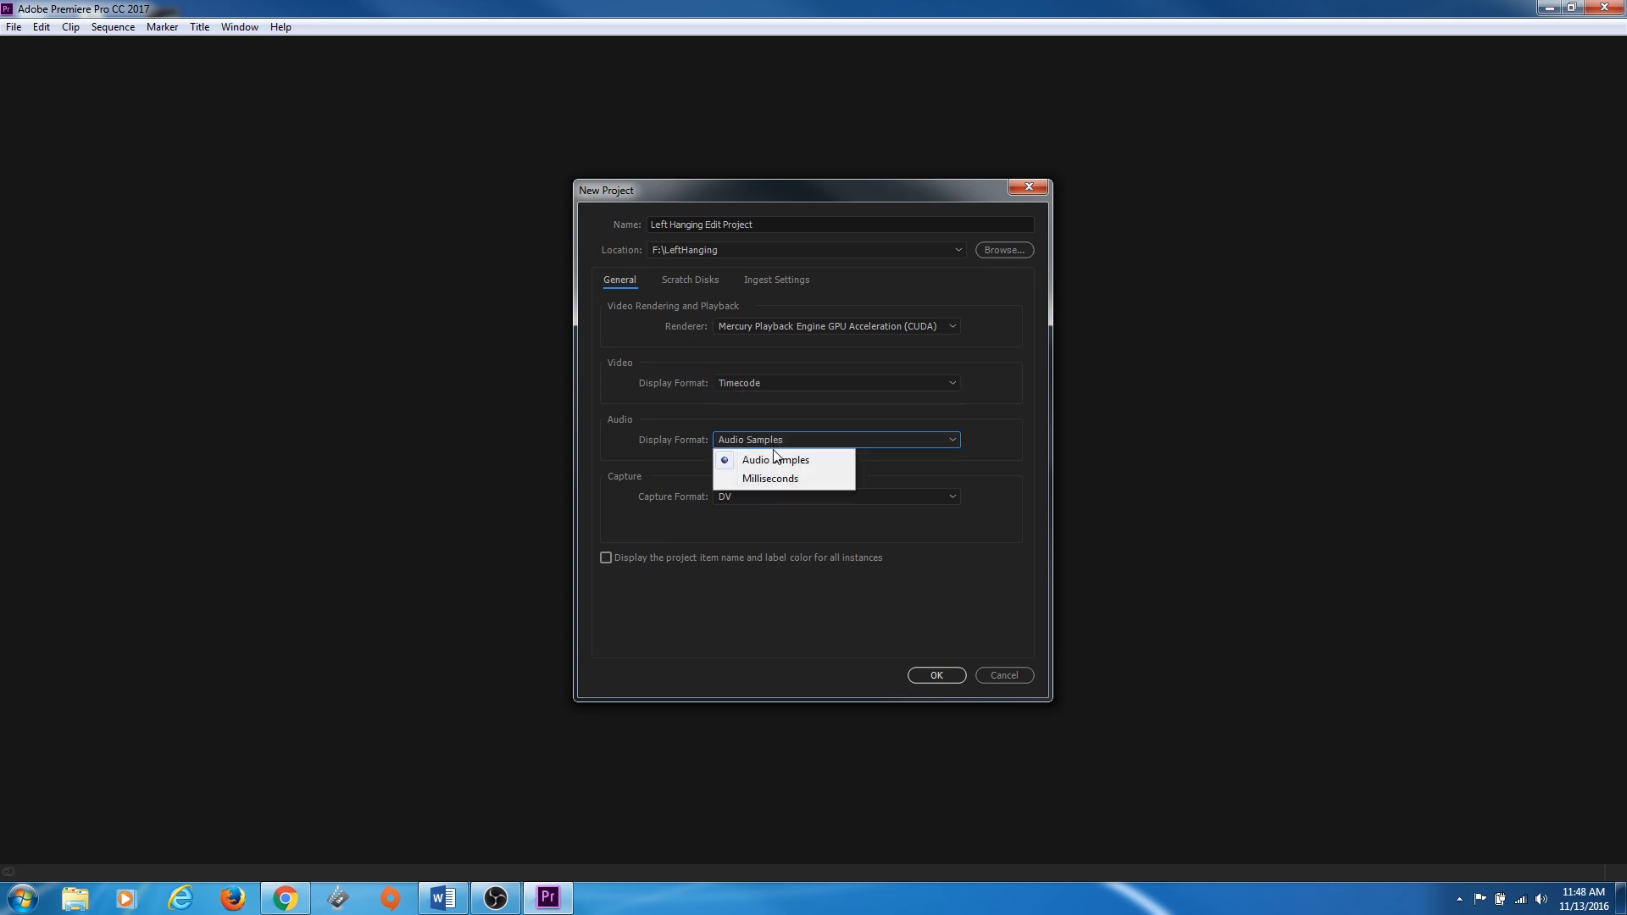
mouse_move(774, 460)
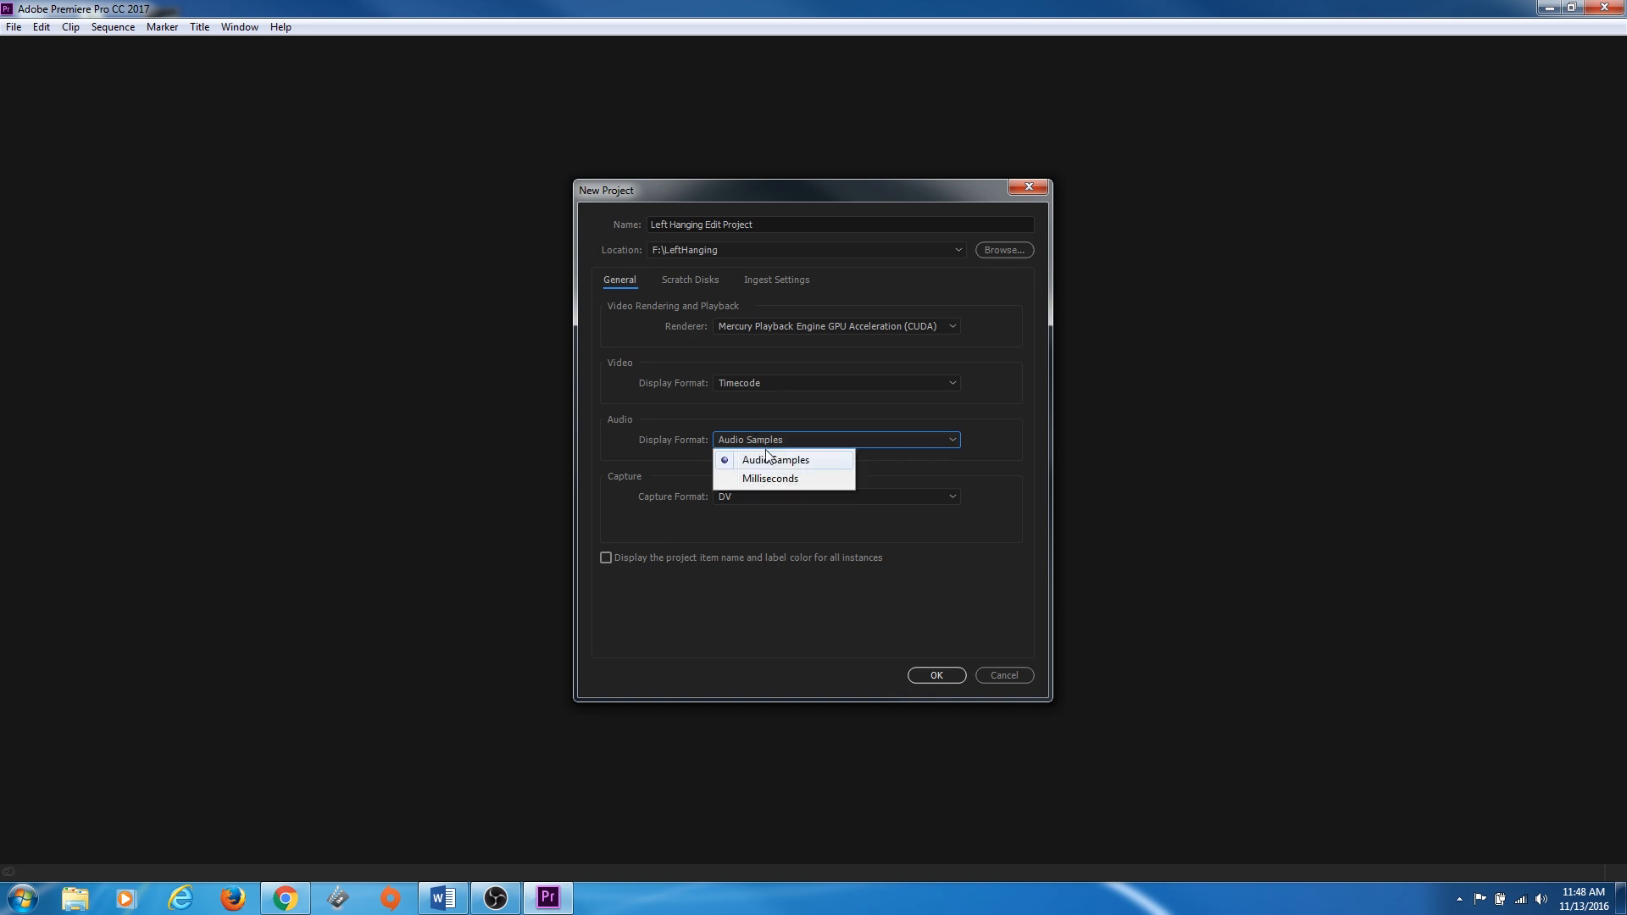
mouse_move(797, 415)
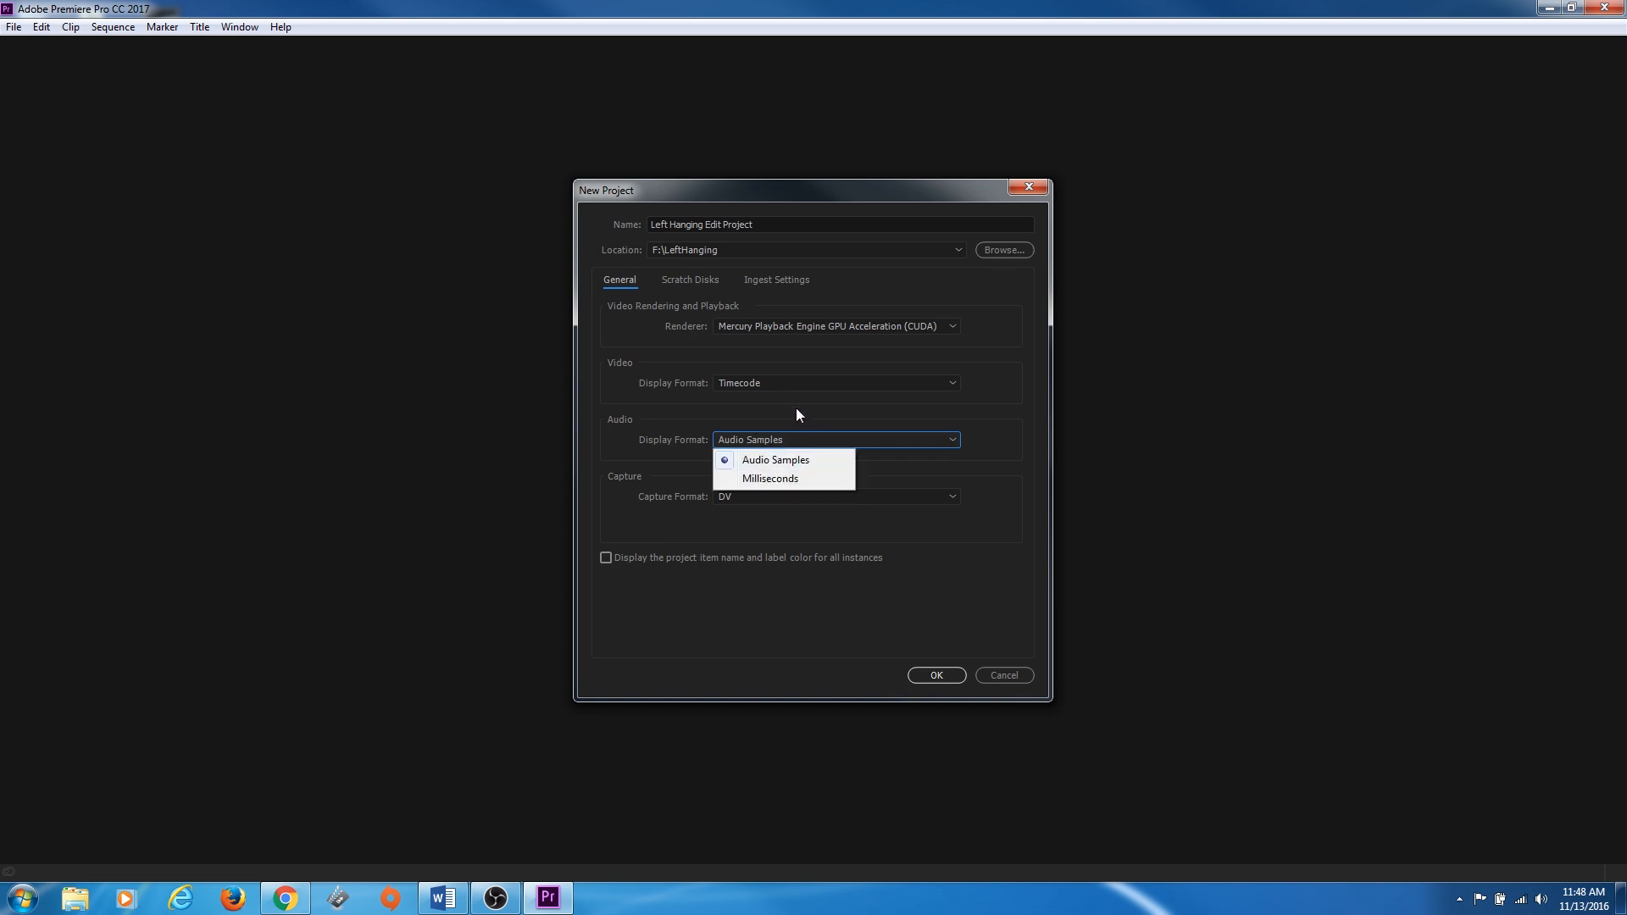
click(835, 496)
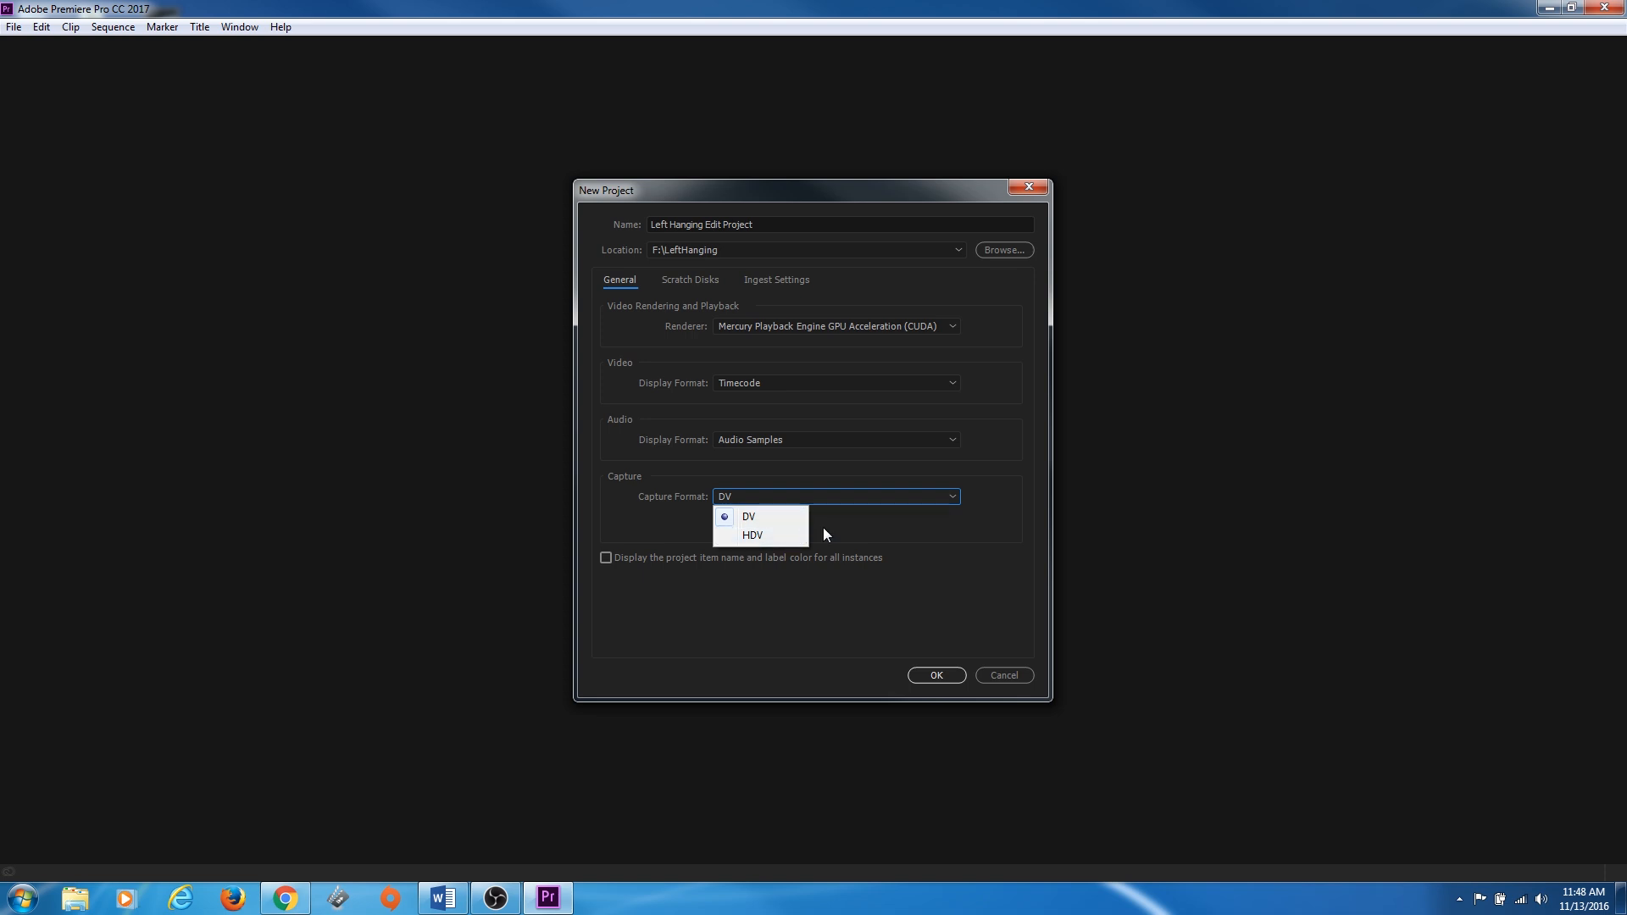
mouse_move(824, 541)
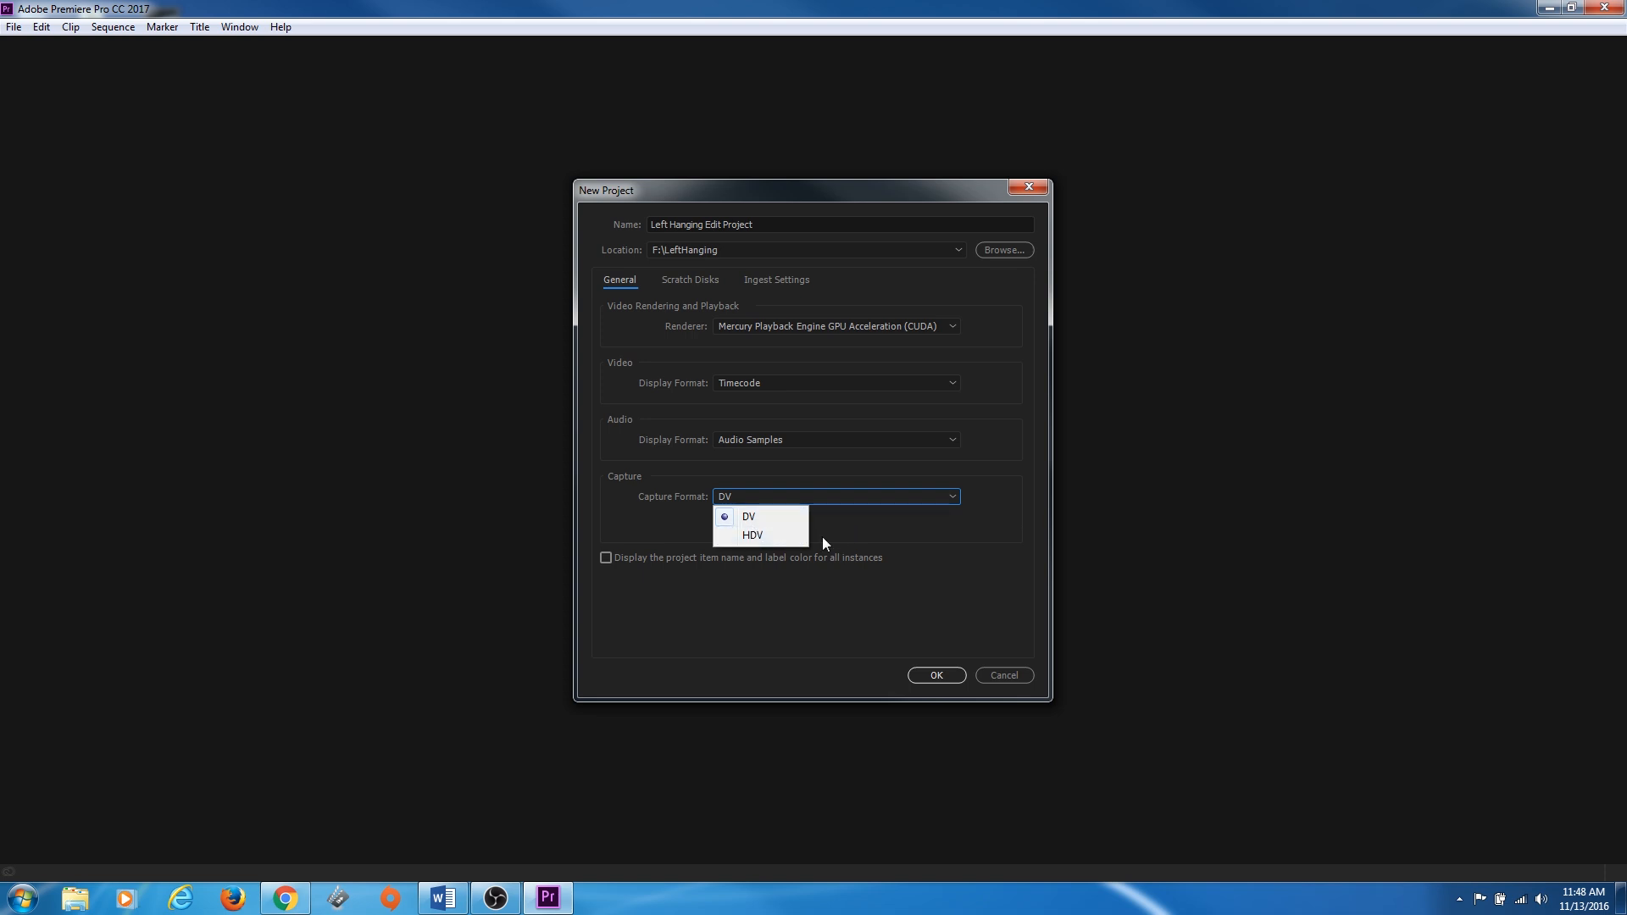
mouse_move(844, 547)
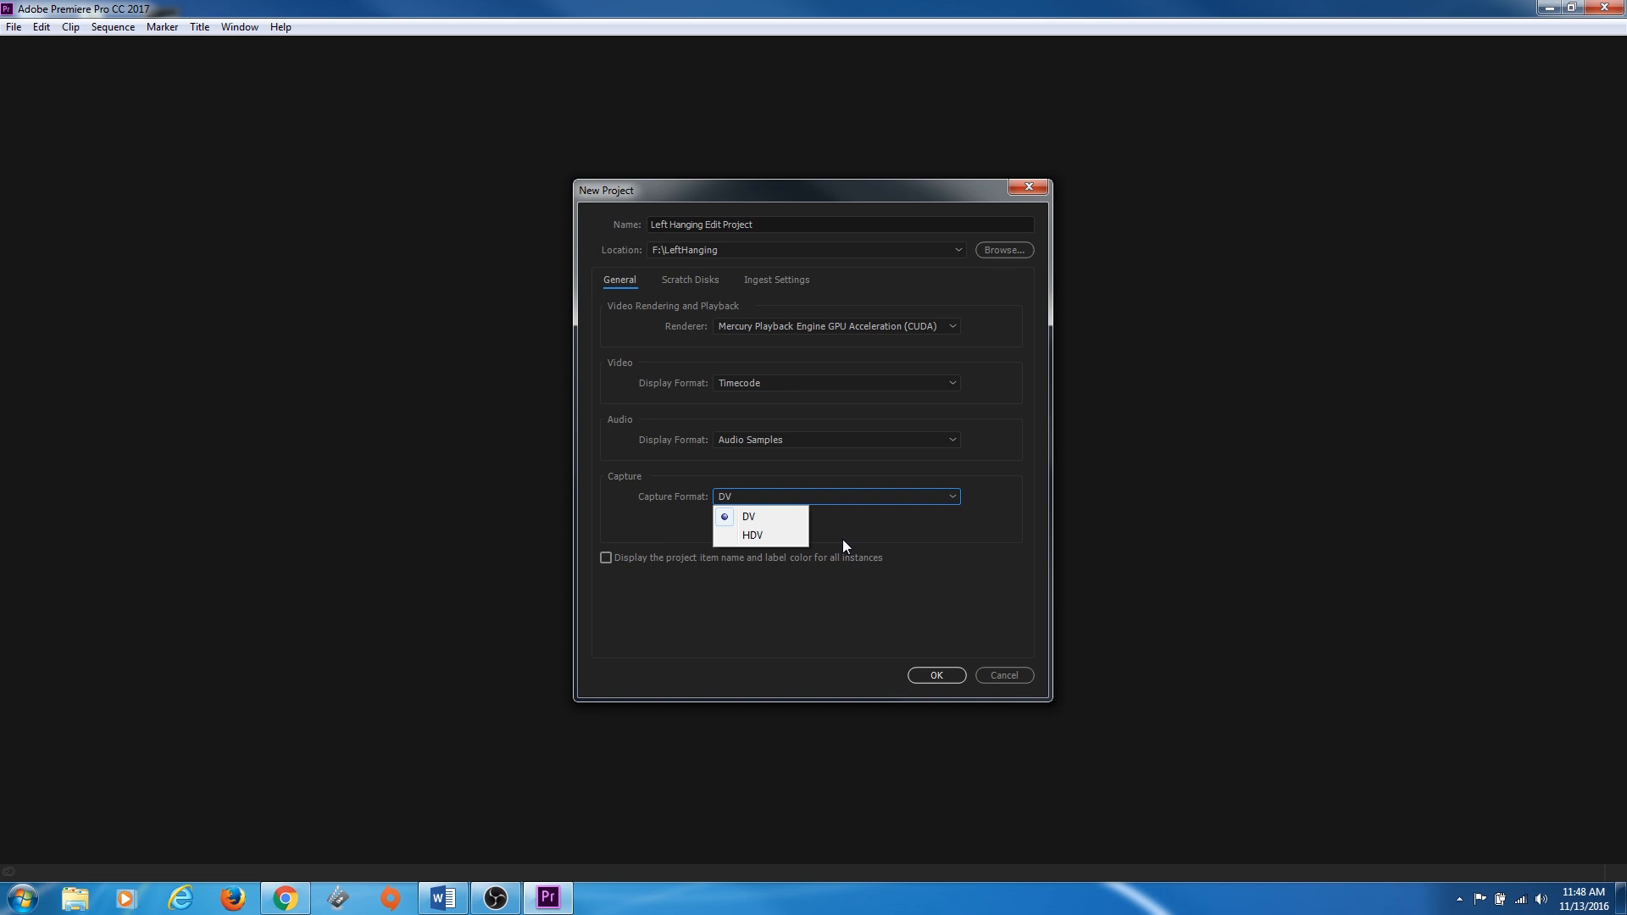
click(690, 280)
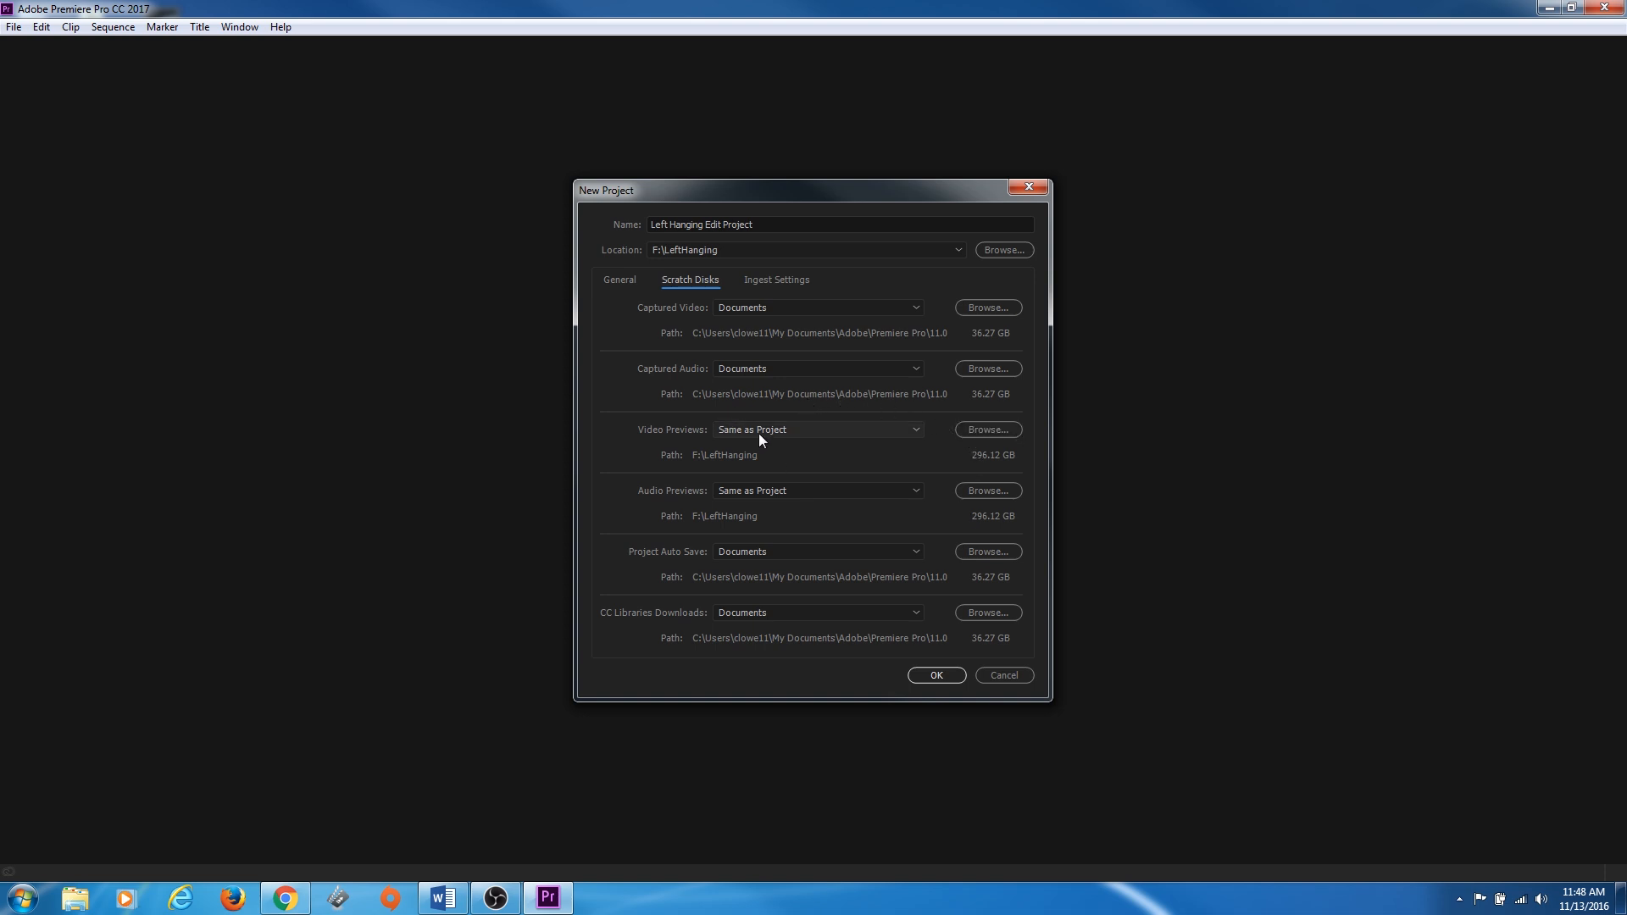
mouse_move(801, 437)
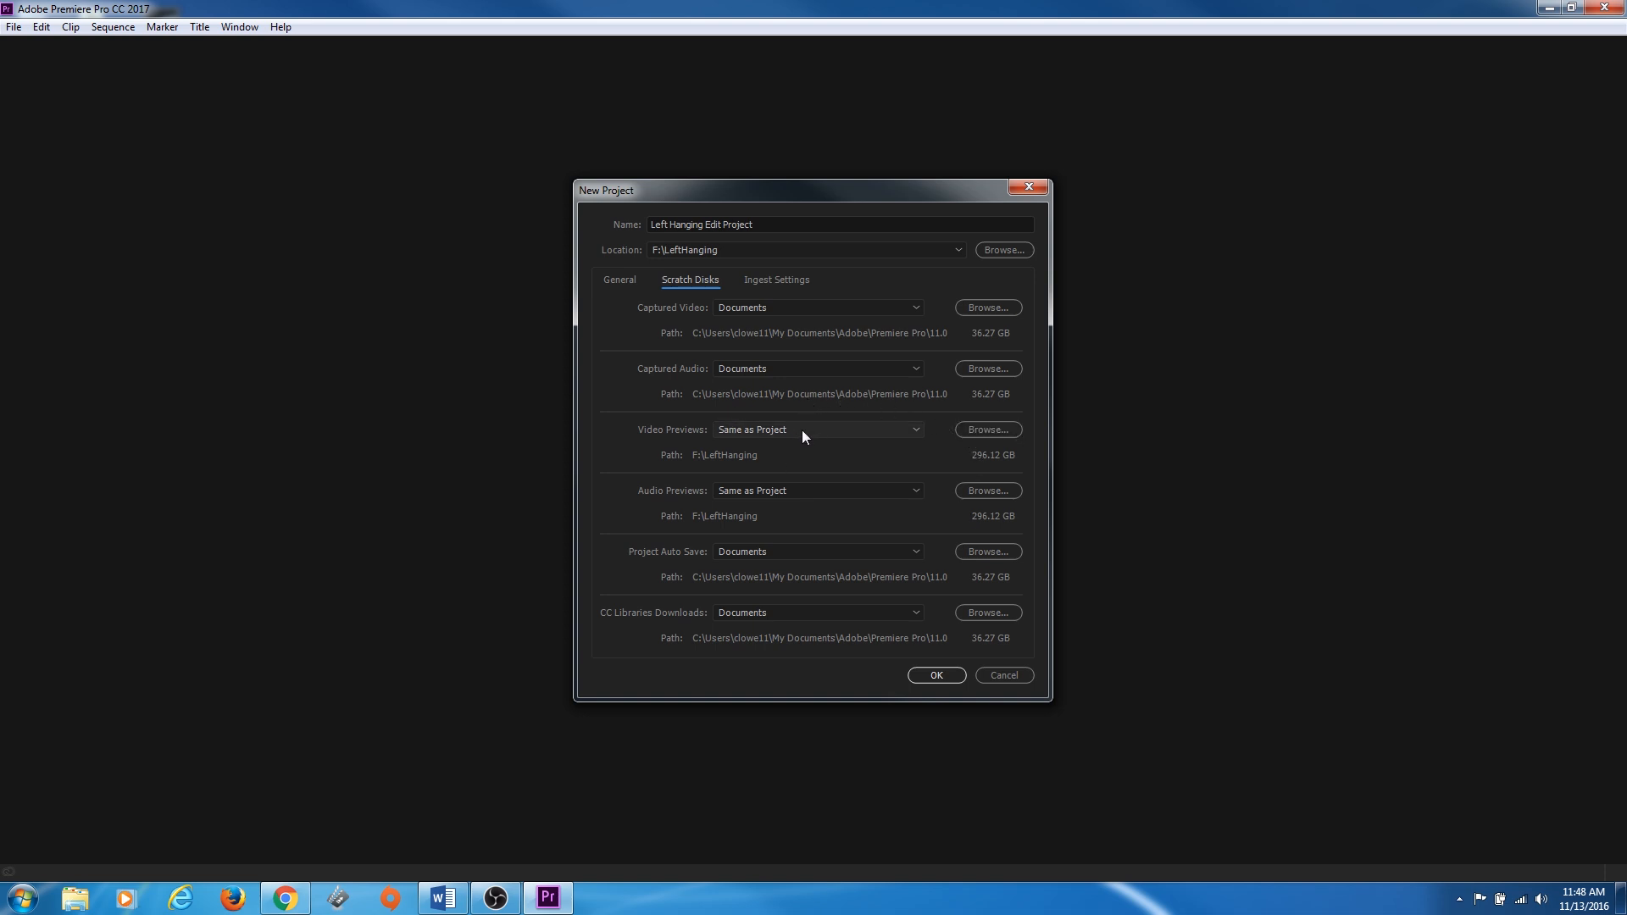
mouse_move(790, 468)
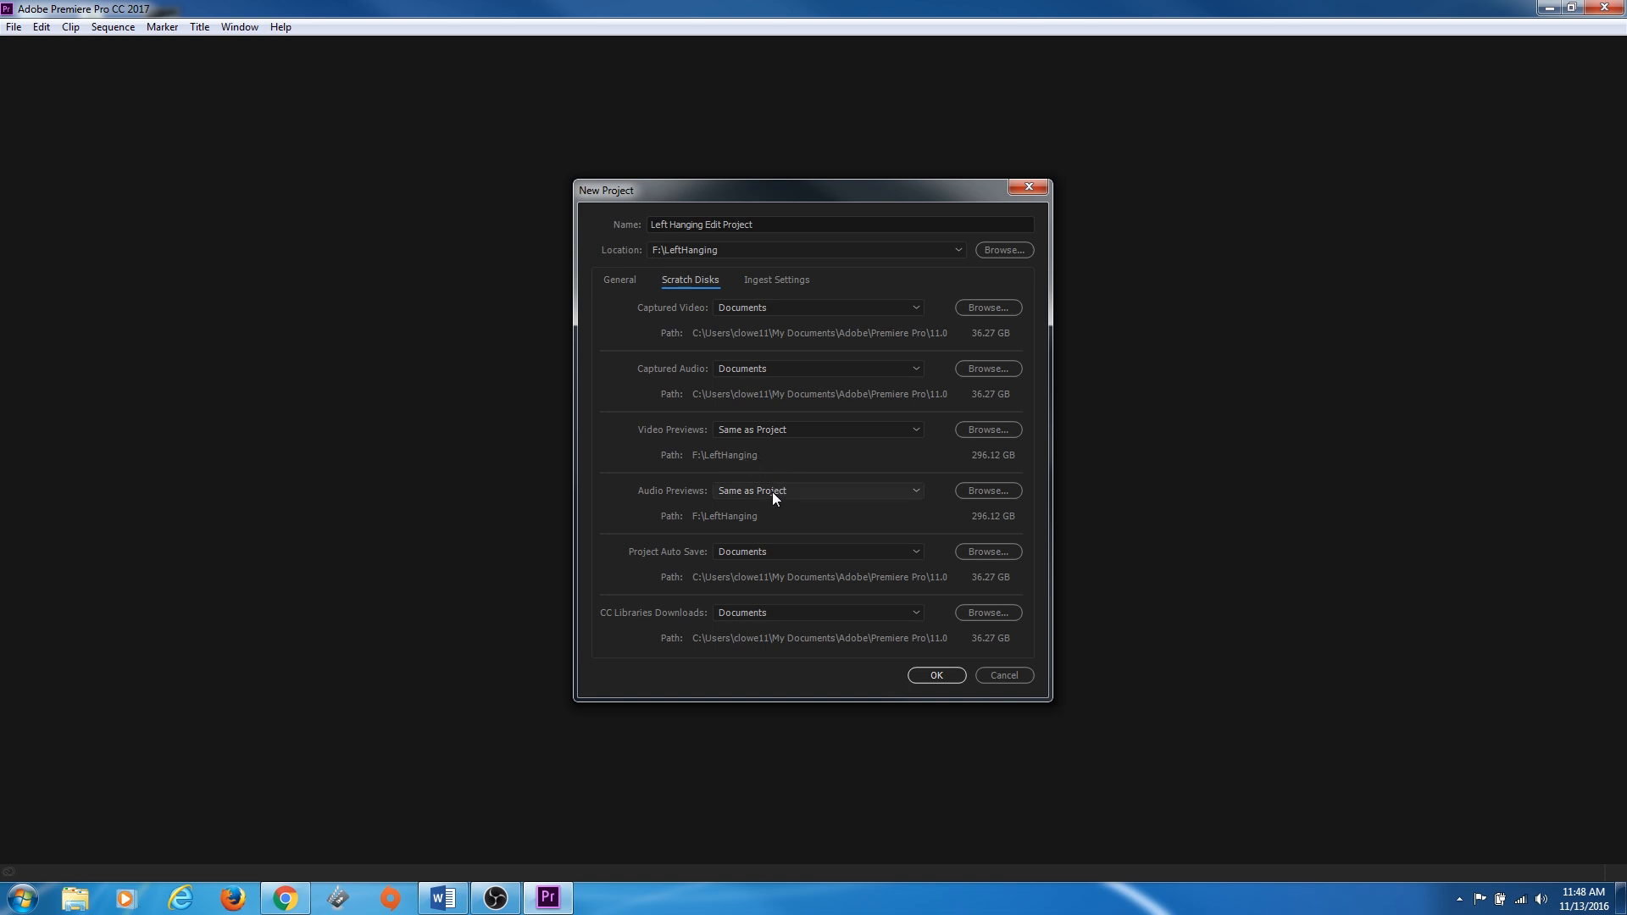
mouse_move(774, 456)
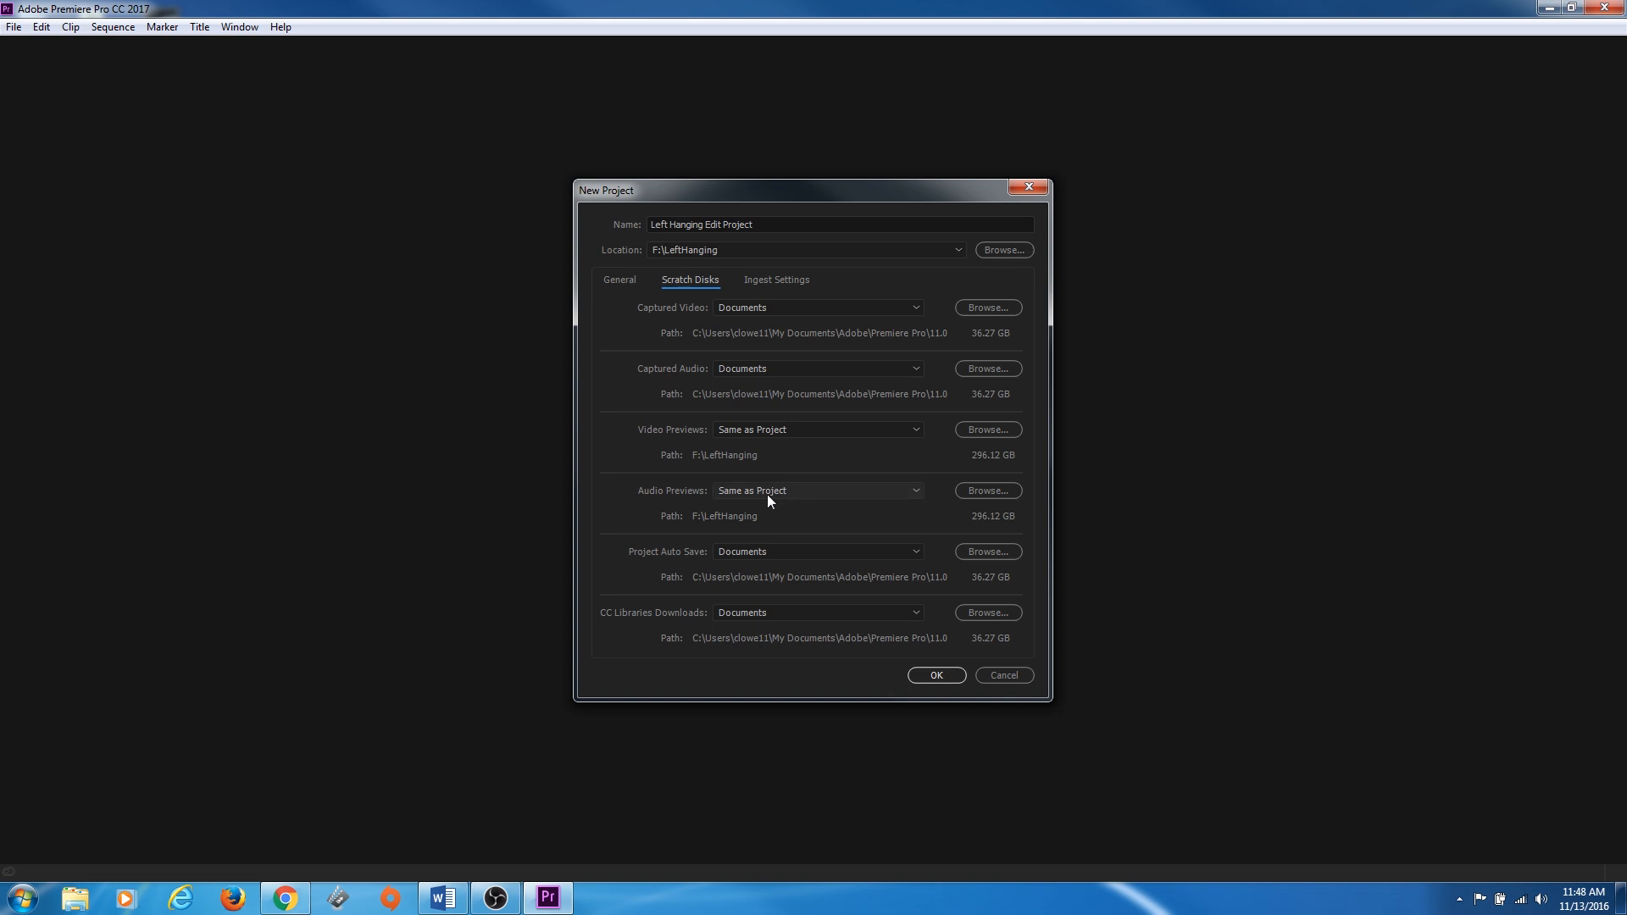
mouse_move(714, 506)
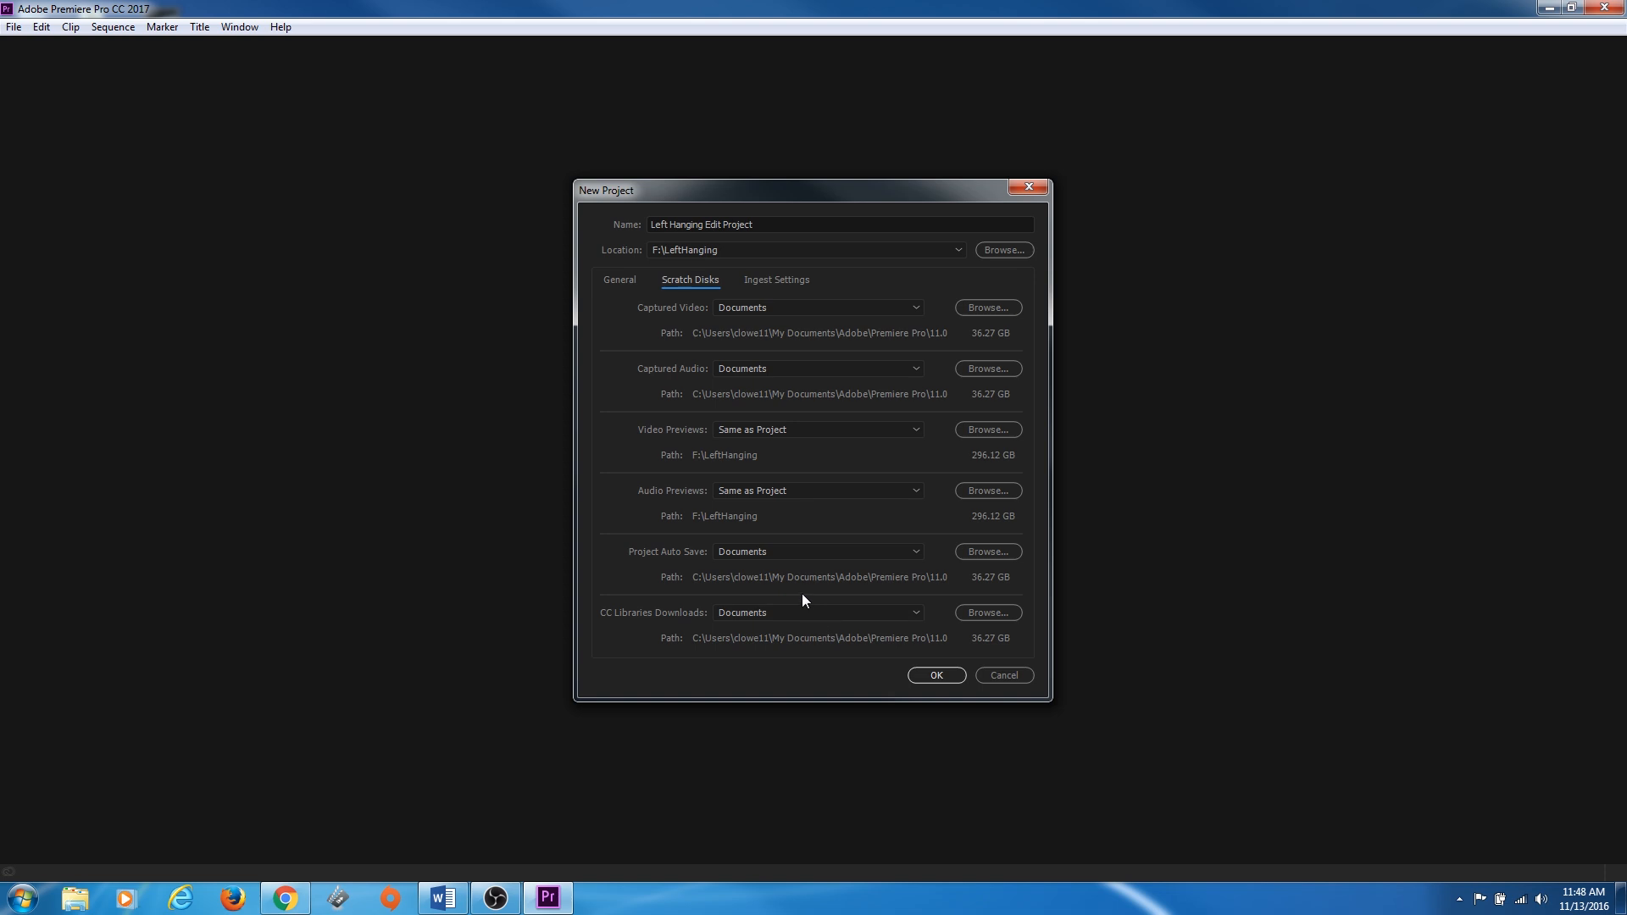
mouse_move(793, 578)
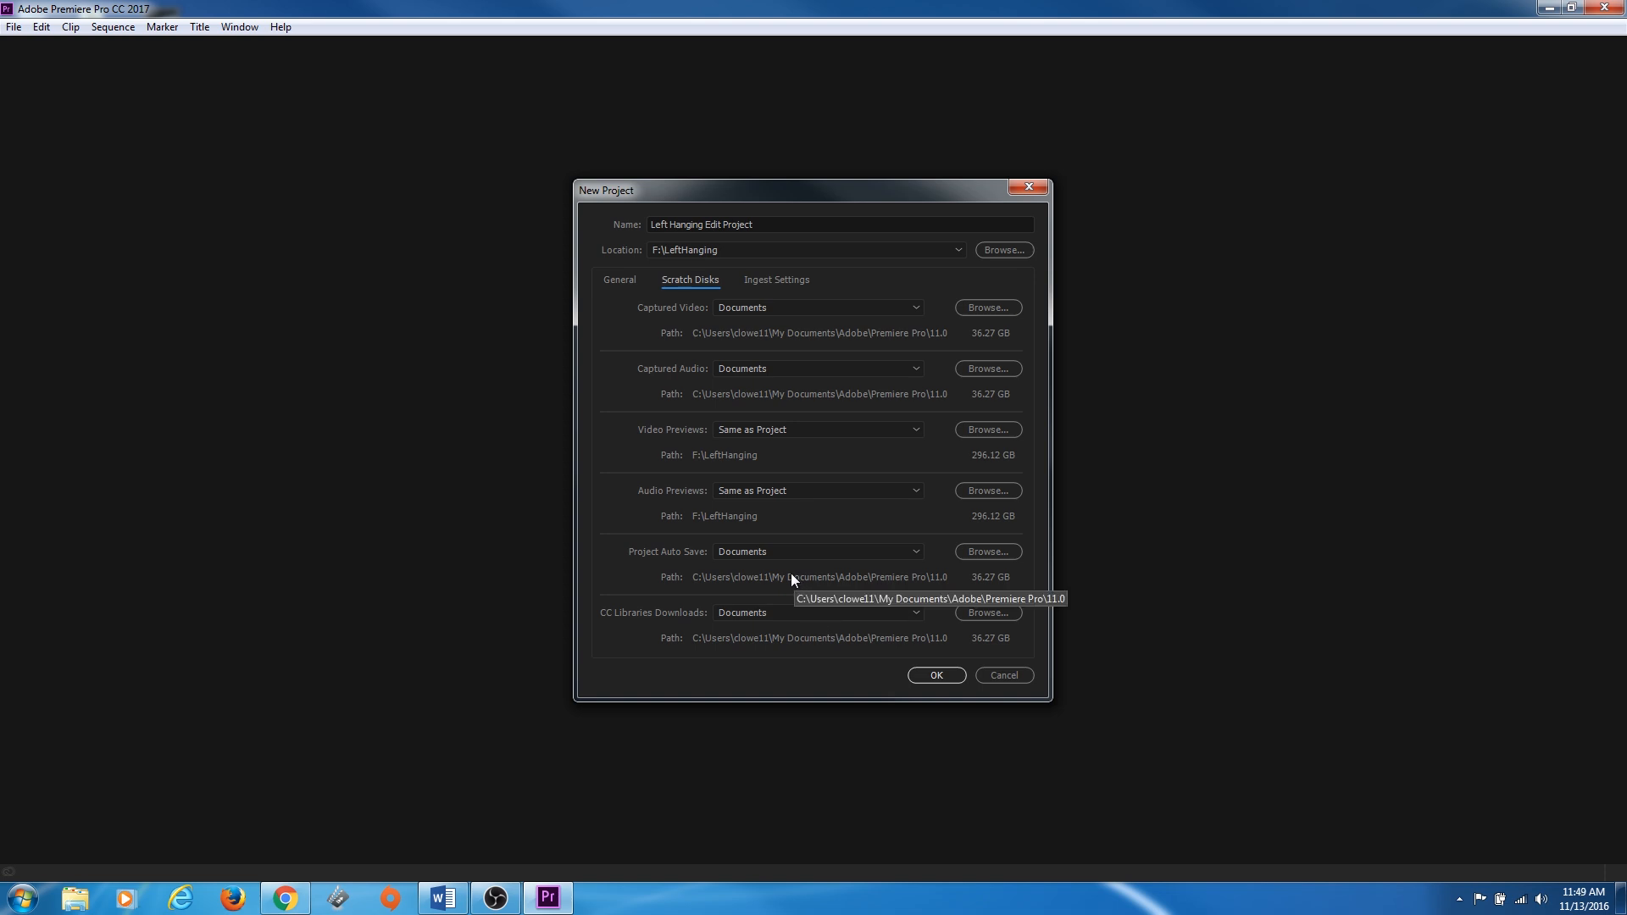
mouse_move(771, 591)
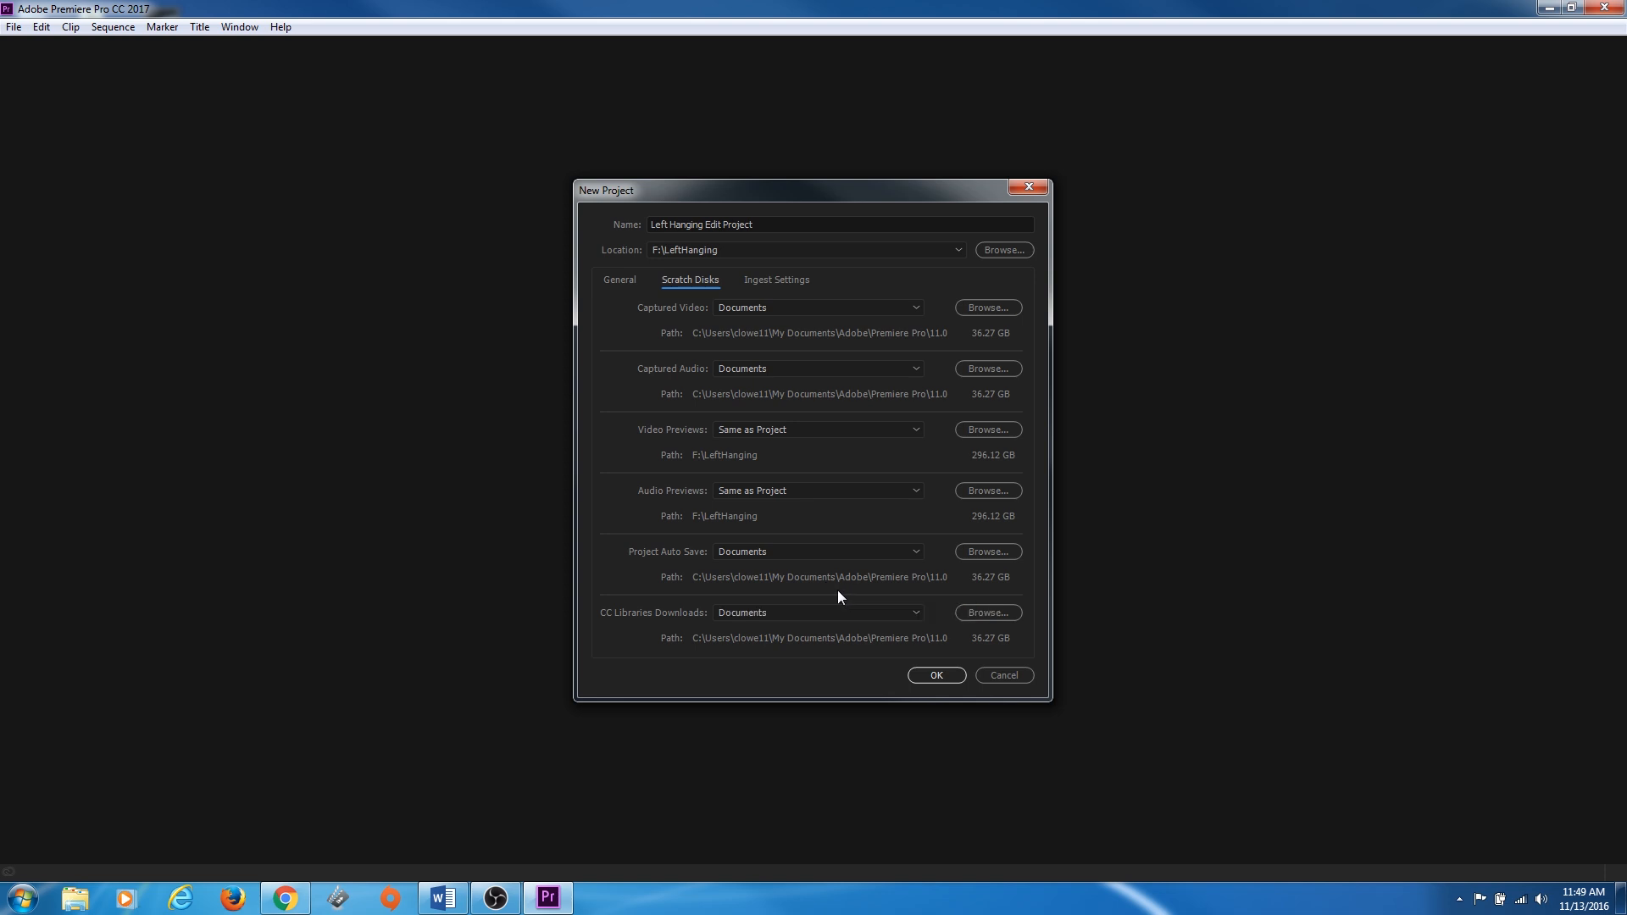
mouse_move(793, 585)
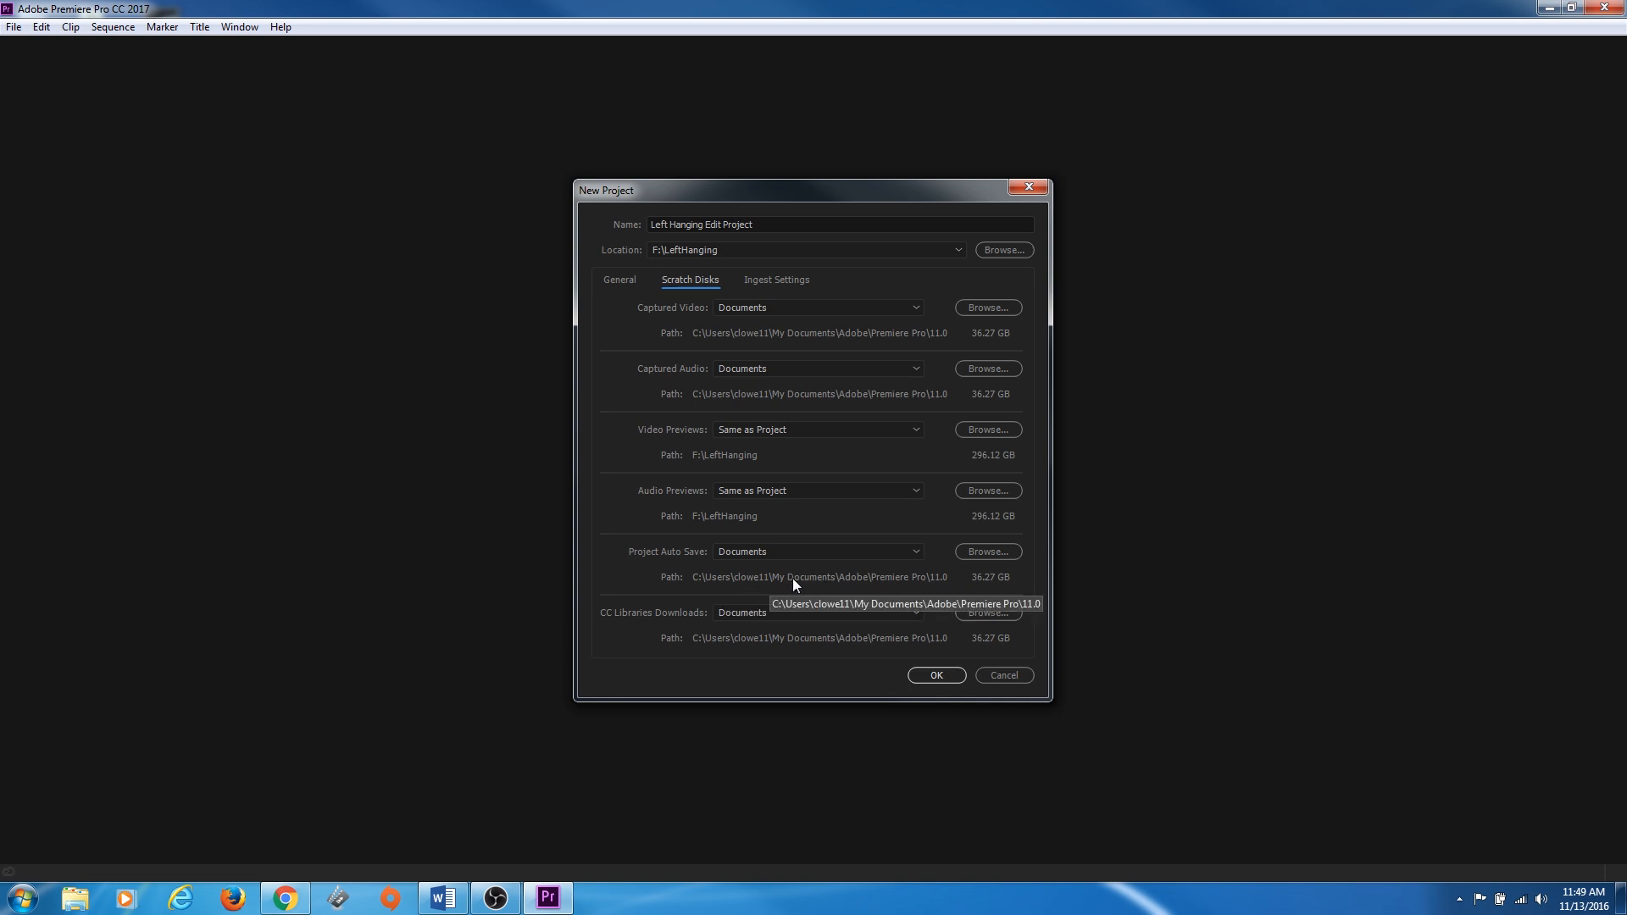
mouse_move(758, 579)
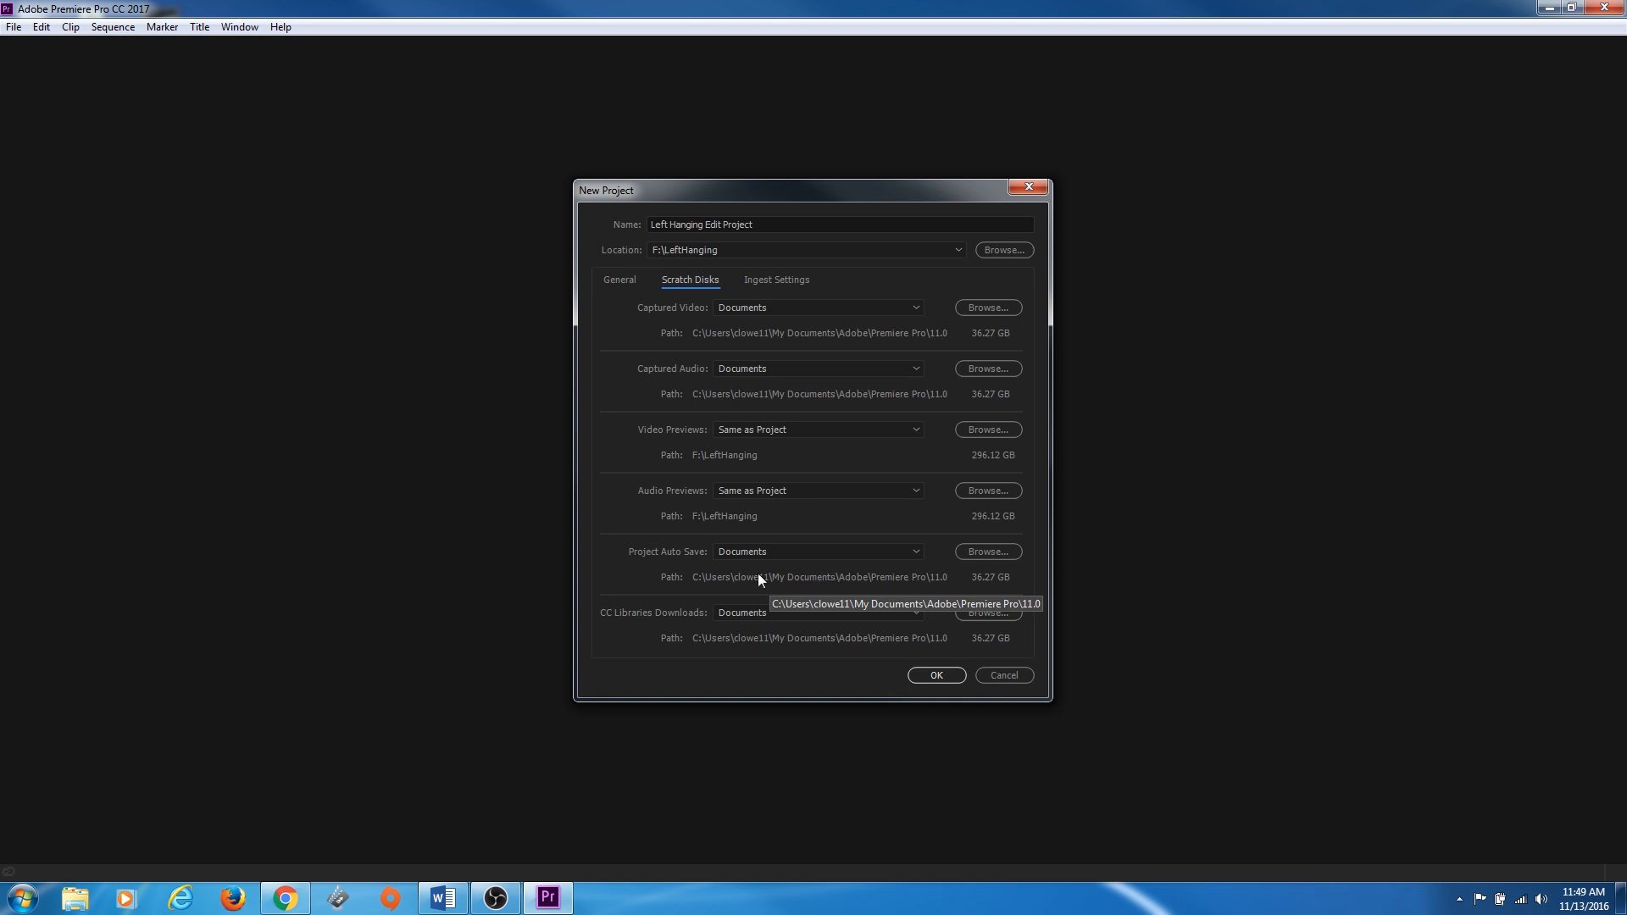
mouse_move(778, 588)
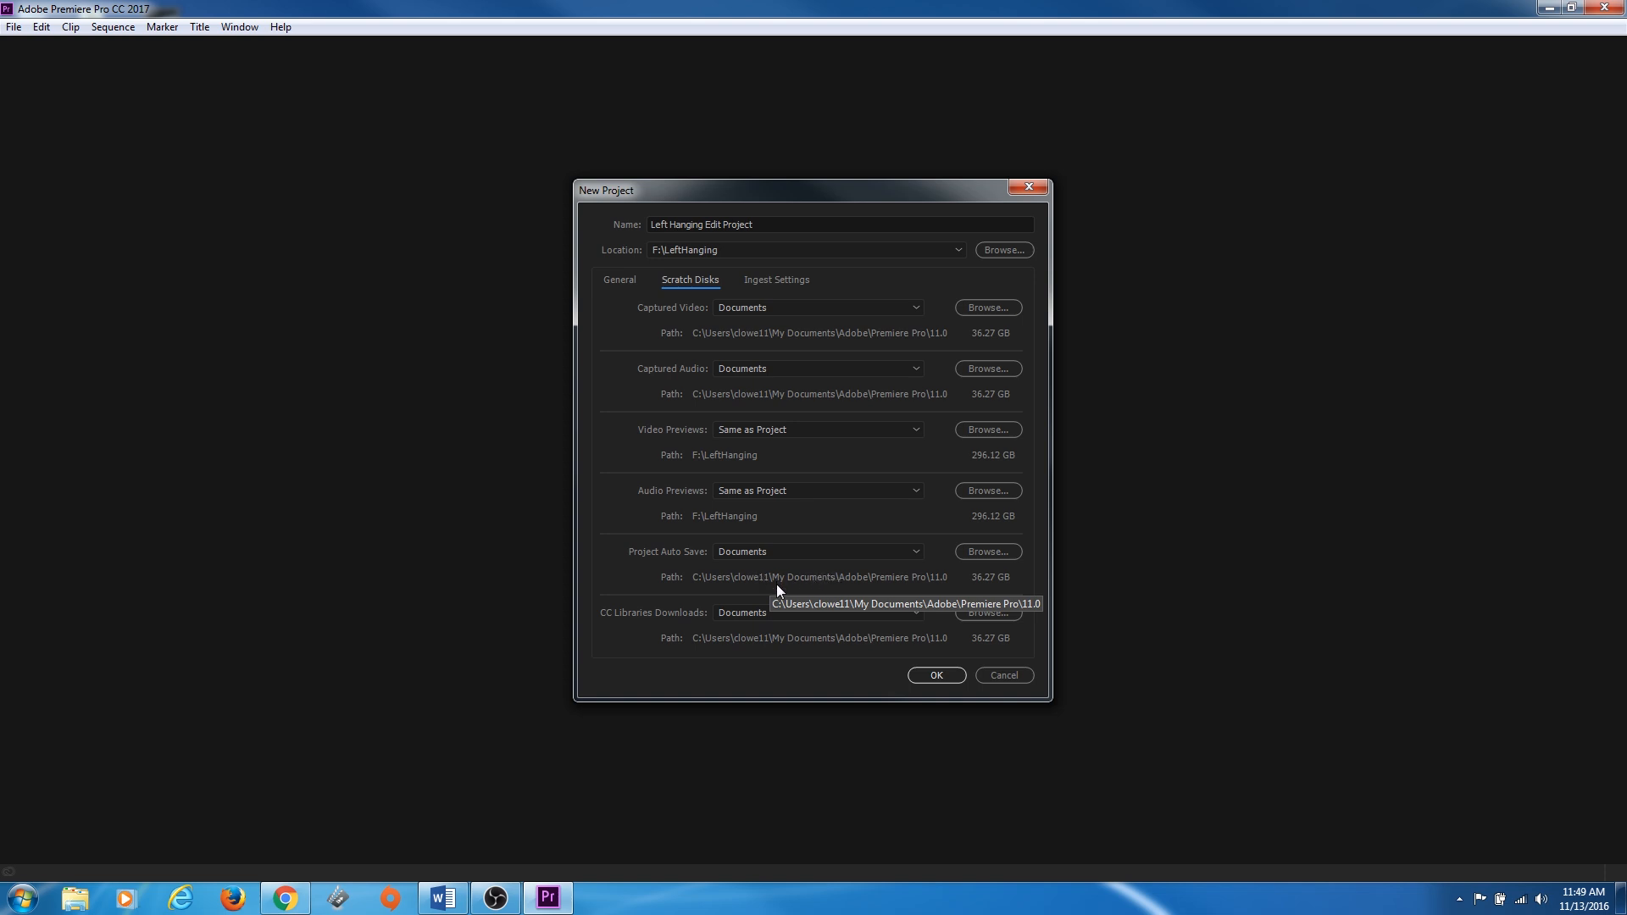
Move on to the project's Ingest Settings after reviewing the scratch disks
click(776, 279)
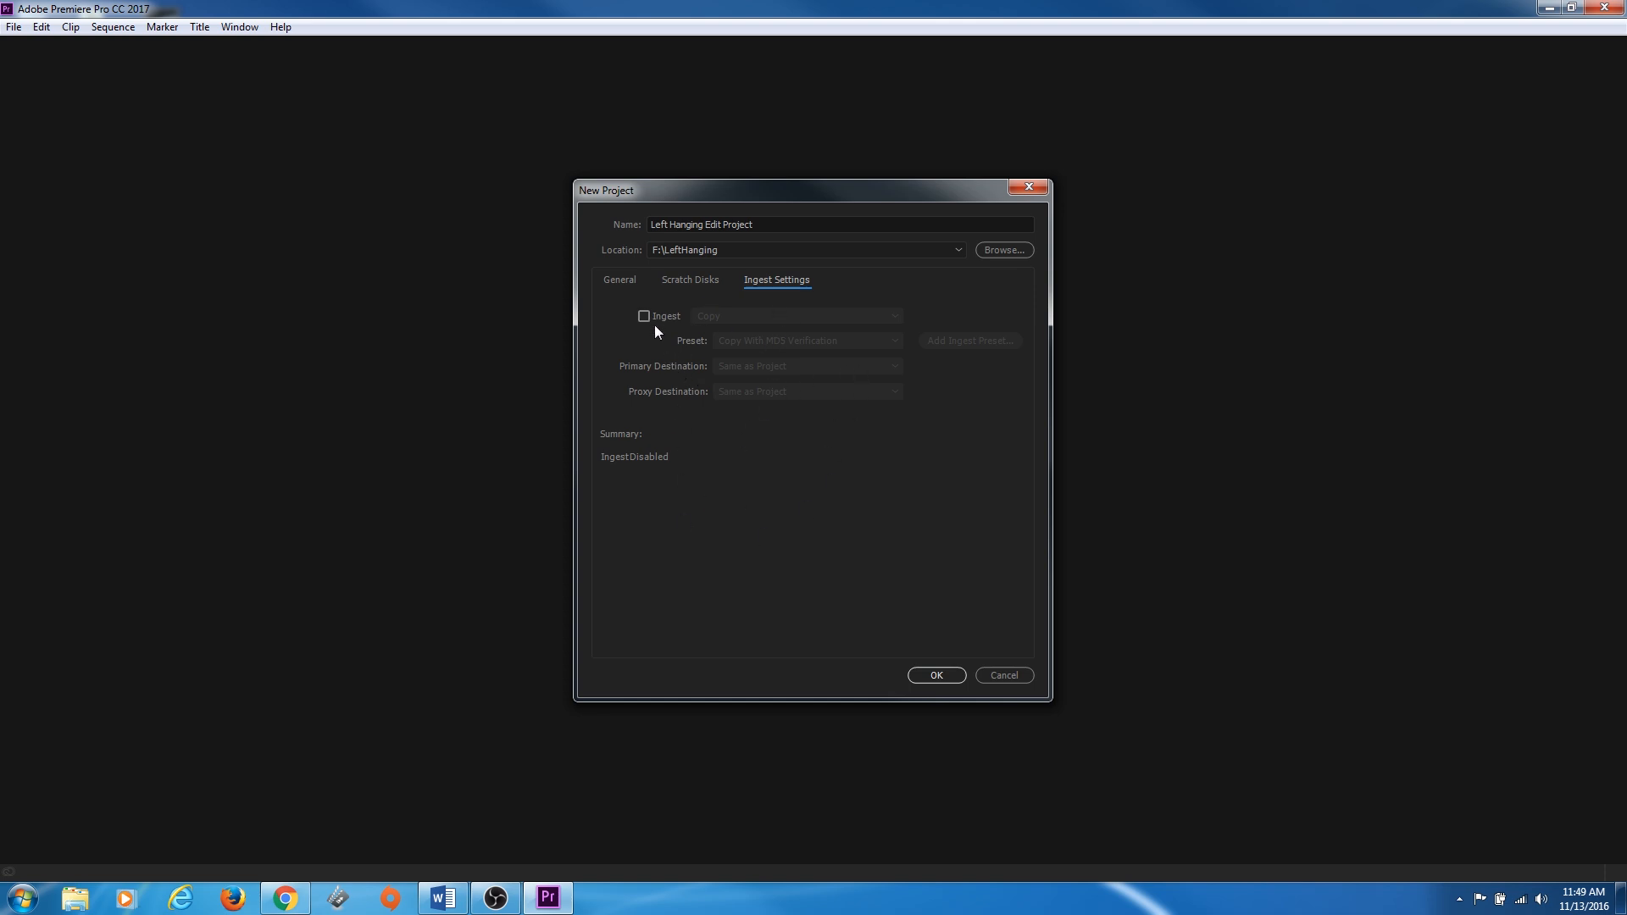
mouse_move(665, 401)
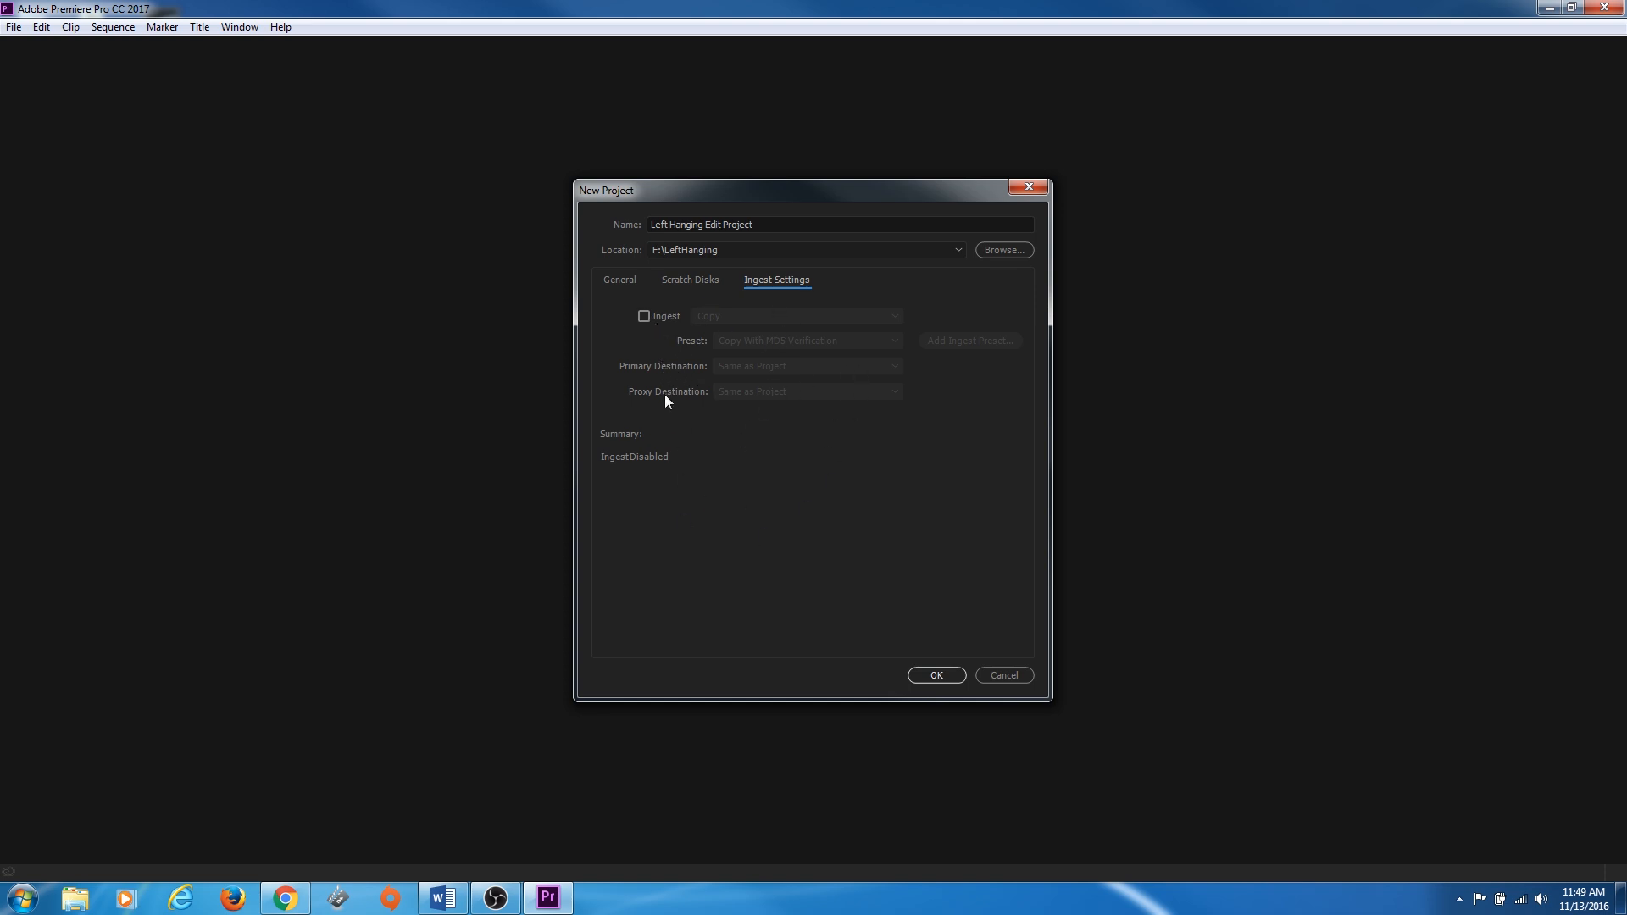
mouse_move(671, 396)
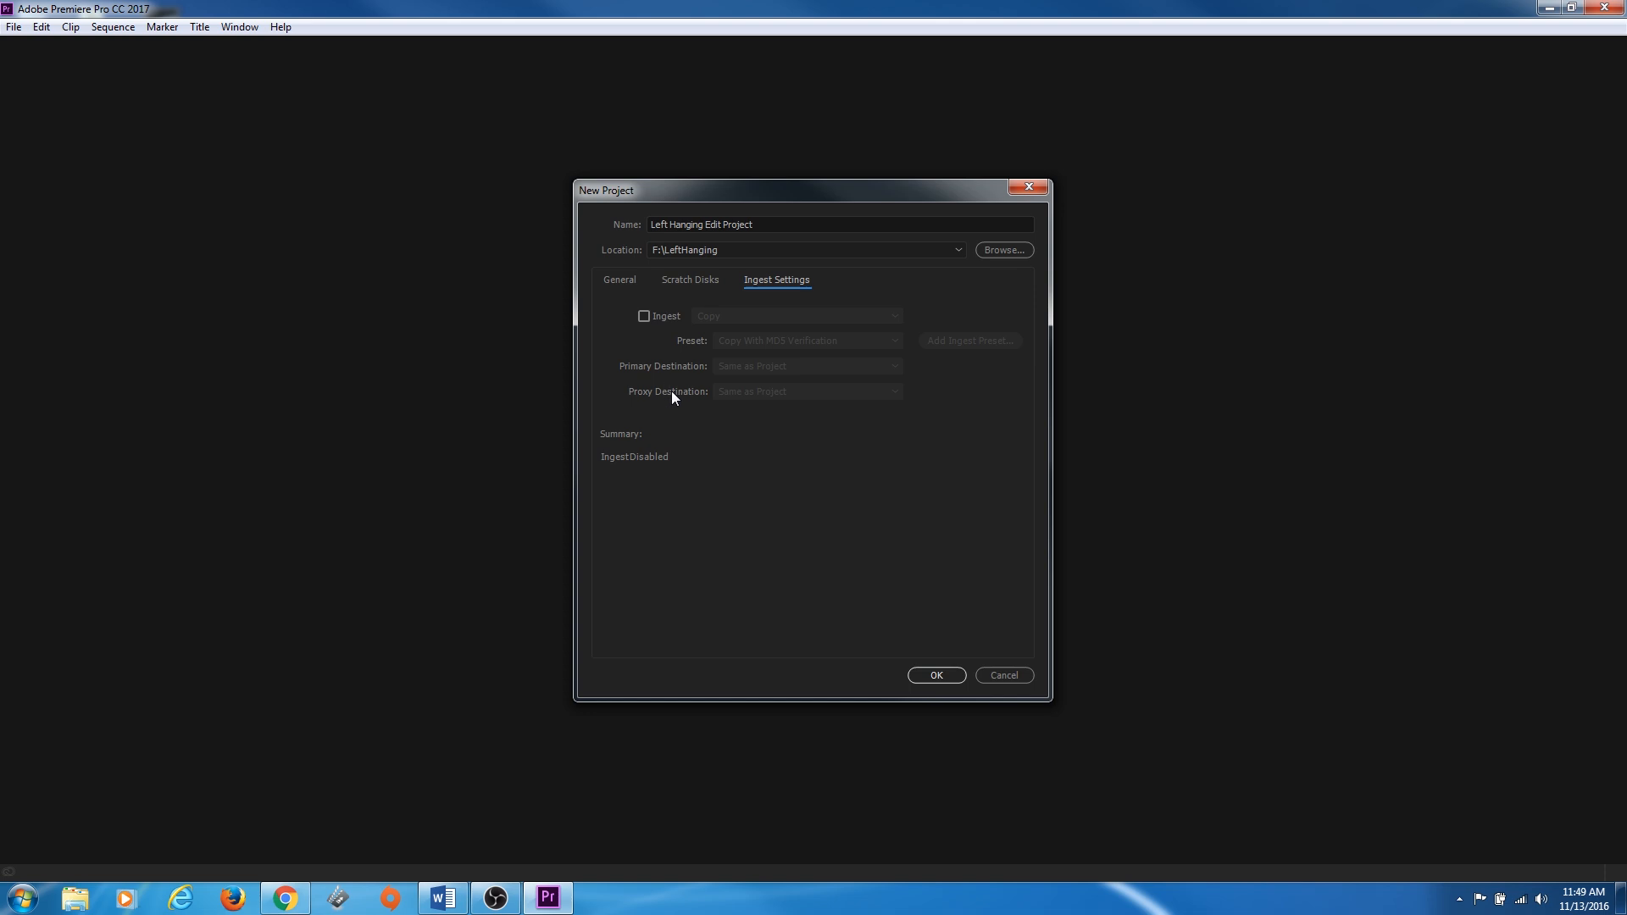
mouse_move(695, 407)
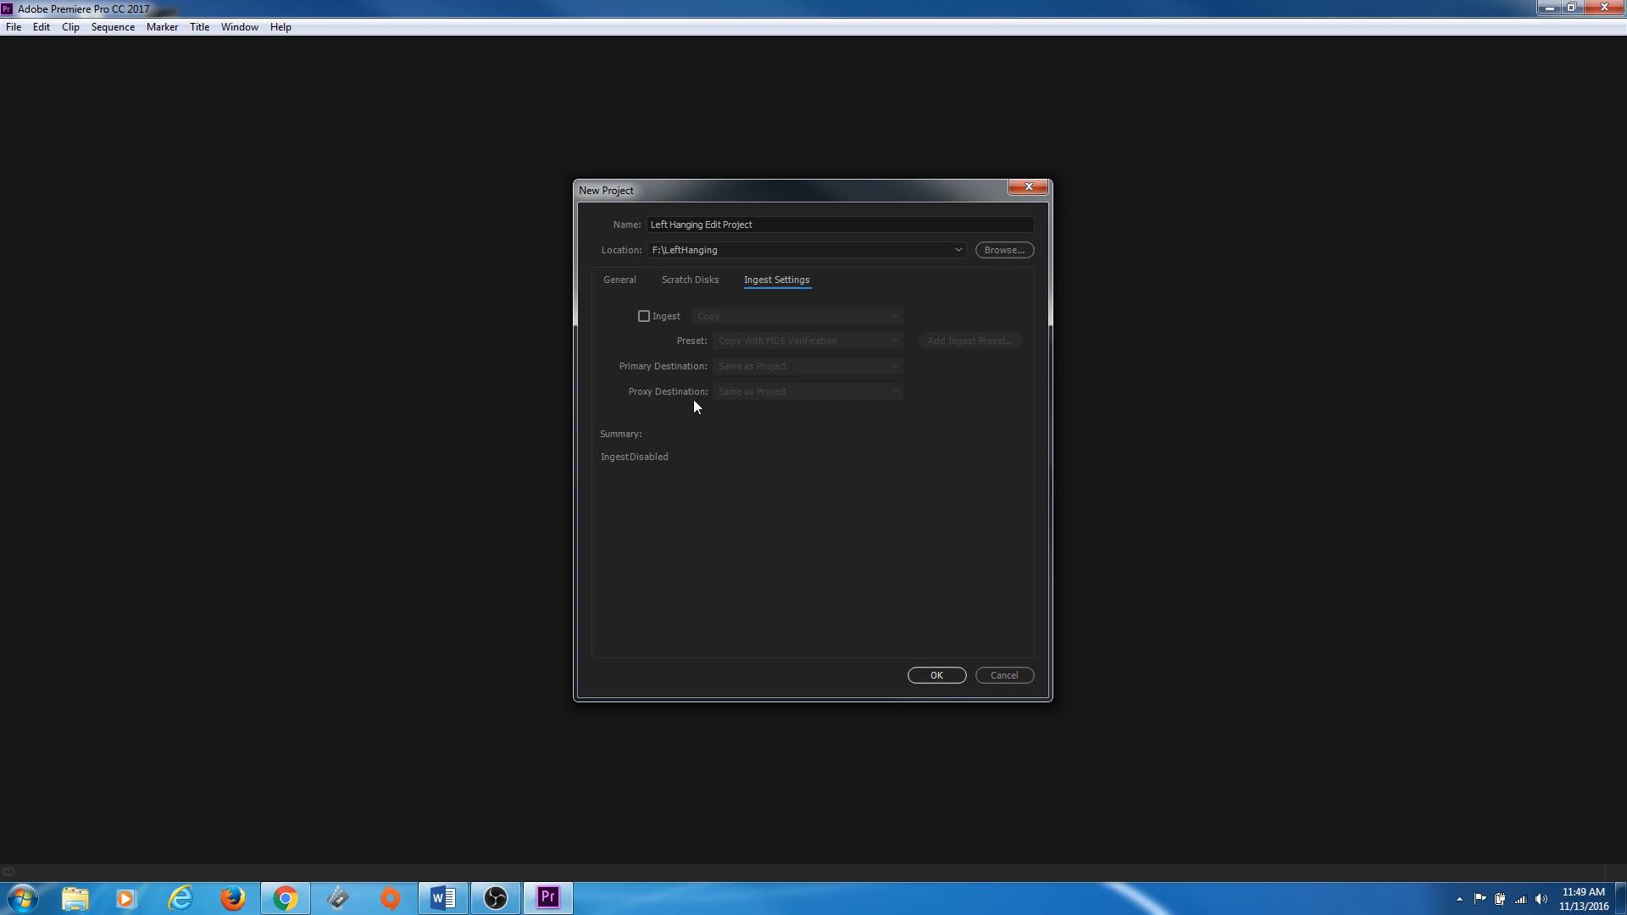
mouse_move(700, 410)
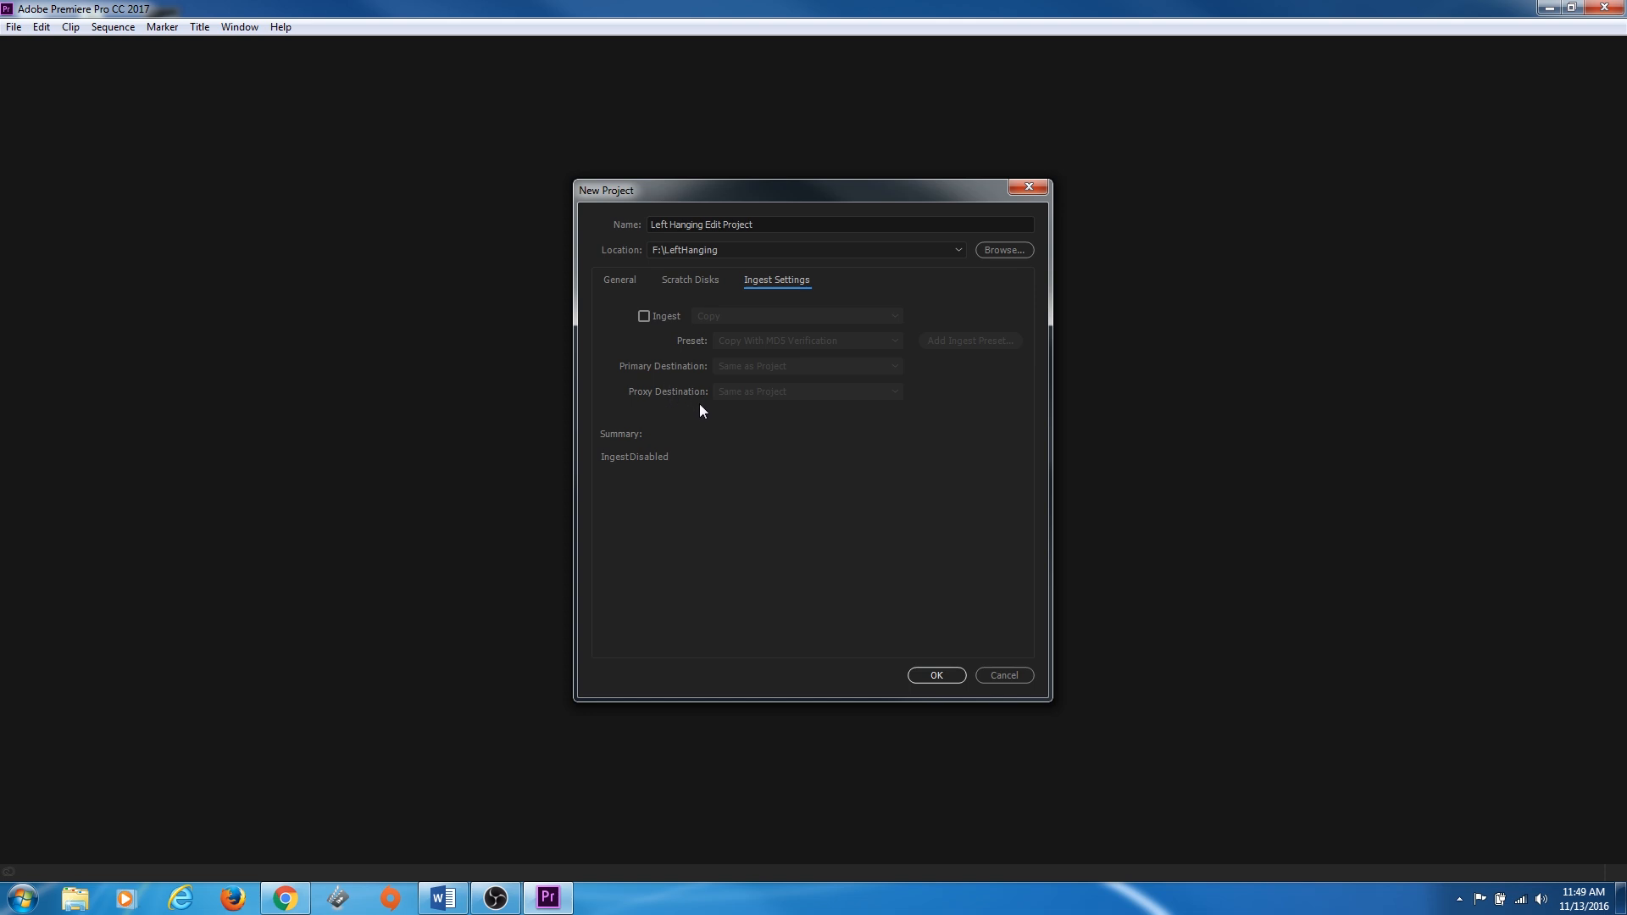
mouse_move(713, 400)
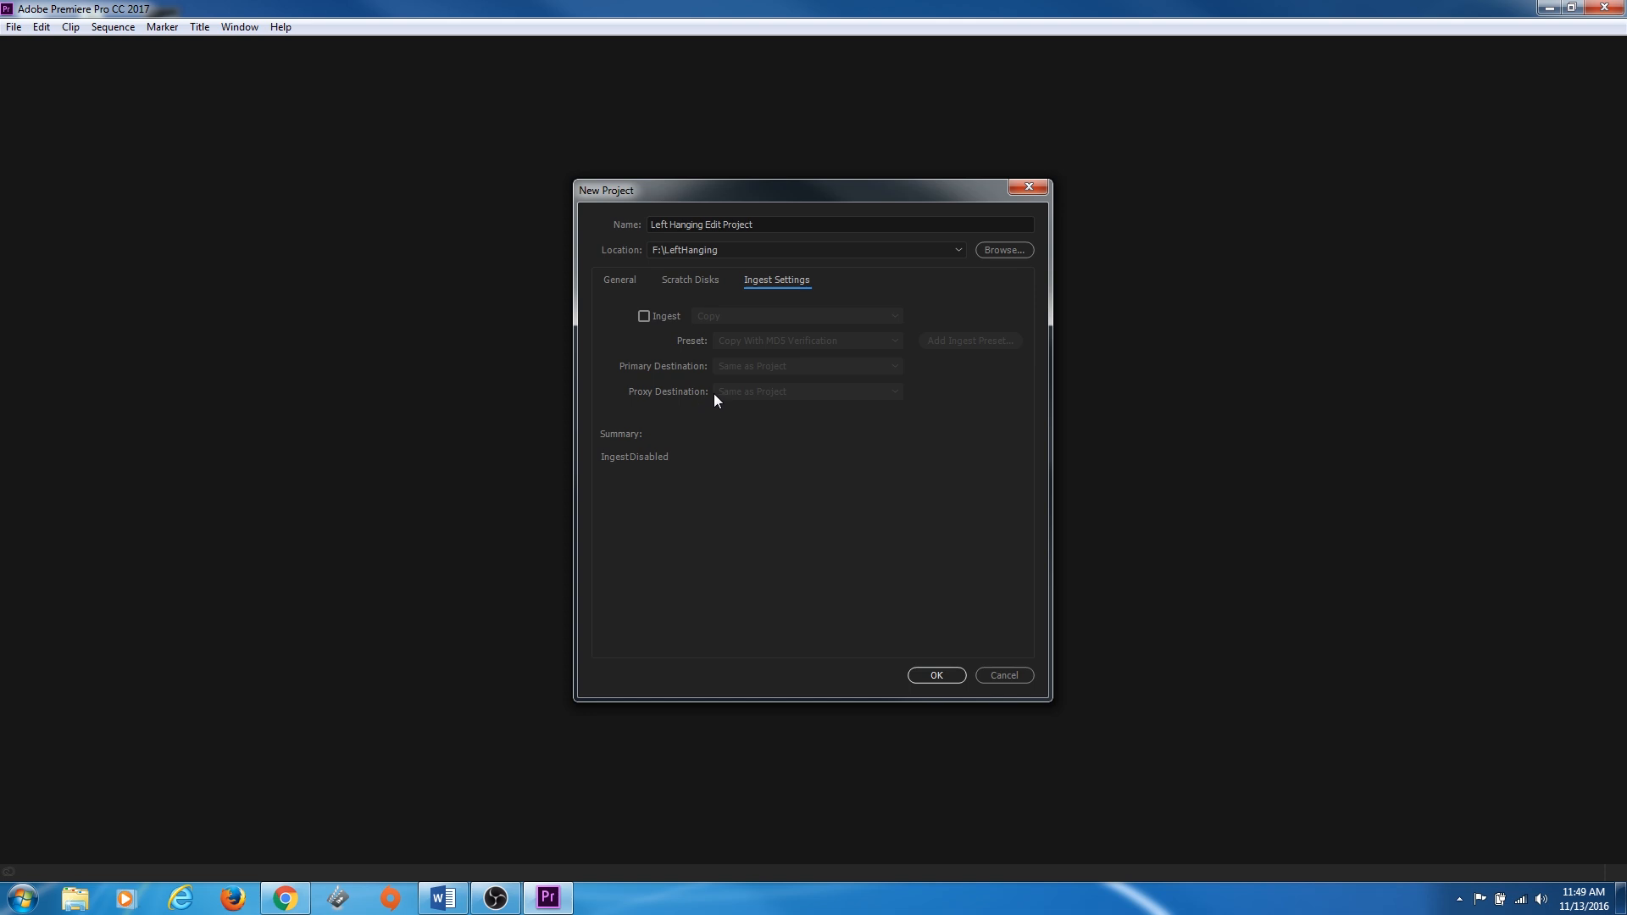
mouse_move(693, 331)
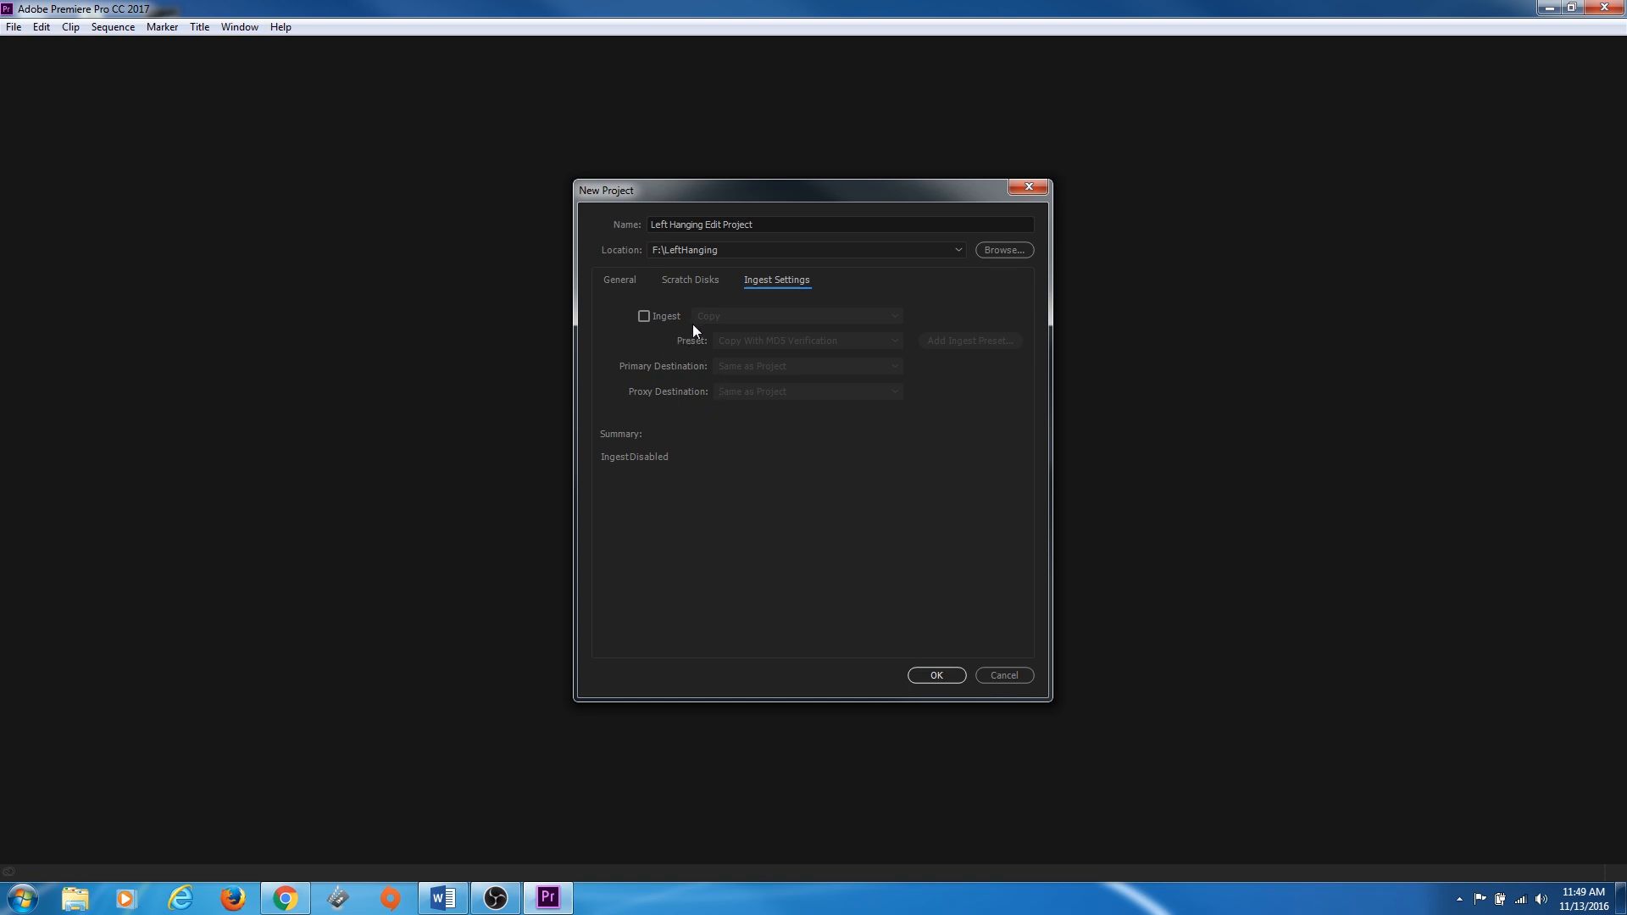
mouse_move(645, 337)
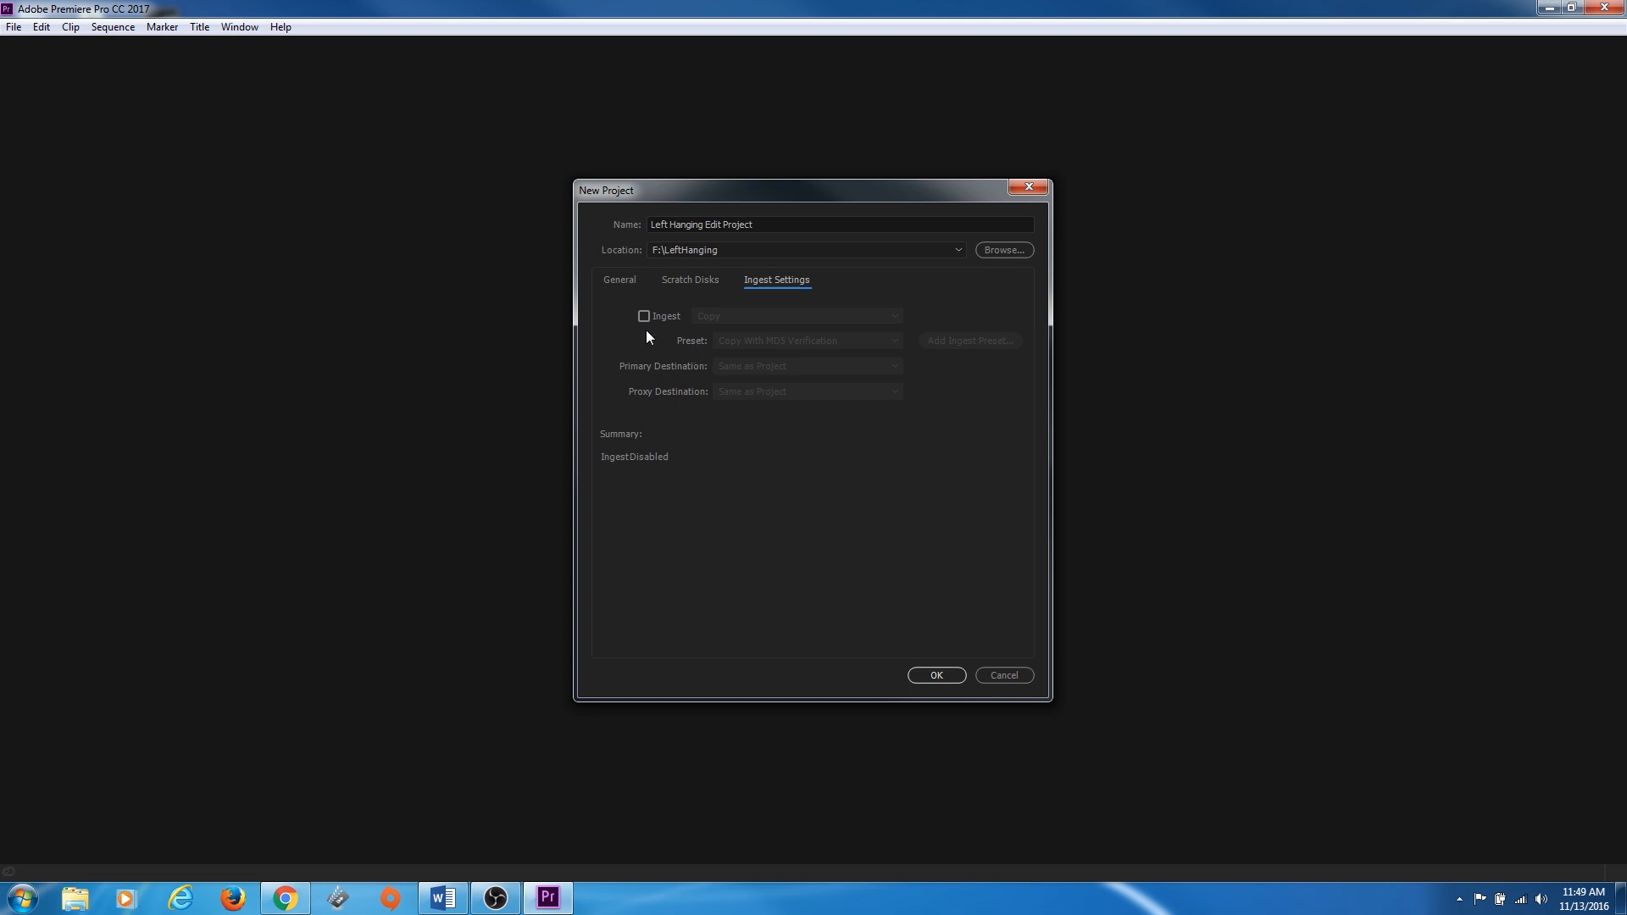
mouse_move(718, 571)
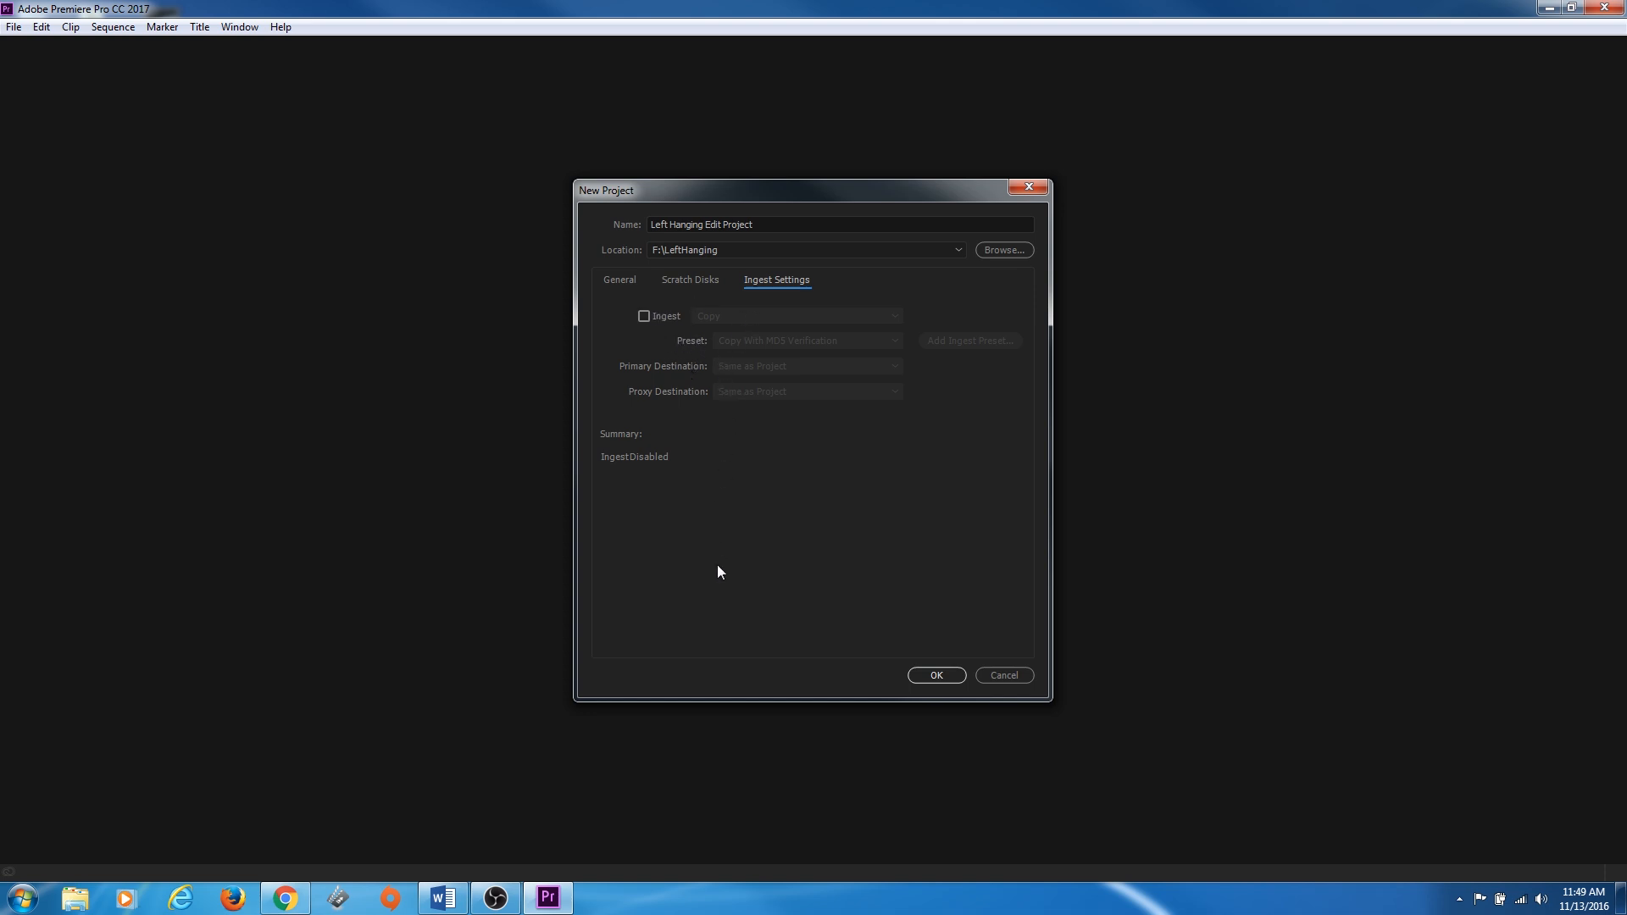
mouse_move(756, 503)
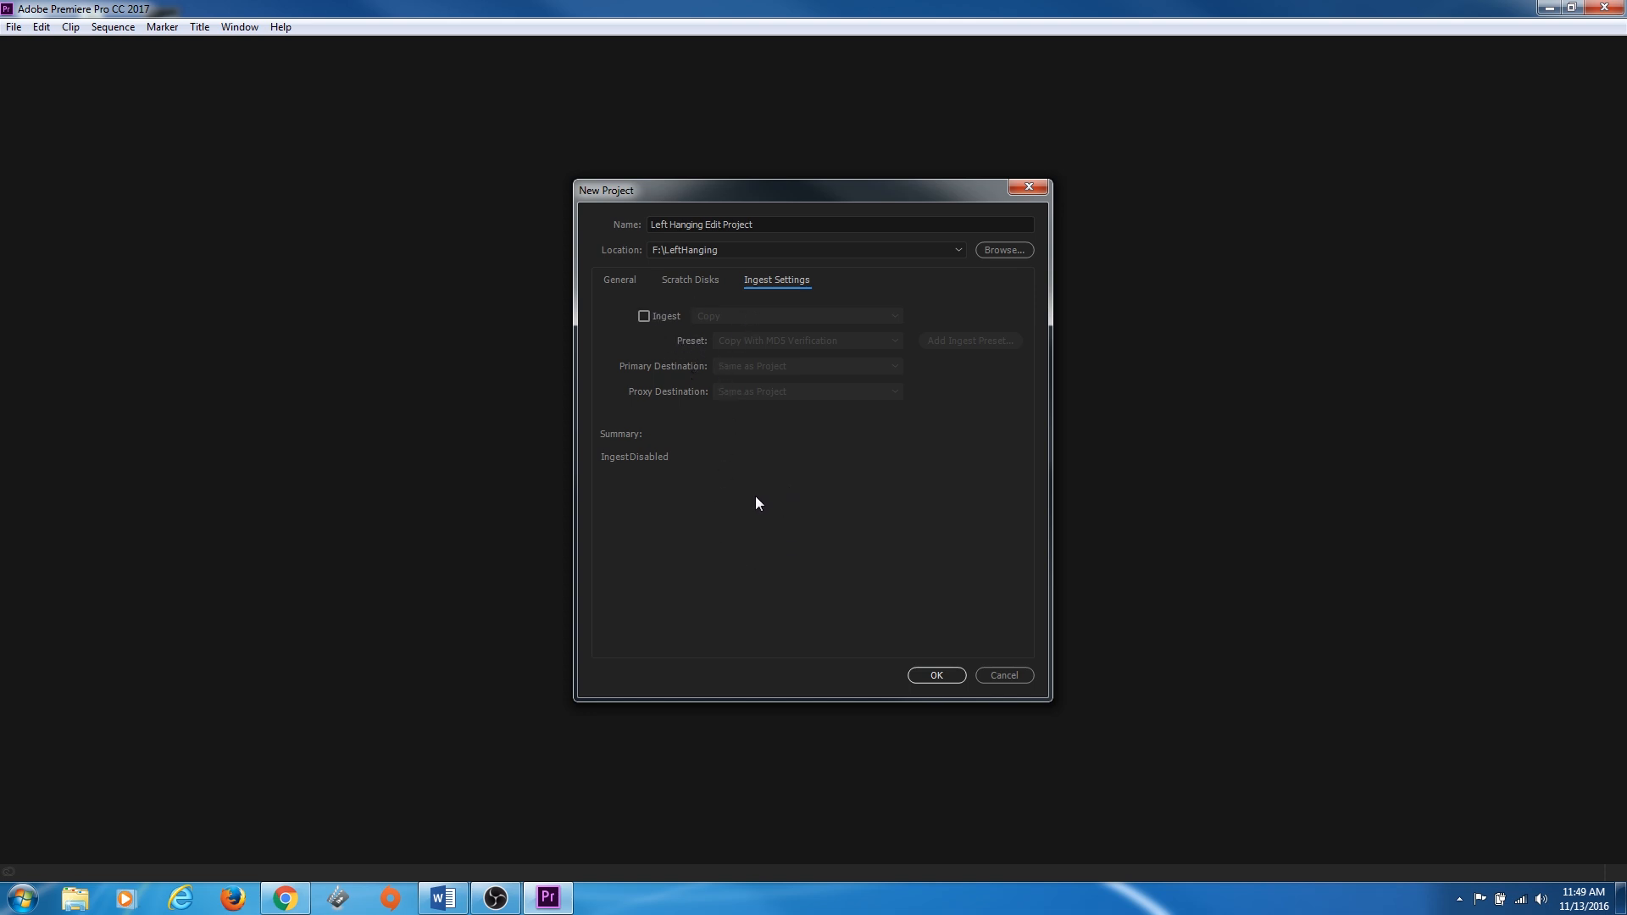
mouse_move(924, 710)
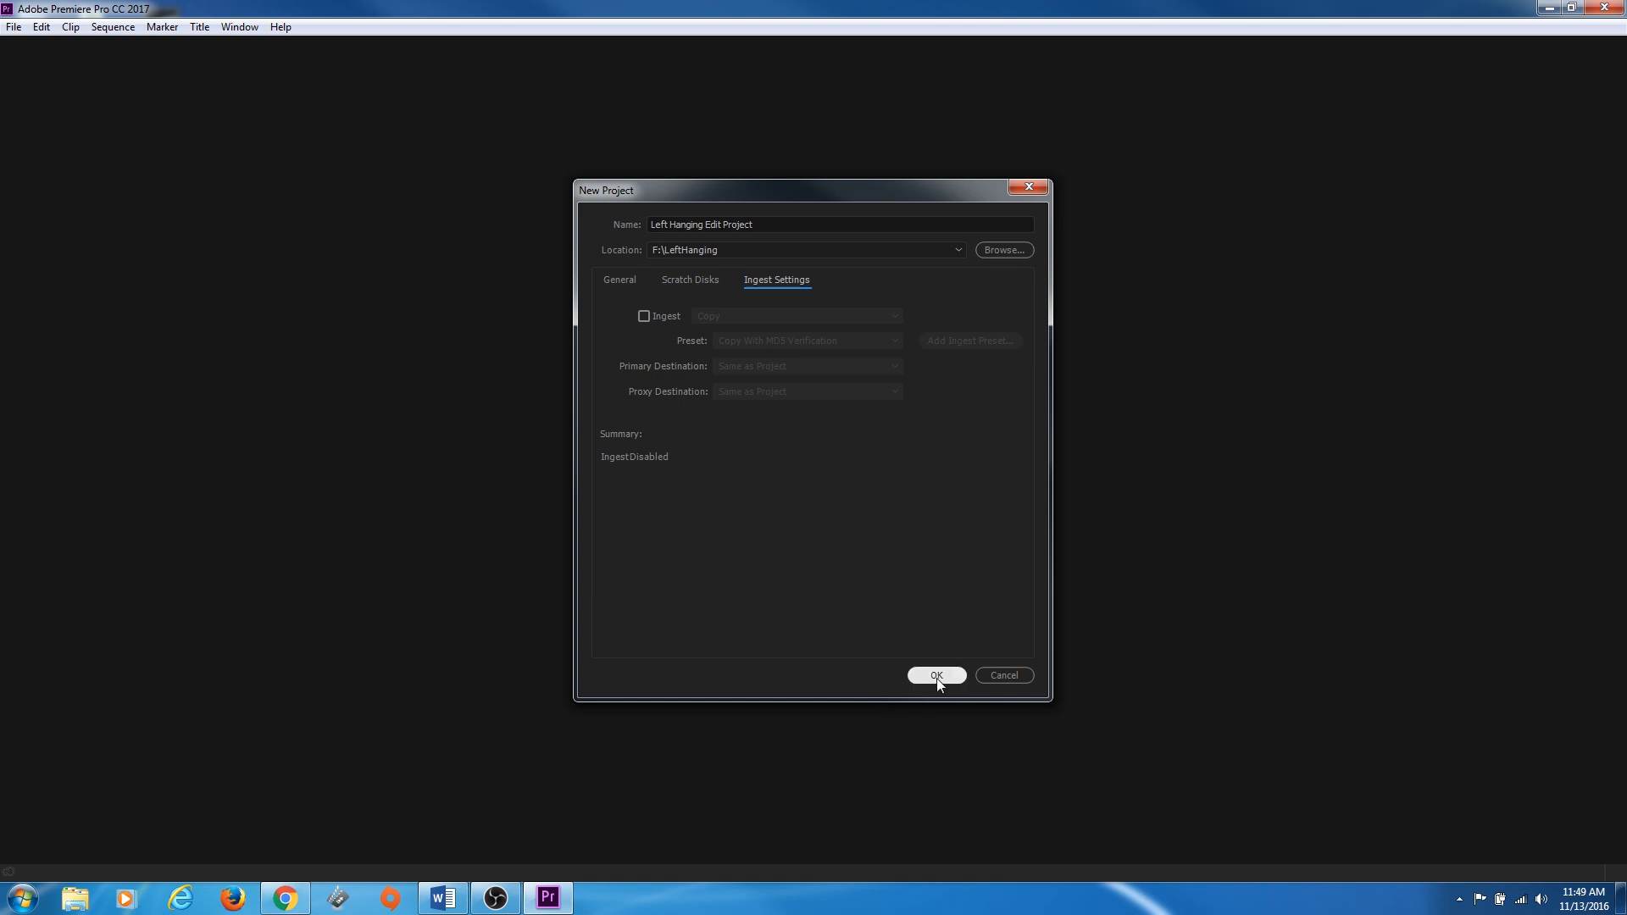
Create the Left Hanging Edit Project in F:\LeftHanging with ingest disabled
click(935, 676)
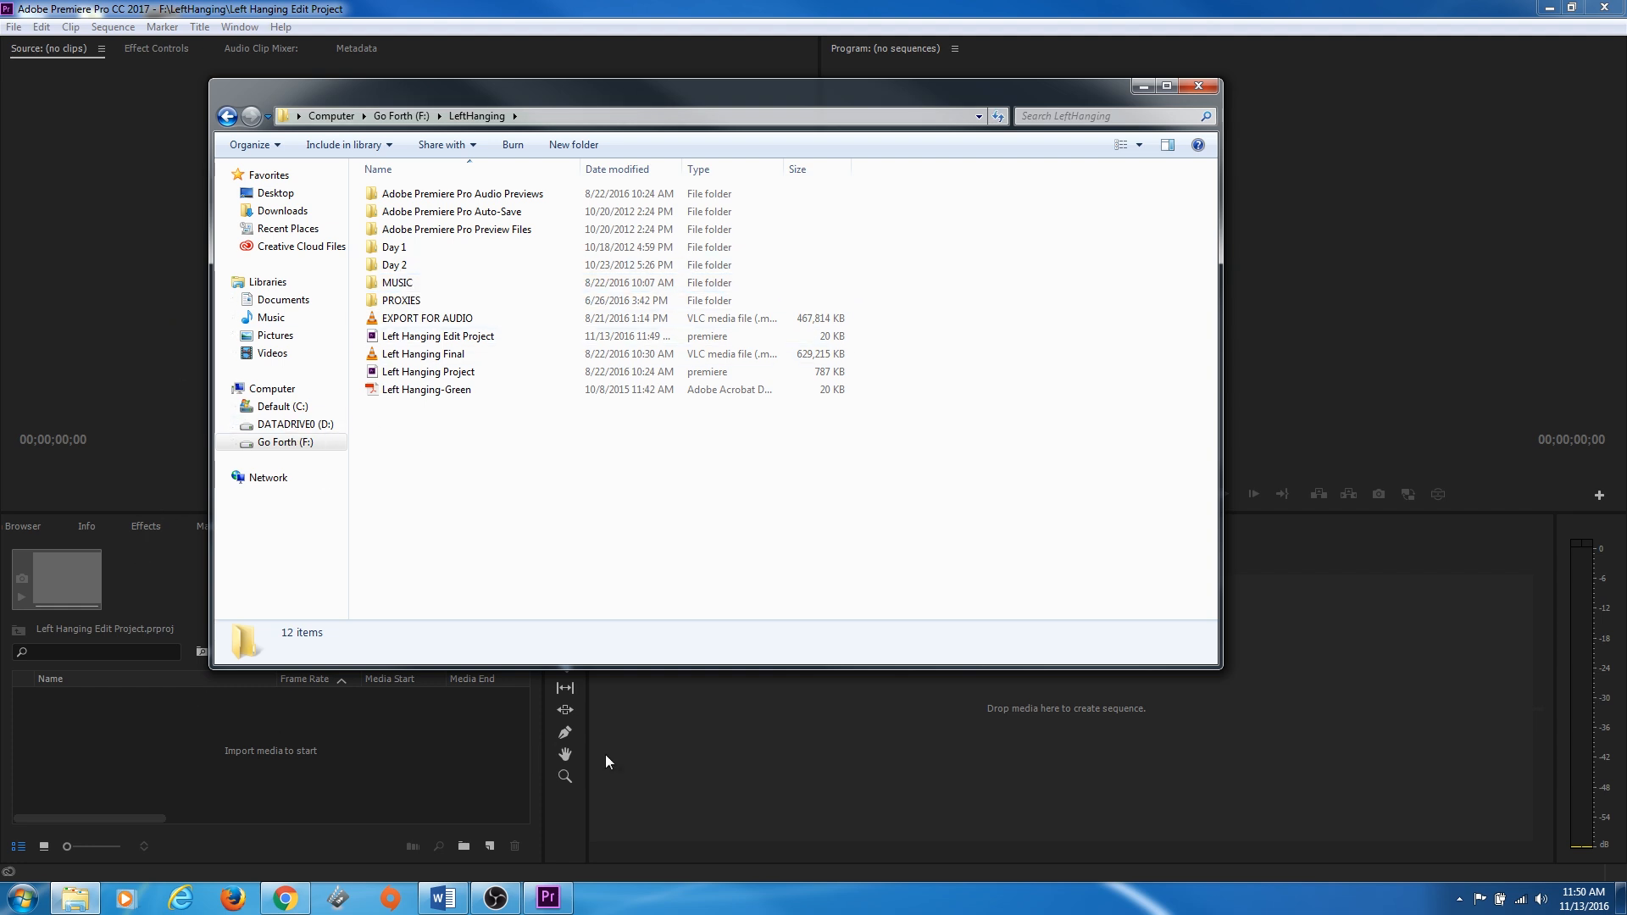
mouse_move(491, 712)
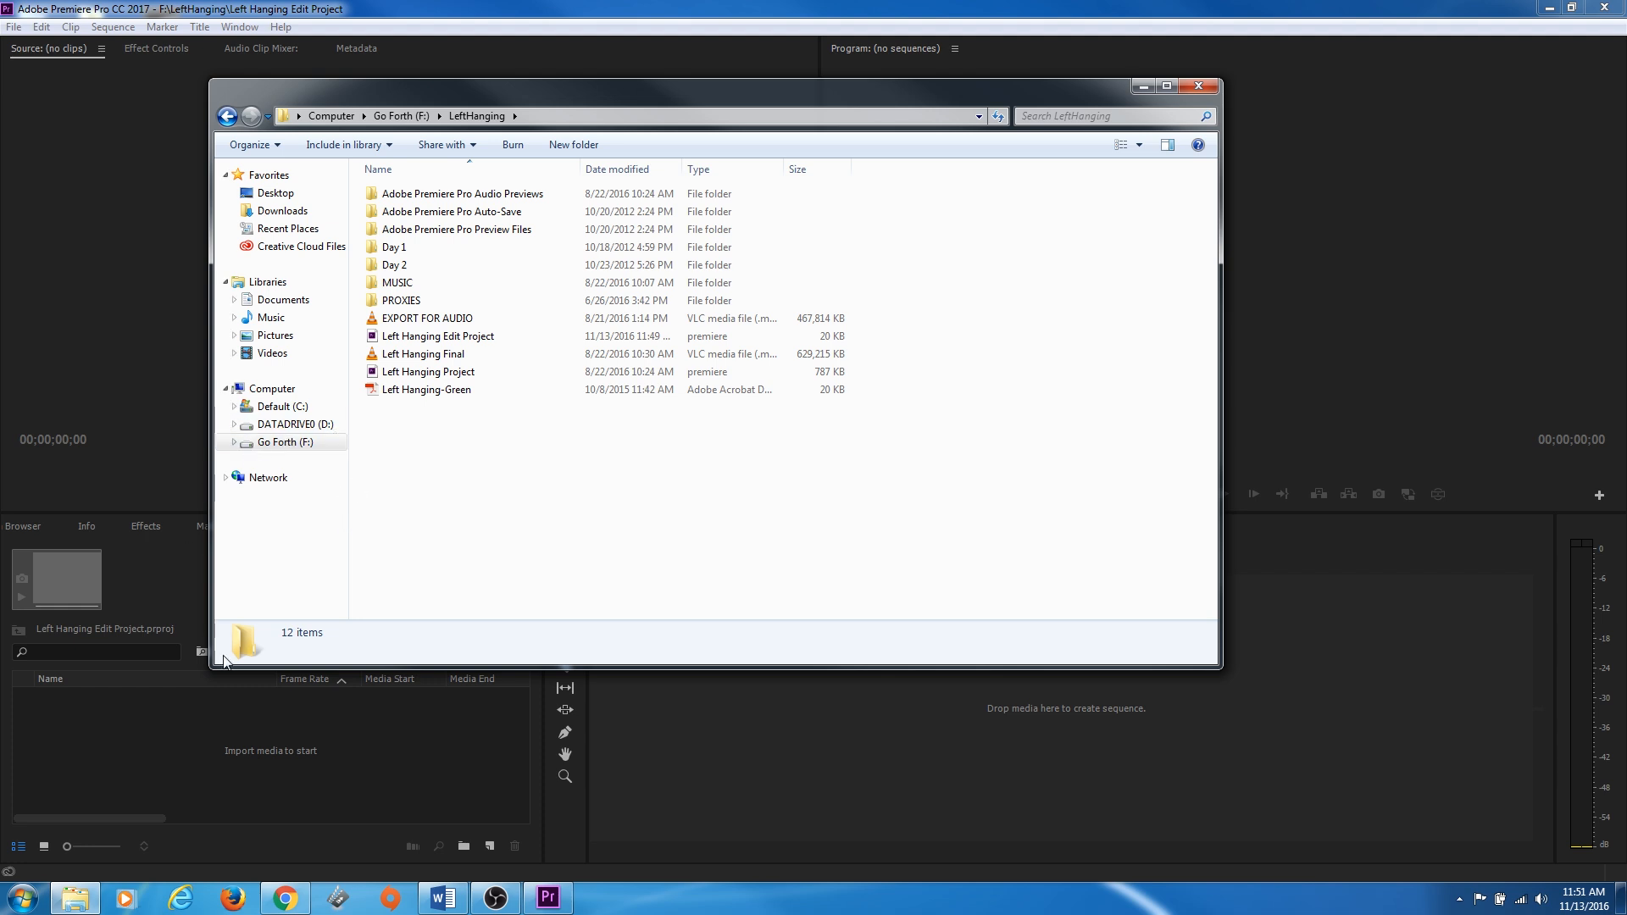
mouse_move(162, 422)
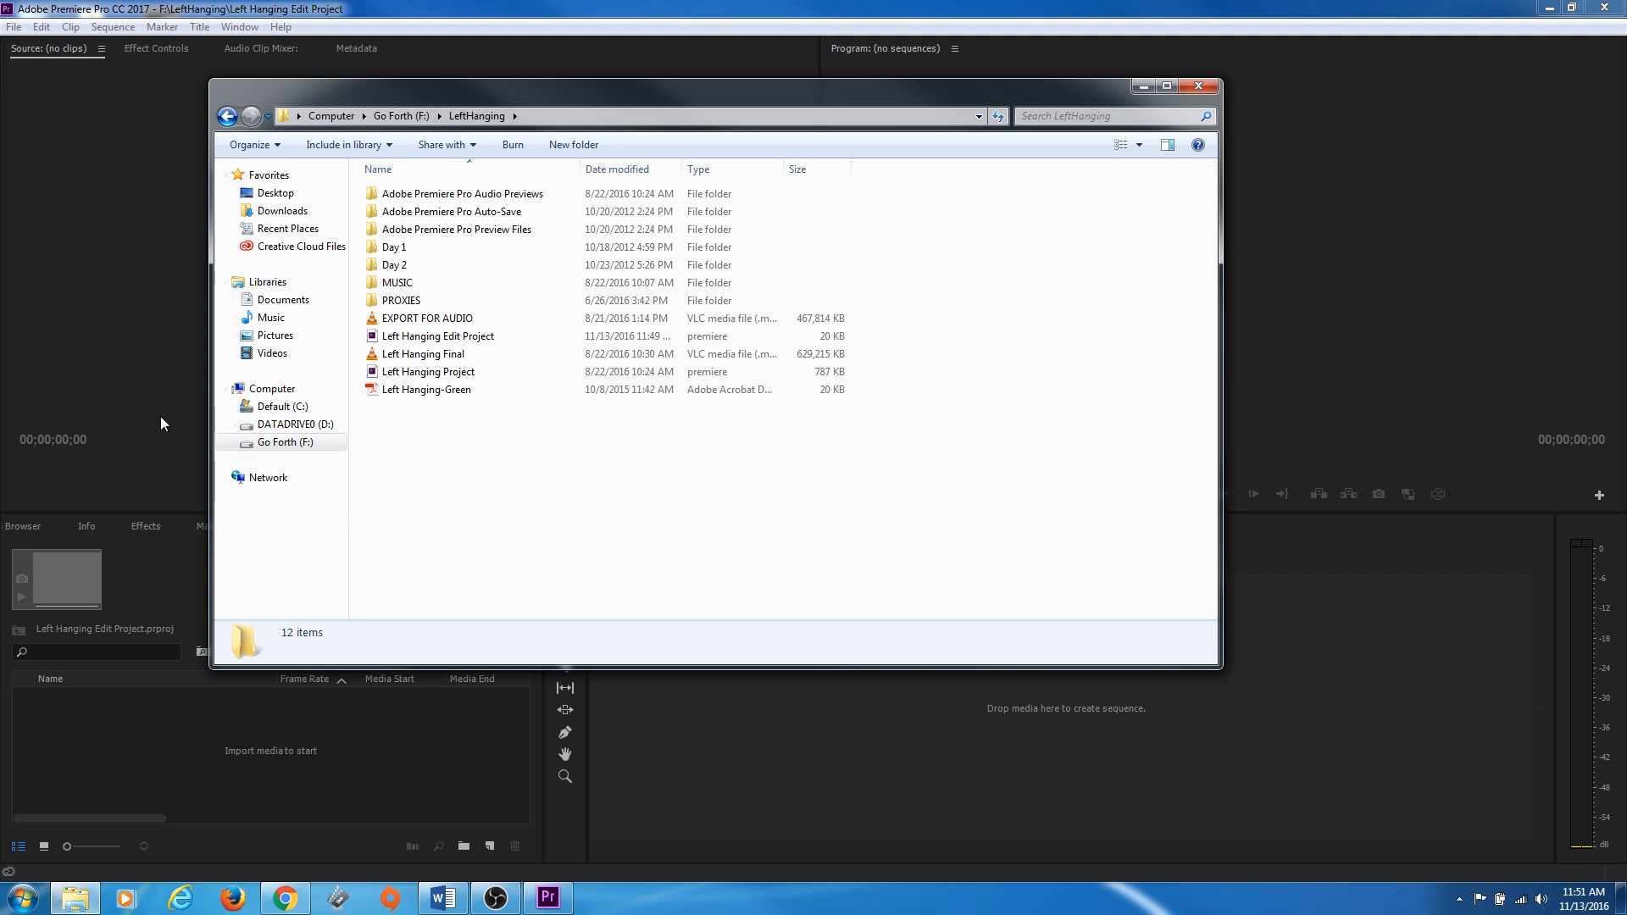
Explore Day 2's RED footage down to the A012_C001_1023ND.RDC clip folder
click(395, 264)
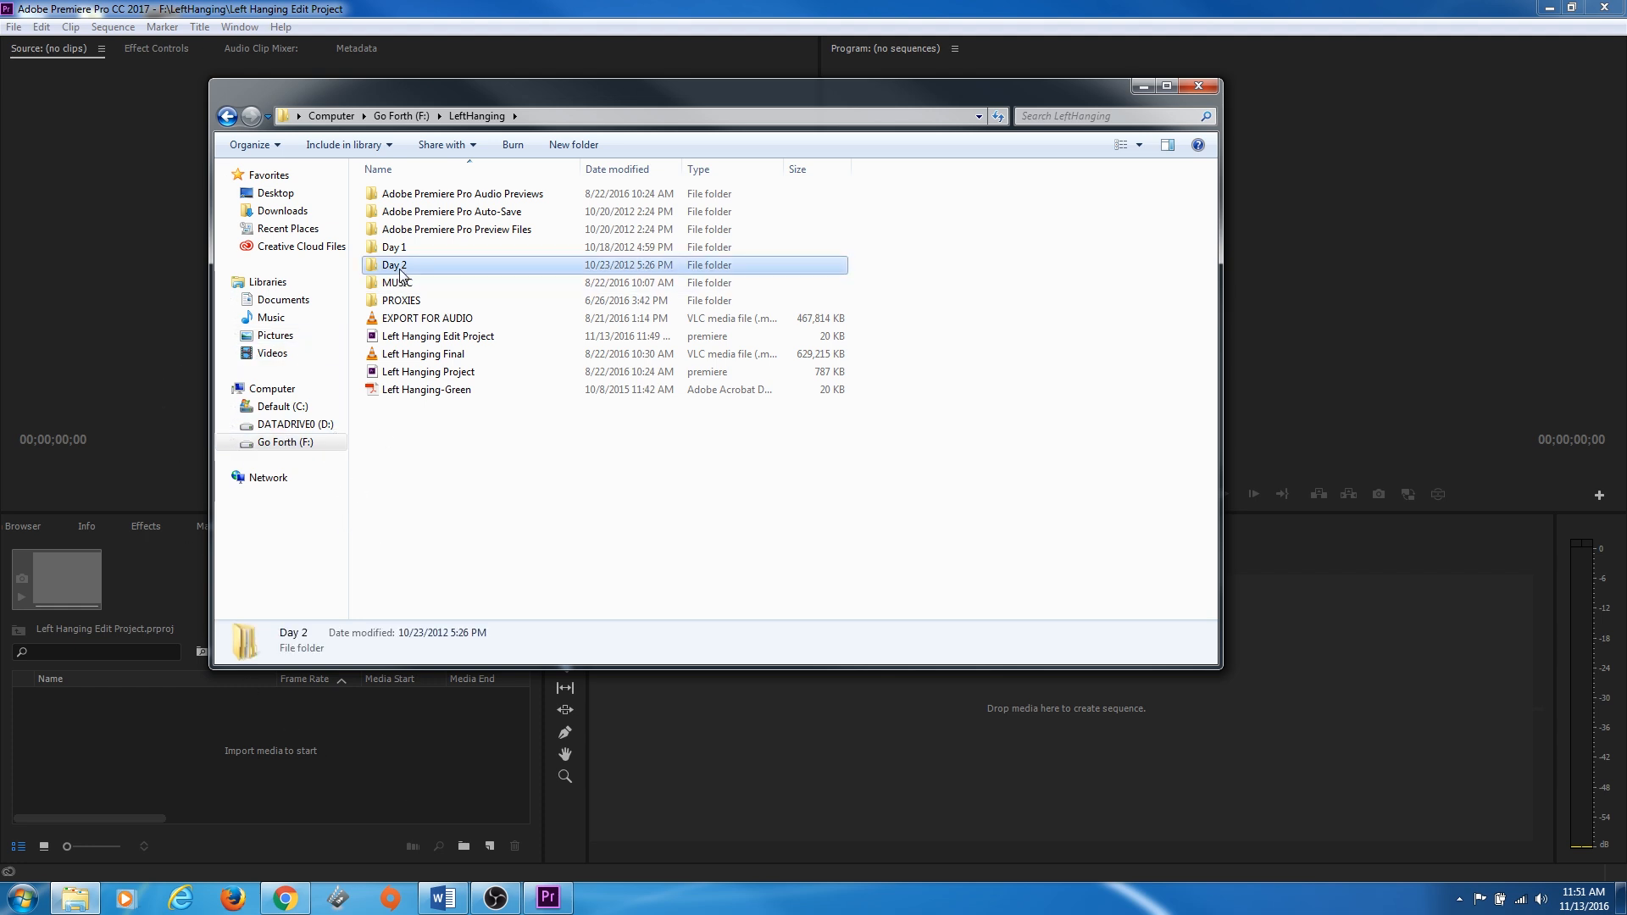
double_click(393, 264)
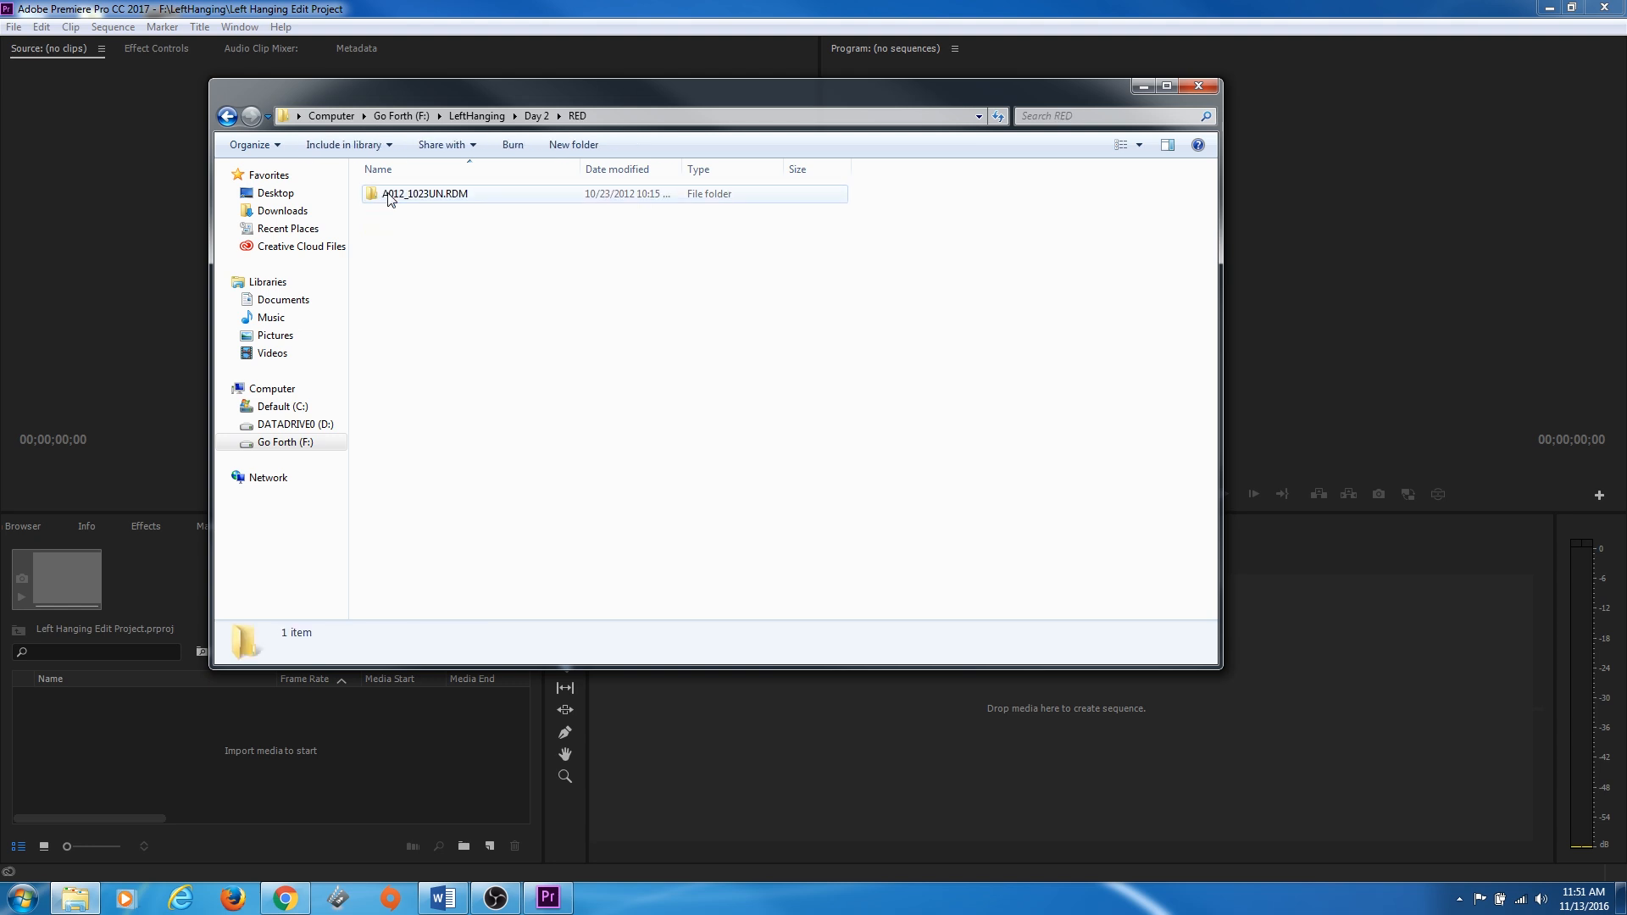
double_click(426, 193)
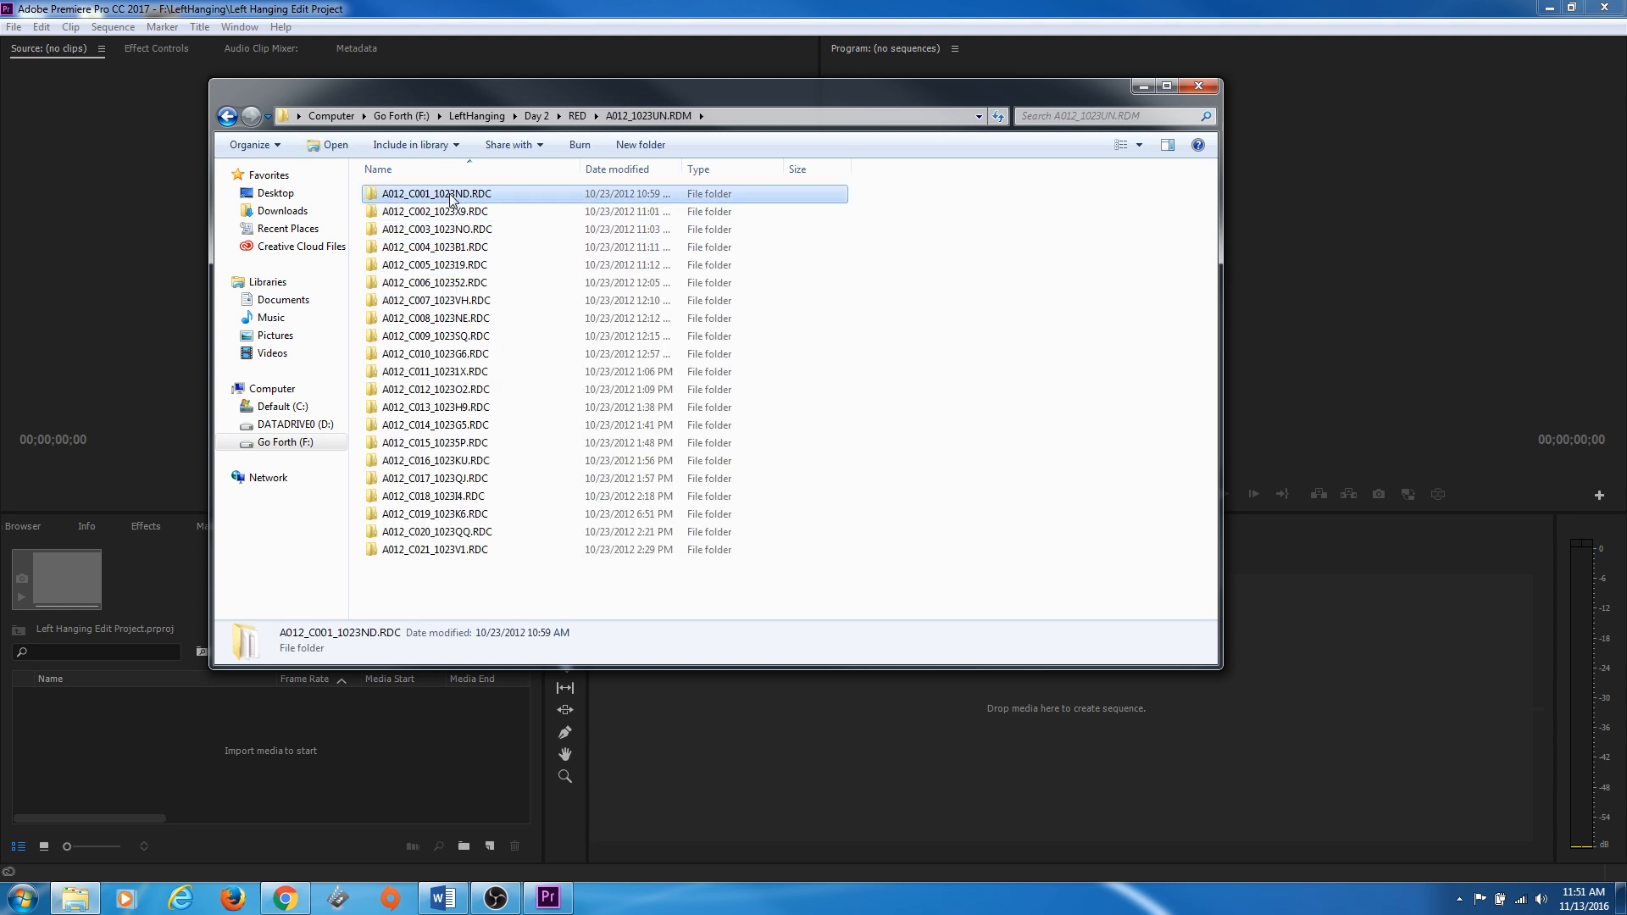
double_click(436, 193)
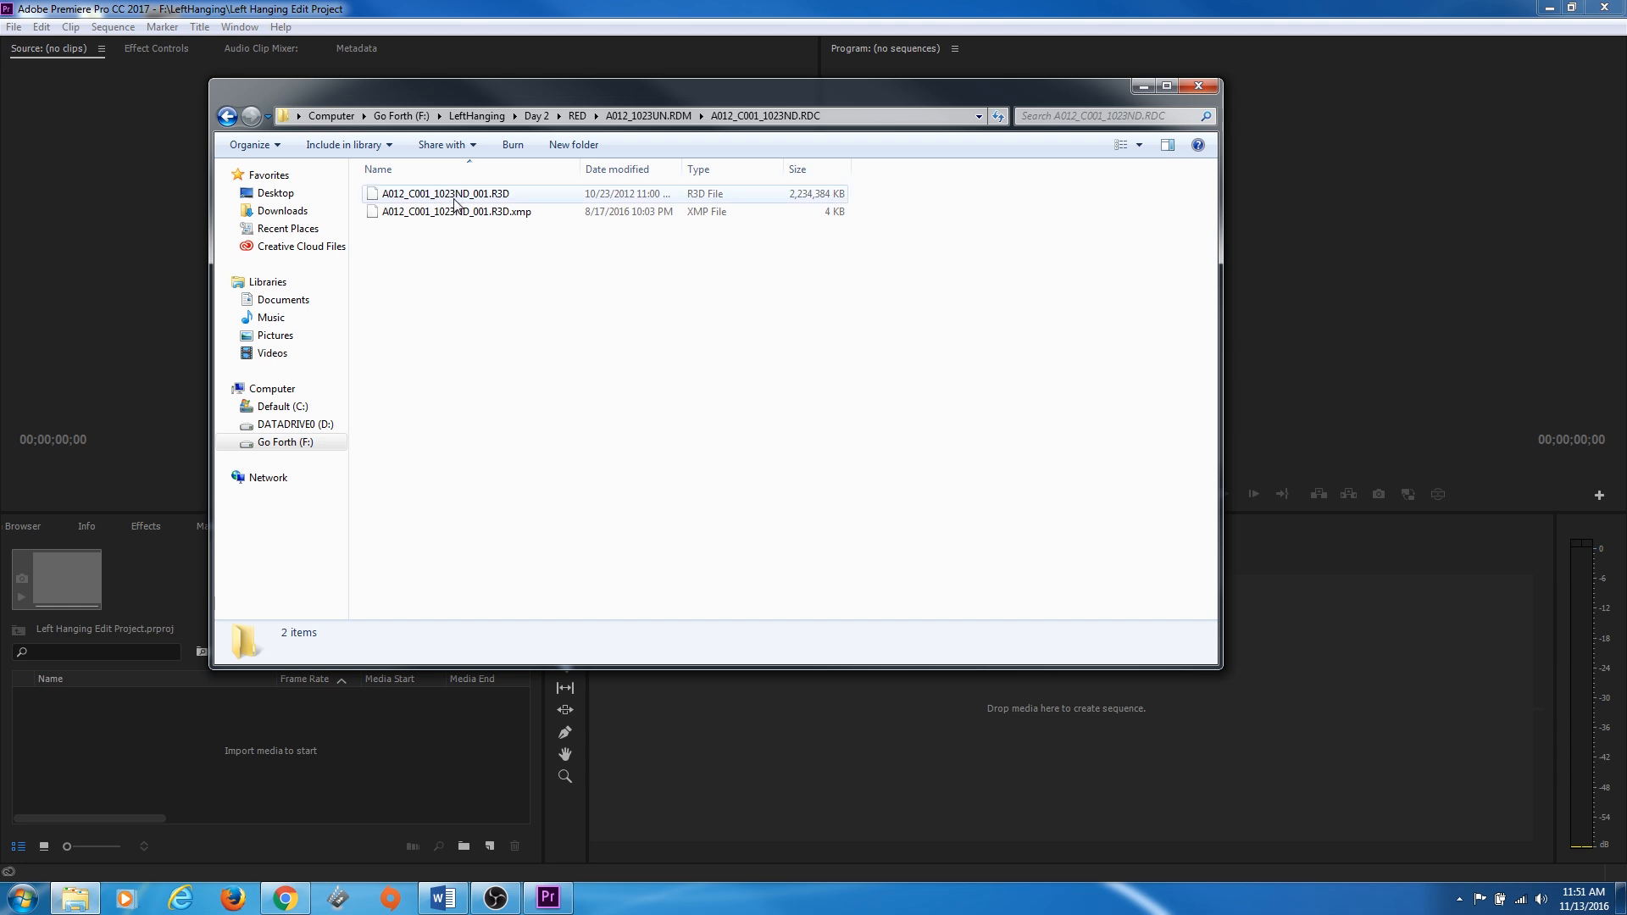
click(649, 115)
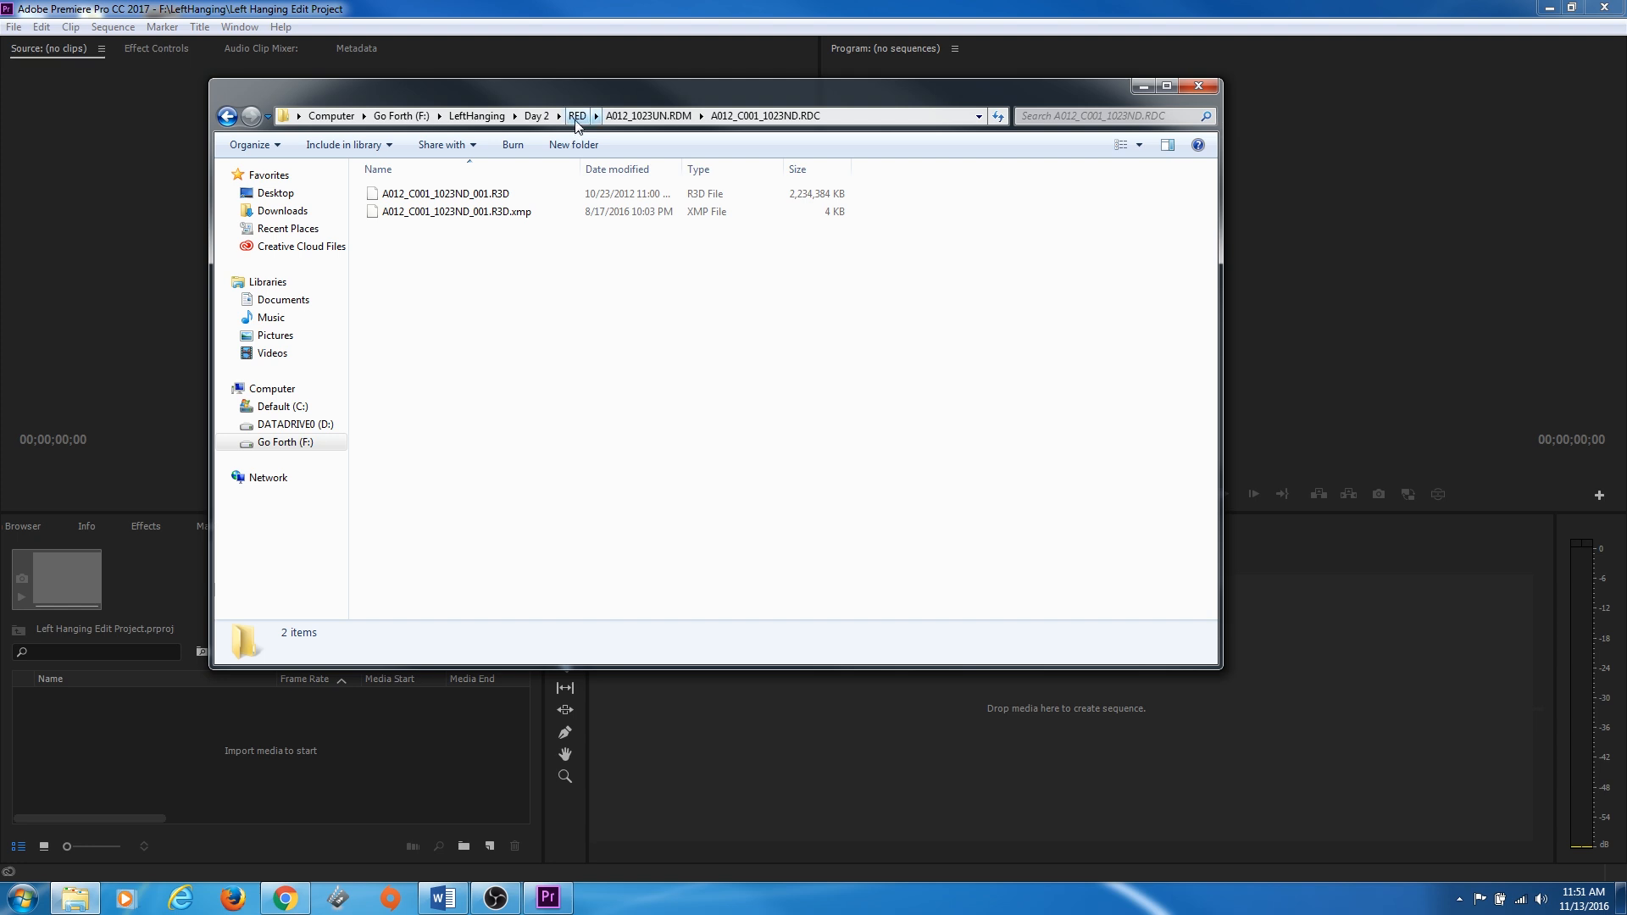
Return up through RED to the Day 2 folder via the breadcrumbs
click(576, 115)
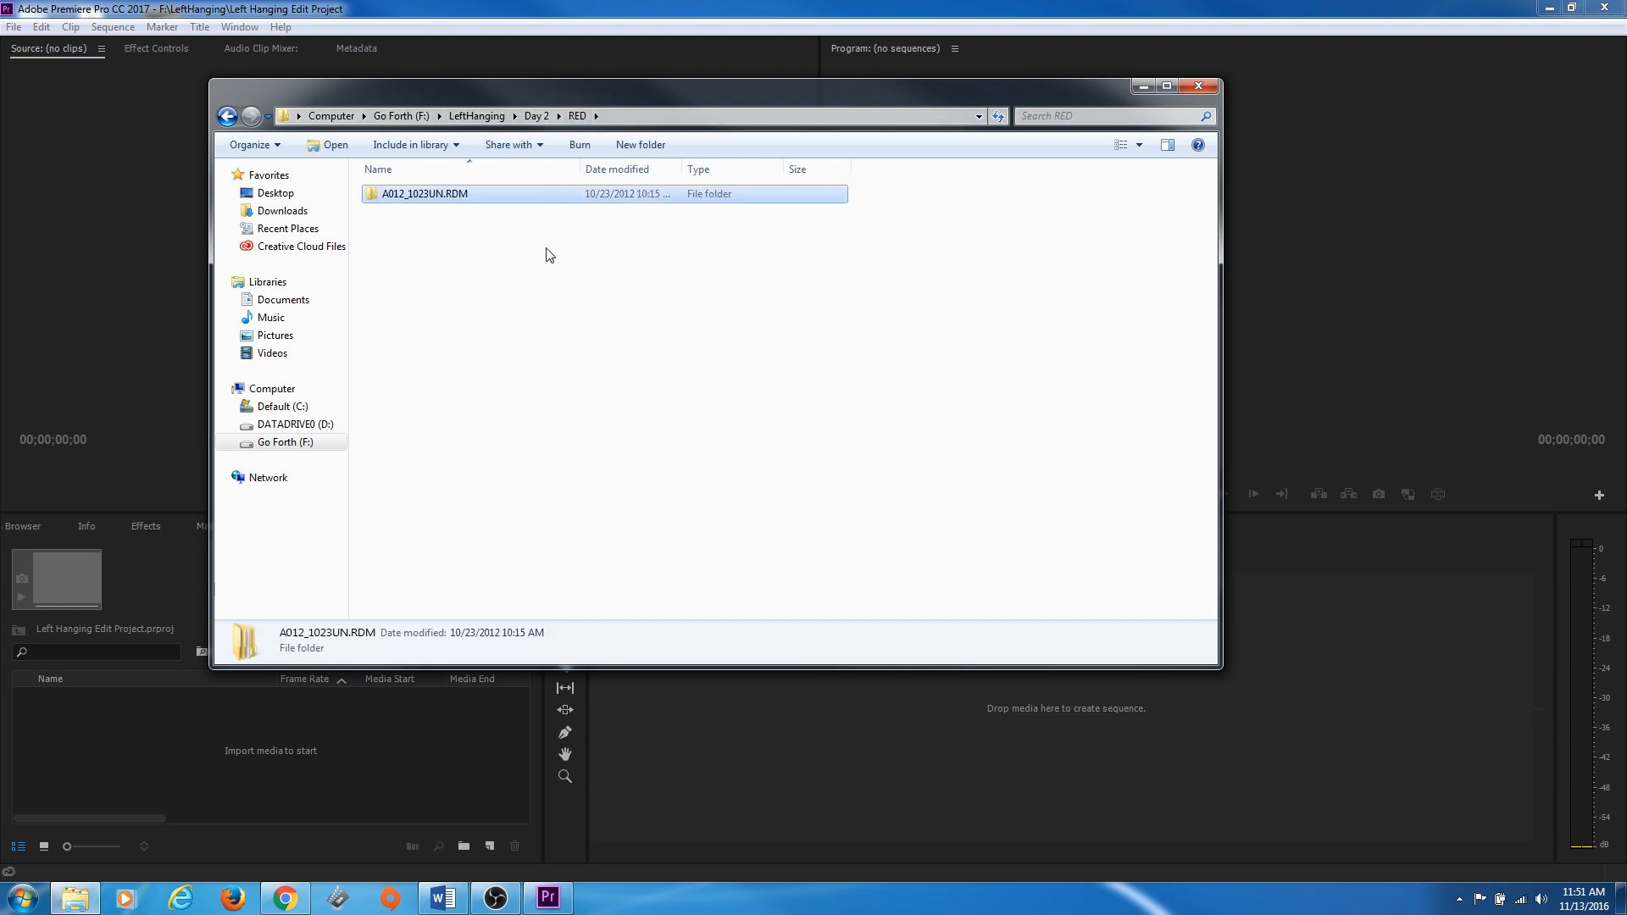
mouse_move(507, 144)
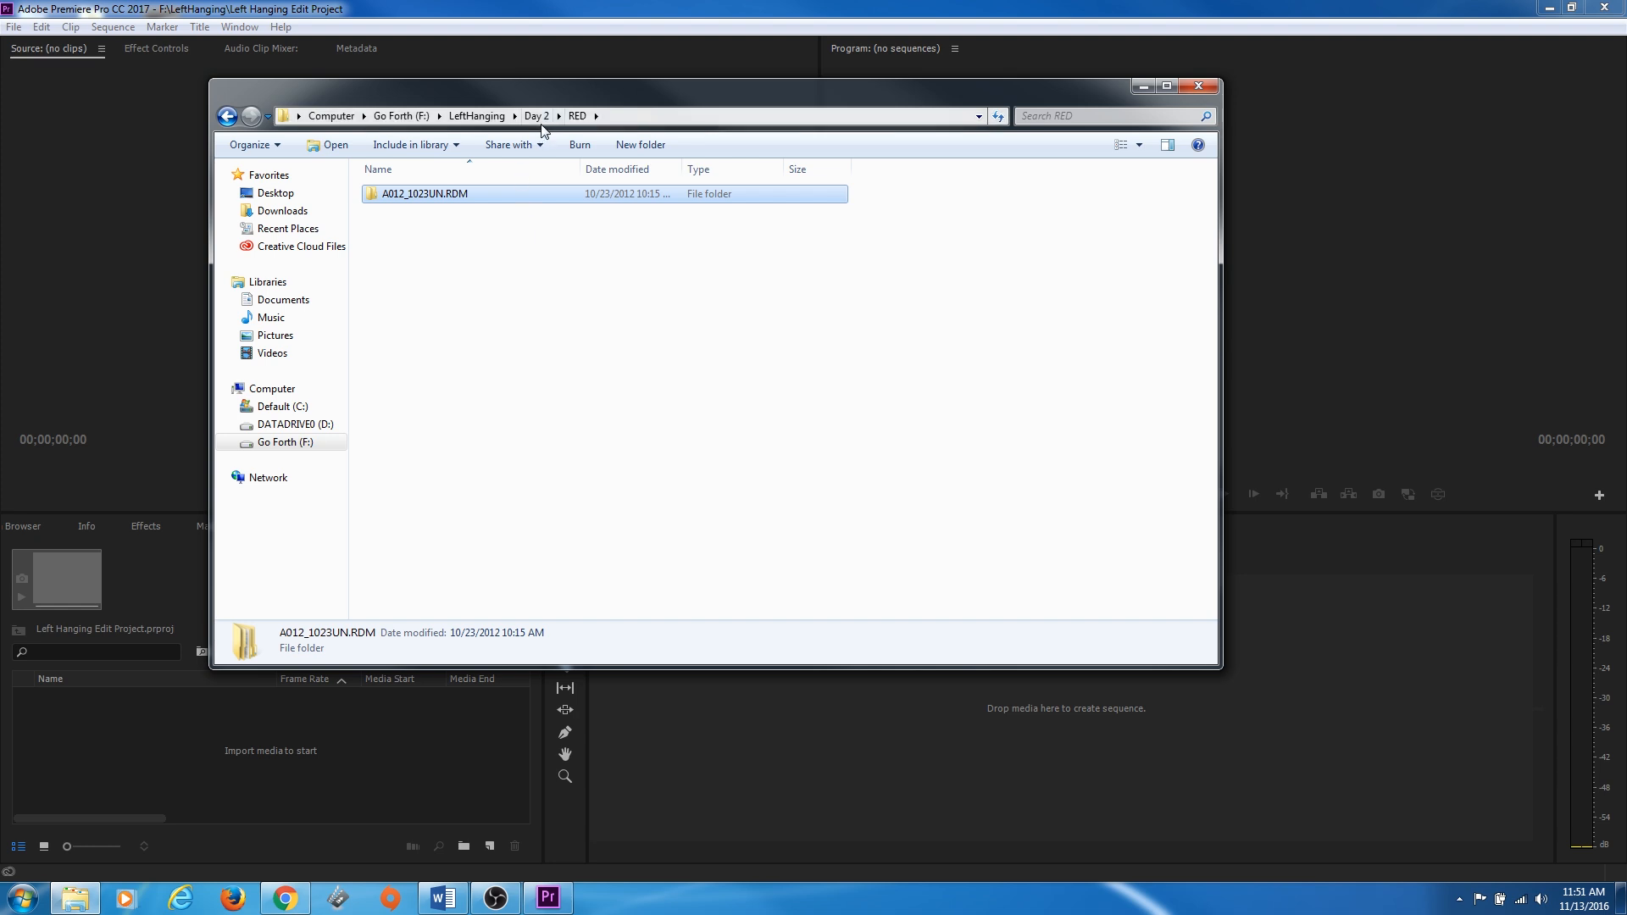
click(535, 115)
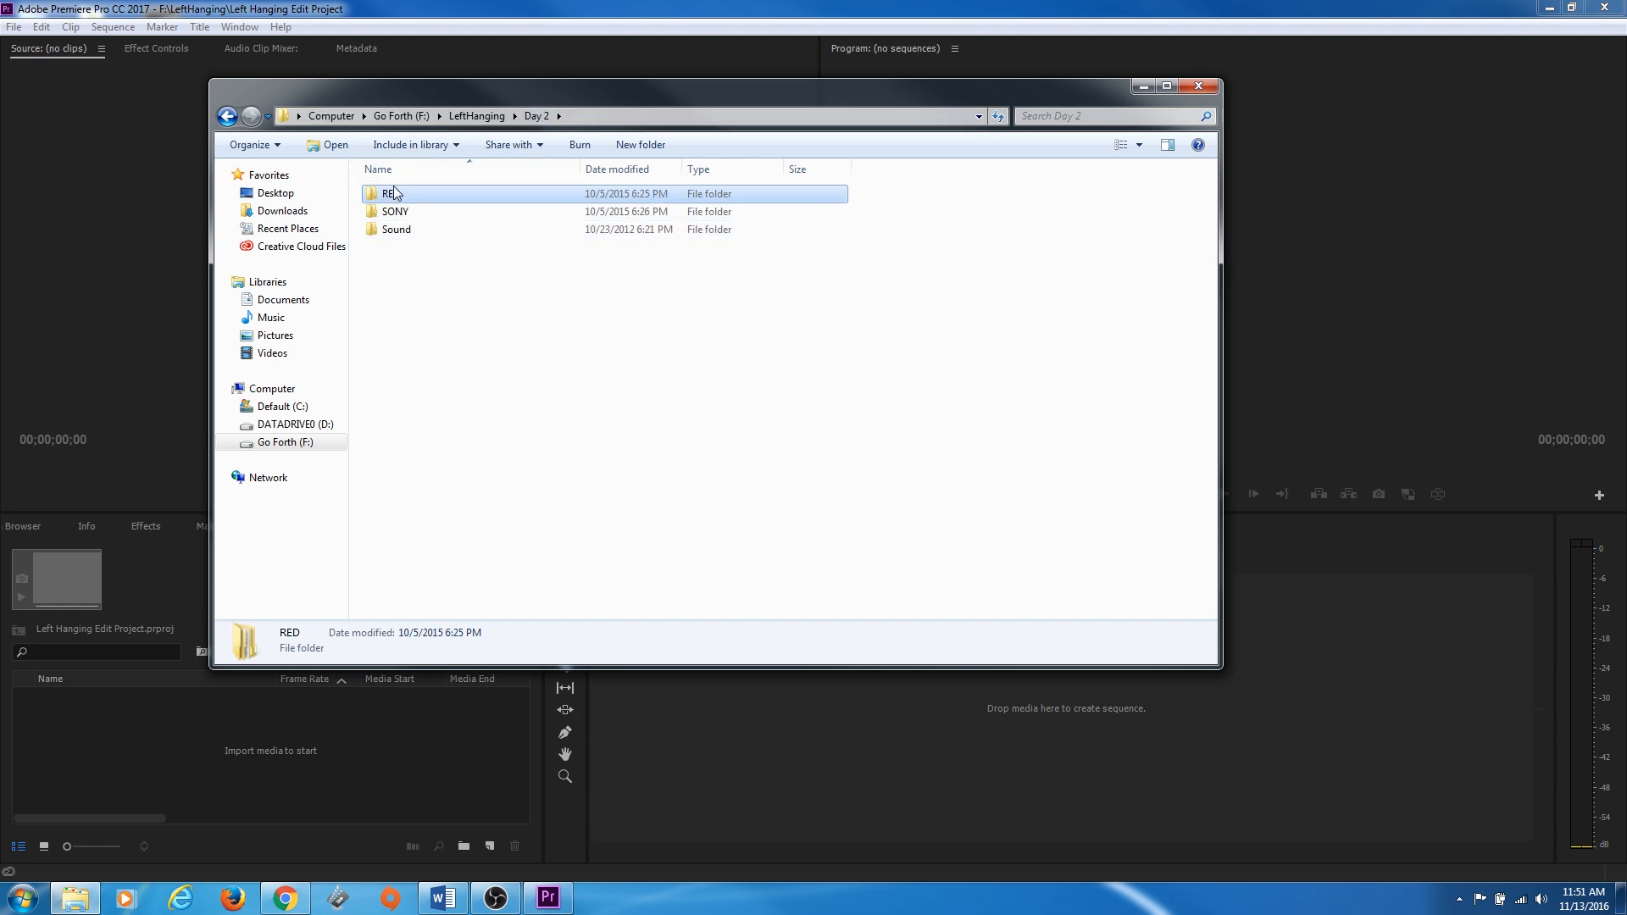
mouse_move(415, 268)
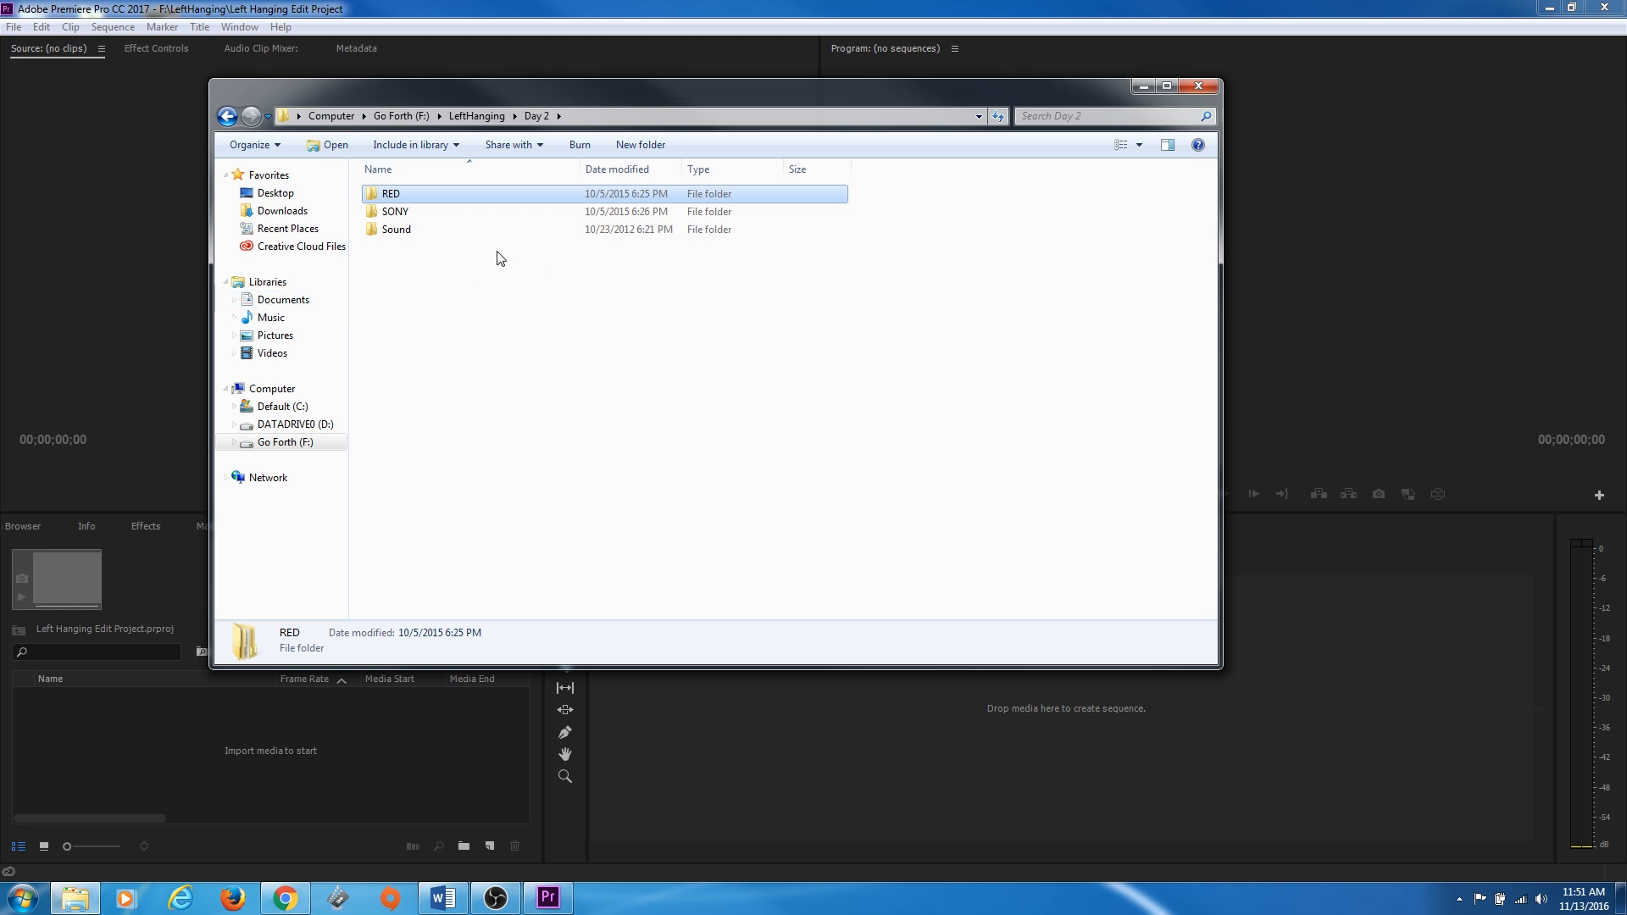
mouse_move(1332, 575)
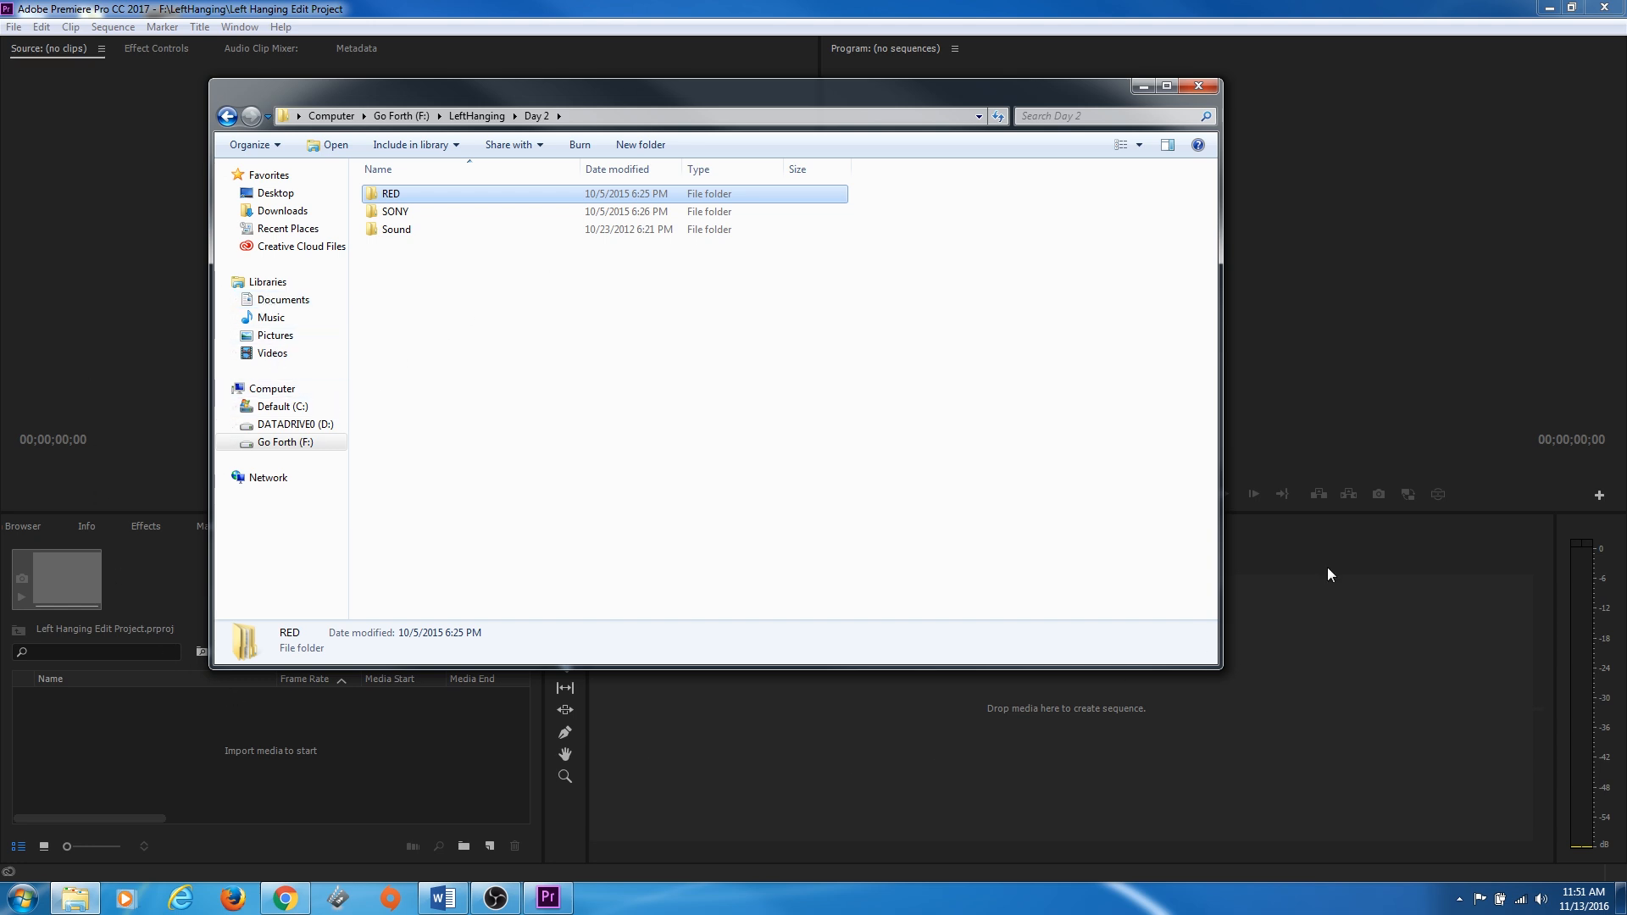
mouse_move(376, 199)
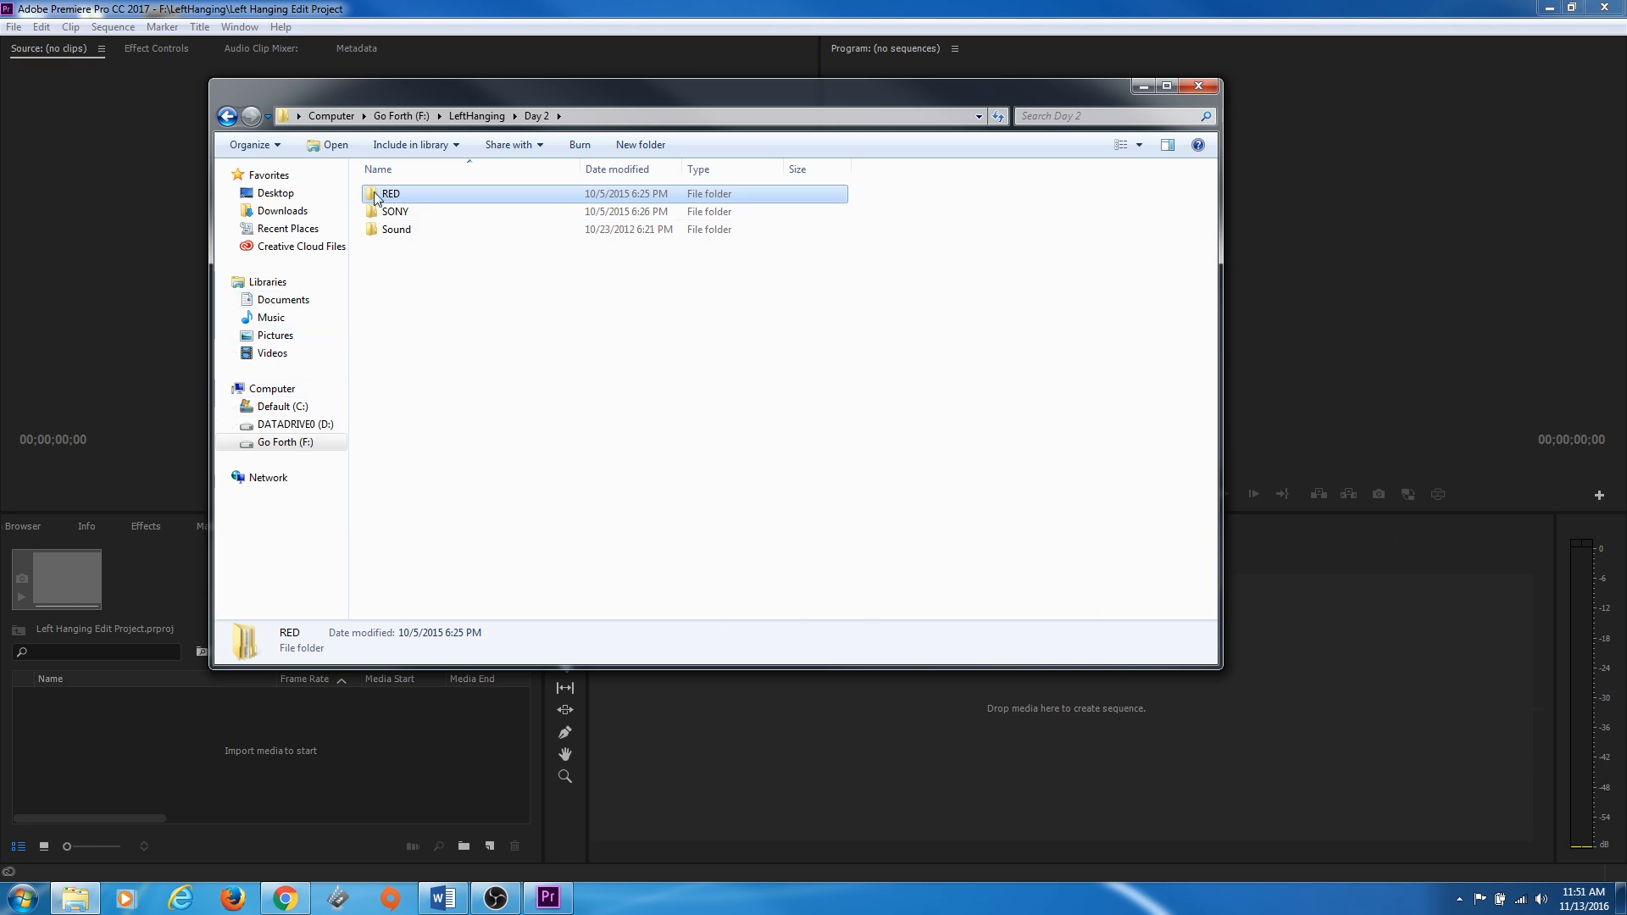
Browse the RED camera RDM folder, return through Day 2 and go back up to LeftHanging
double_click(390, 193)
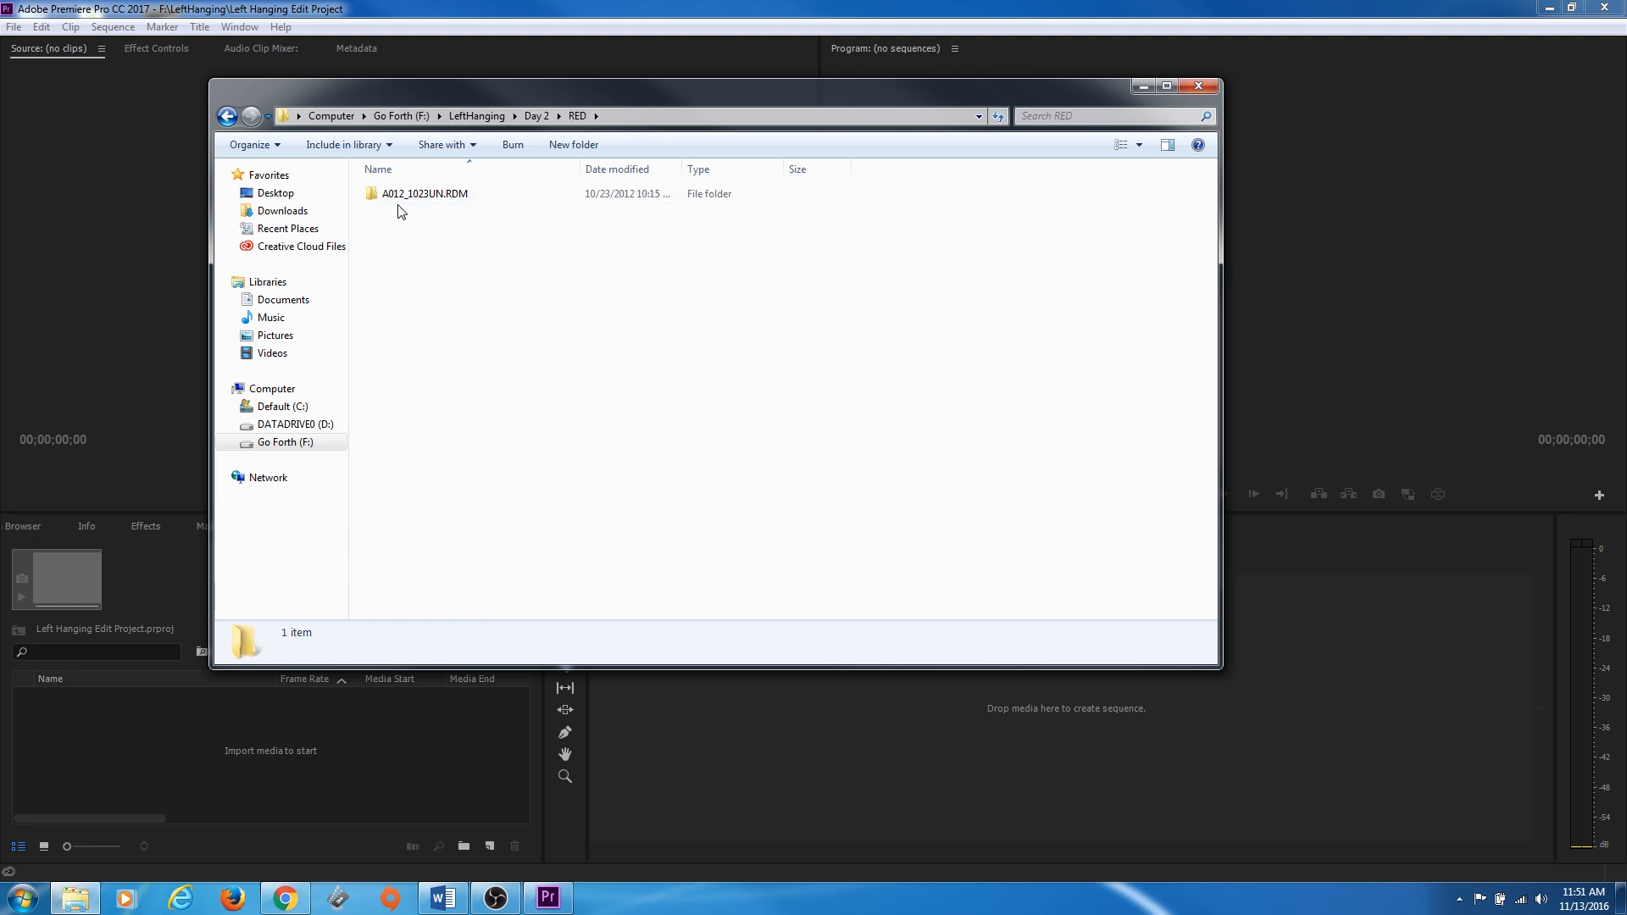
double_click(423, 193)
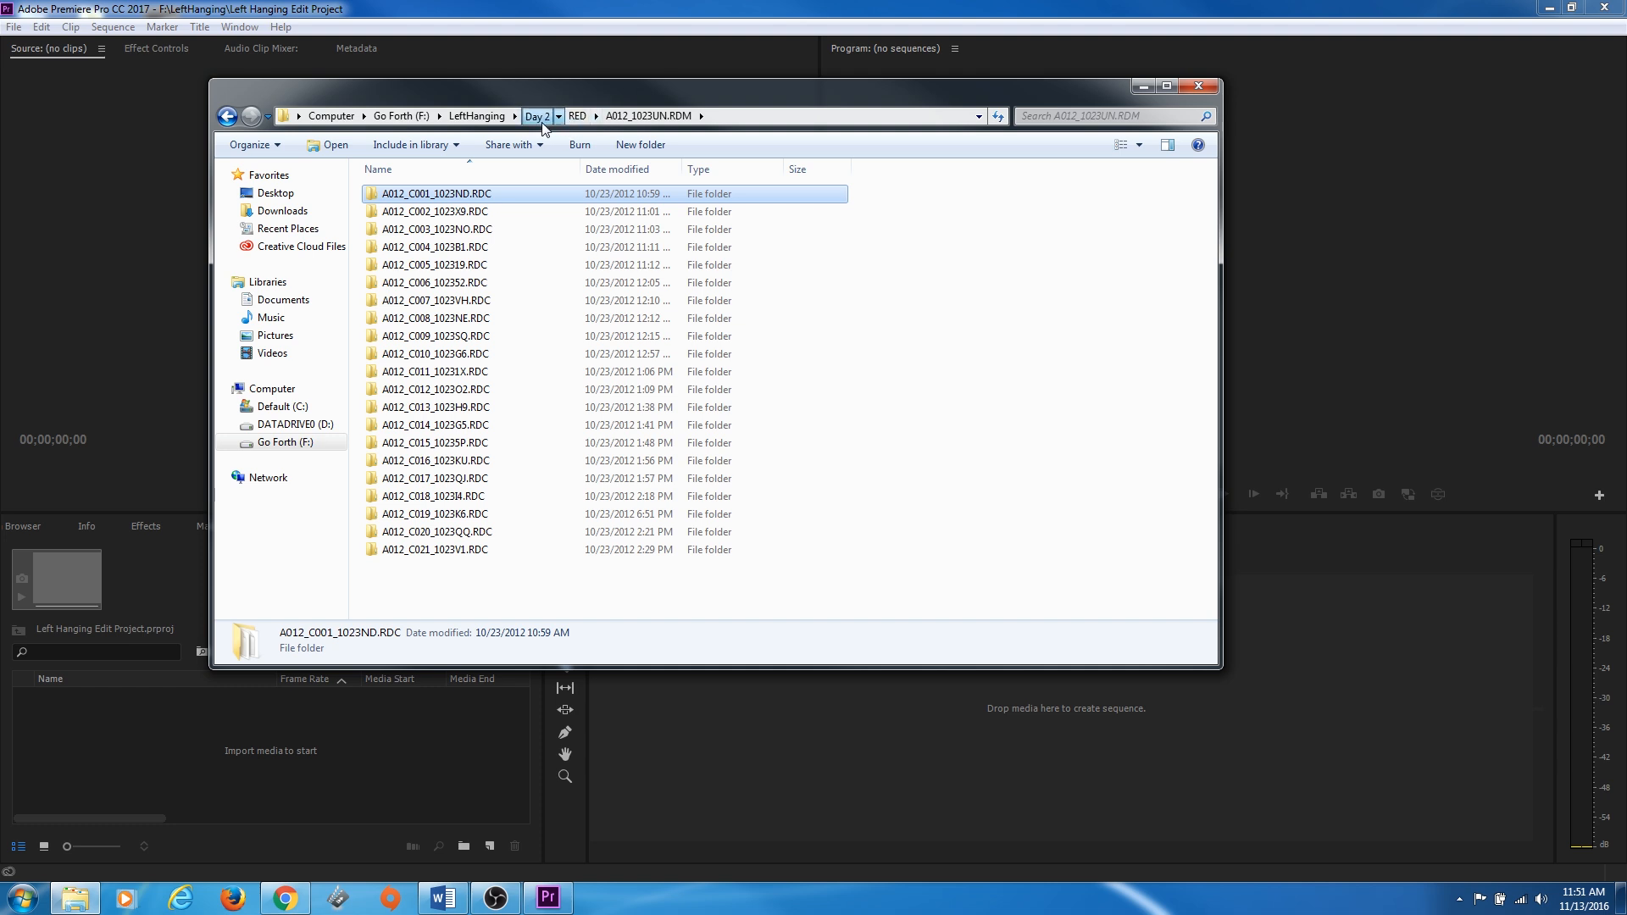
click(536, 116)
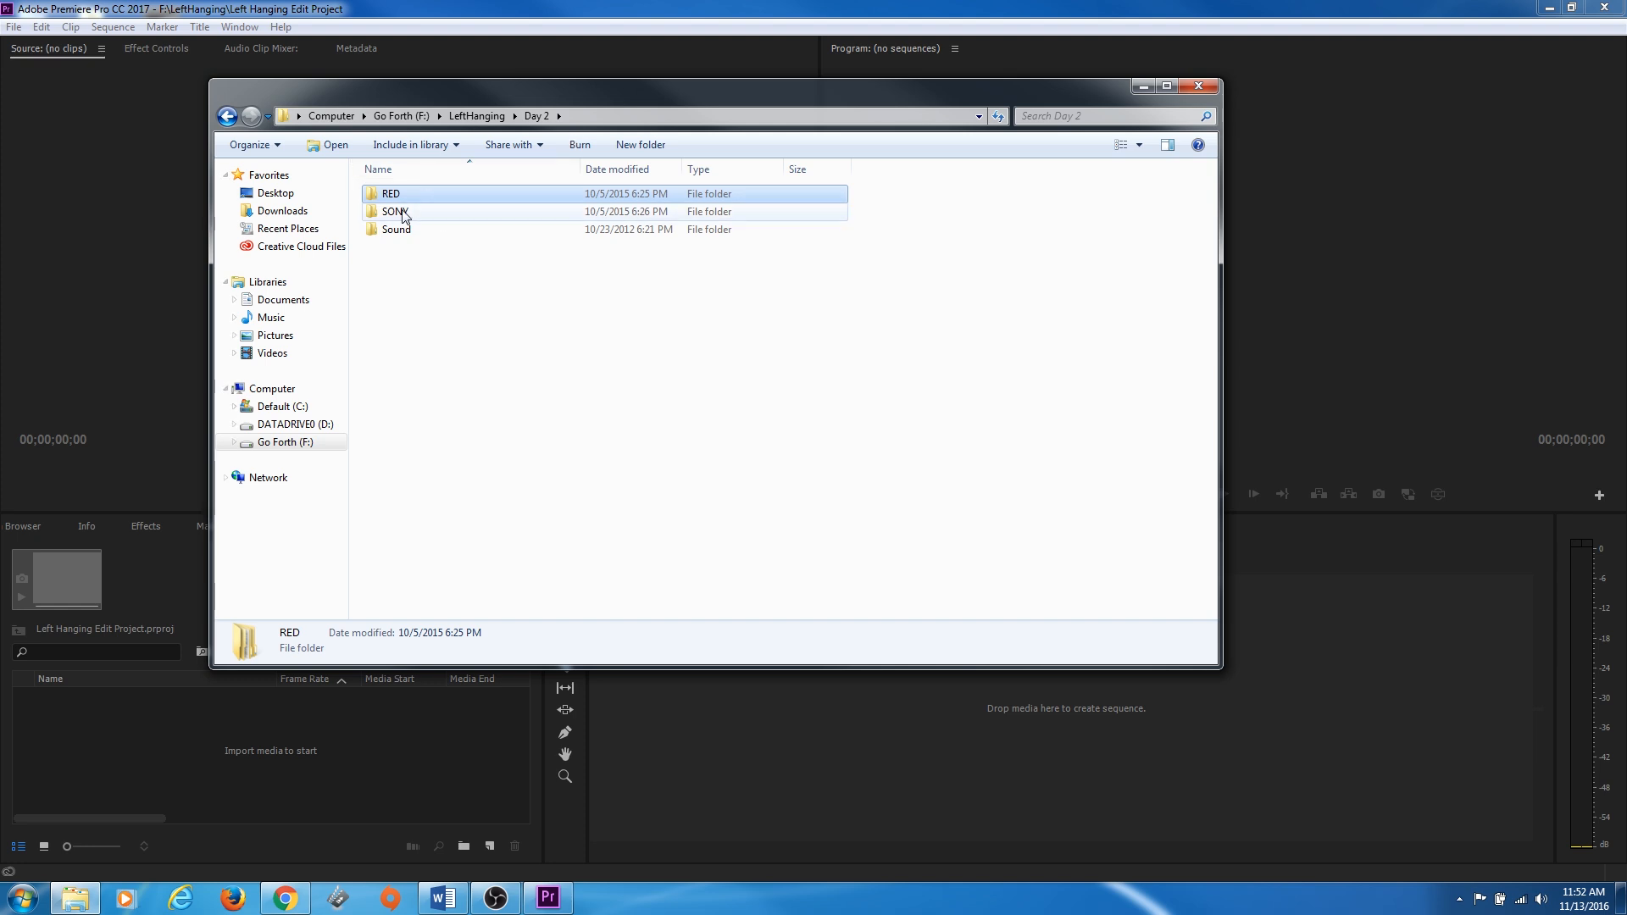
mouse_move(405, 234)
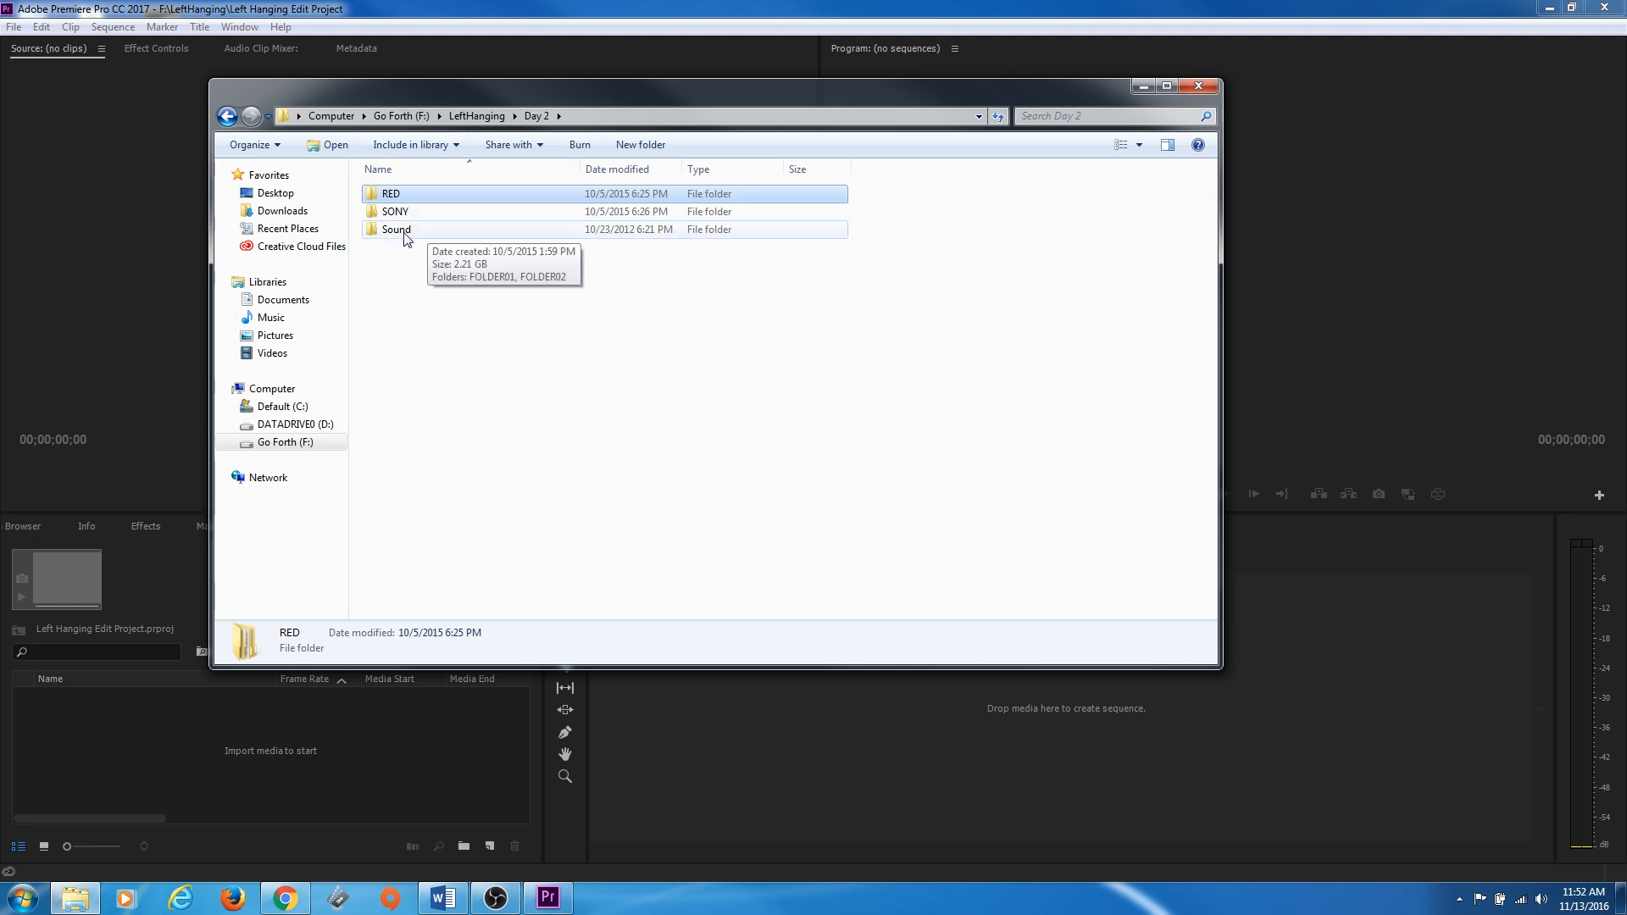
mouse_move(391, 212)
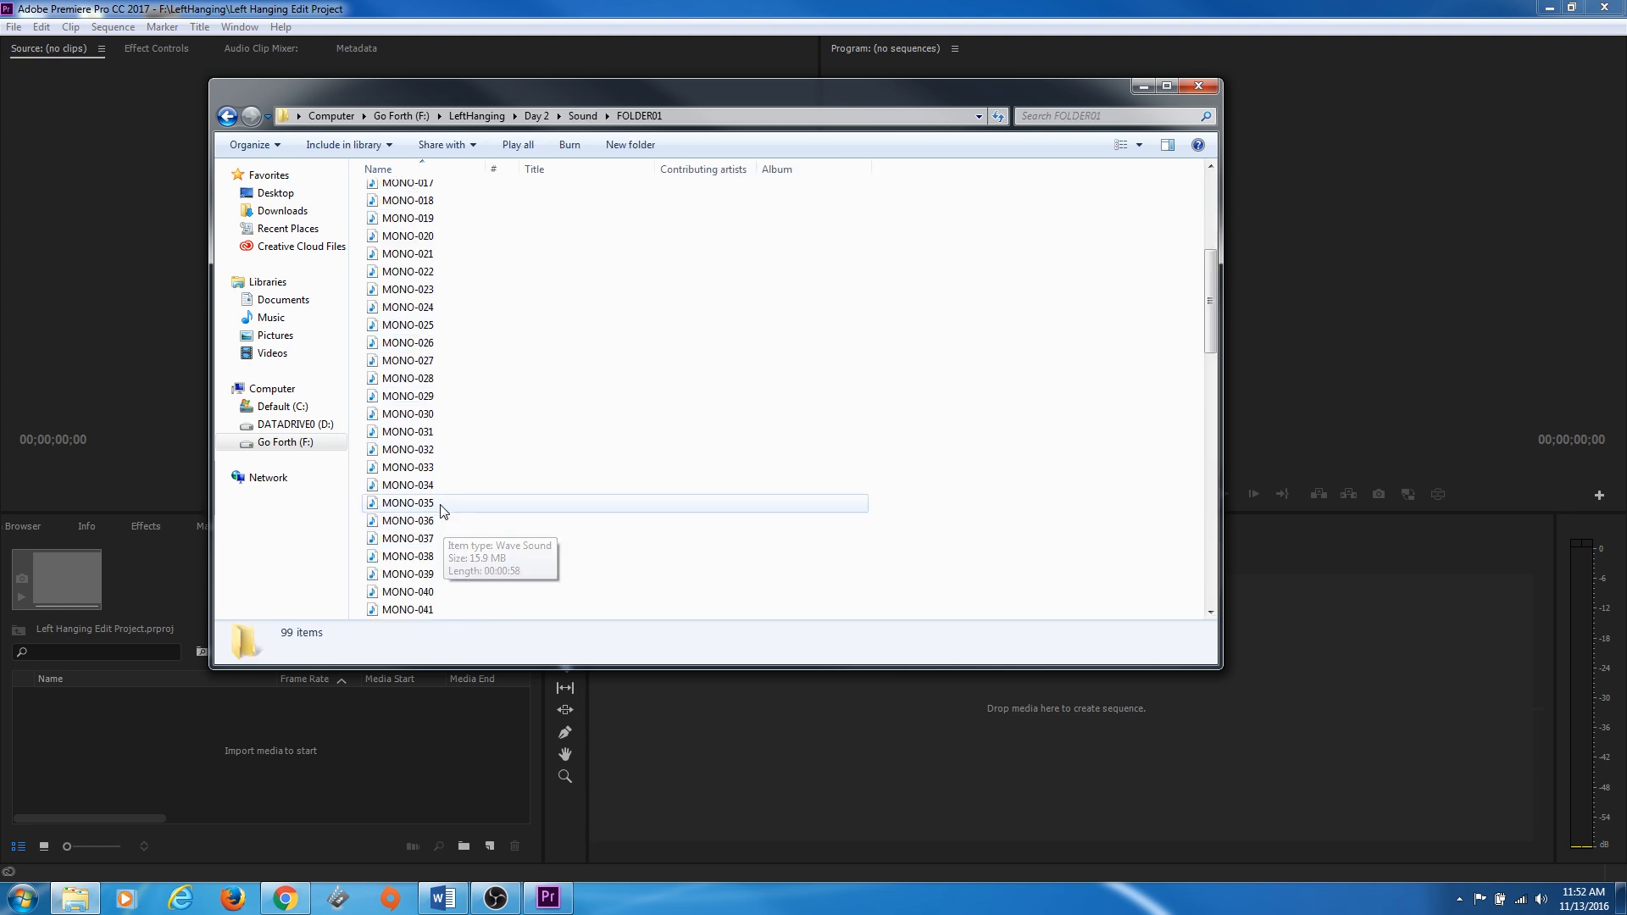
scroll(up, 3)
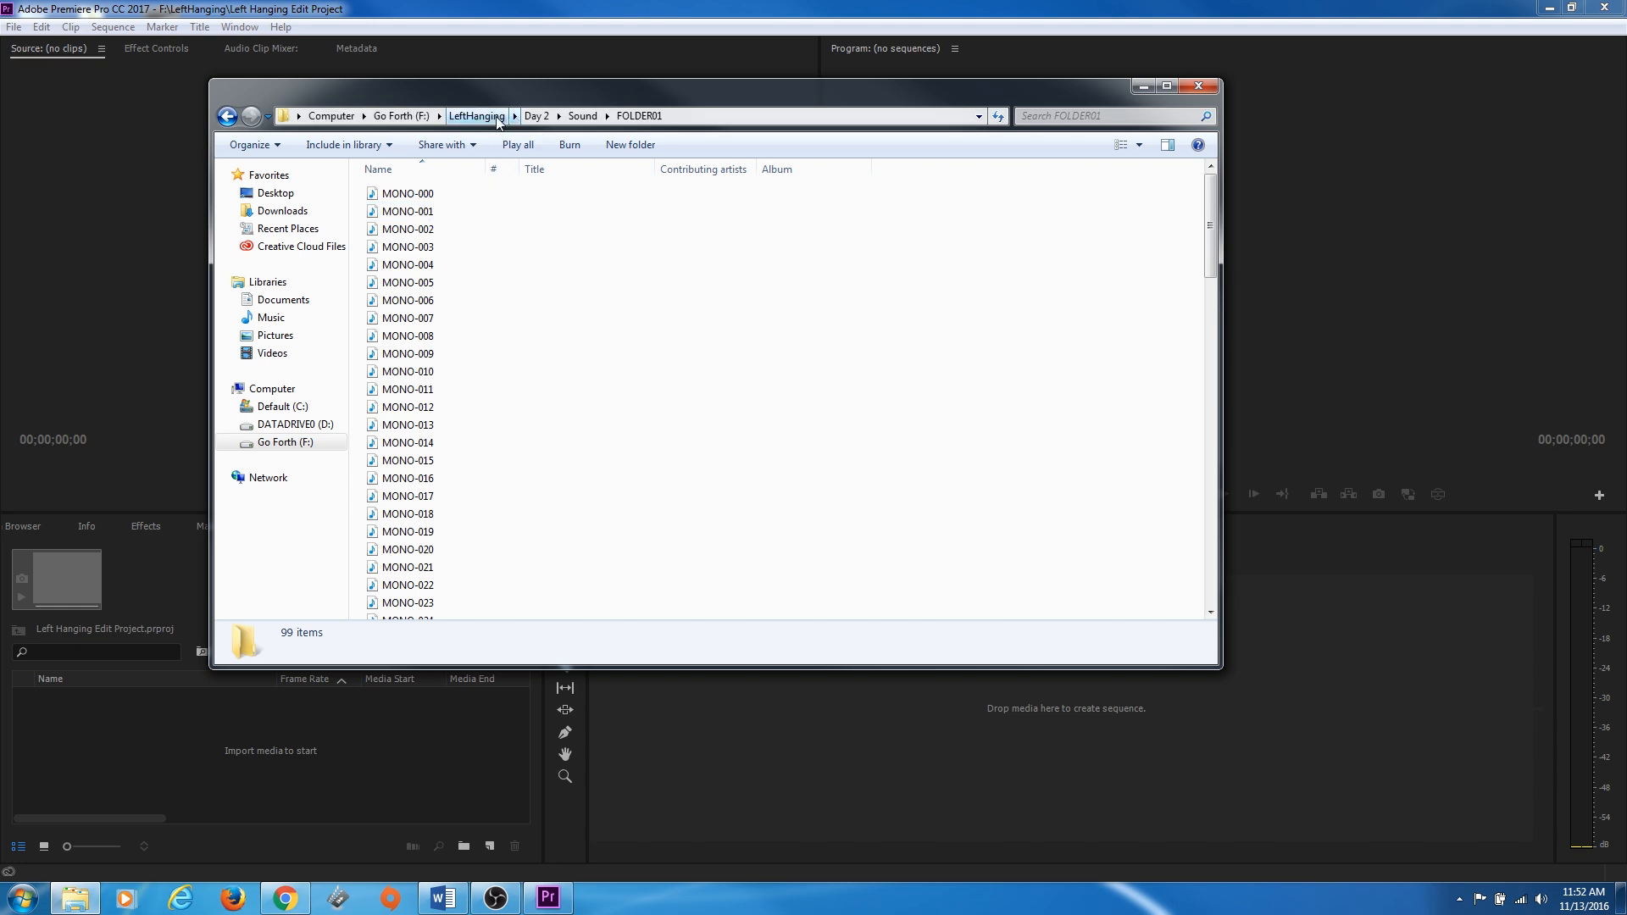
click(477, 116)
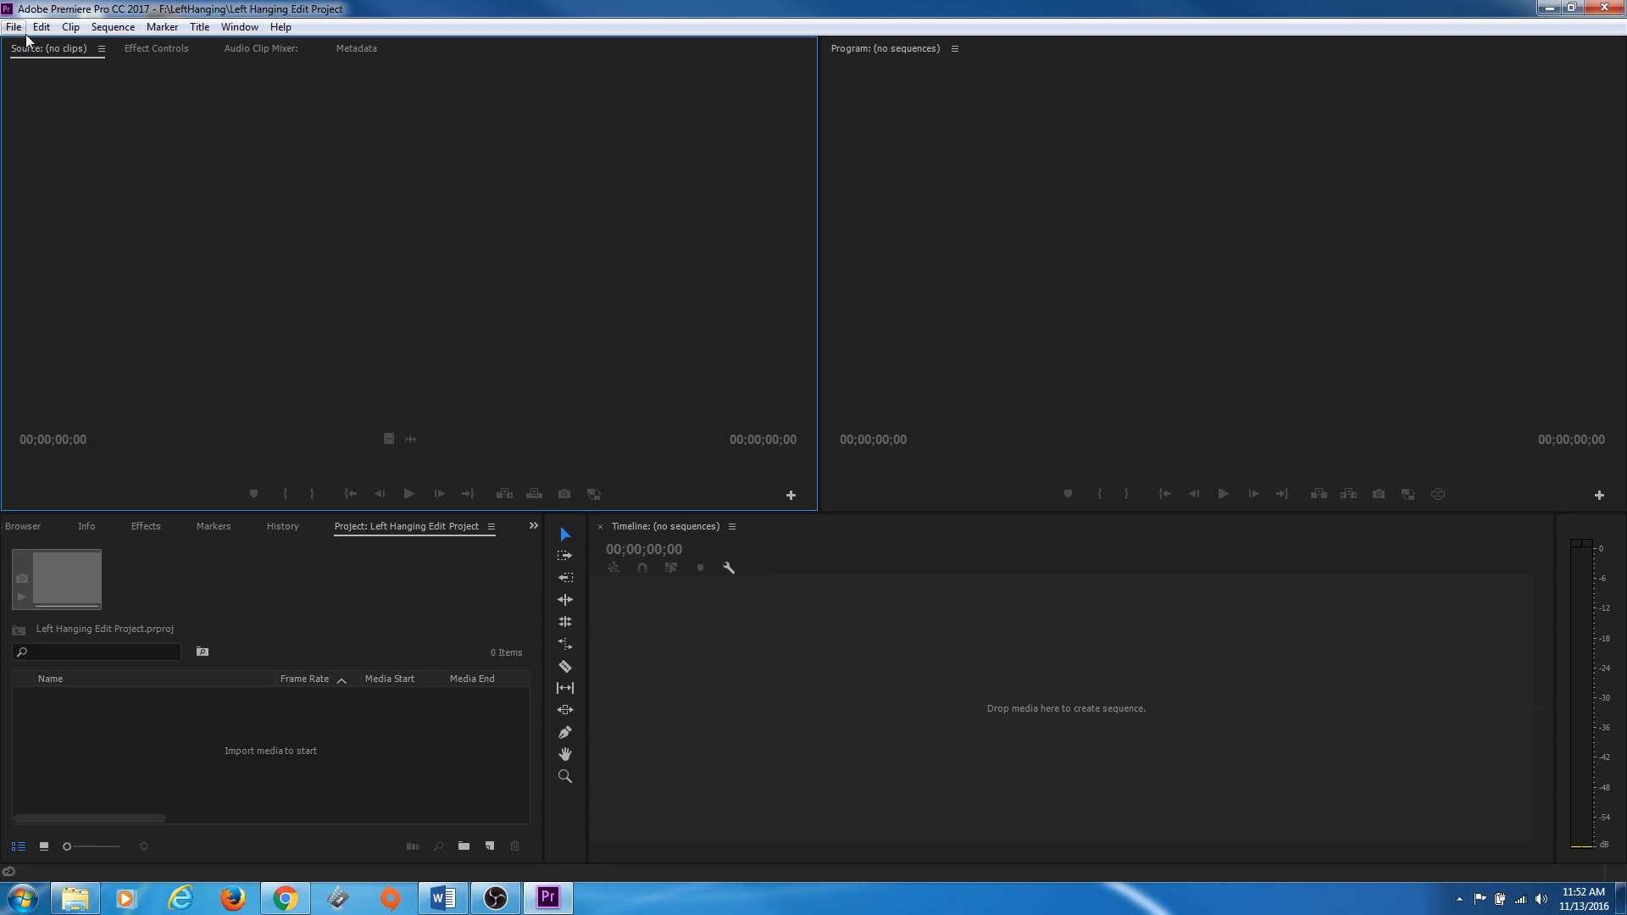
In Edit > Preferences > General, change the video transition default duration unit from Frames to Seconds
click(13, 26)
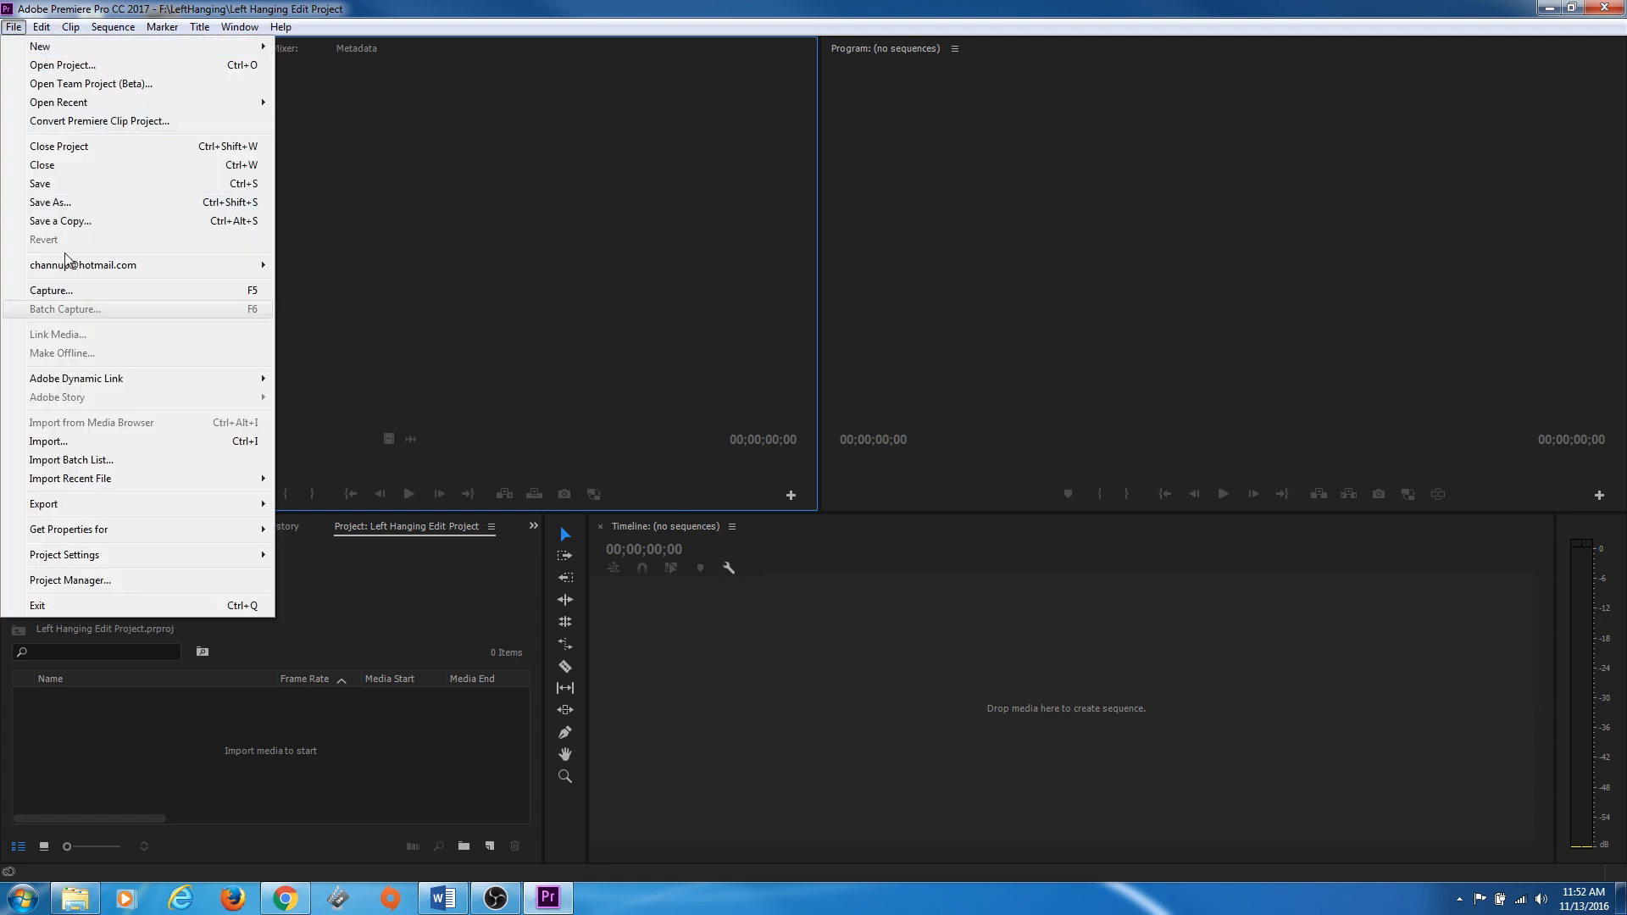
click(40, 25)
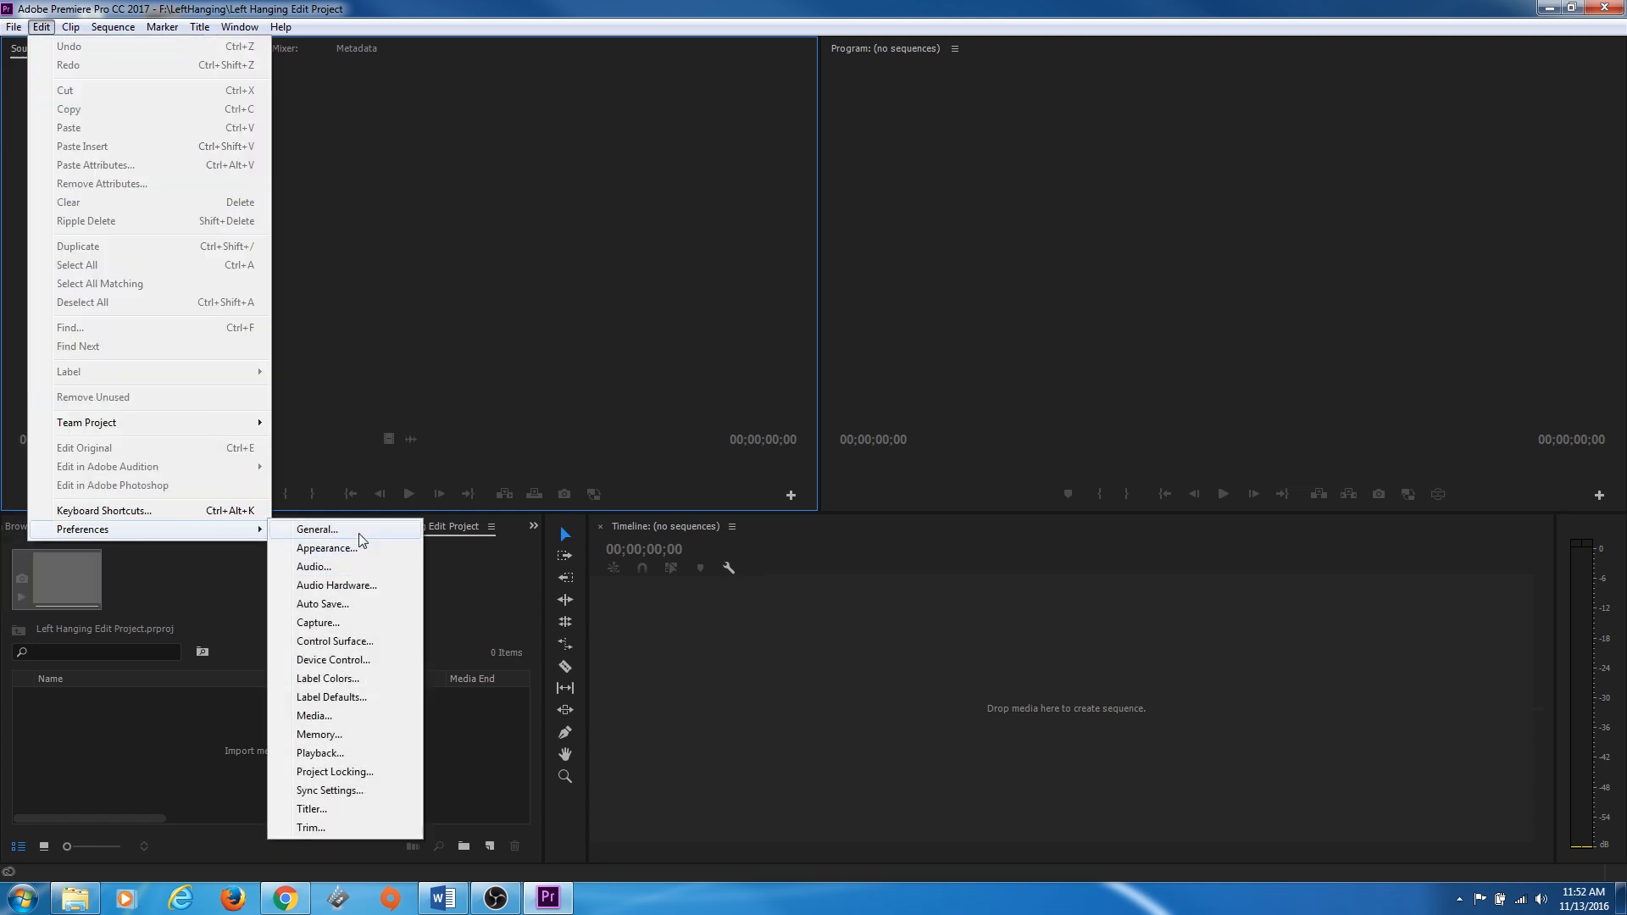
click(315, 529)
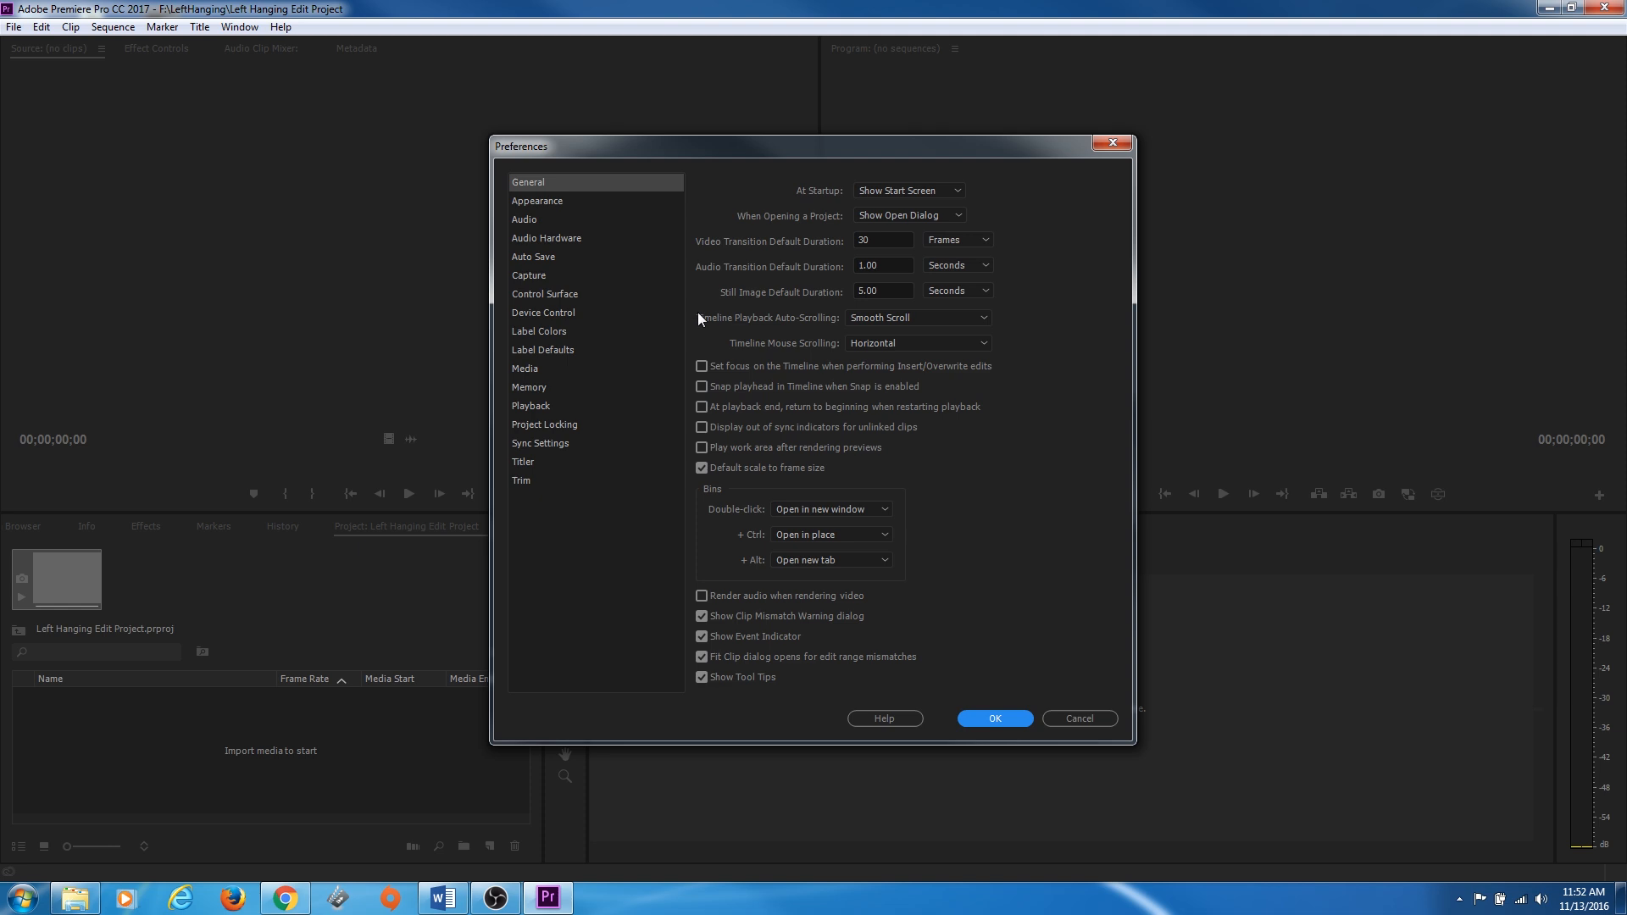
mouse_move(881, 330)
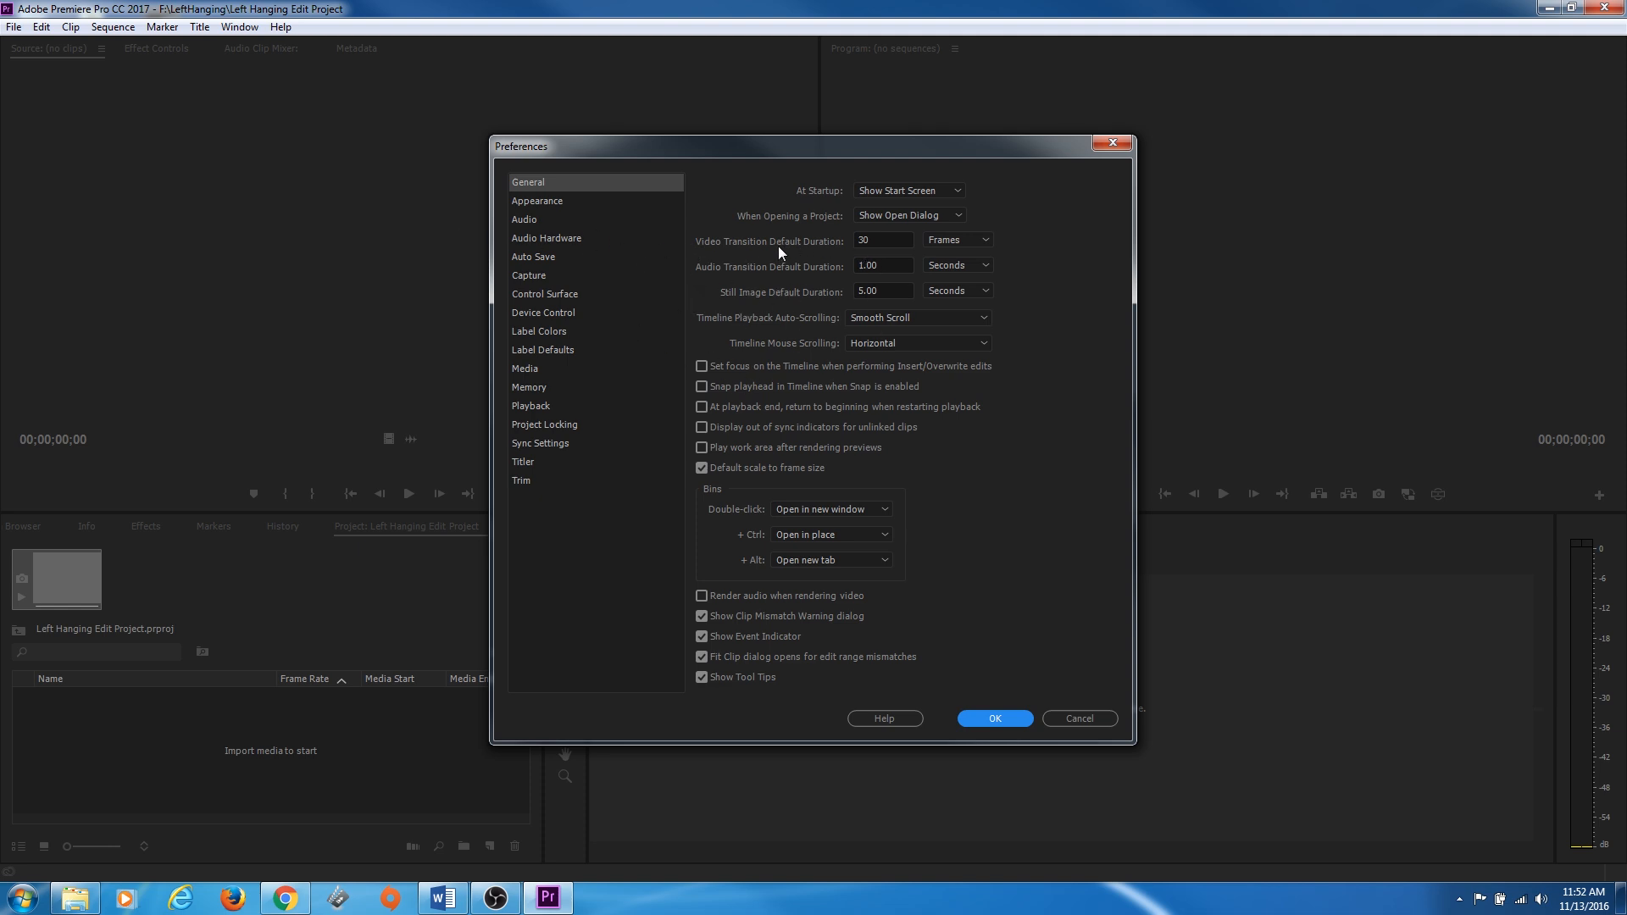
mouse_move(881, 239)
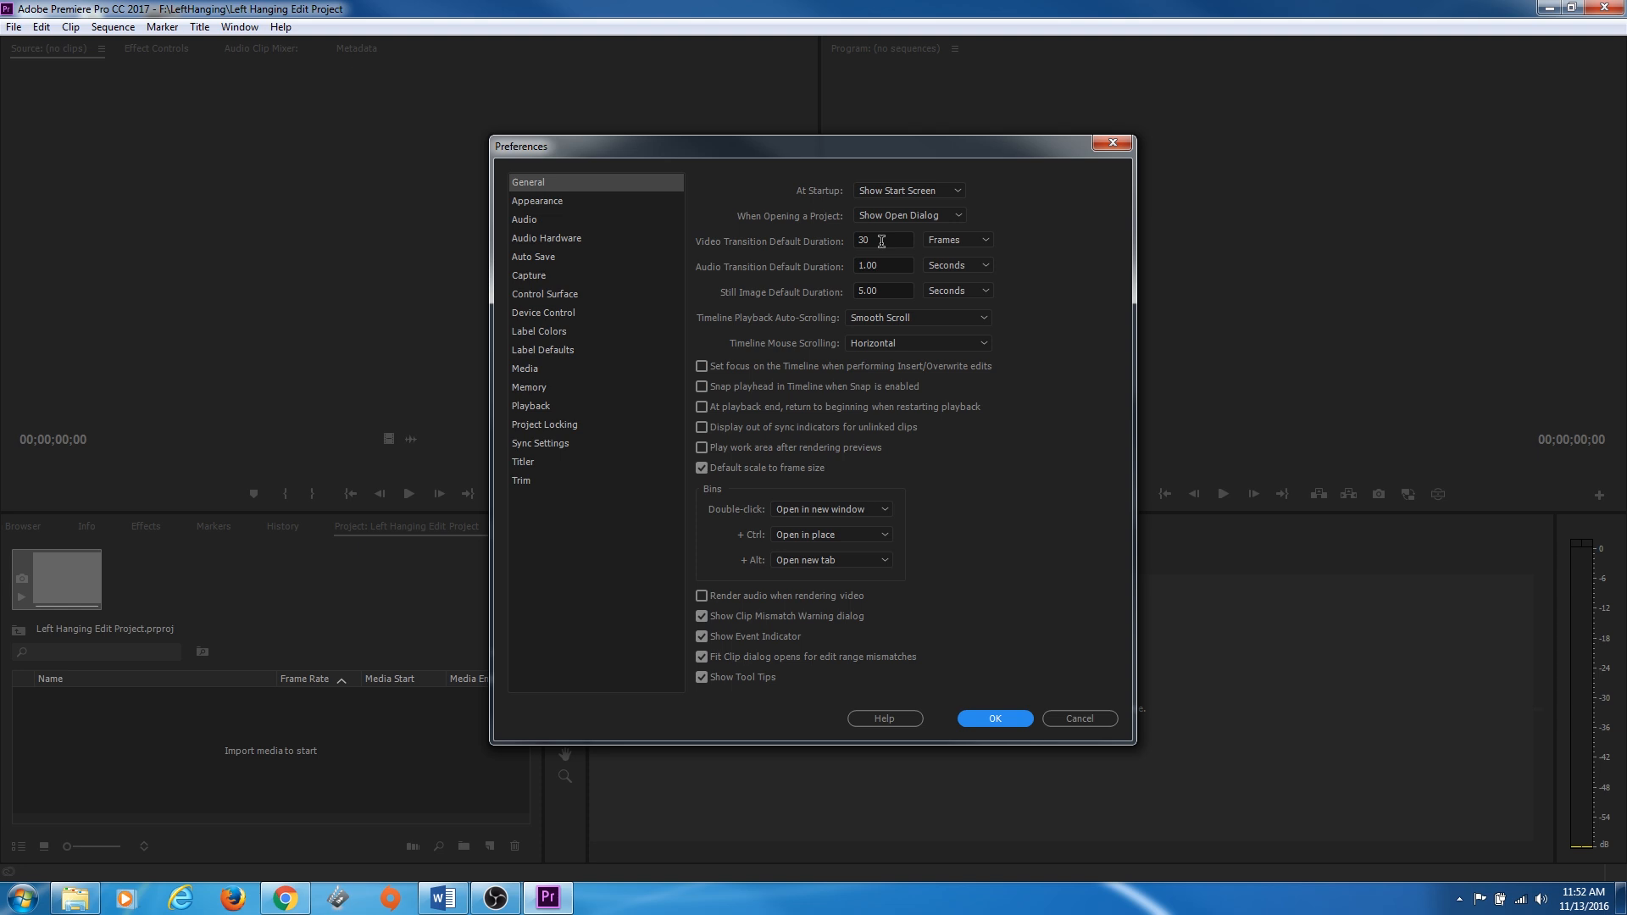
click(954, 239)
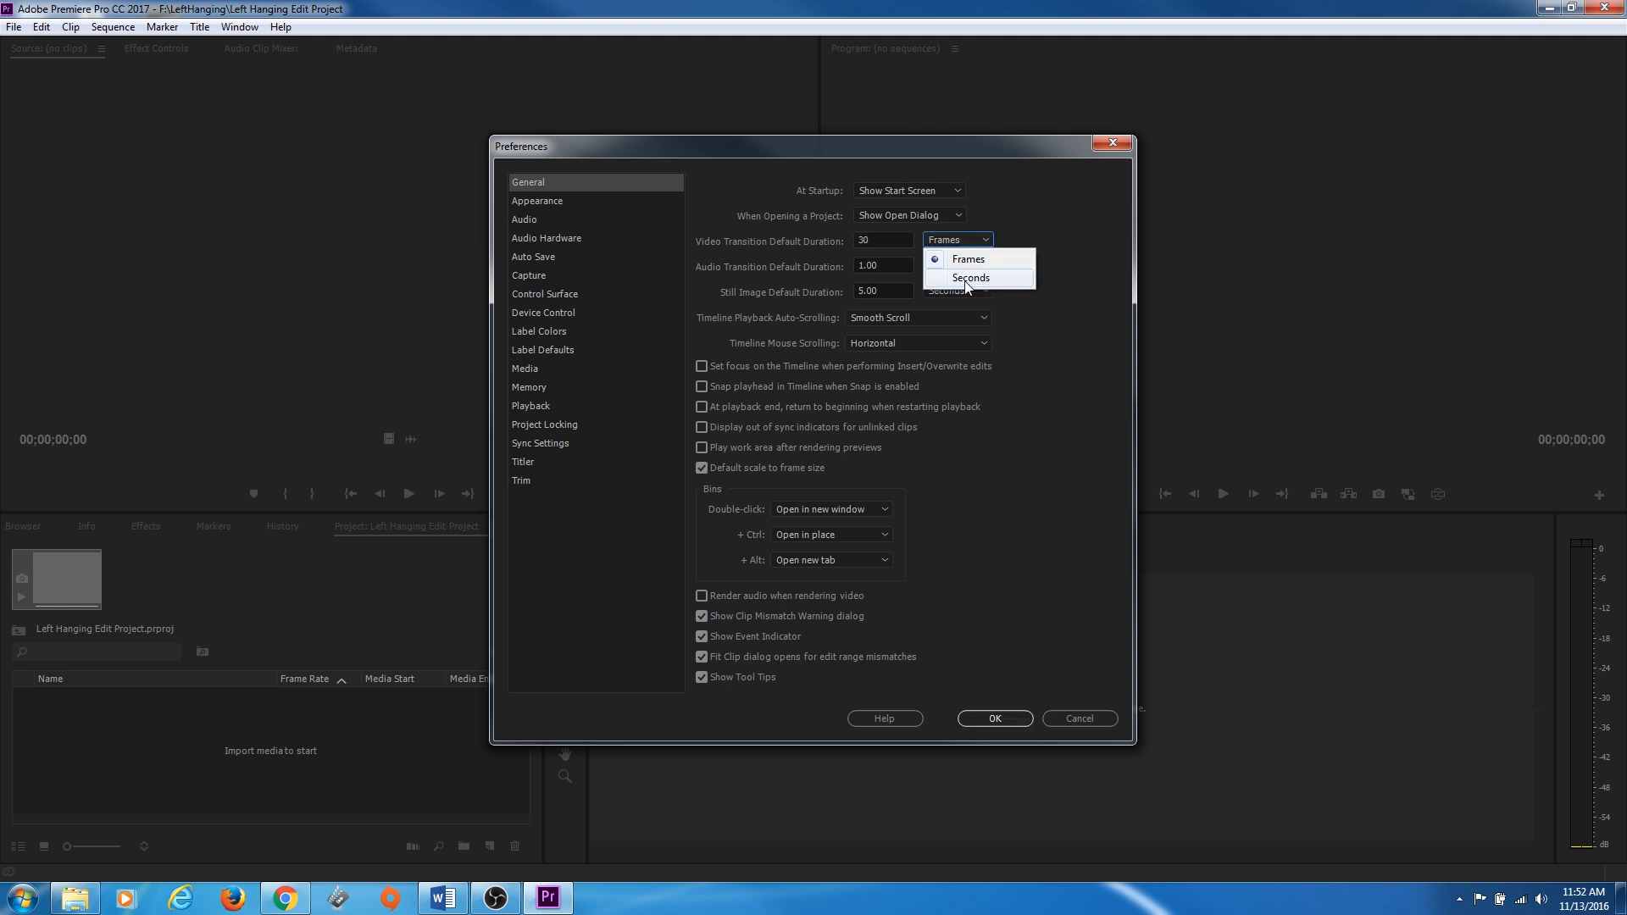
click(969, 276)
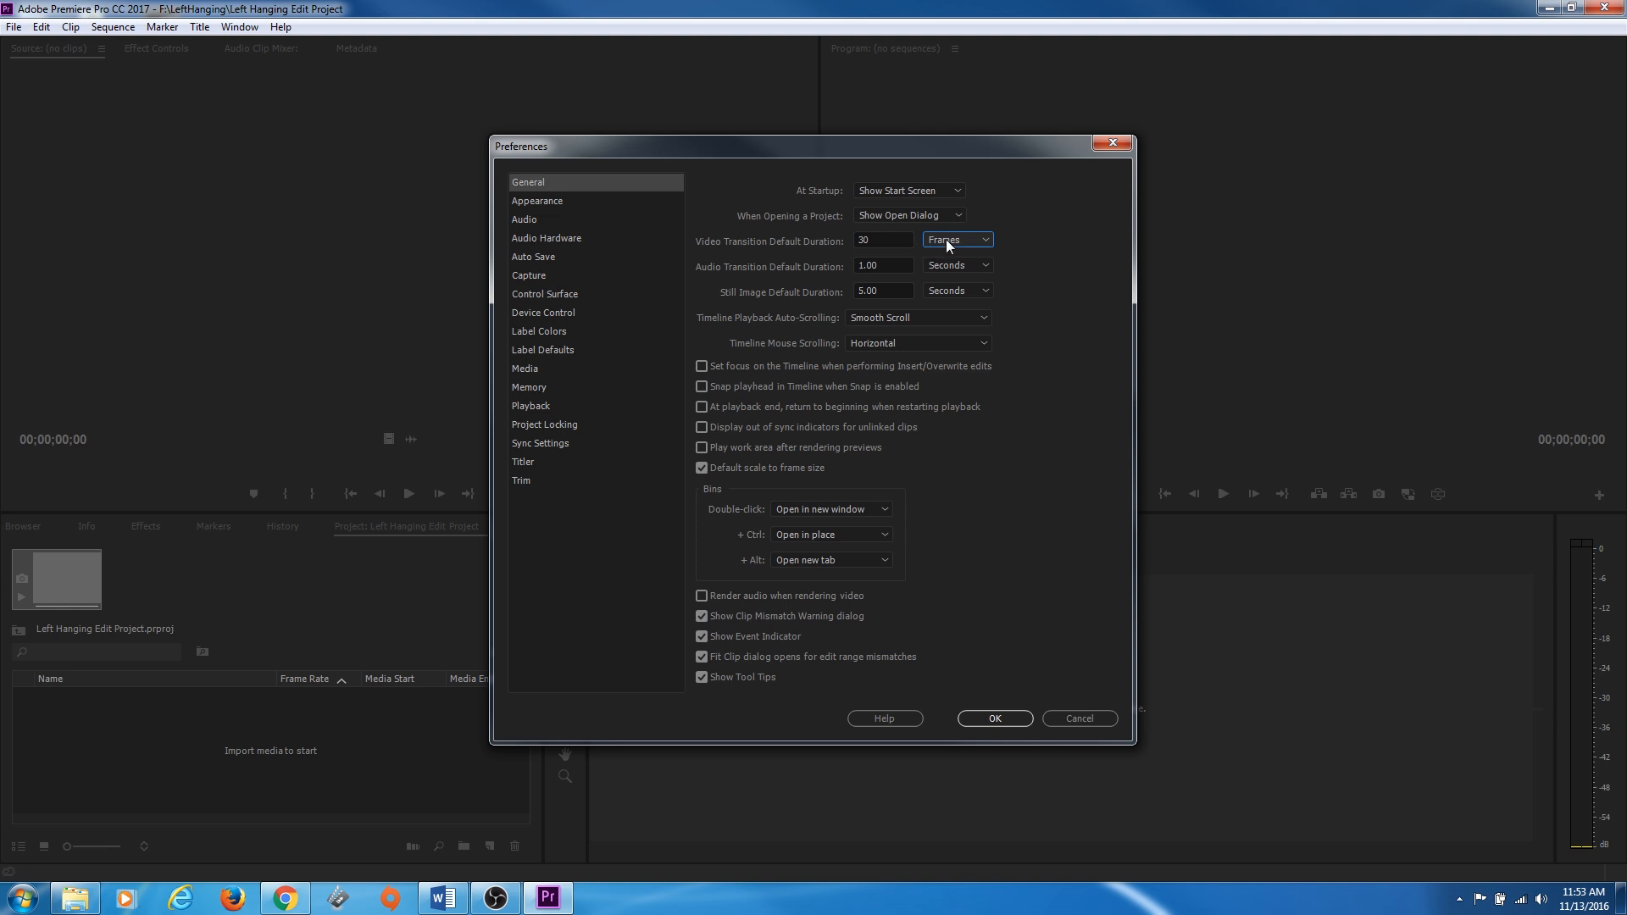
click(954, 239)
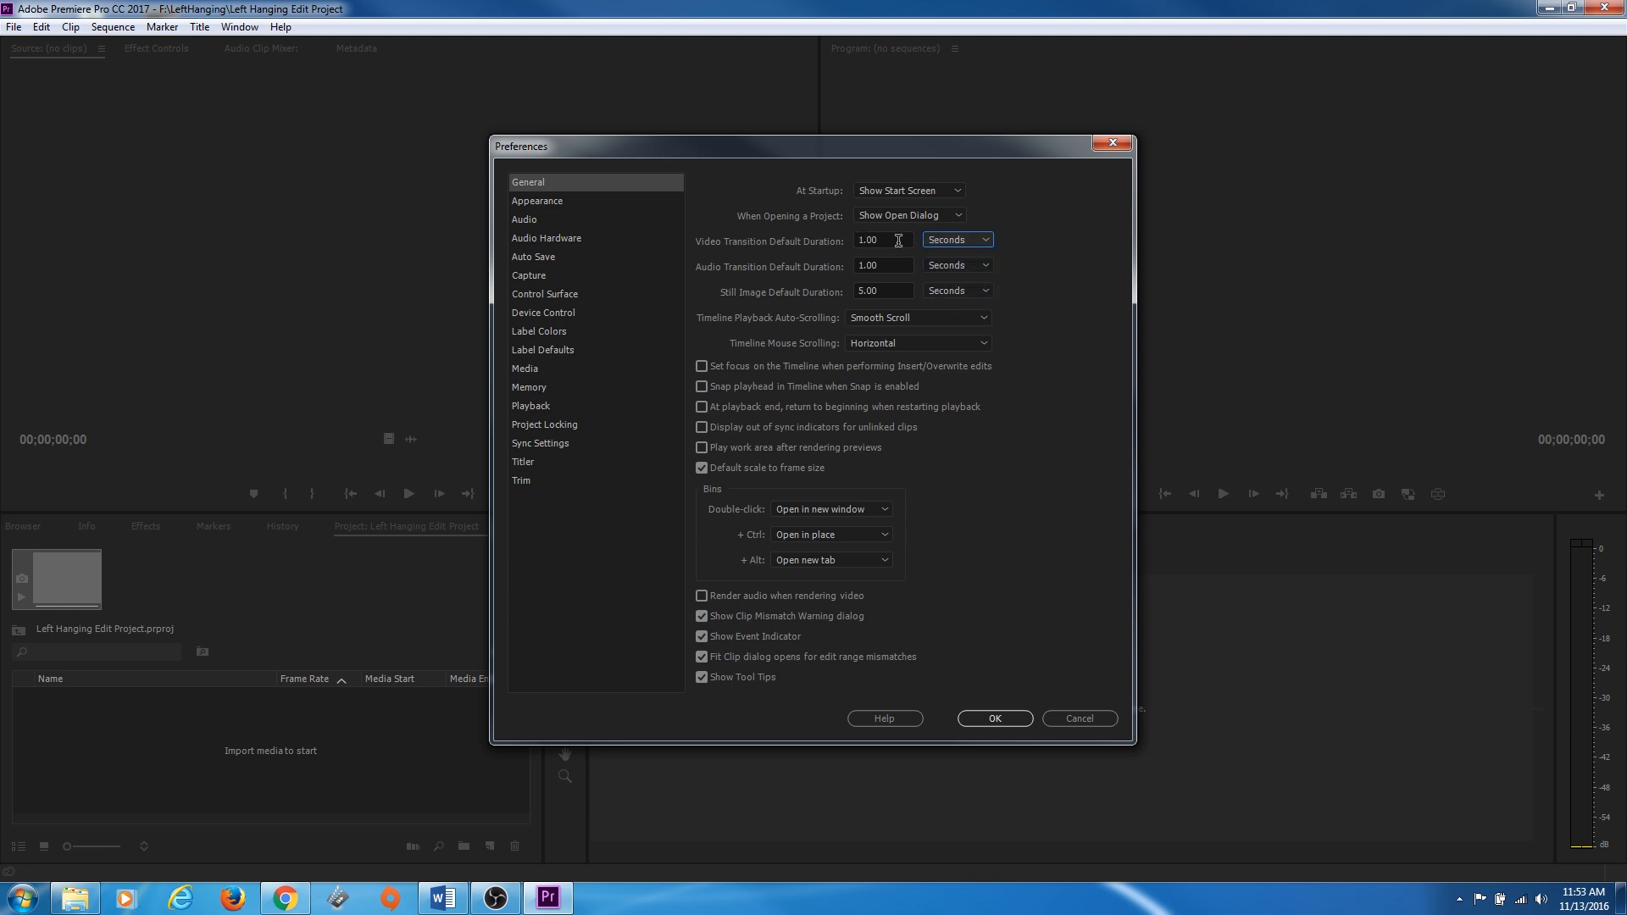
mouse_move(884, 239)
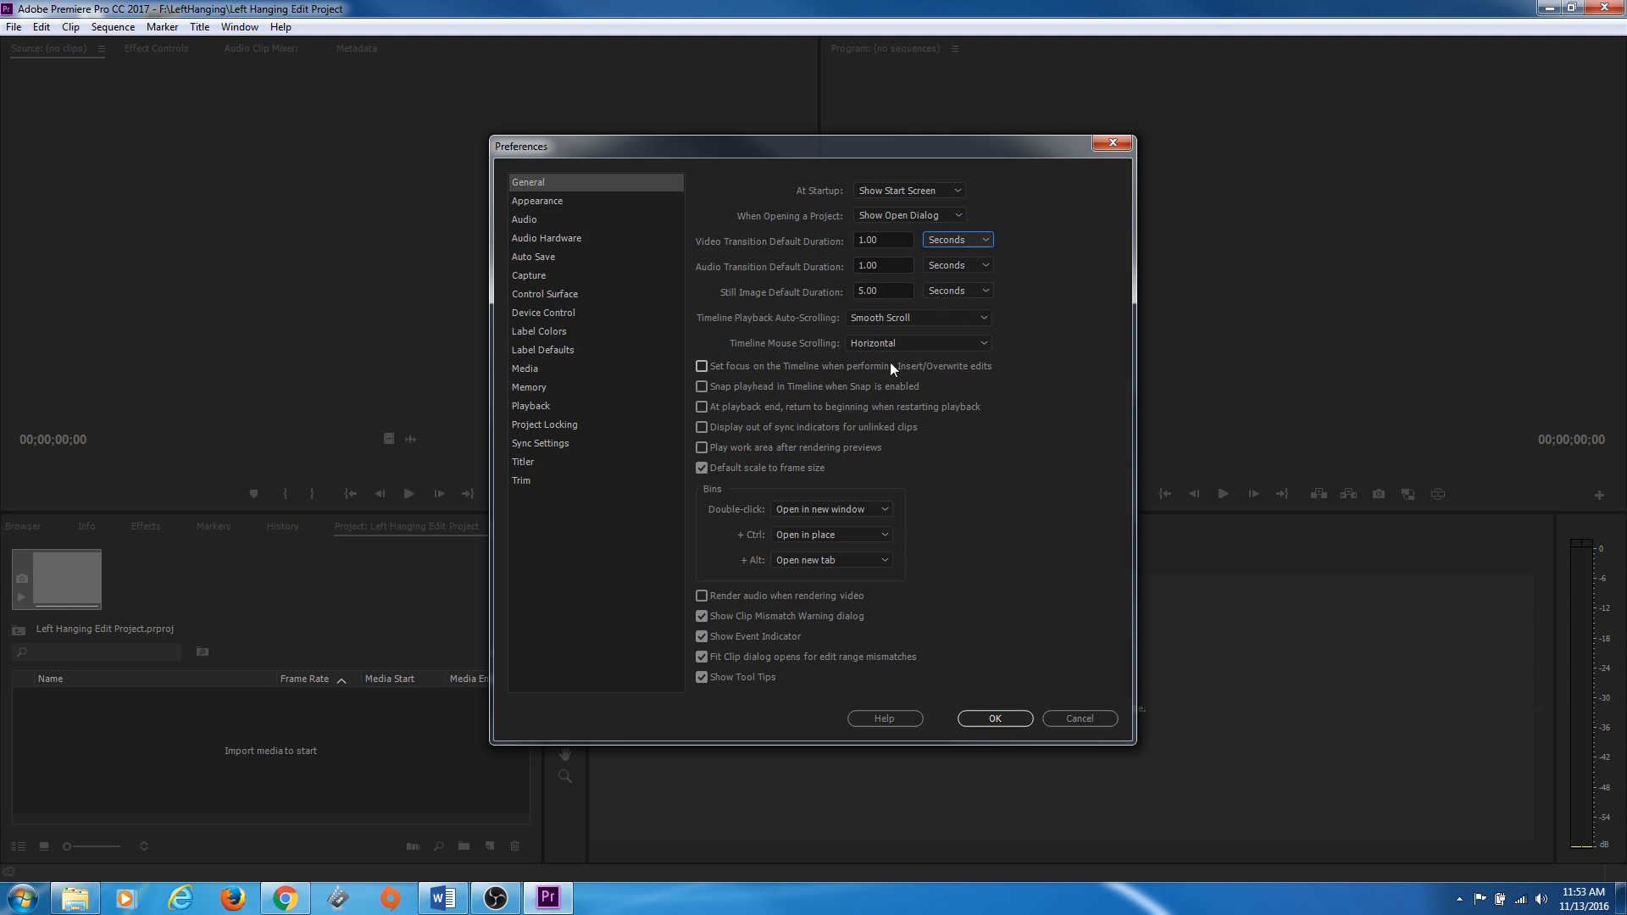
mouse_move(881, 374)
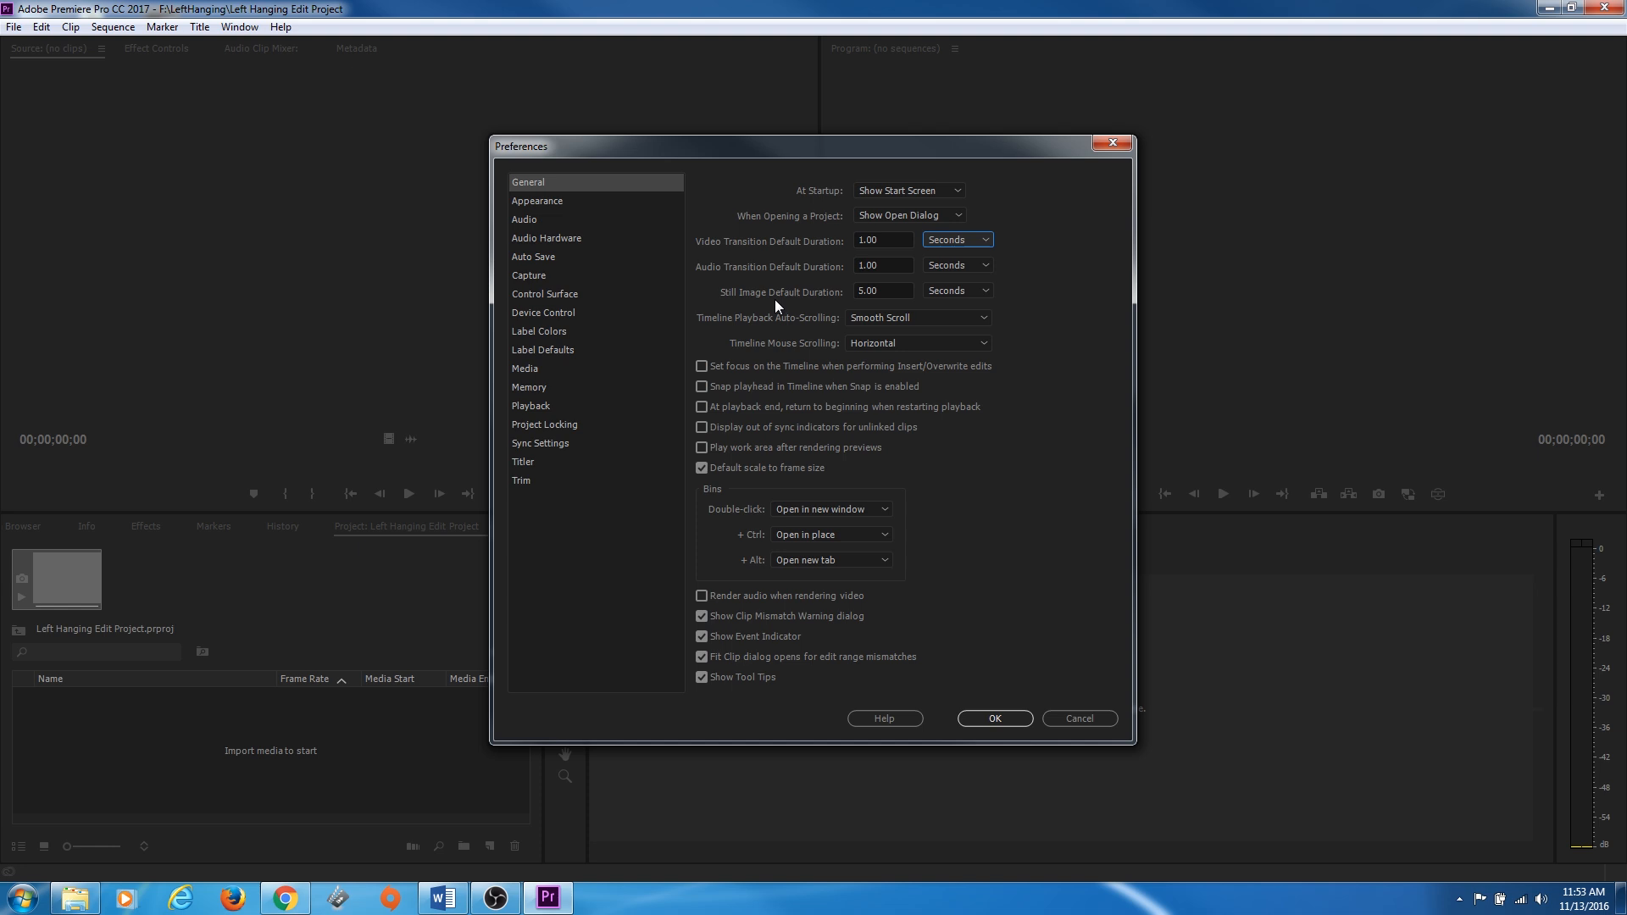
mouse_move(884, 303)
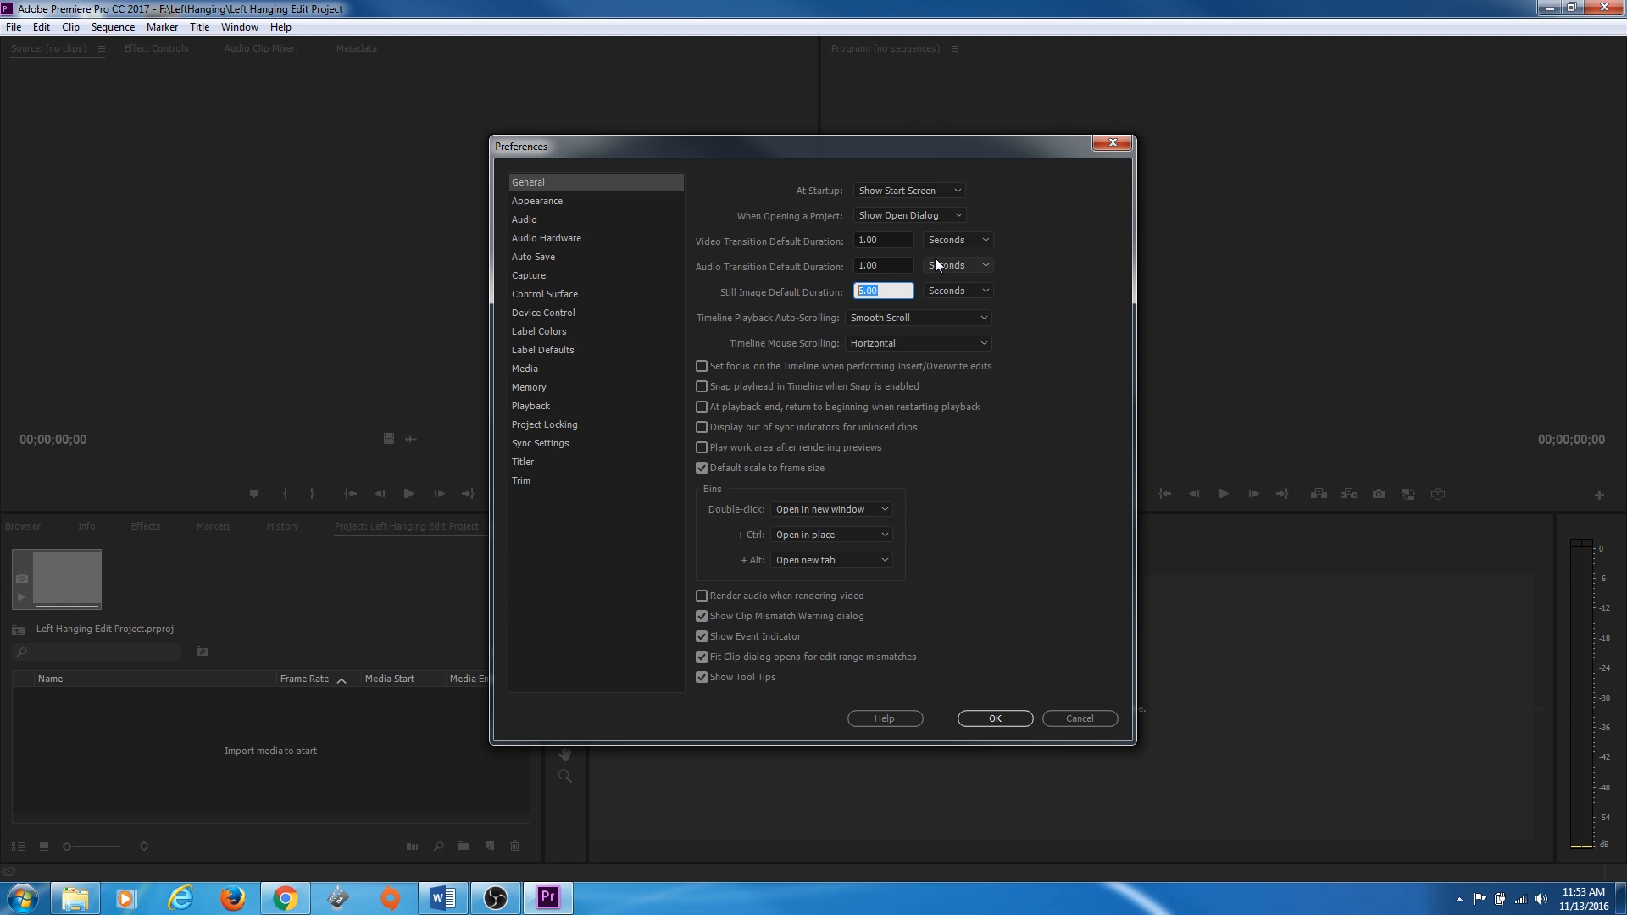
mouse_move(911, 302)
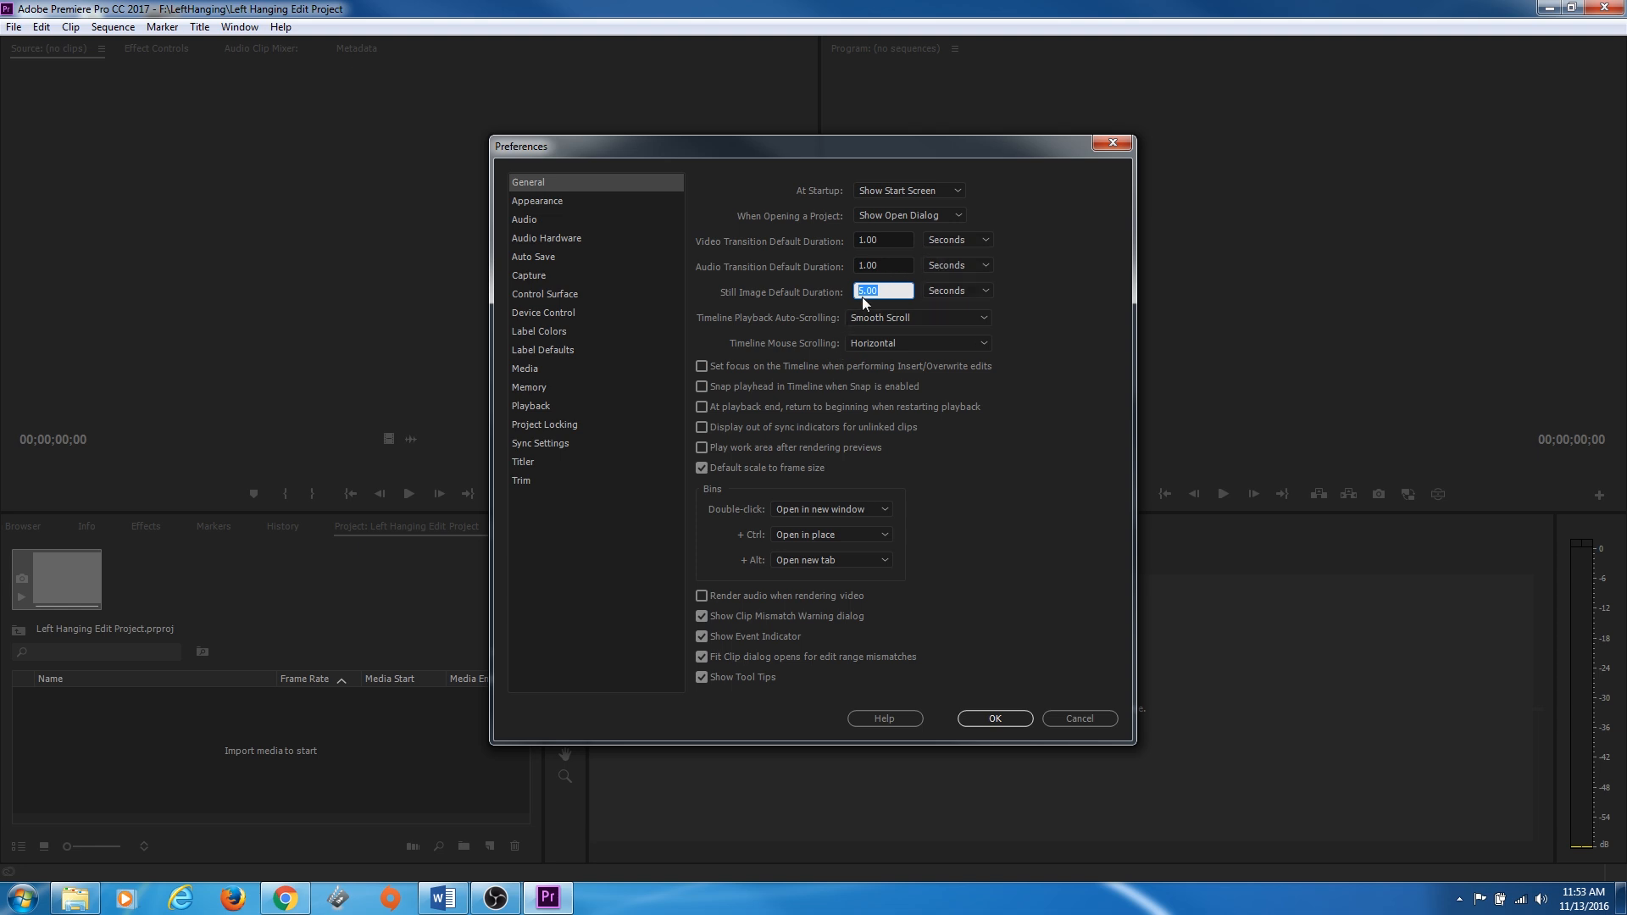
mouse_move(861, 354)
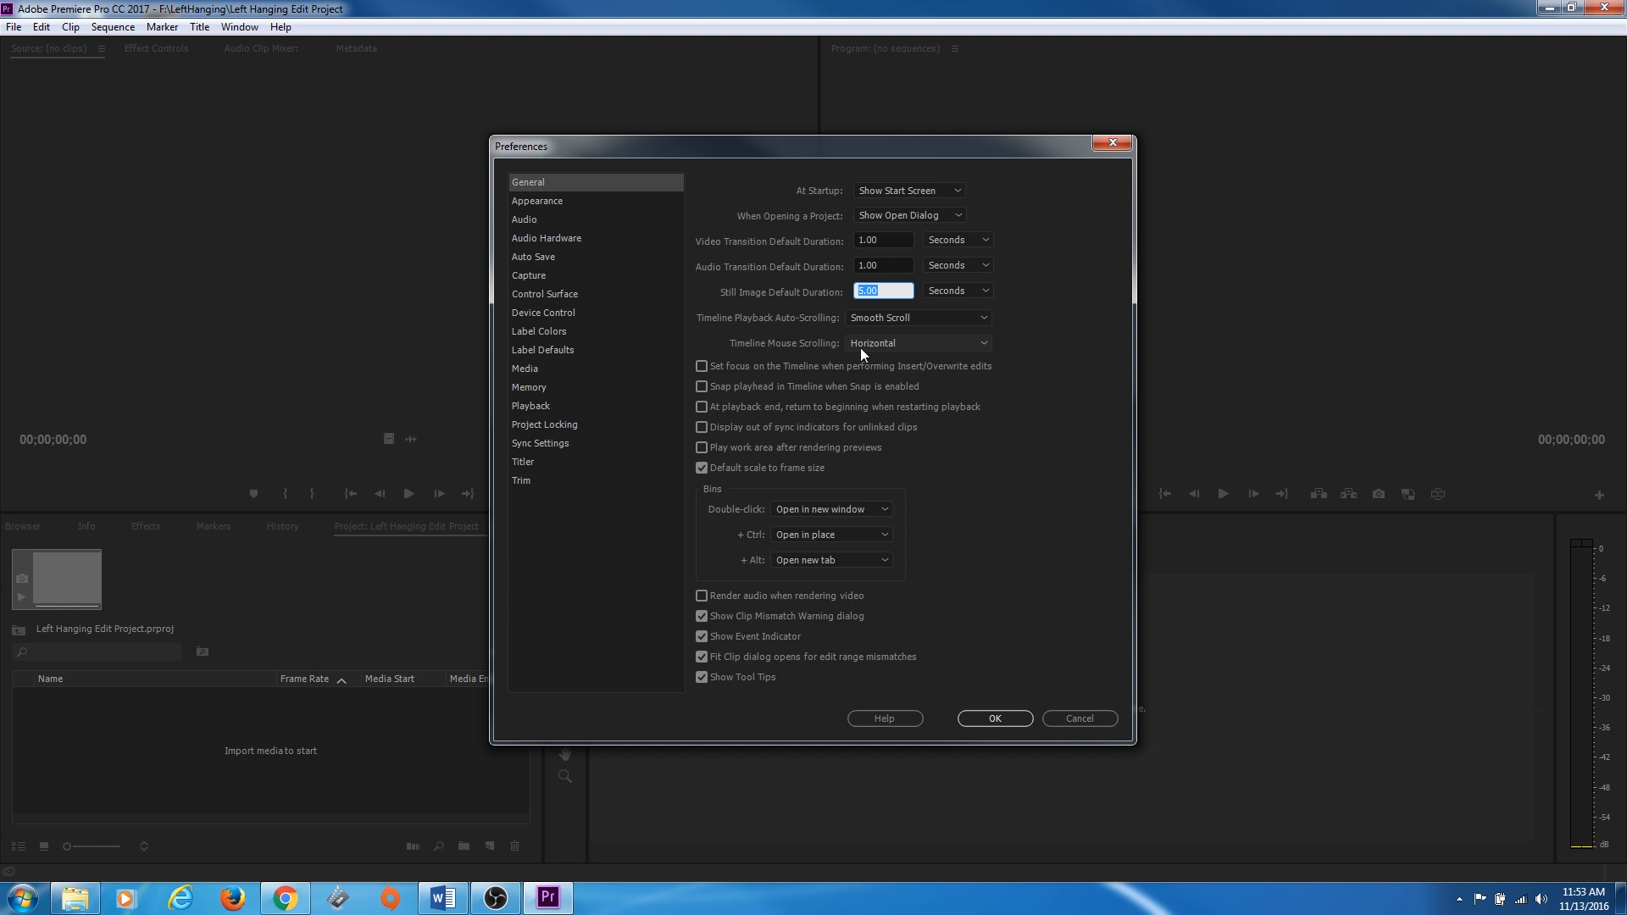
mouse_move(869, 334)
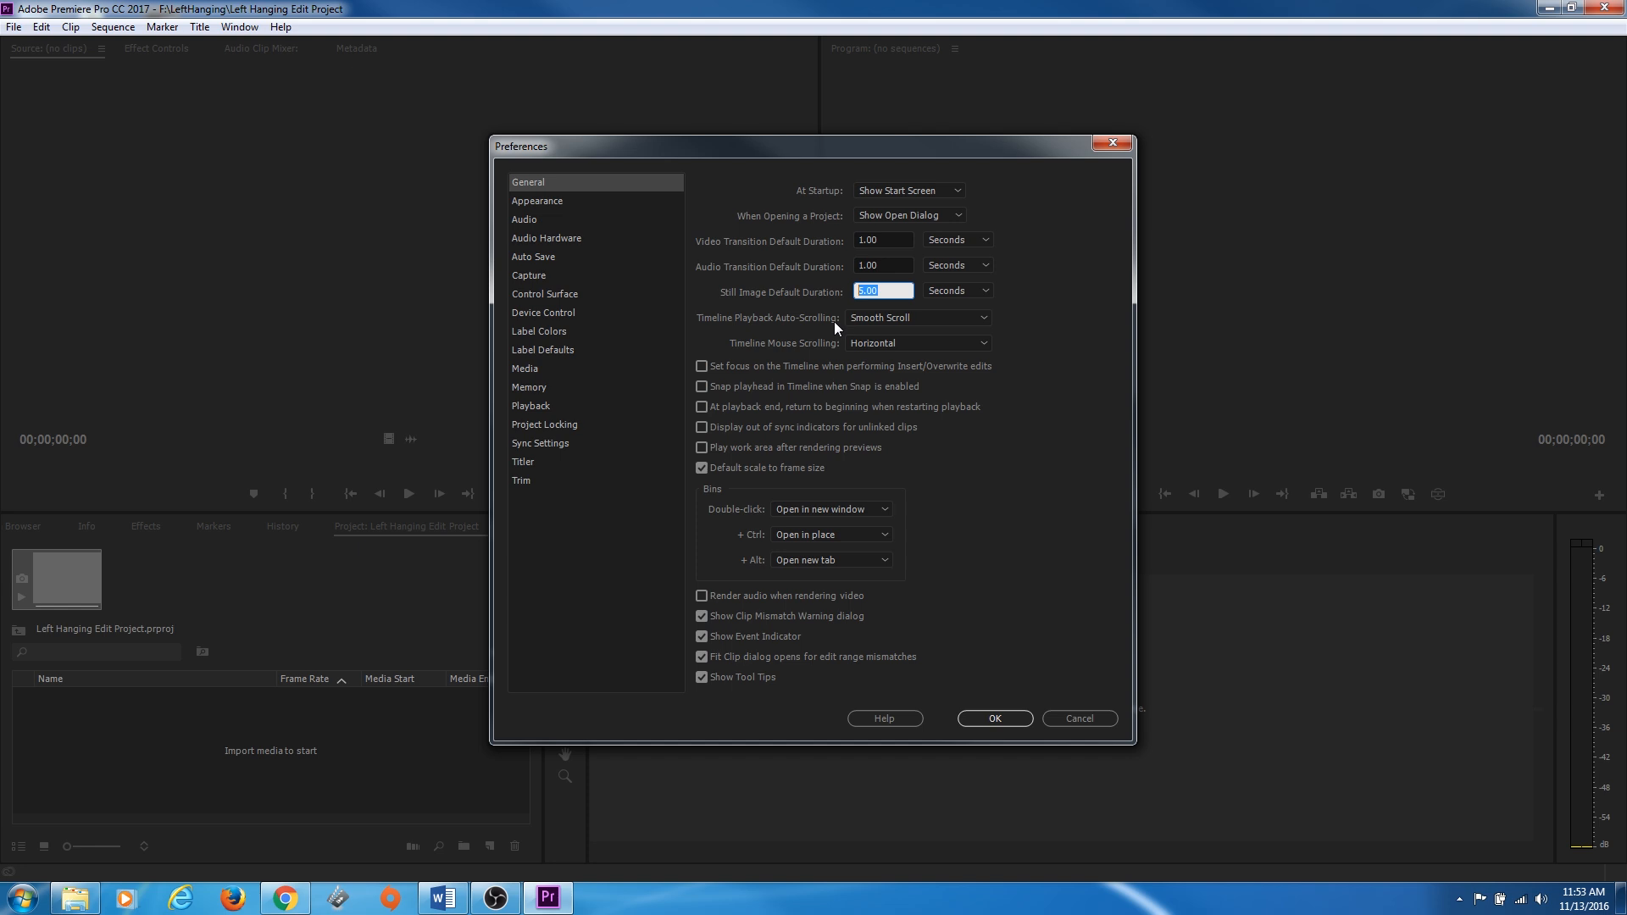
mouse_move(849, 353)
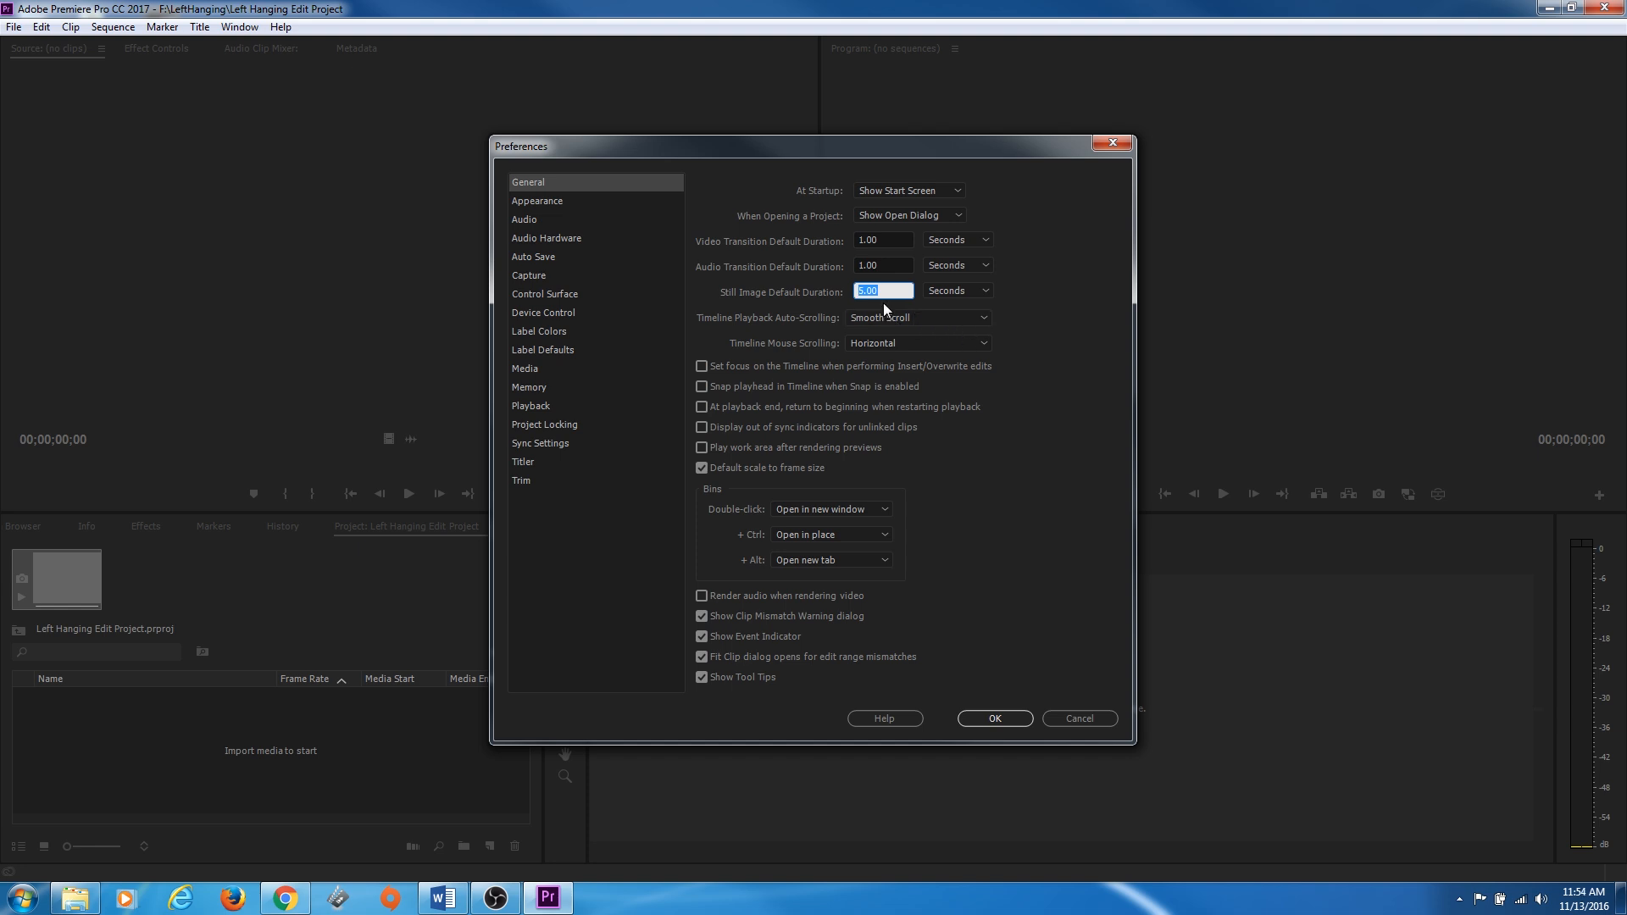
mouse_move(898, 441)
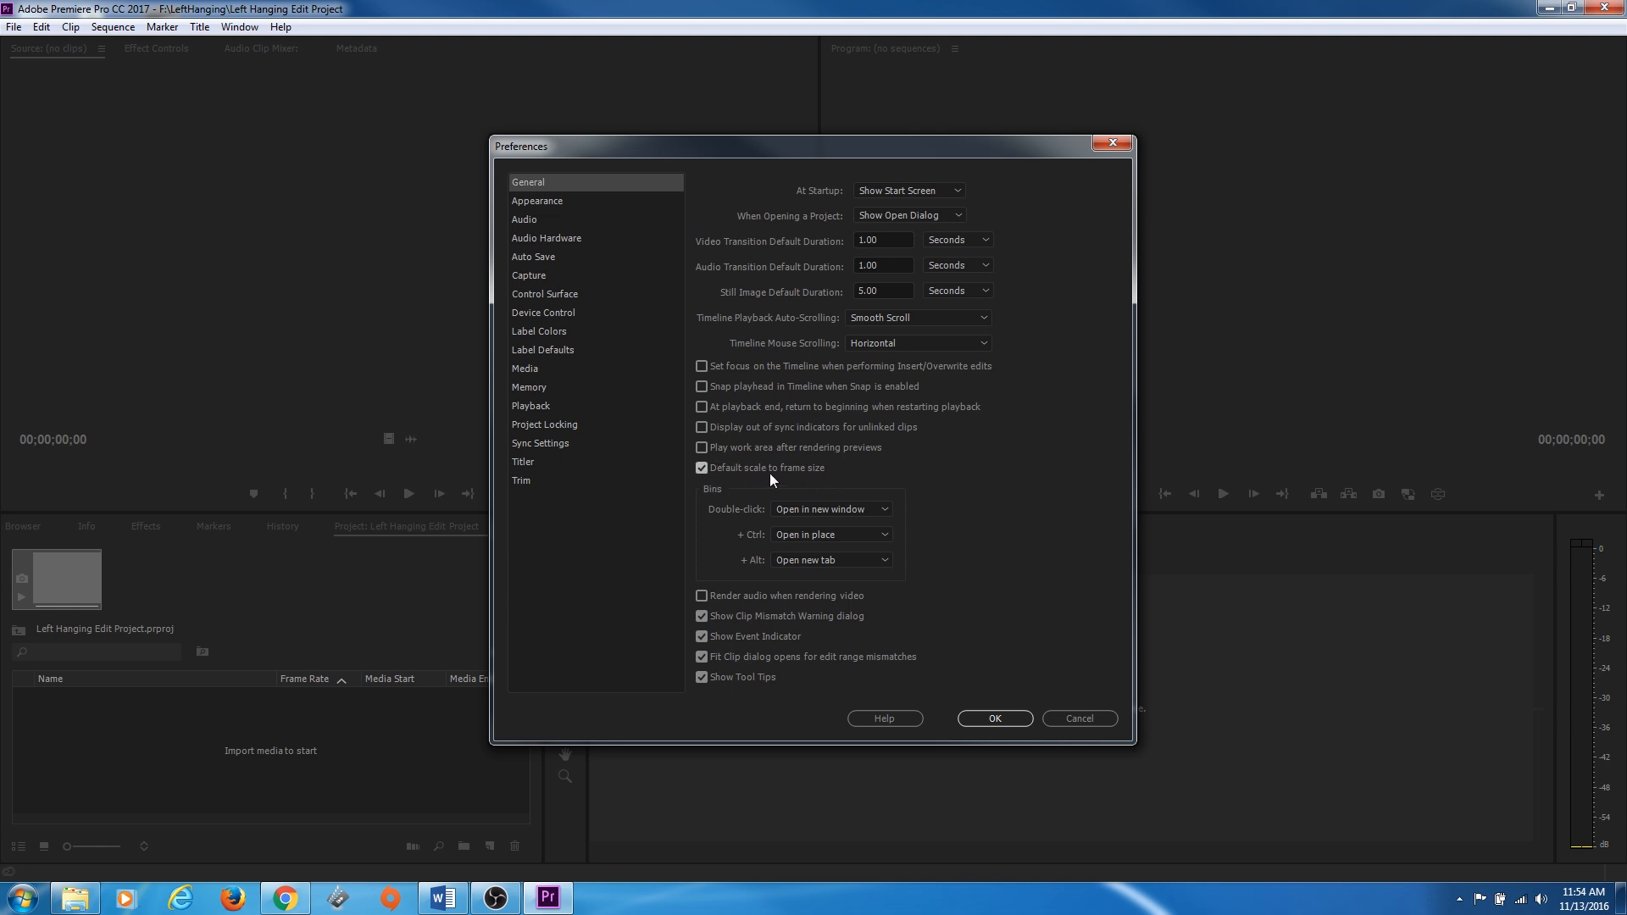
mouse_move(770, 485)
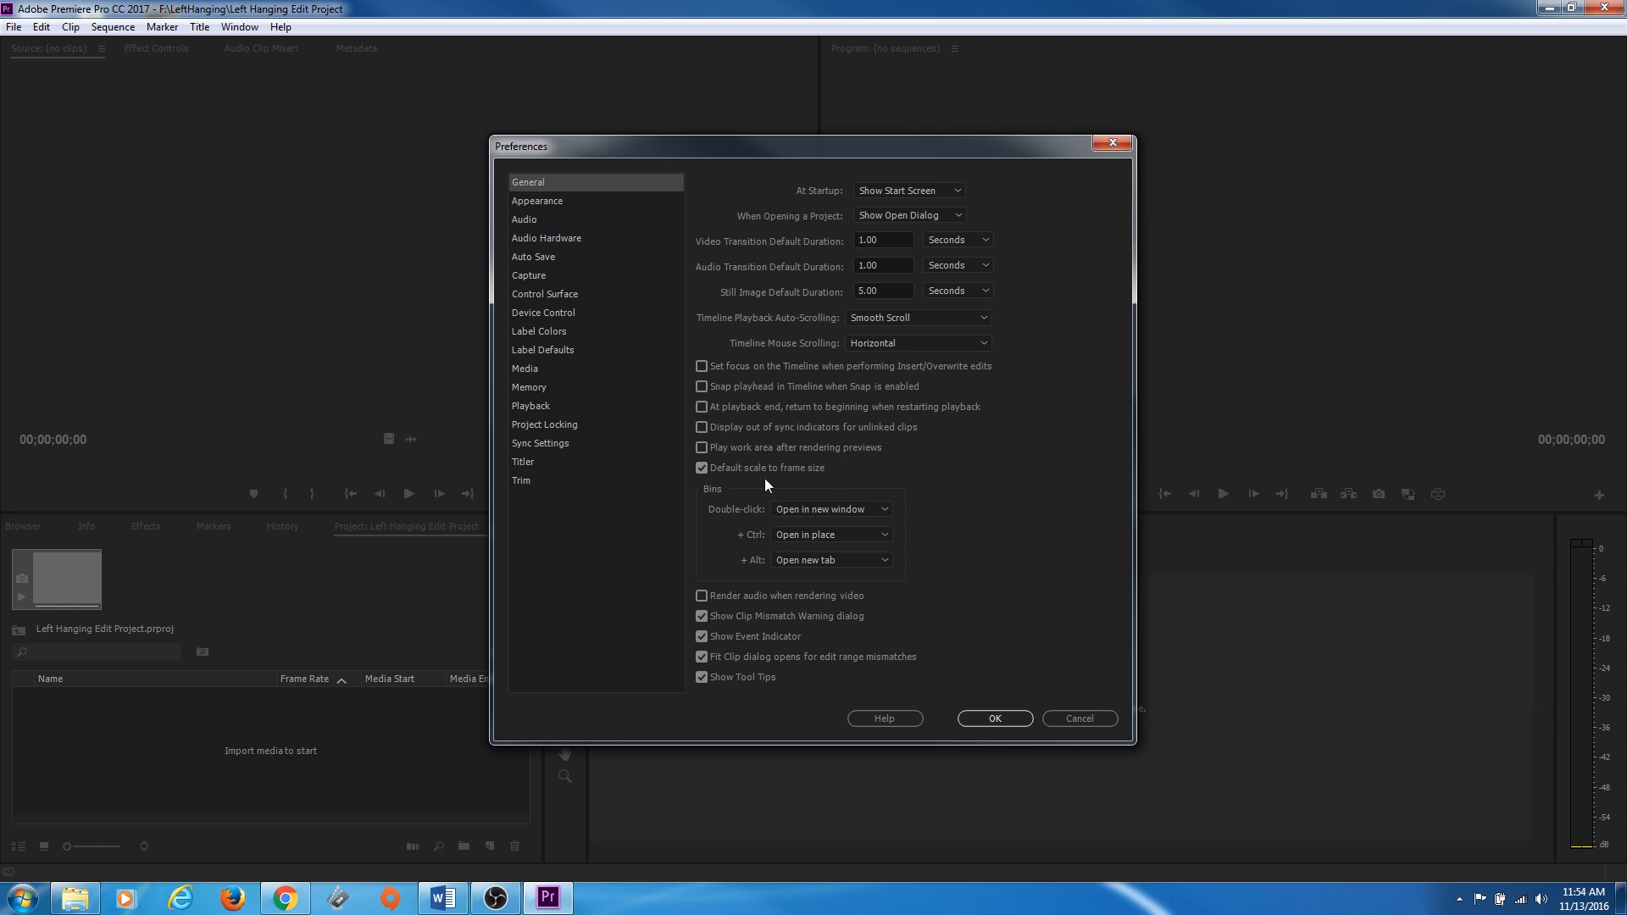
mouse_move(734, 488)
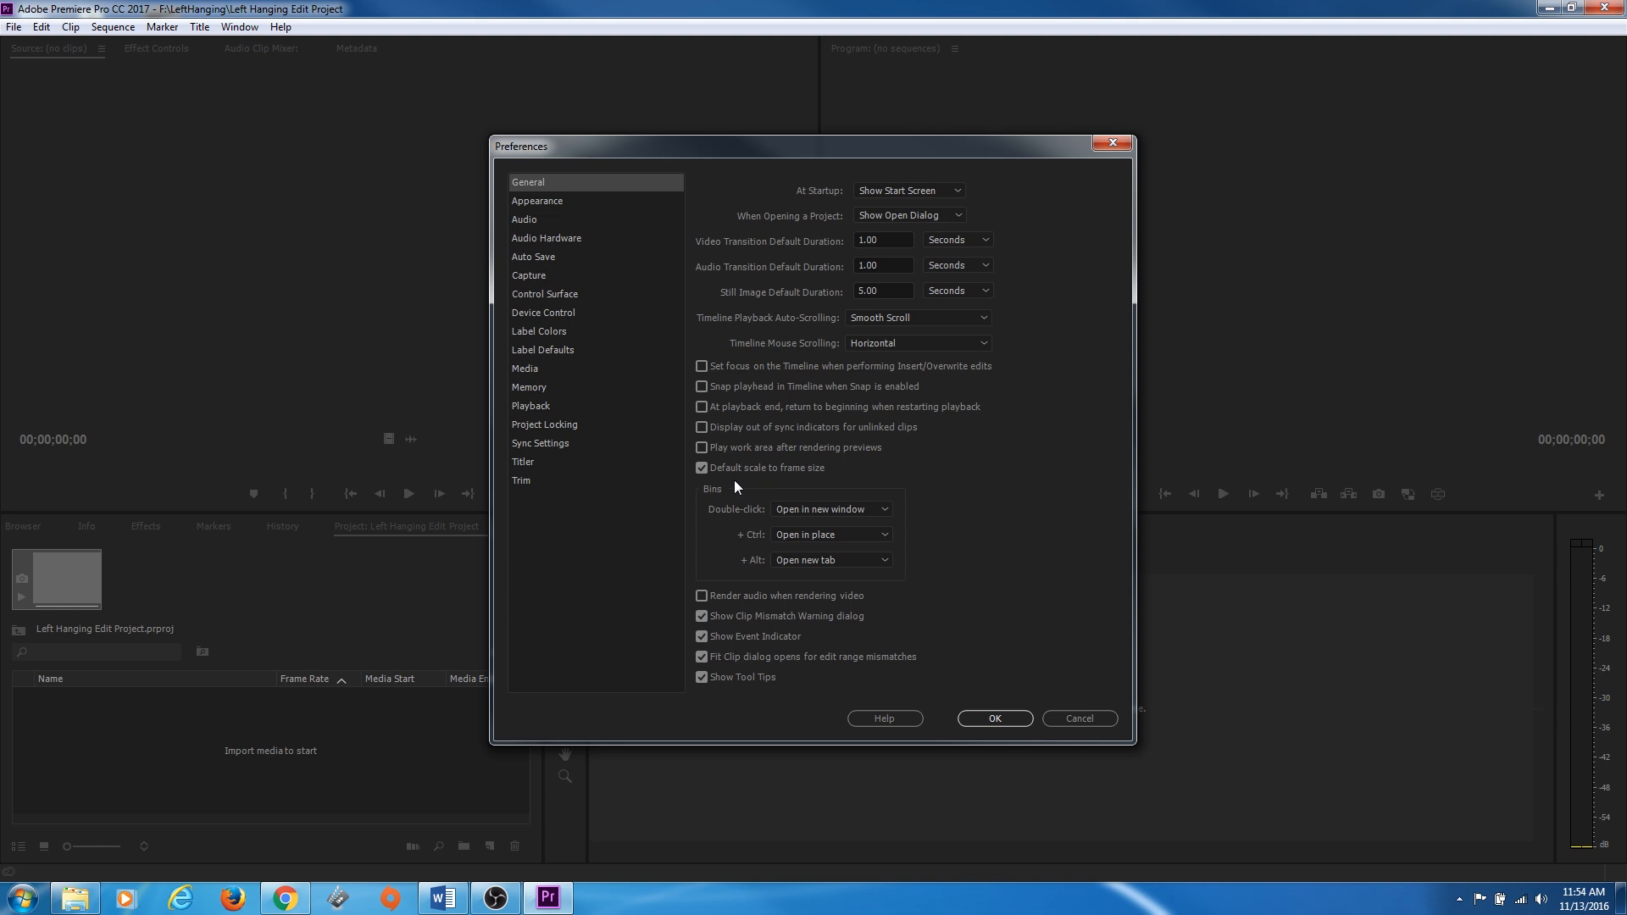
mouse_move(773, 470)
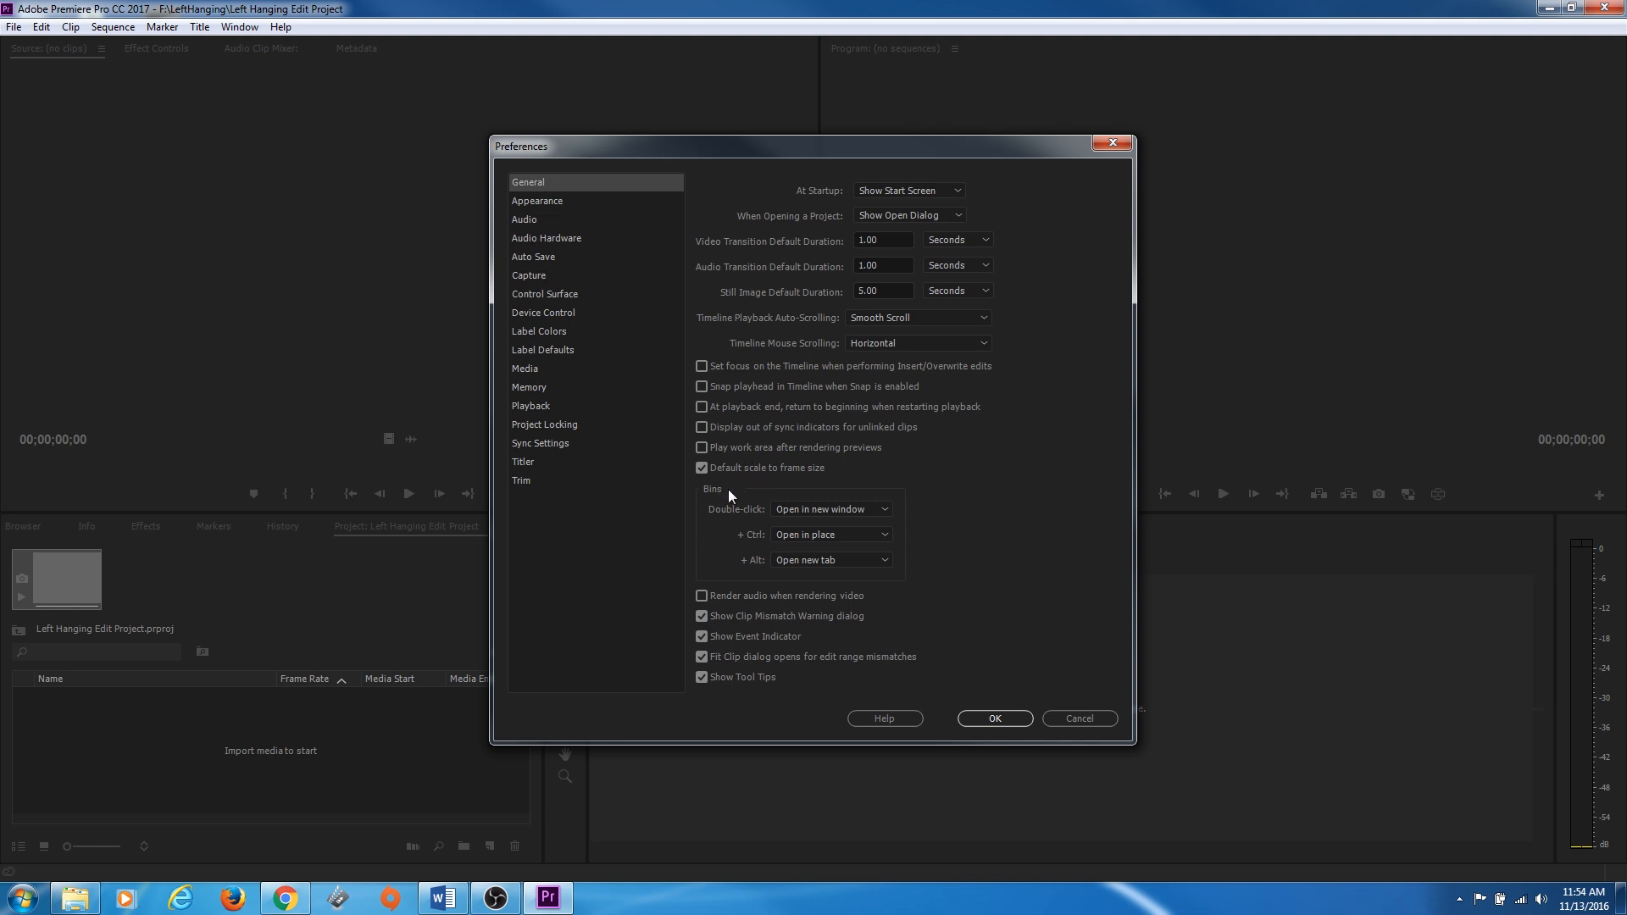
mouse_move(729, 494)
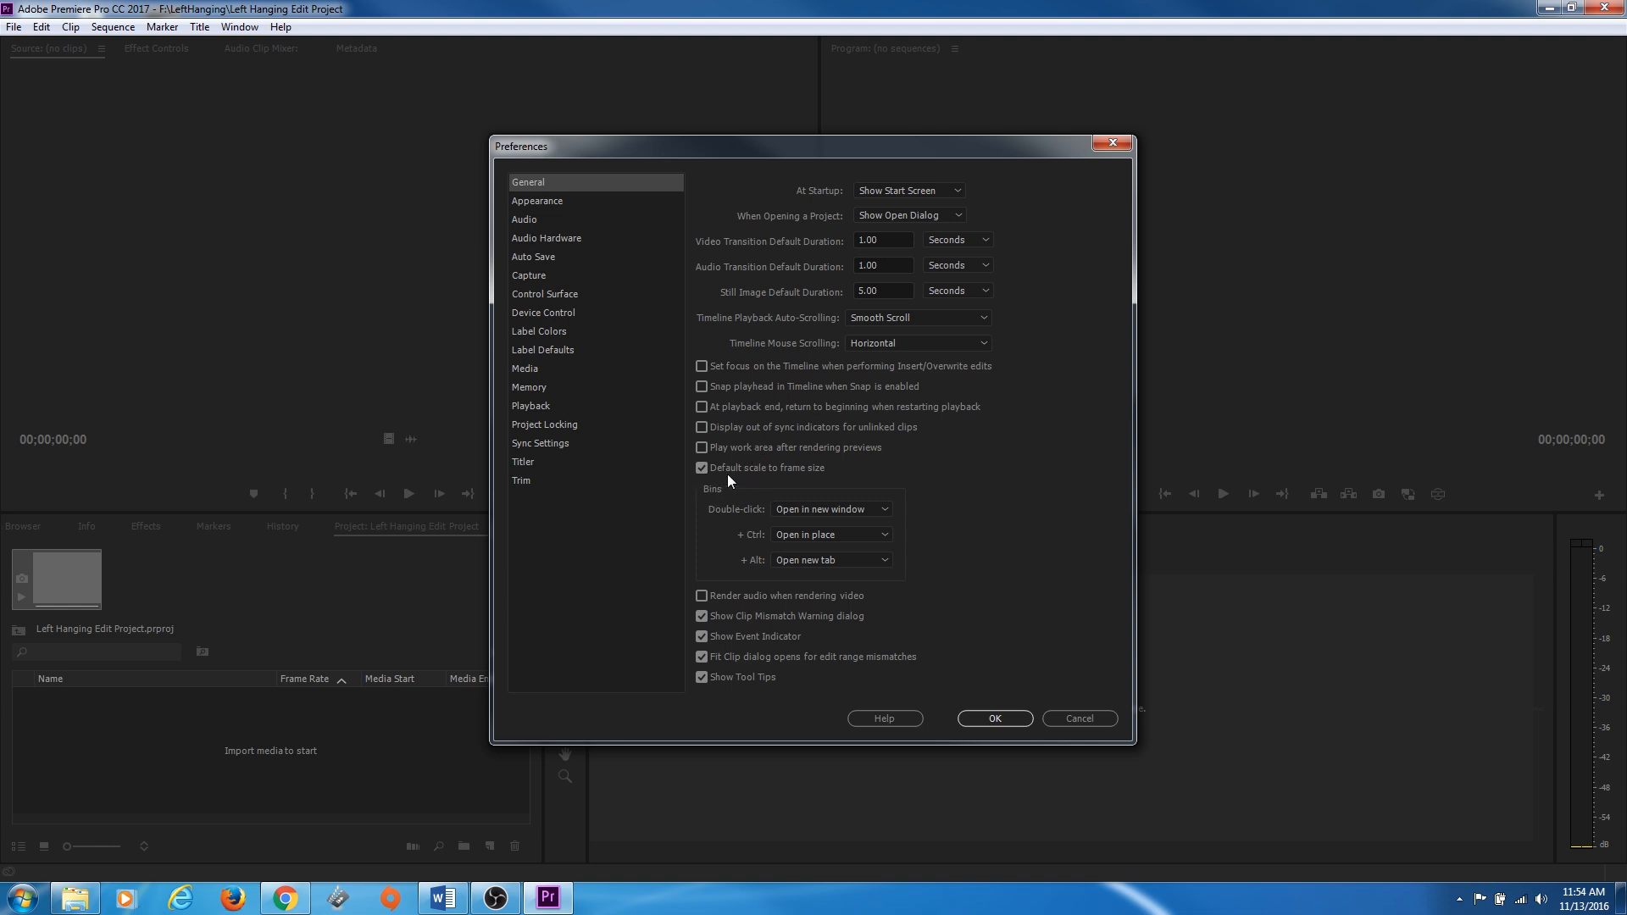
mouse_move(724, 532)
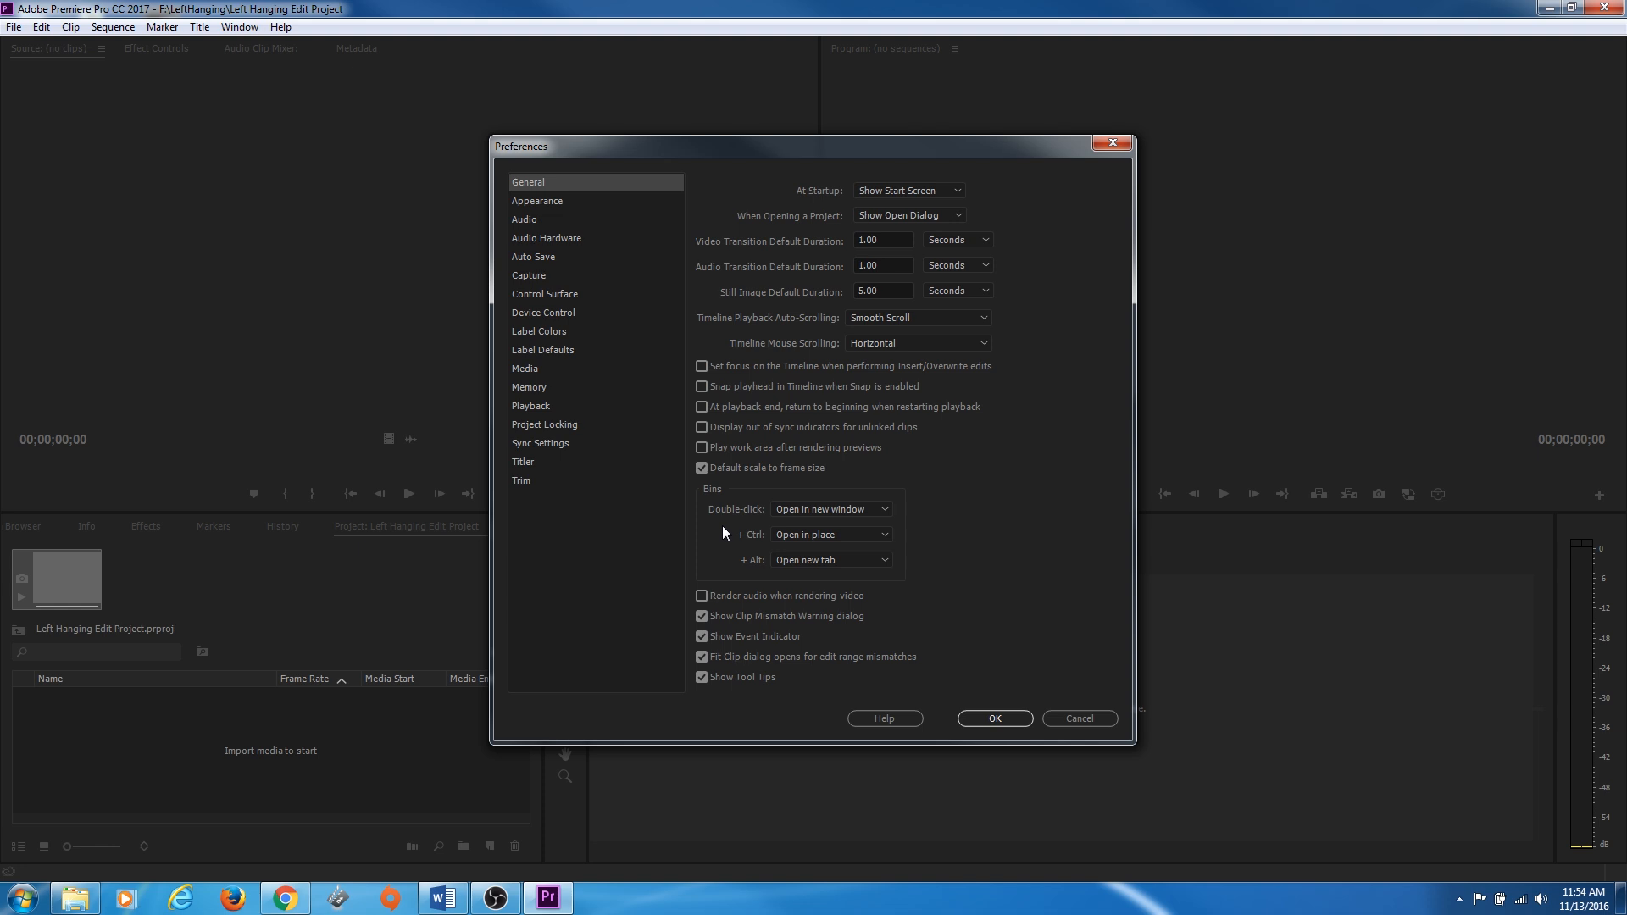
mouse_move(708, 492)
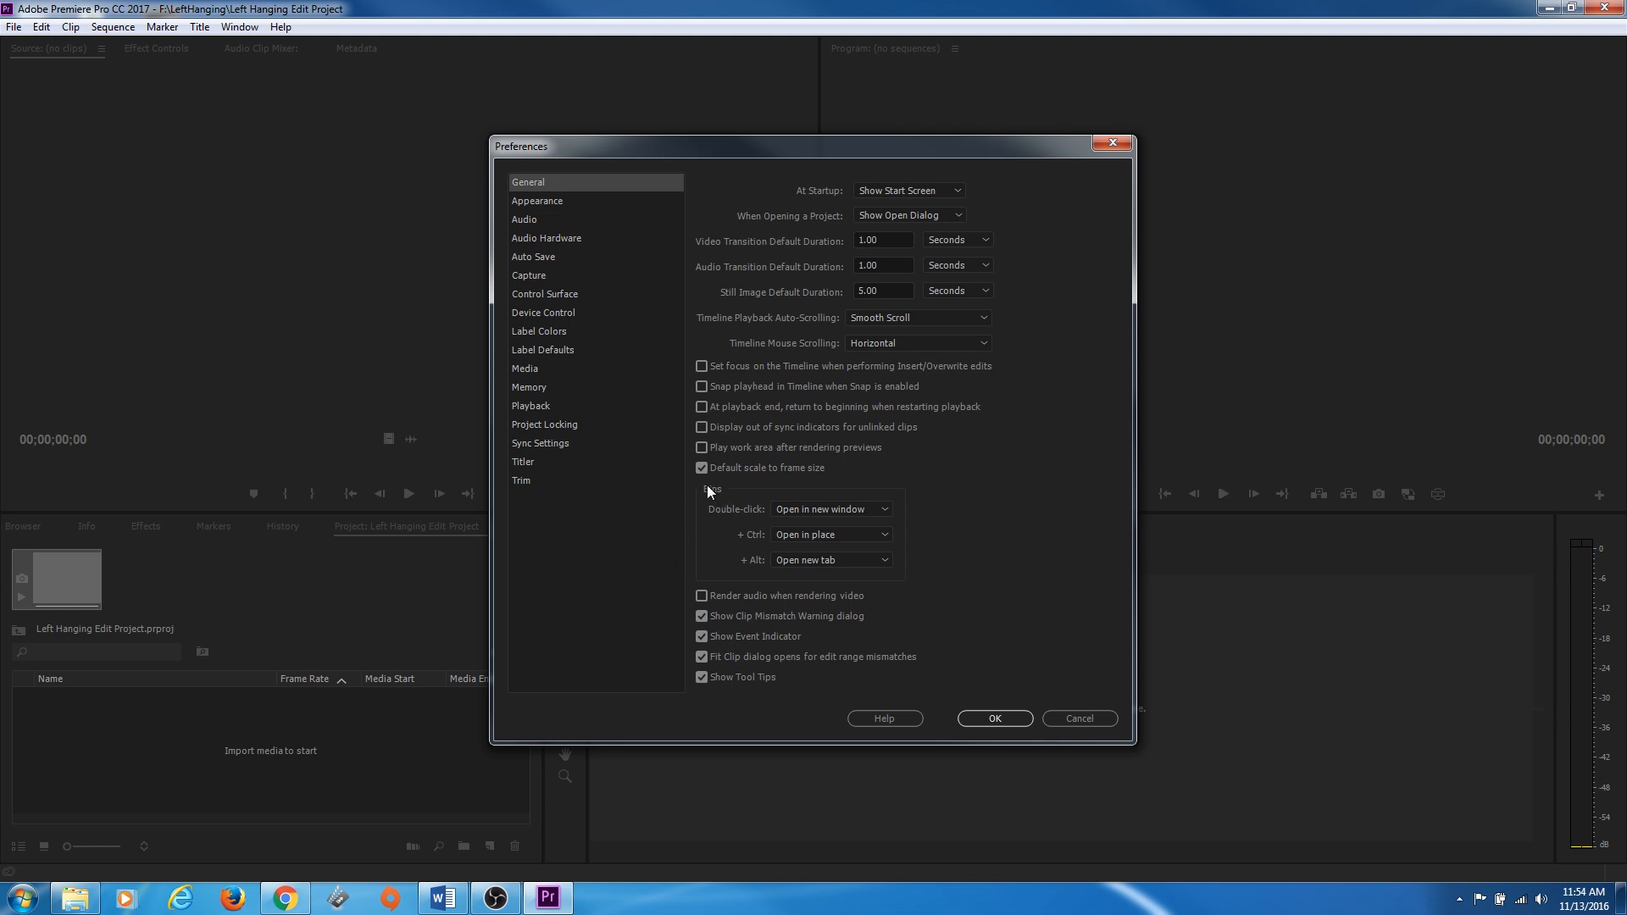
mouse_move(725, 485)
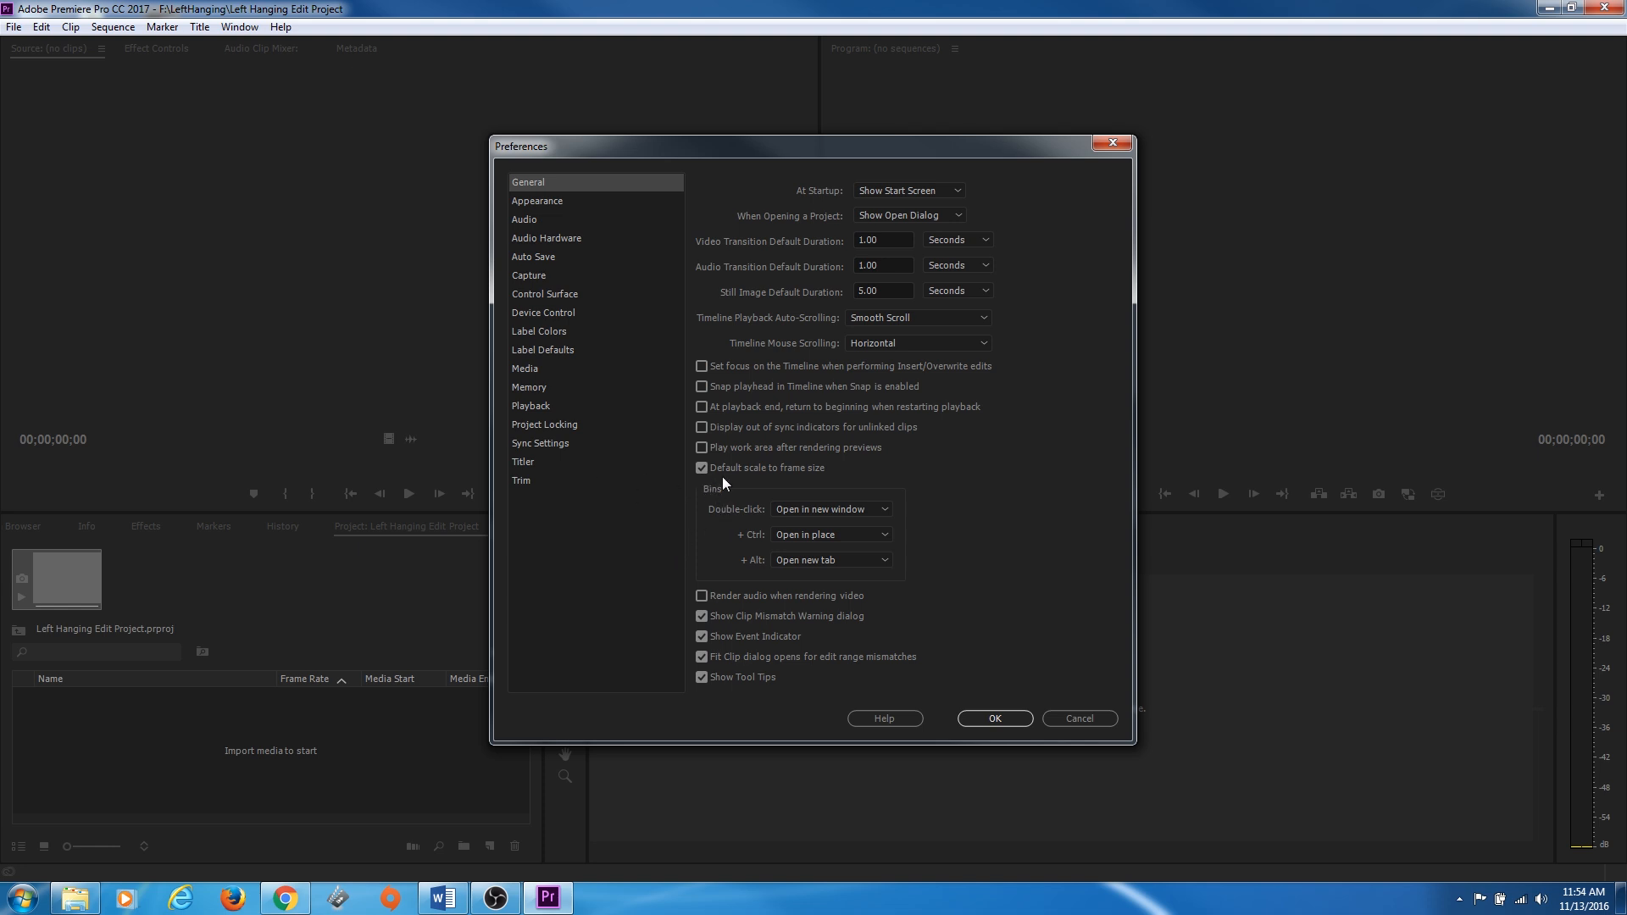
mouse_move(723, 480)
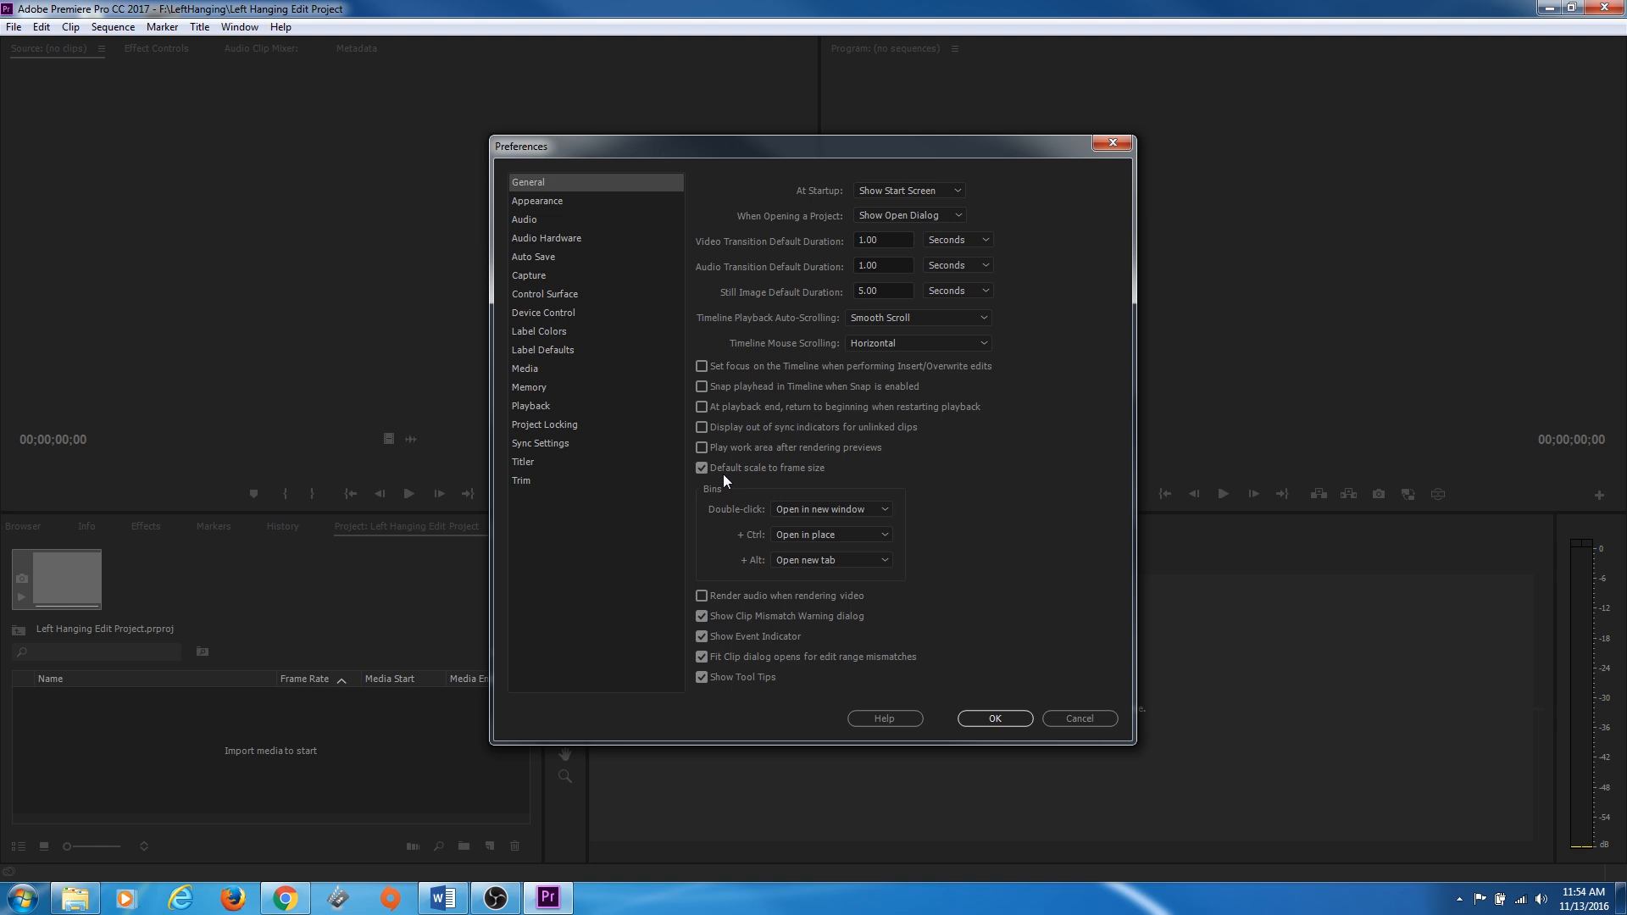
mouse_move(741, 481)
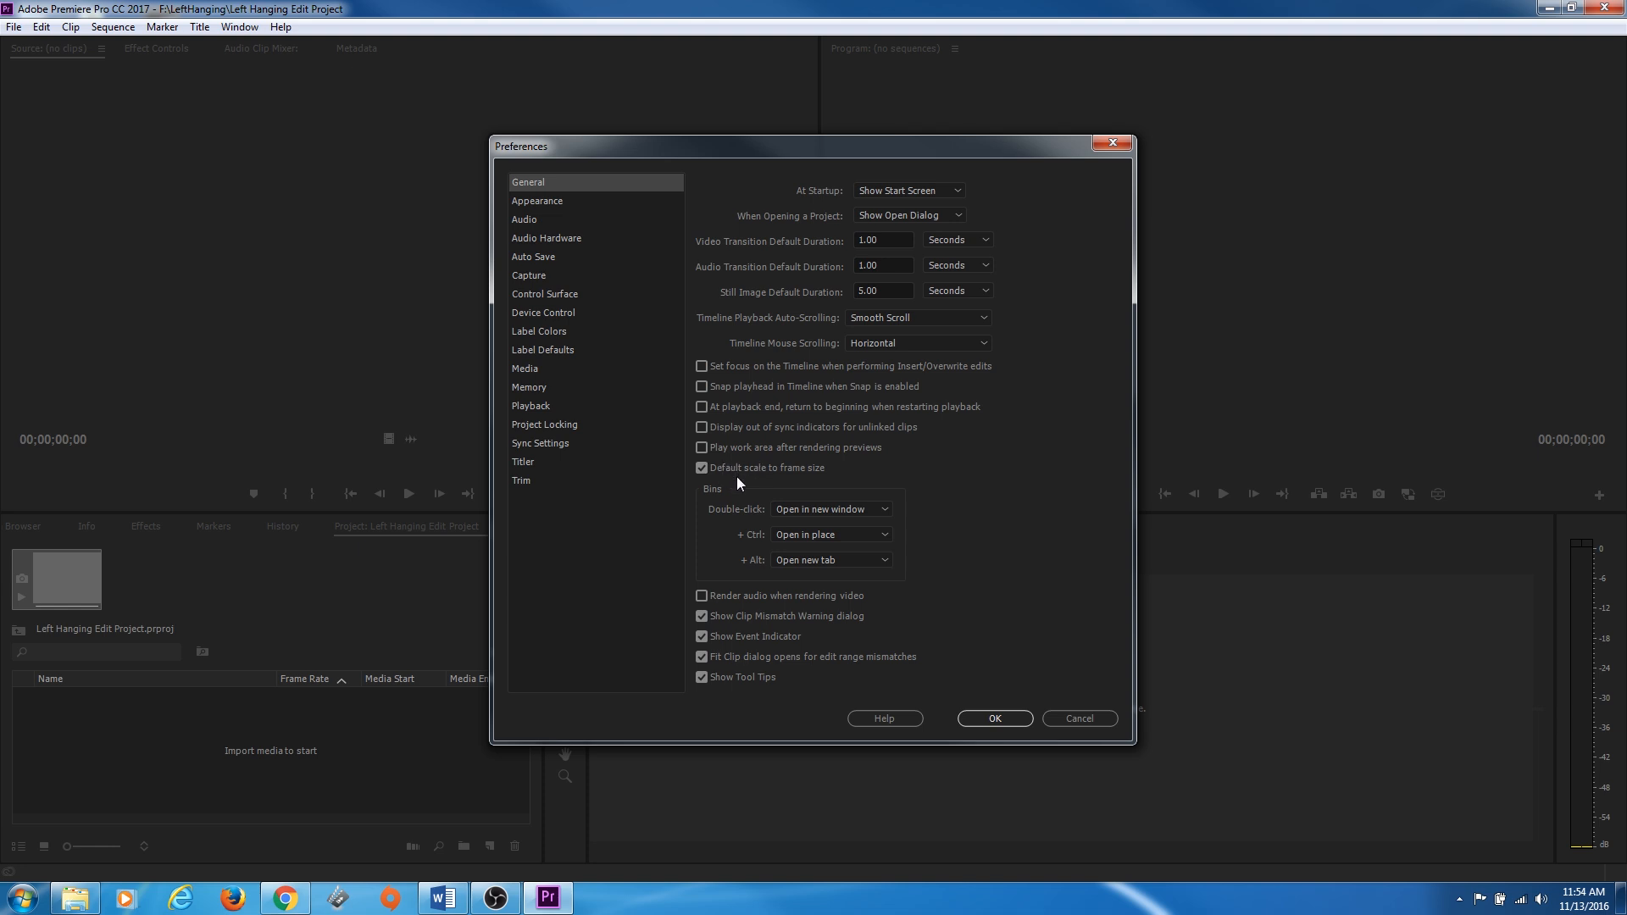
Show the Auto Save preferences: save every 2 minutes, up to 50 project versions
click(701, 468)
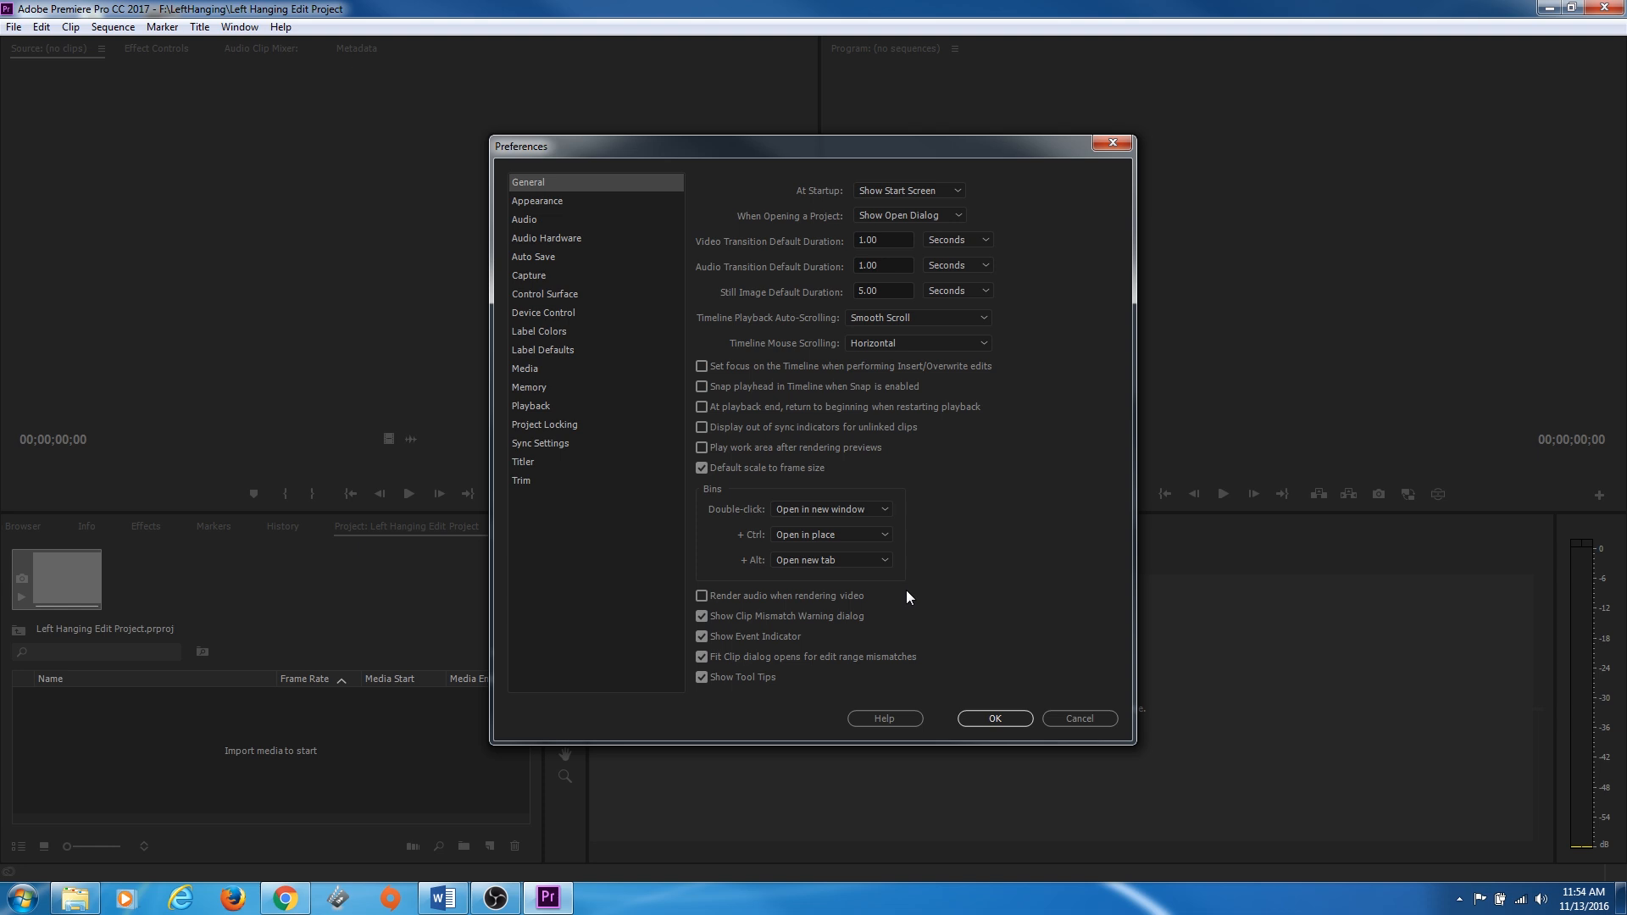
mouse_move(737, 561)
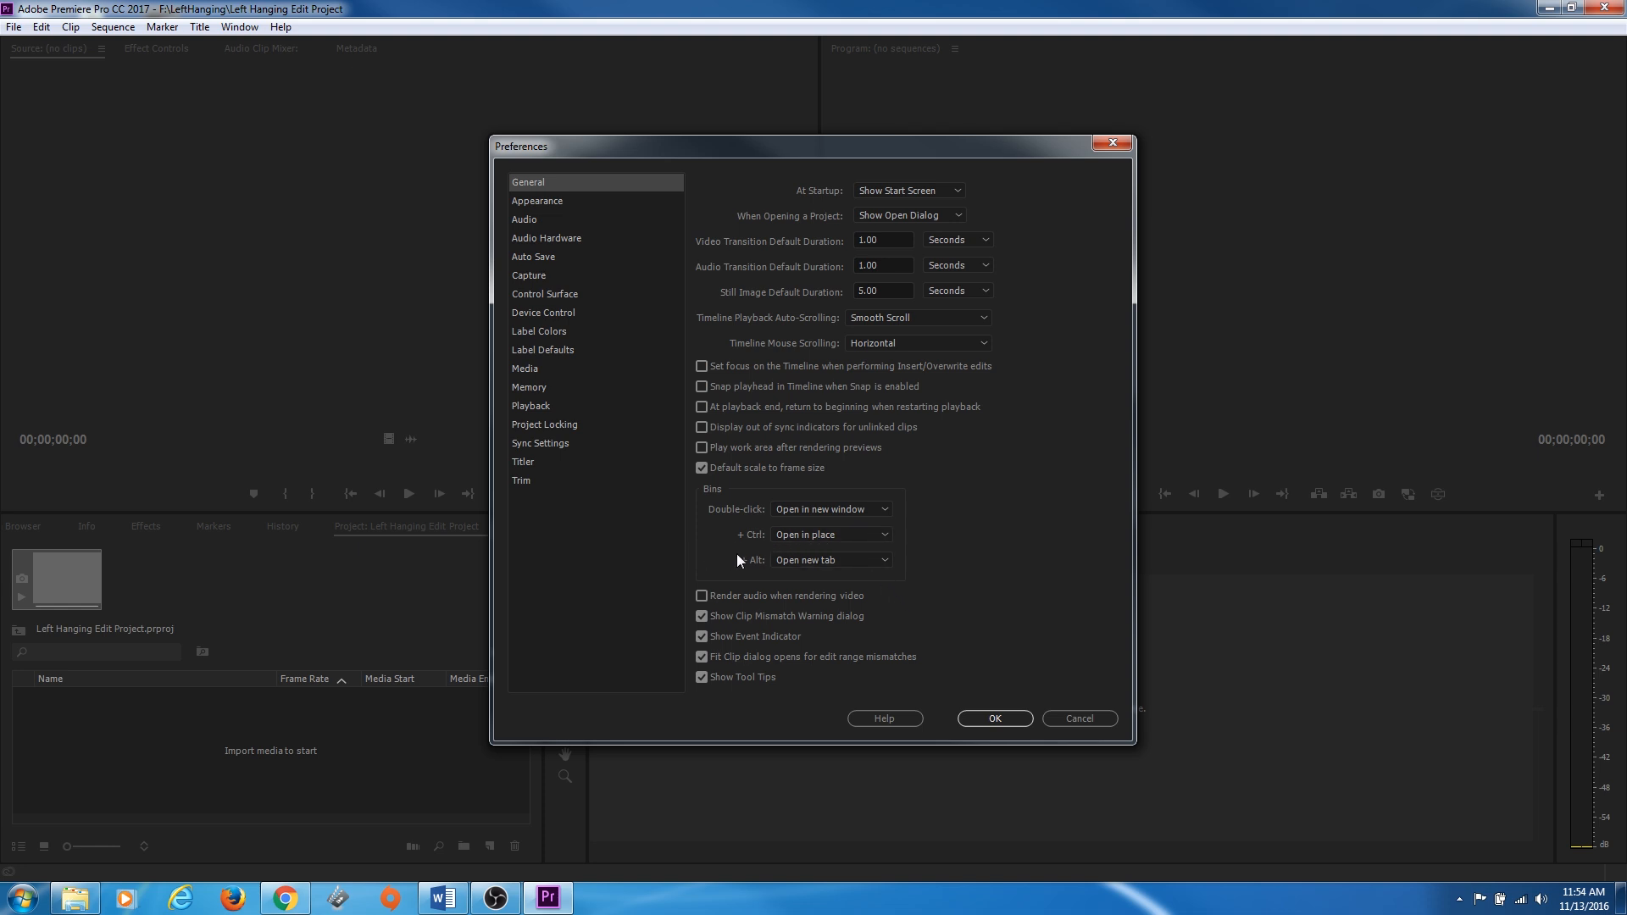
click(534, 255)
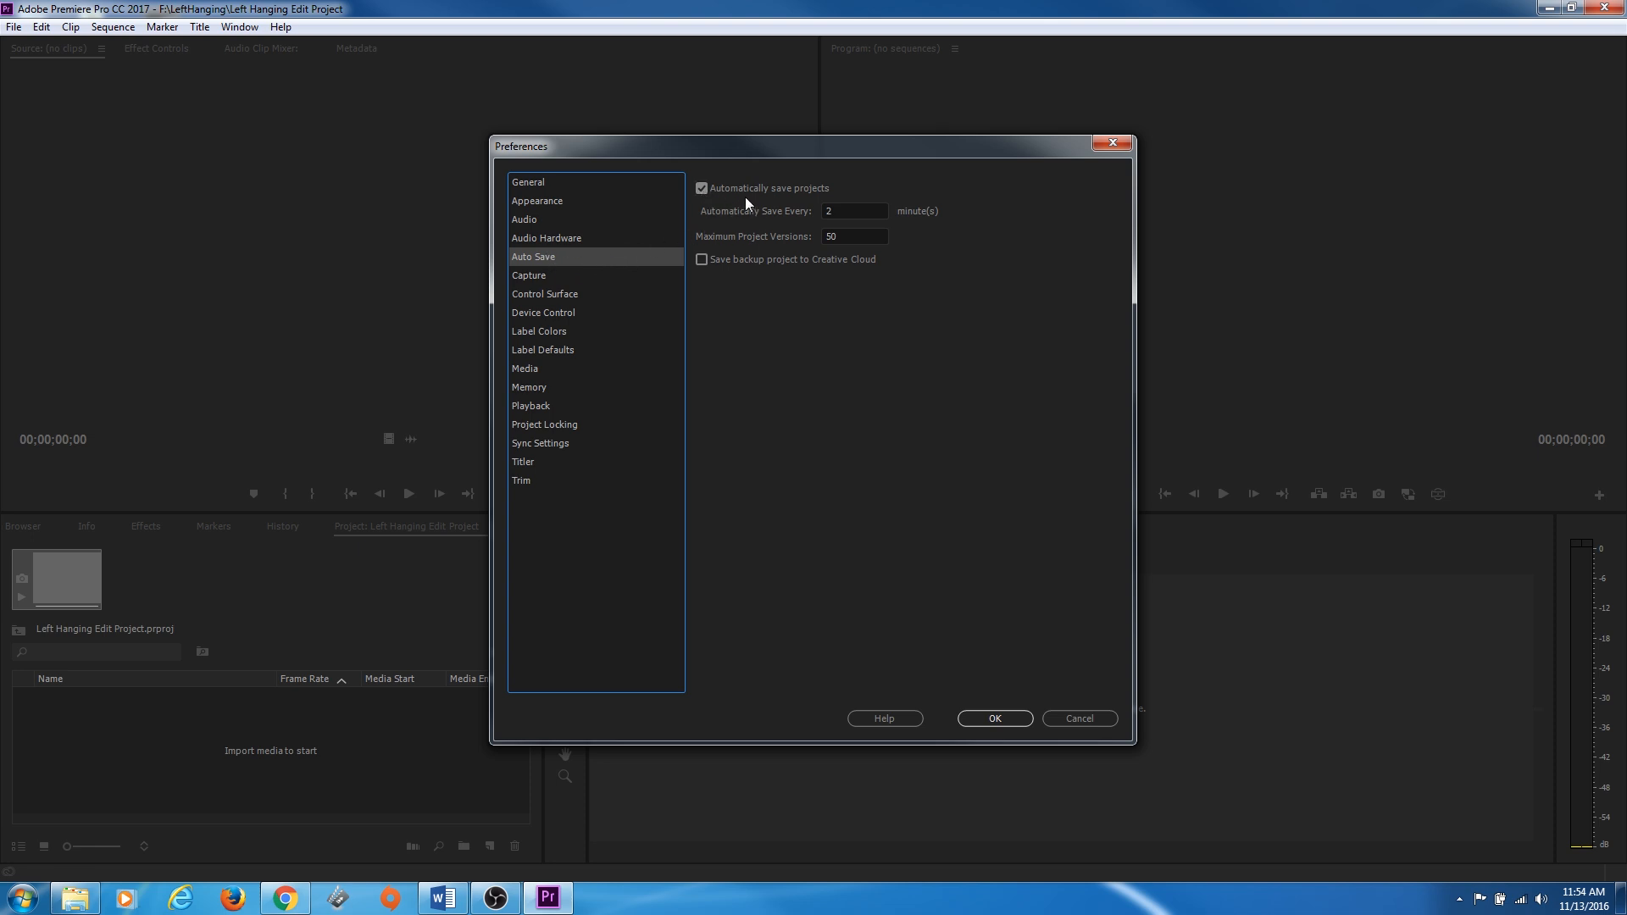
click(854, 210)
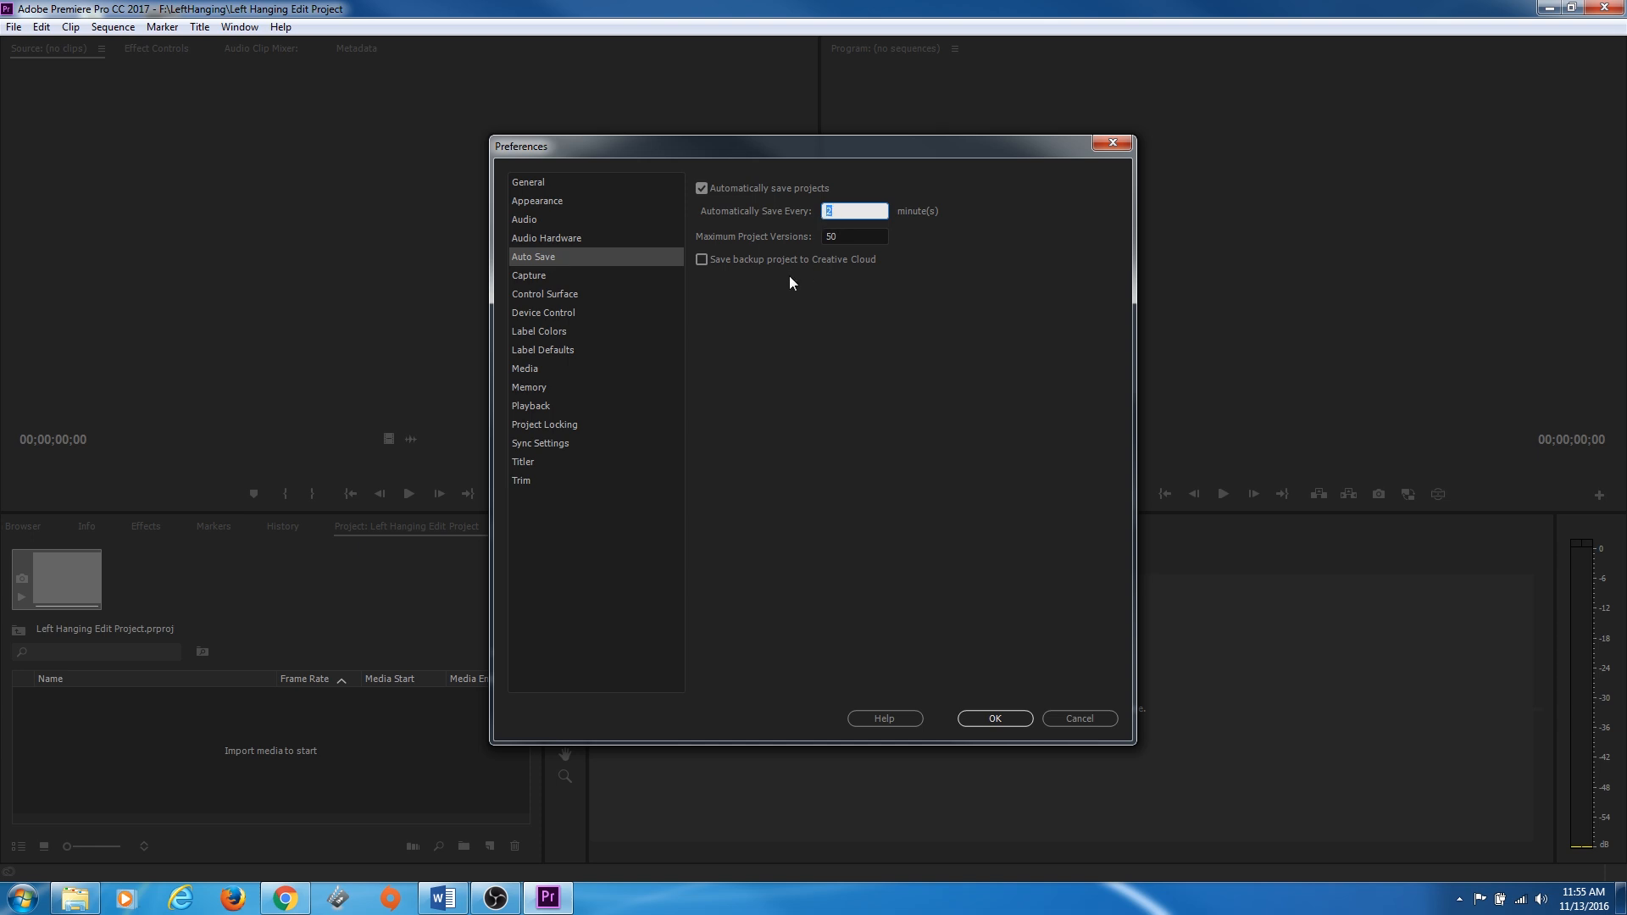
mouse_move(852, 229)
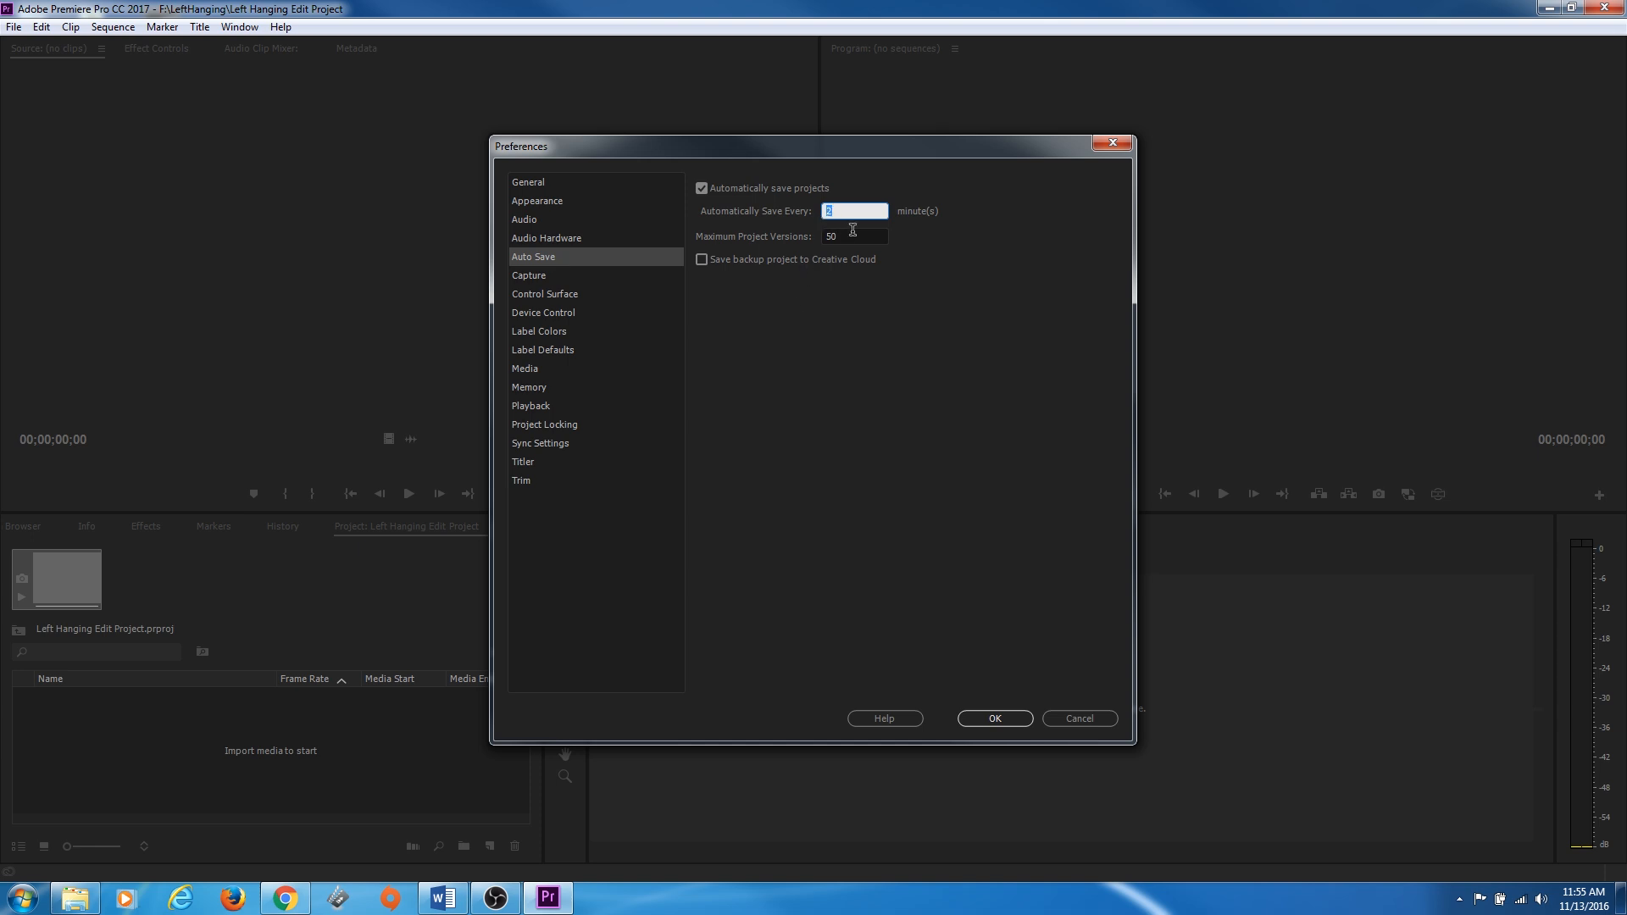
click(852, 237)
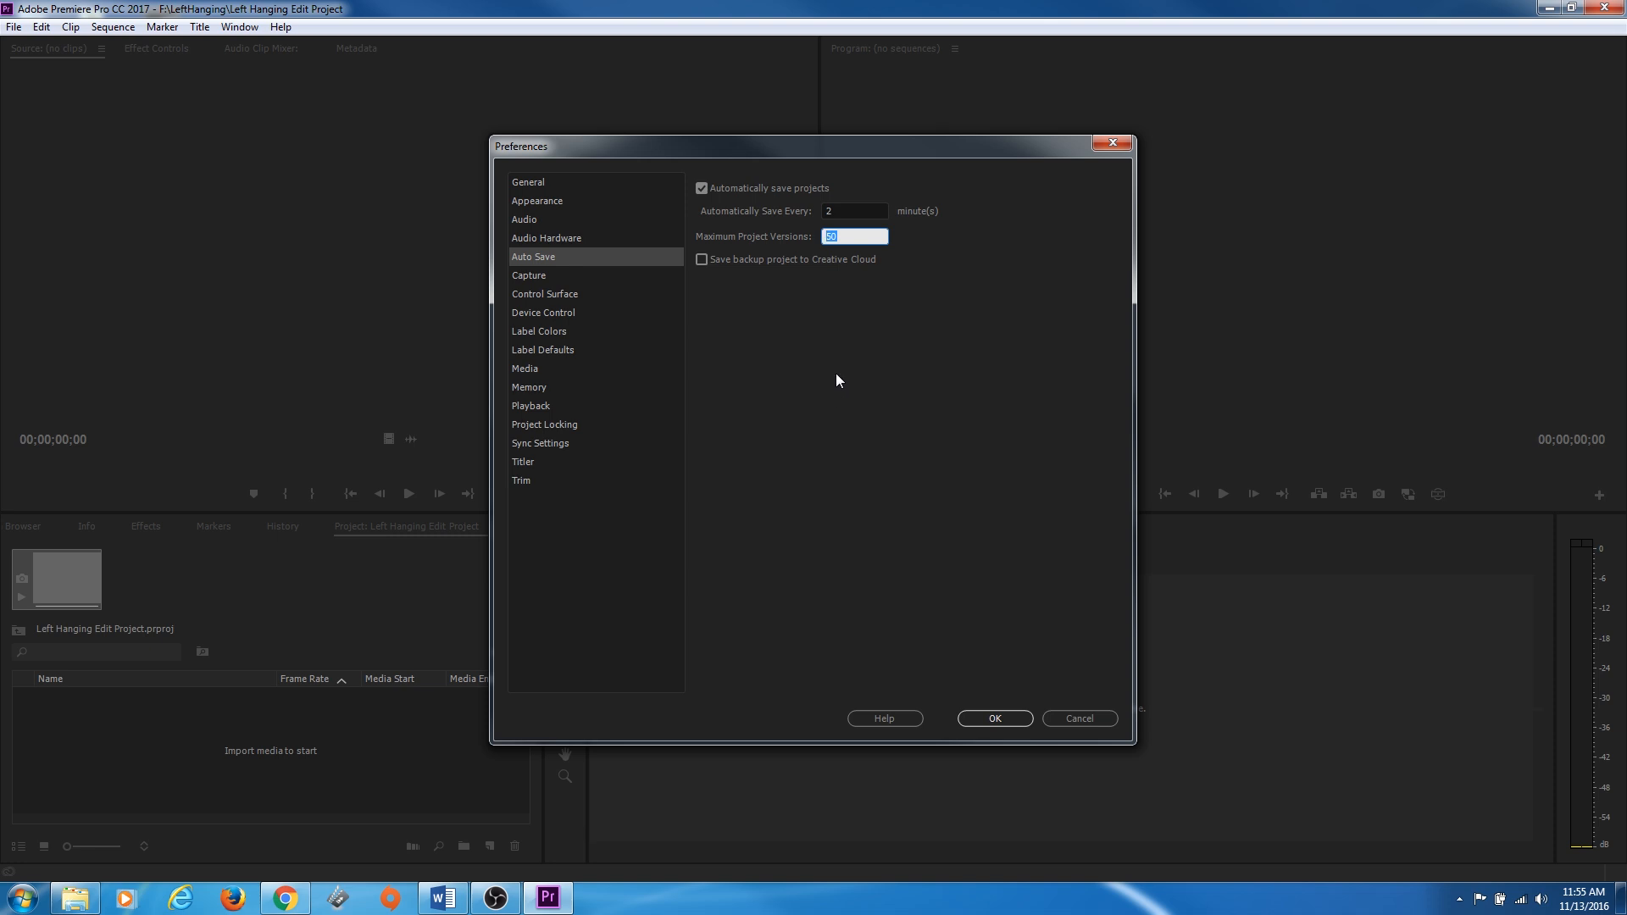
mouse_move(737, 316)
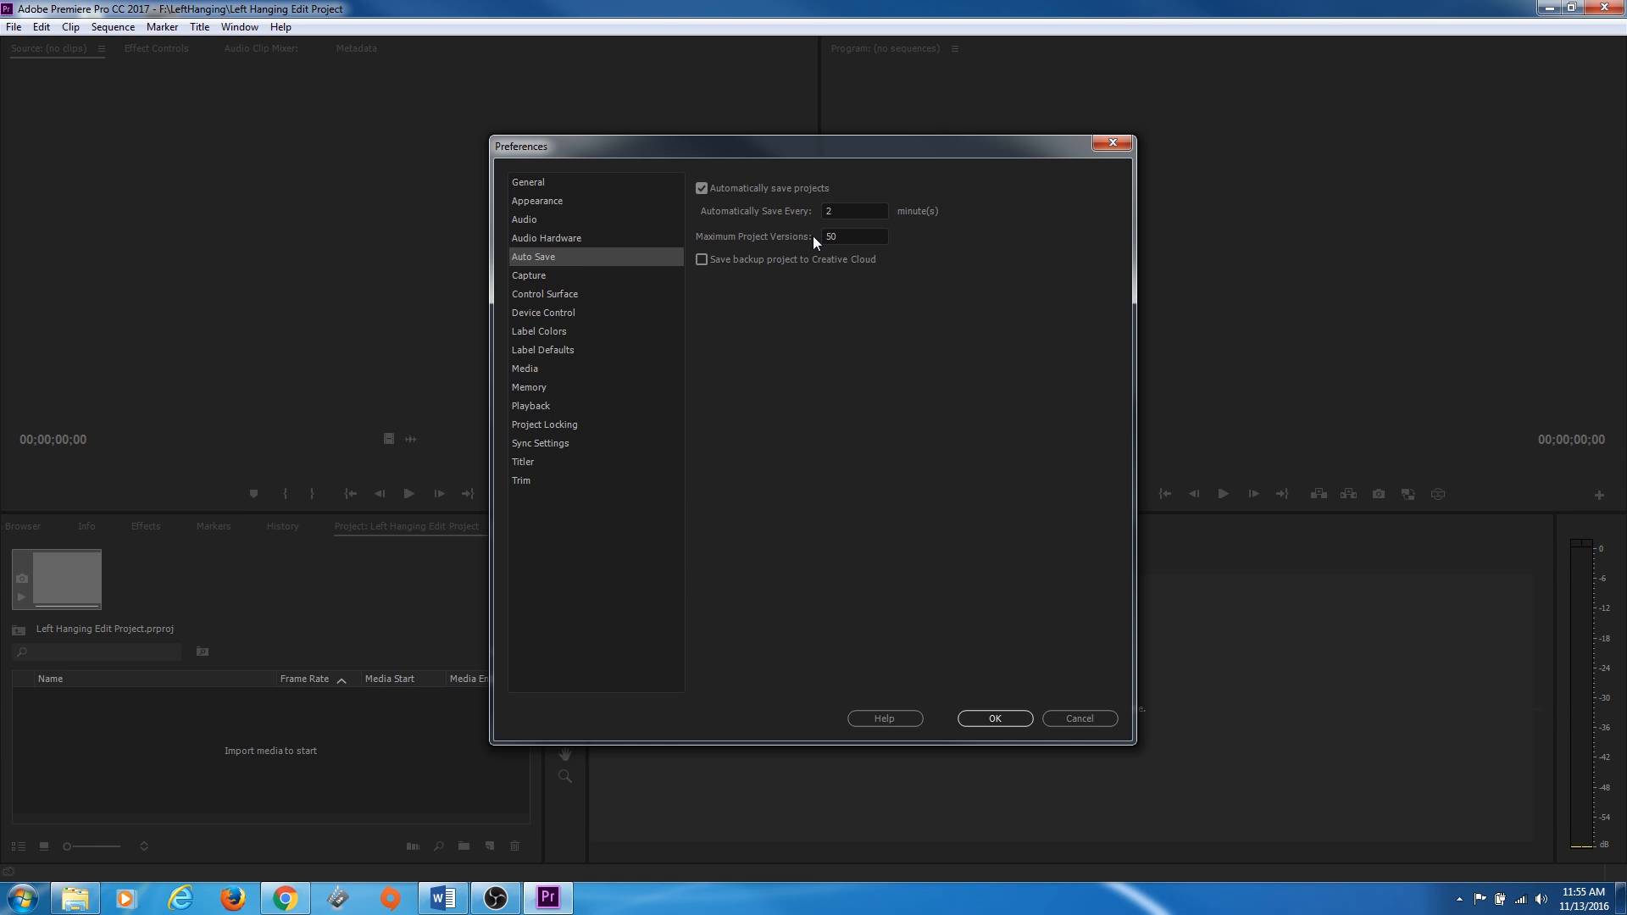
mouse_move(673, 279)
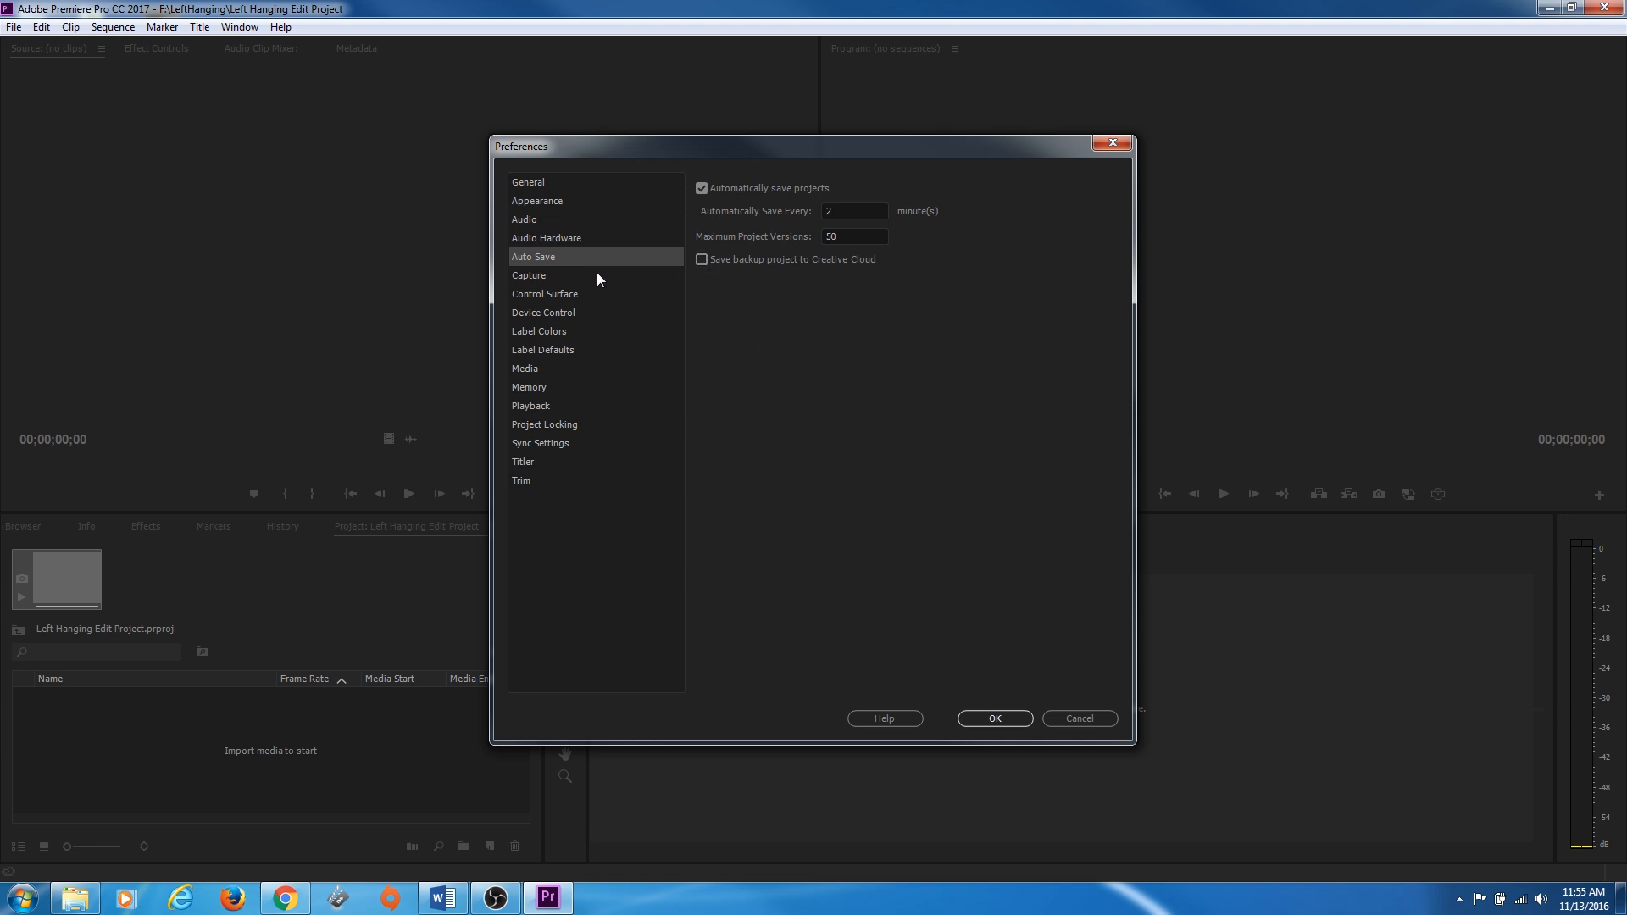
Show the Media preferences with cache files and database both at D:\Adobe
click(524, 368)
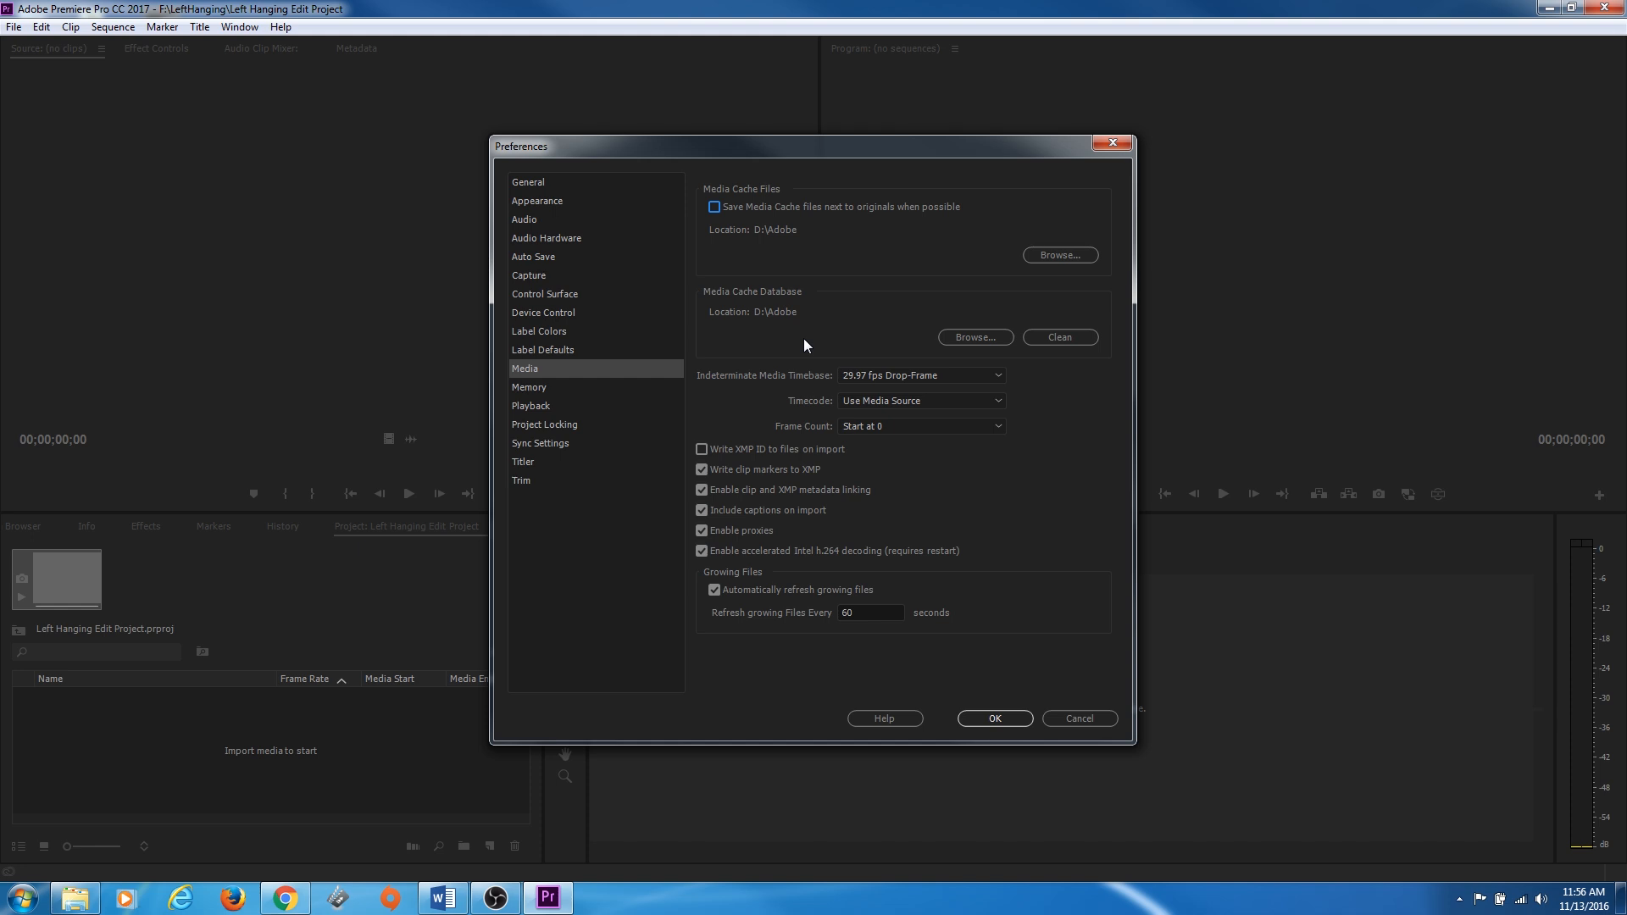
mouse_move(756, 331)
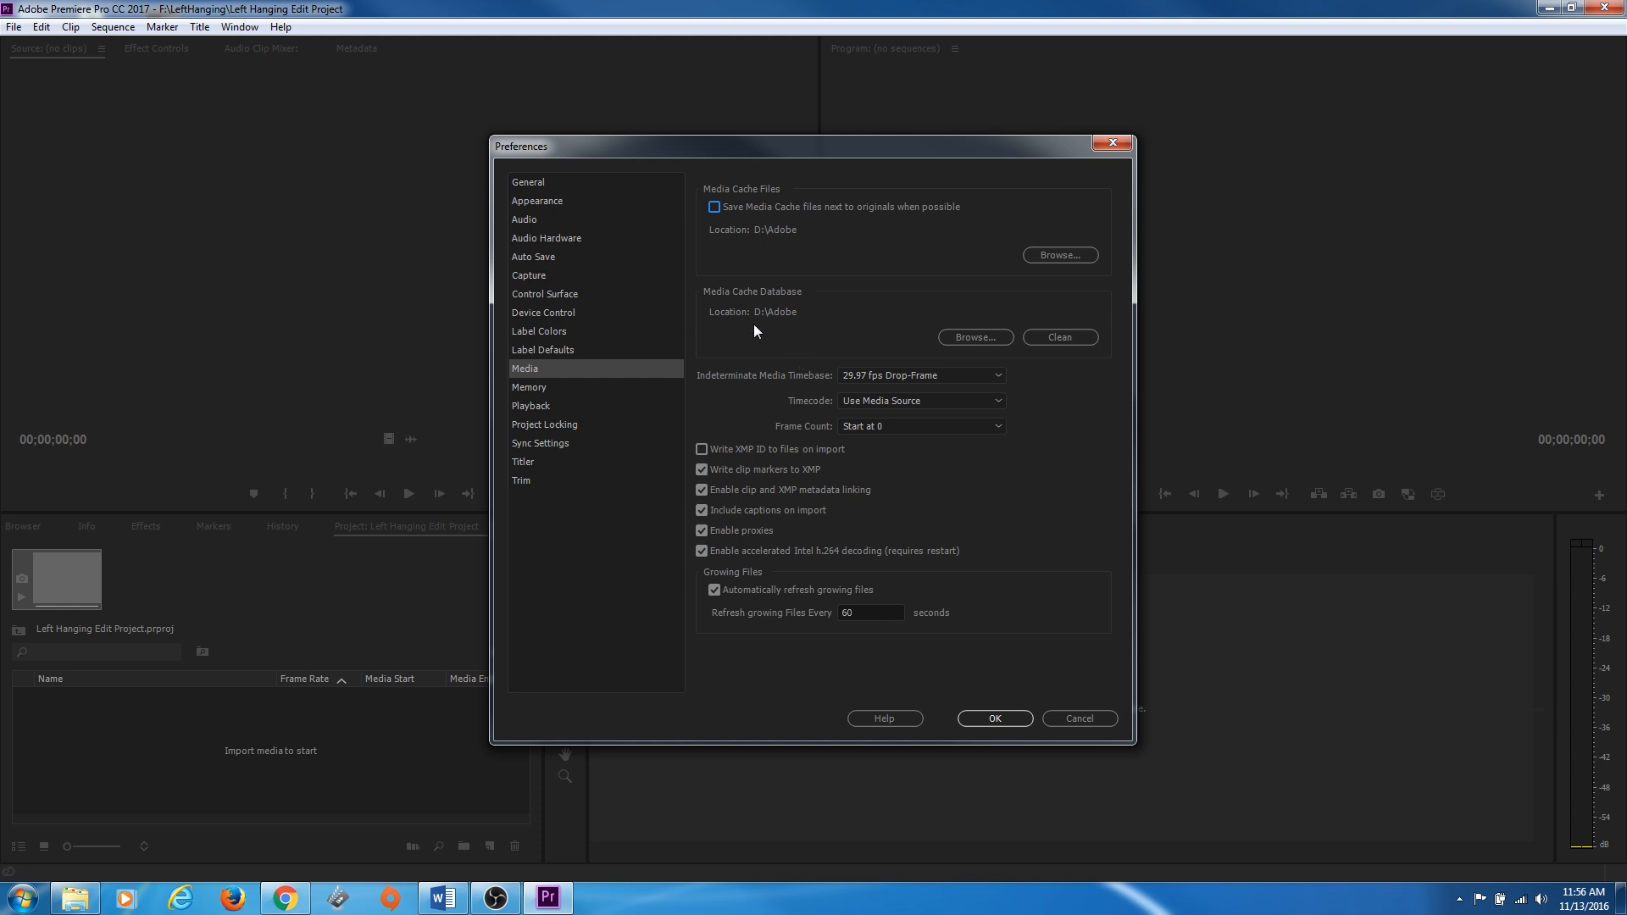
mouse_move(763, 276)
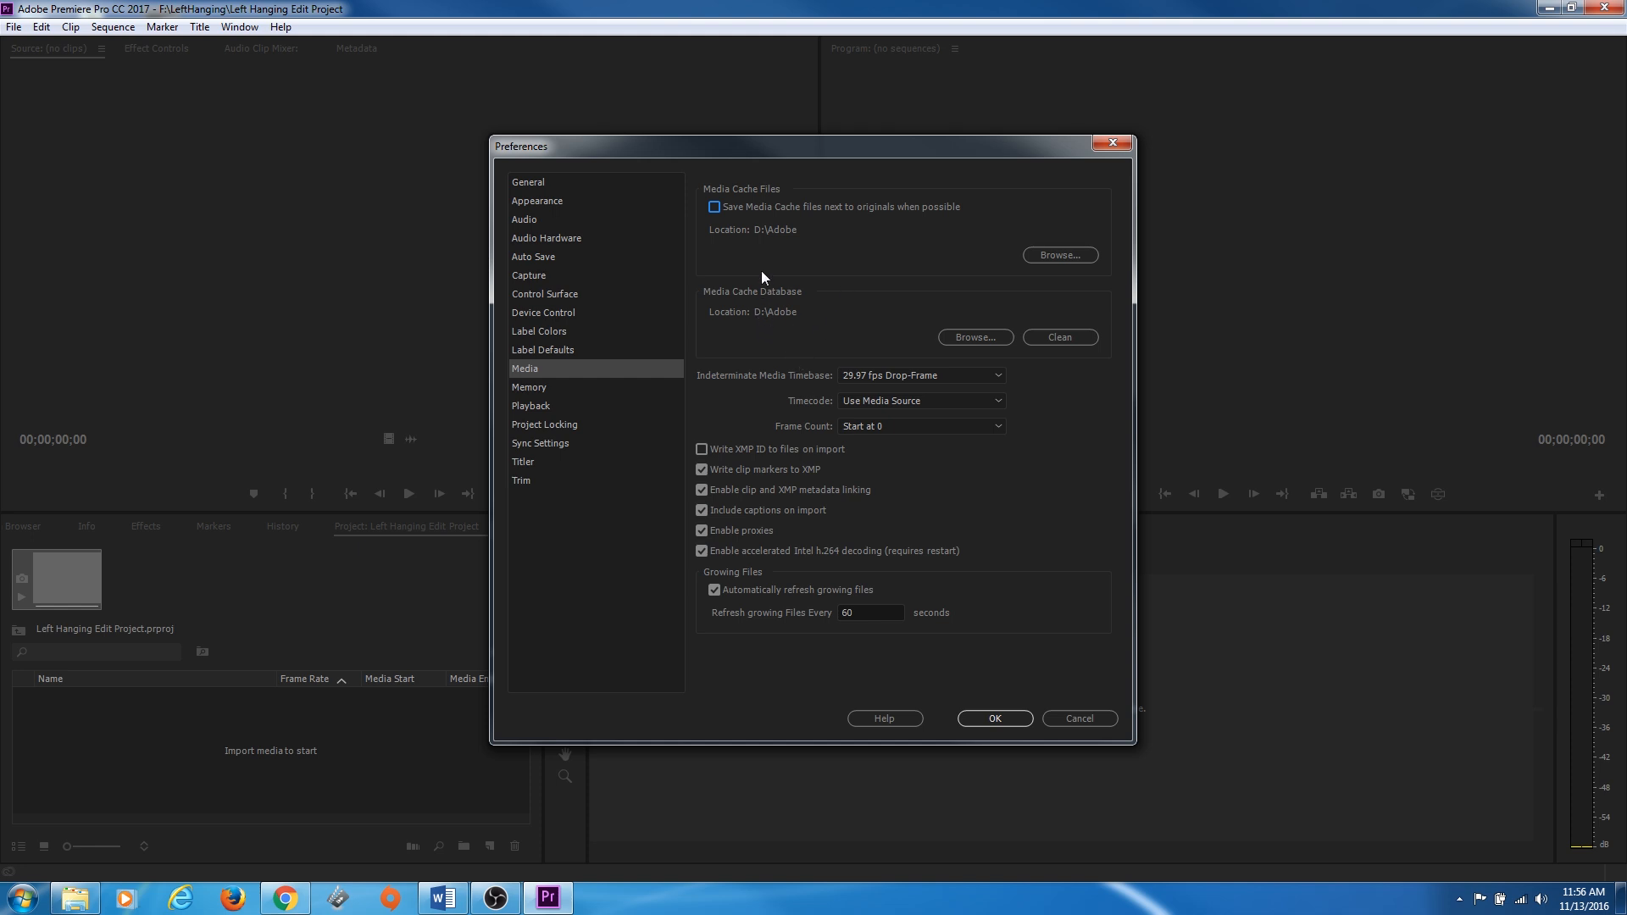
mouse_move(760, 312)
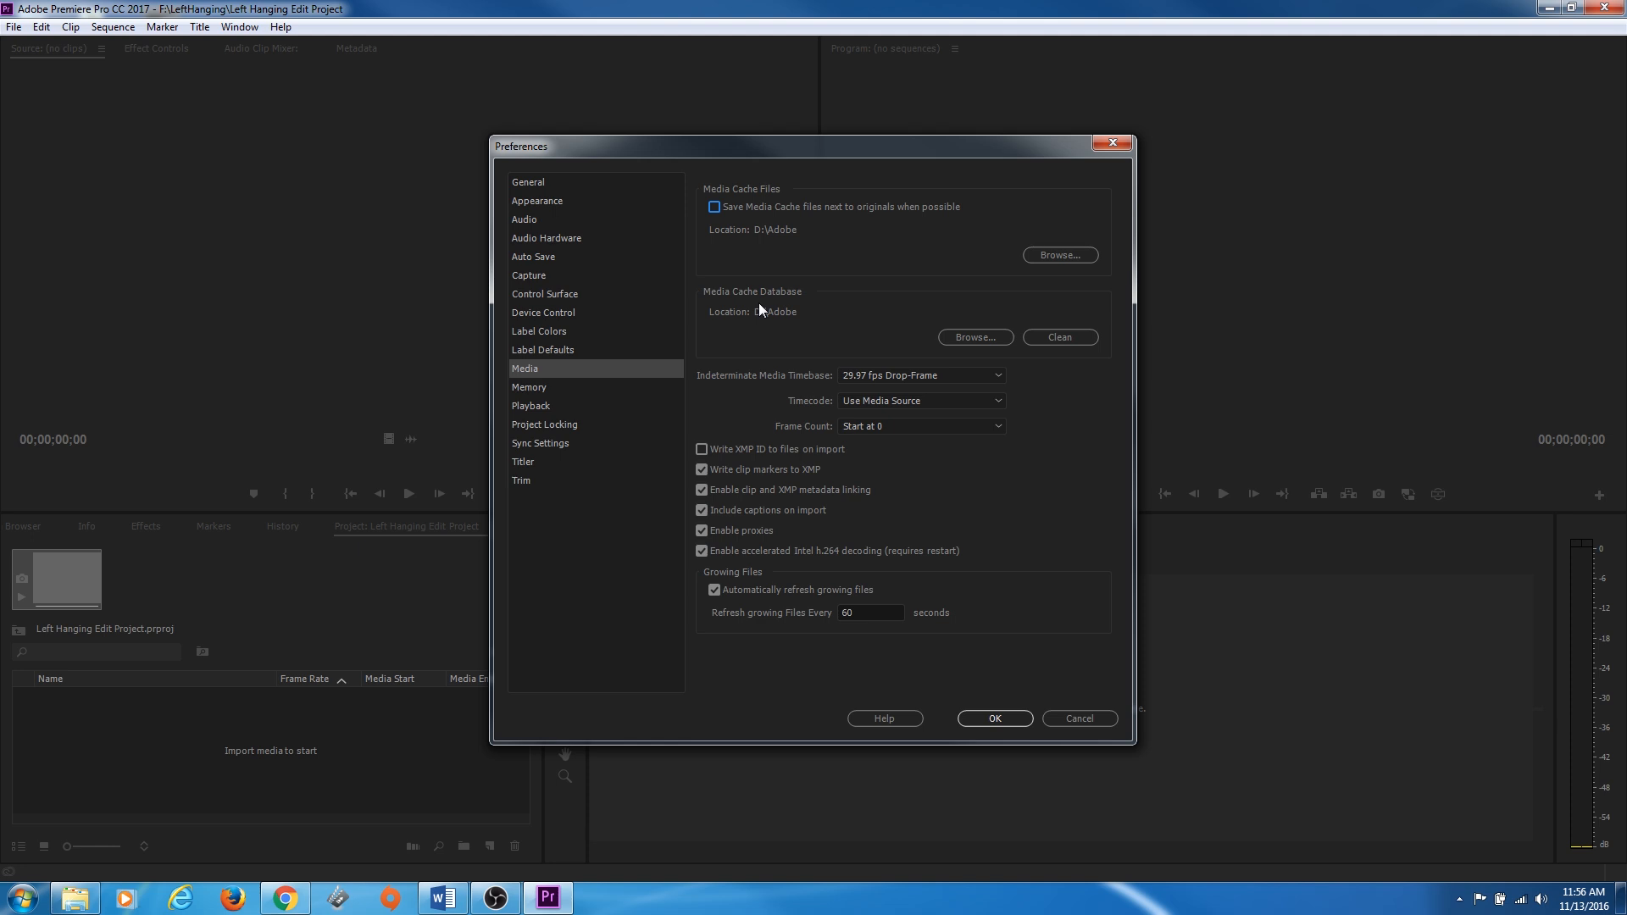
mouse_move(759, 330)
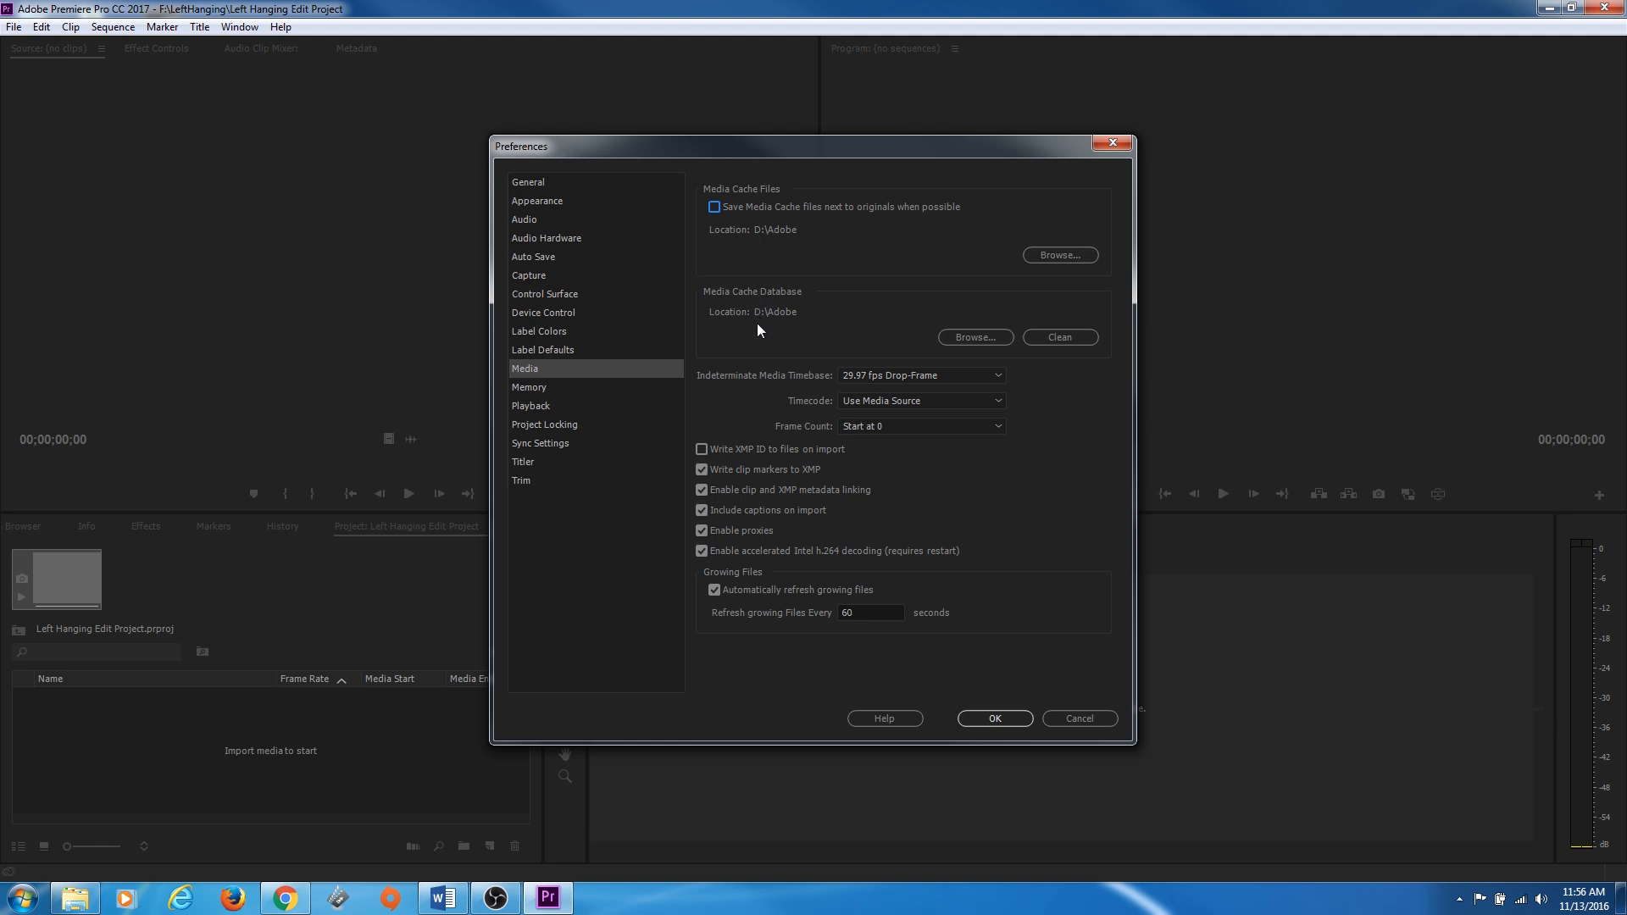
mouse_move(760, 304)
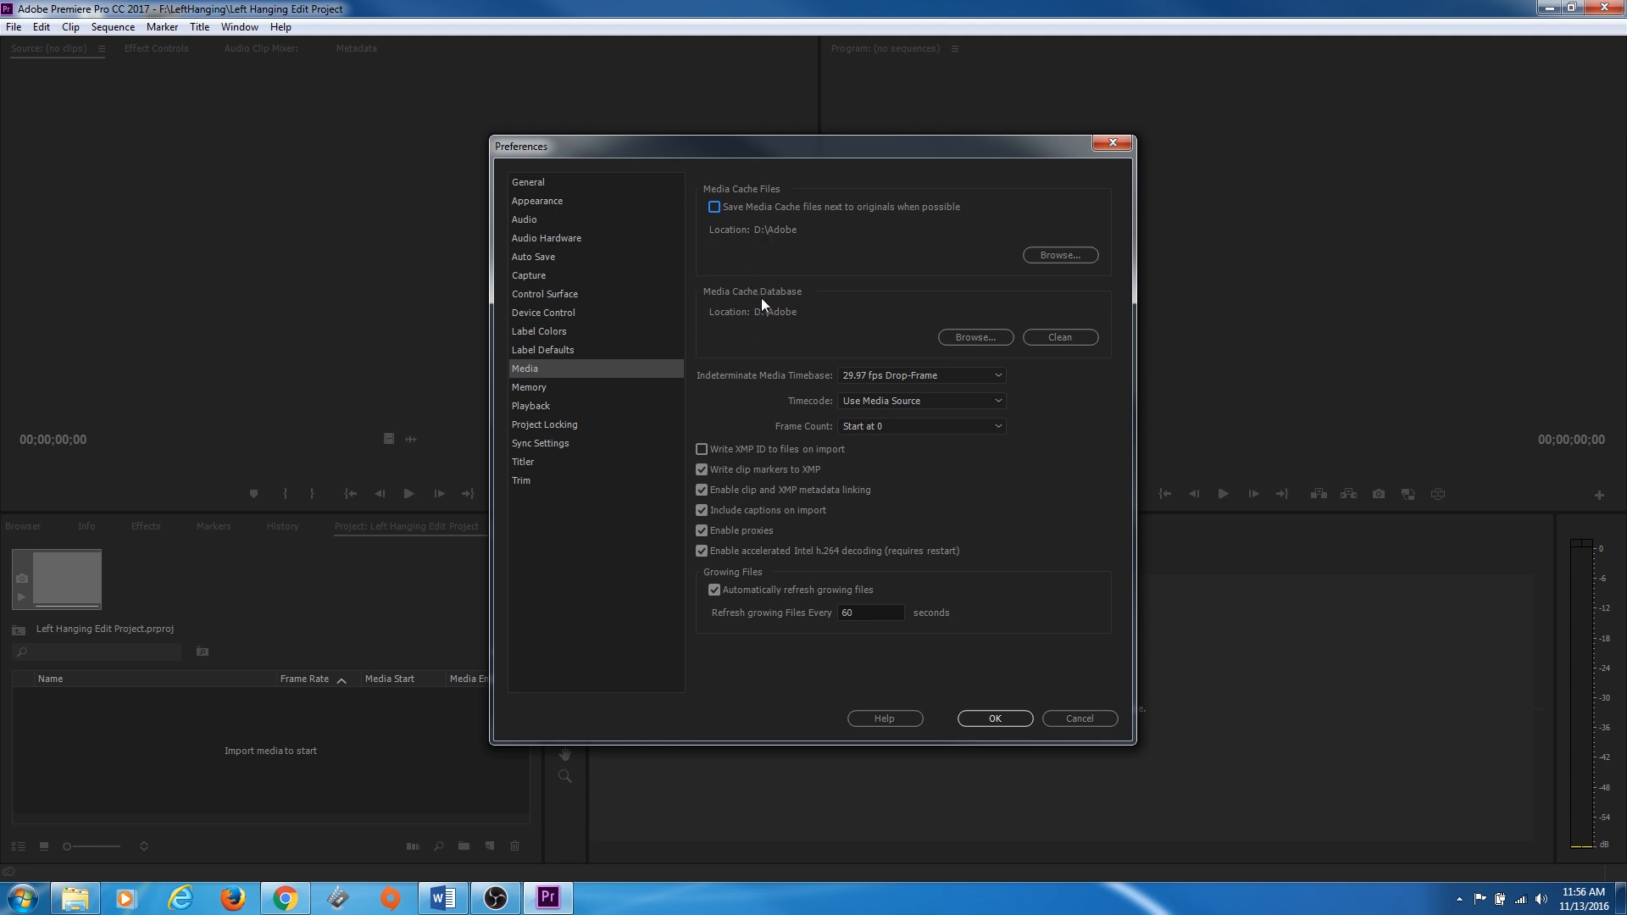
mouse_move(772, 253)
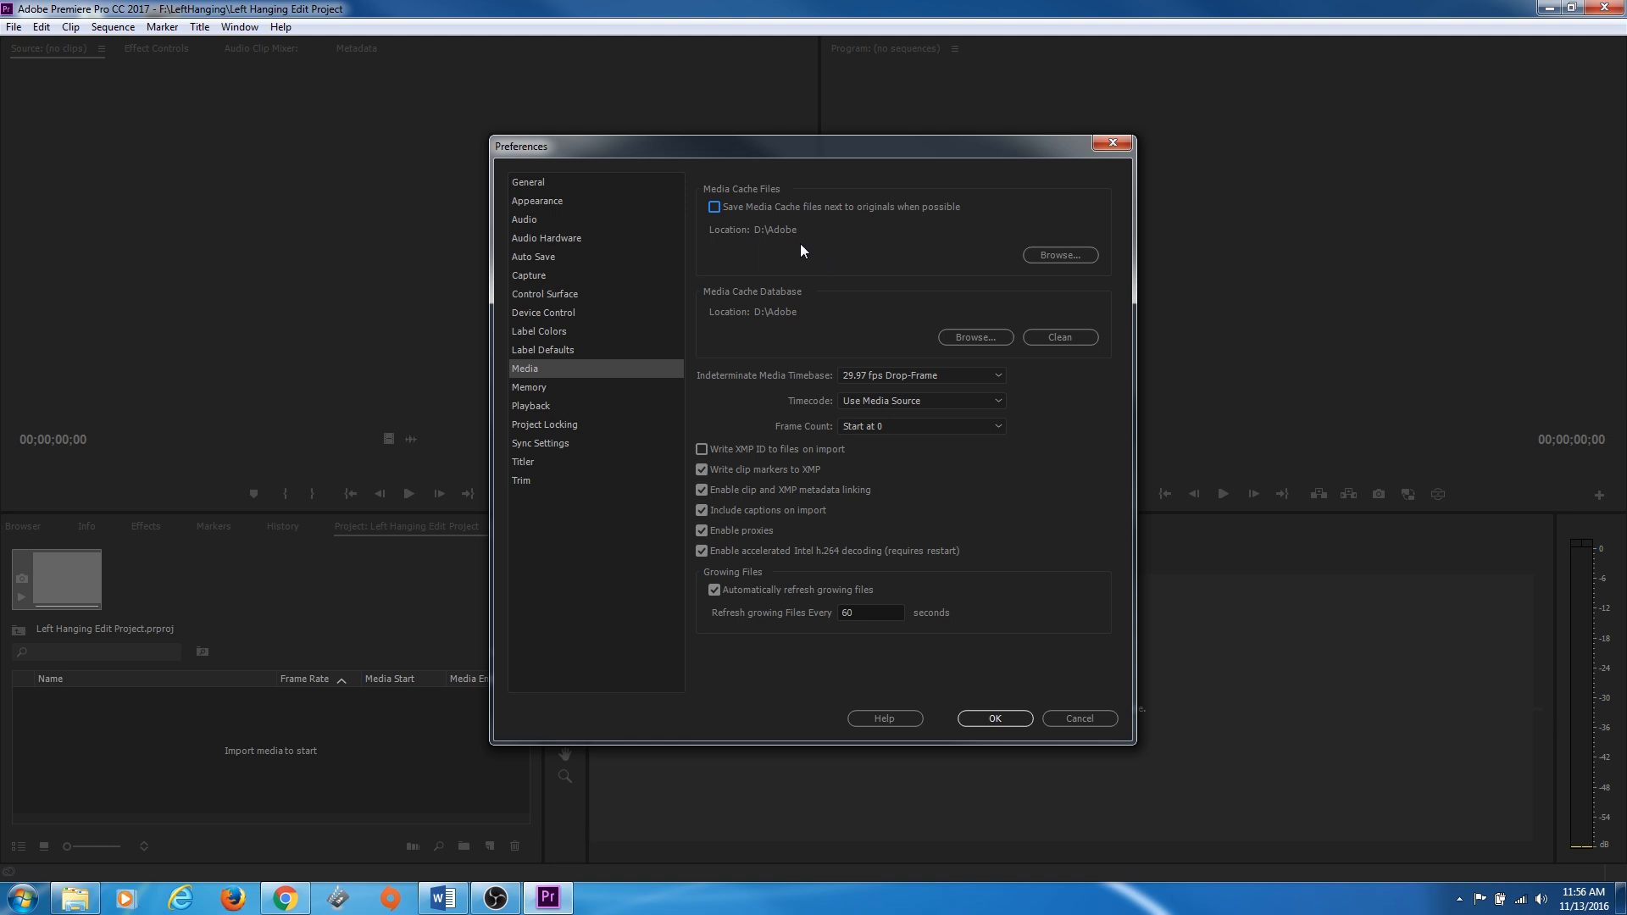
mouse_move(768, 339)
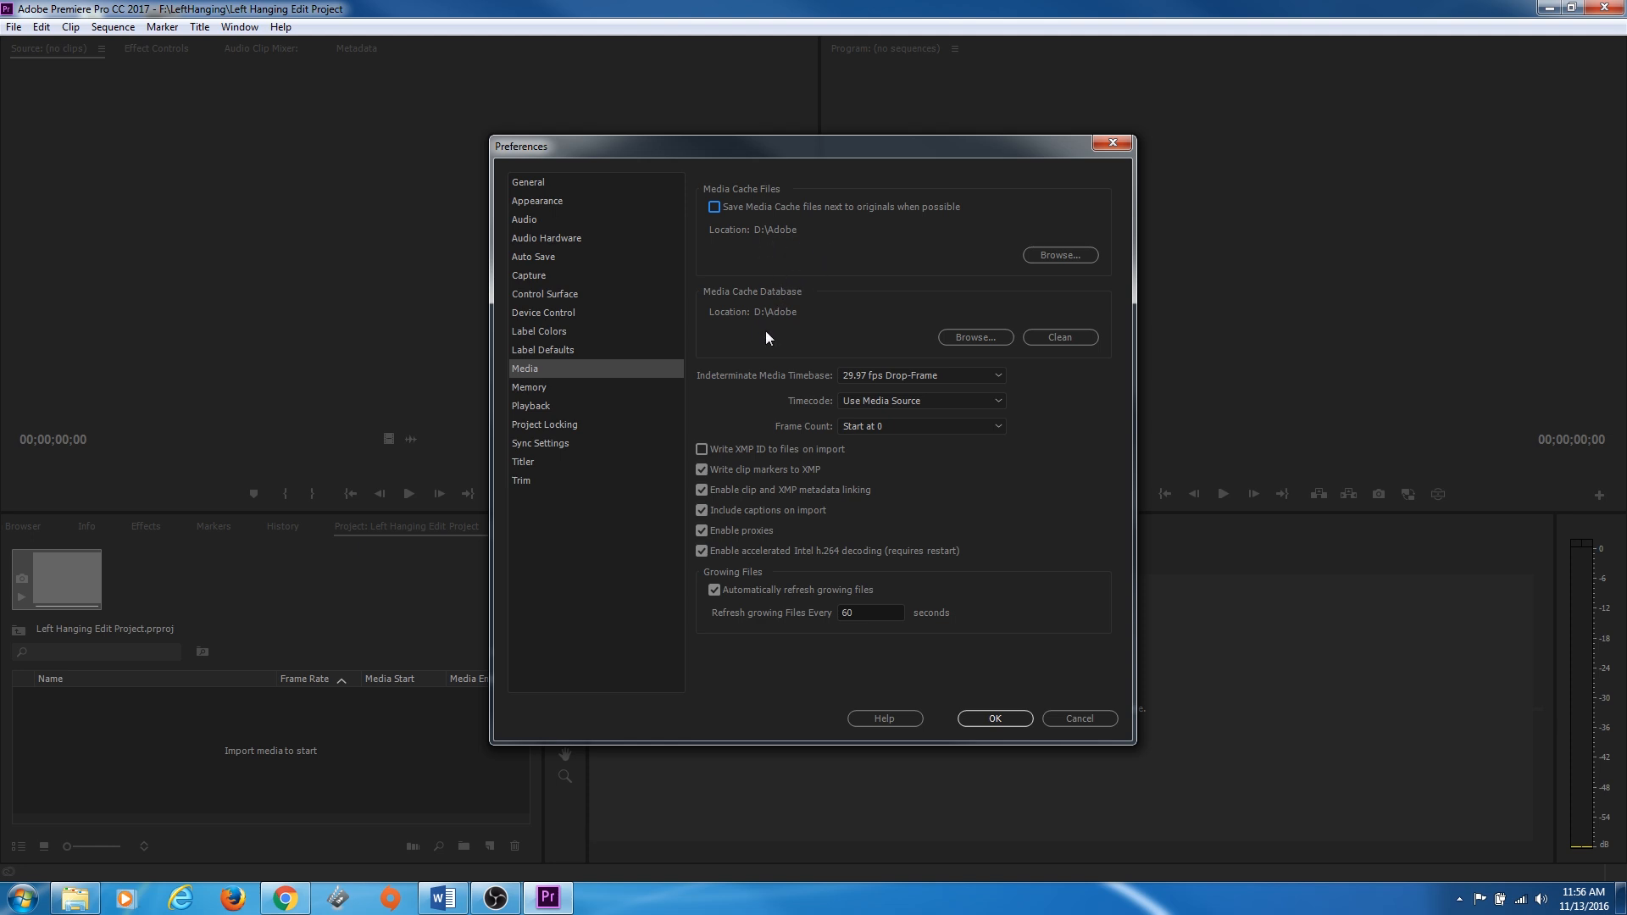
mouse_move(807, 305)
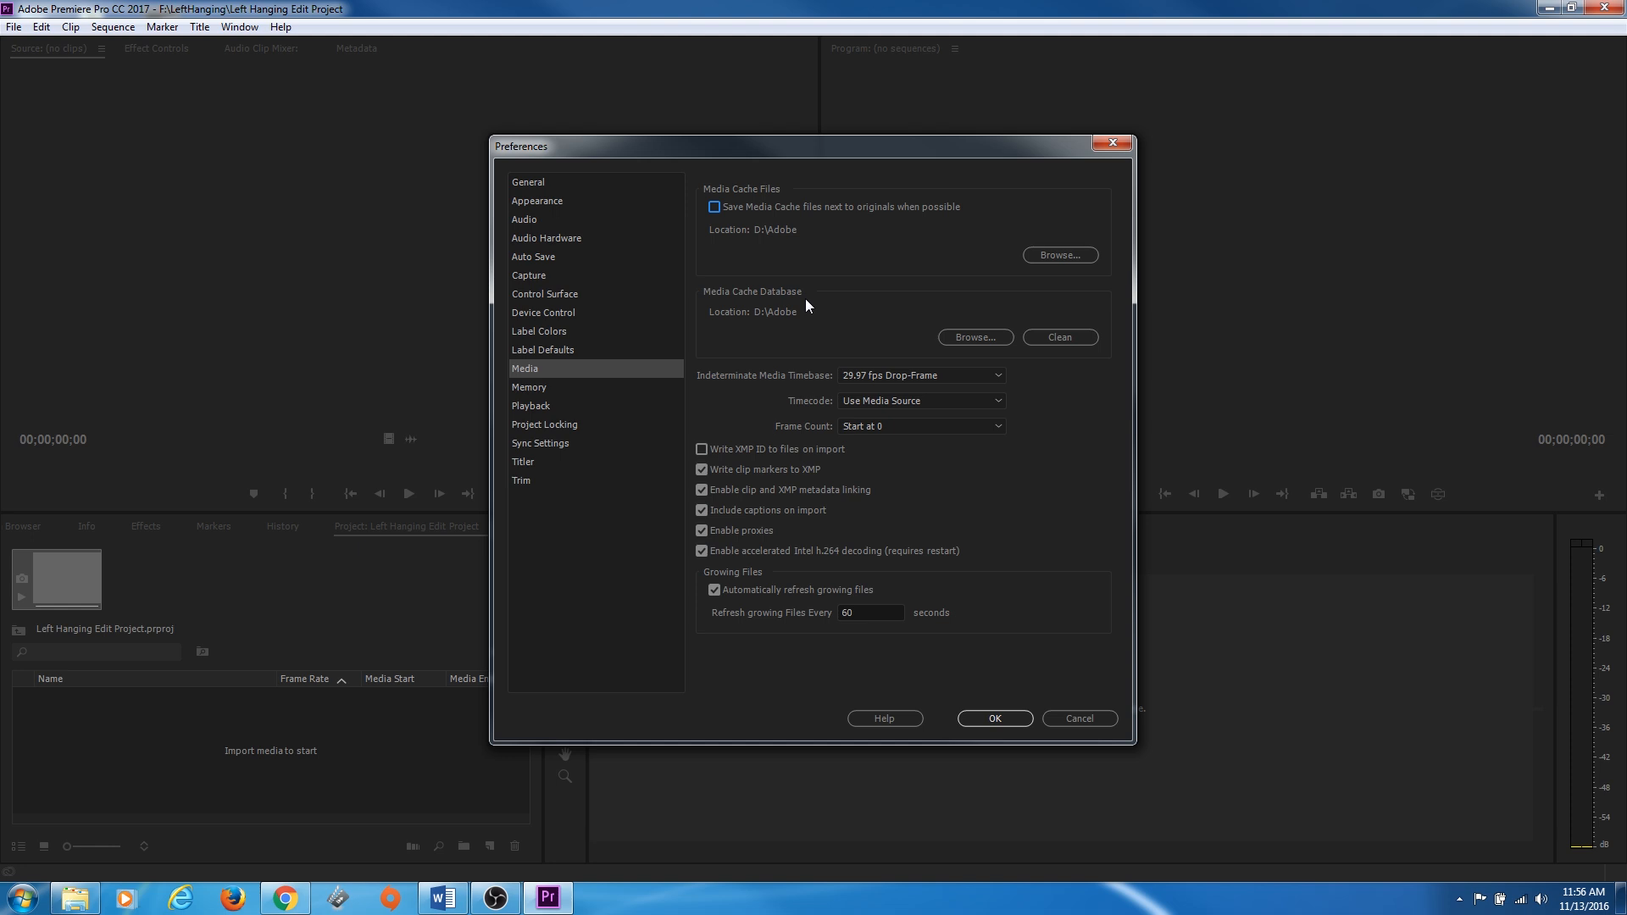
mouse_move(850, 271)
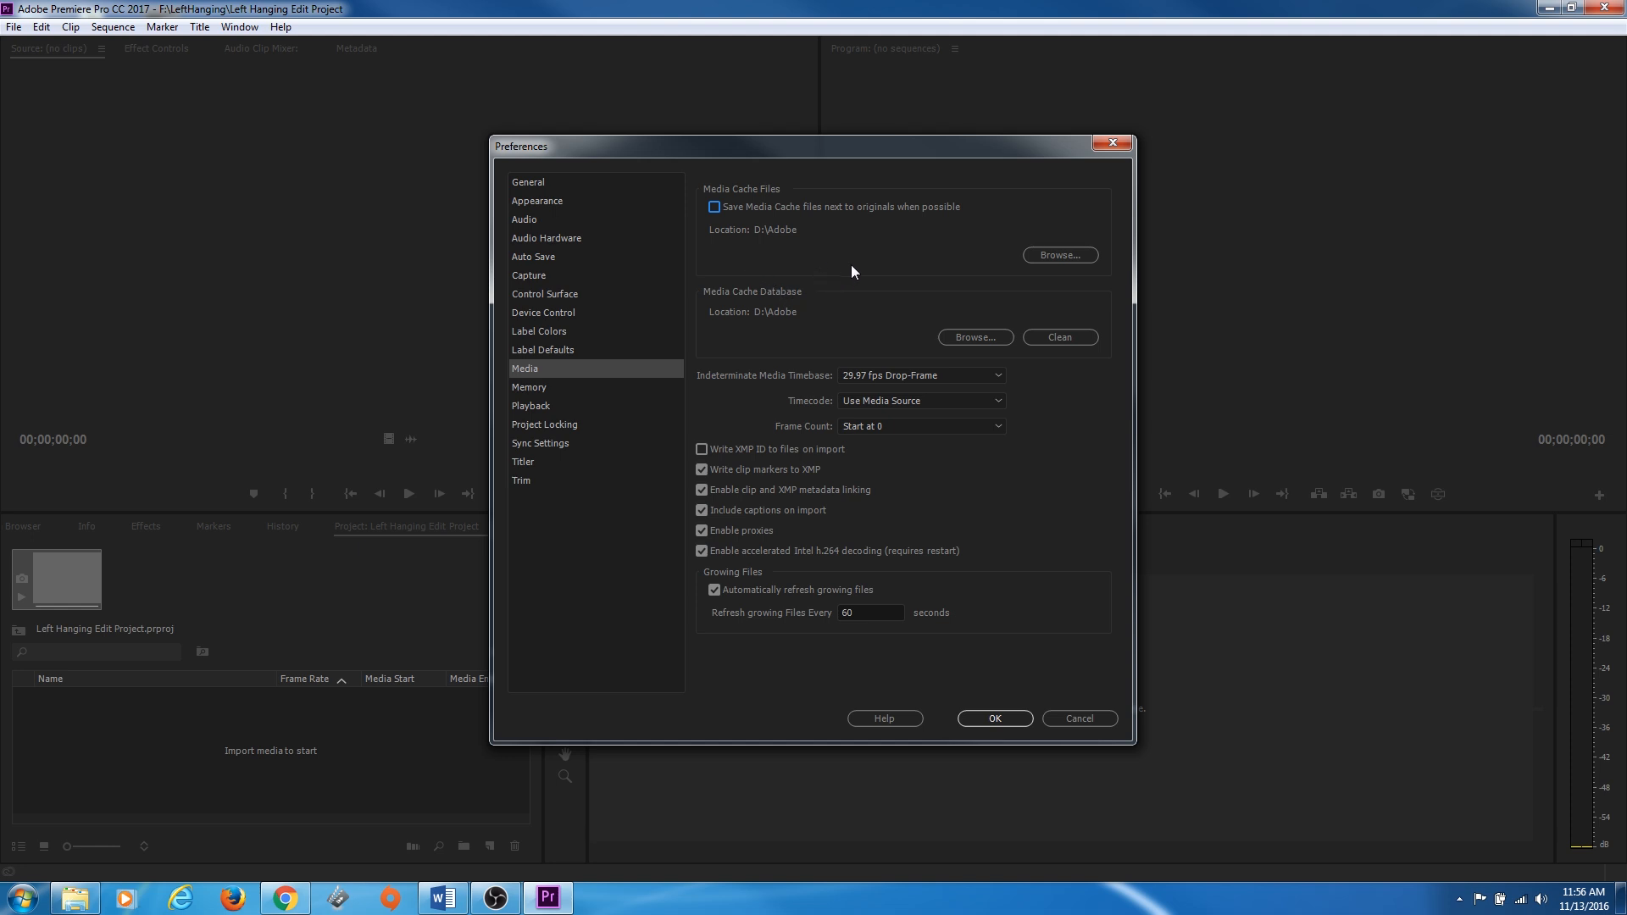
mouse_move(1059, 258)
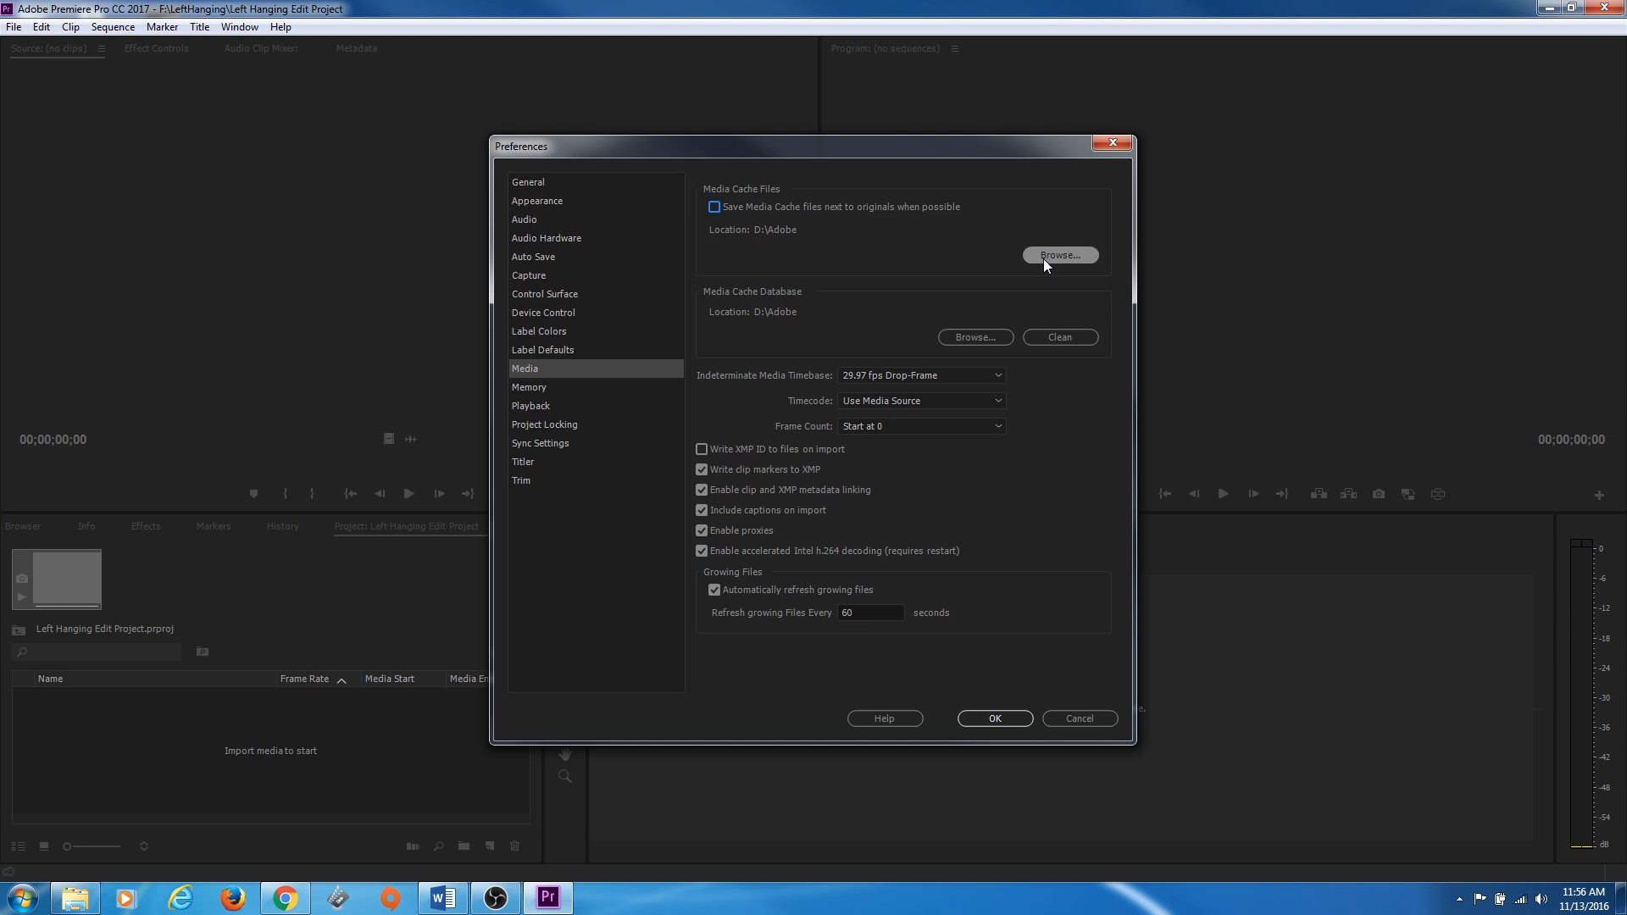
Set the media cache files location to F:\LeftHanging via Browse
click(1059, 255)
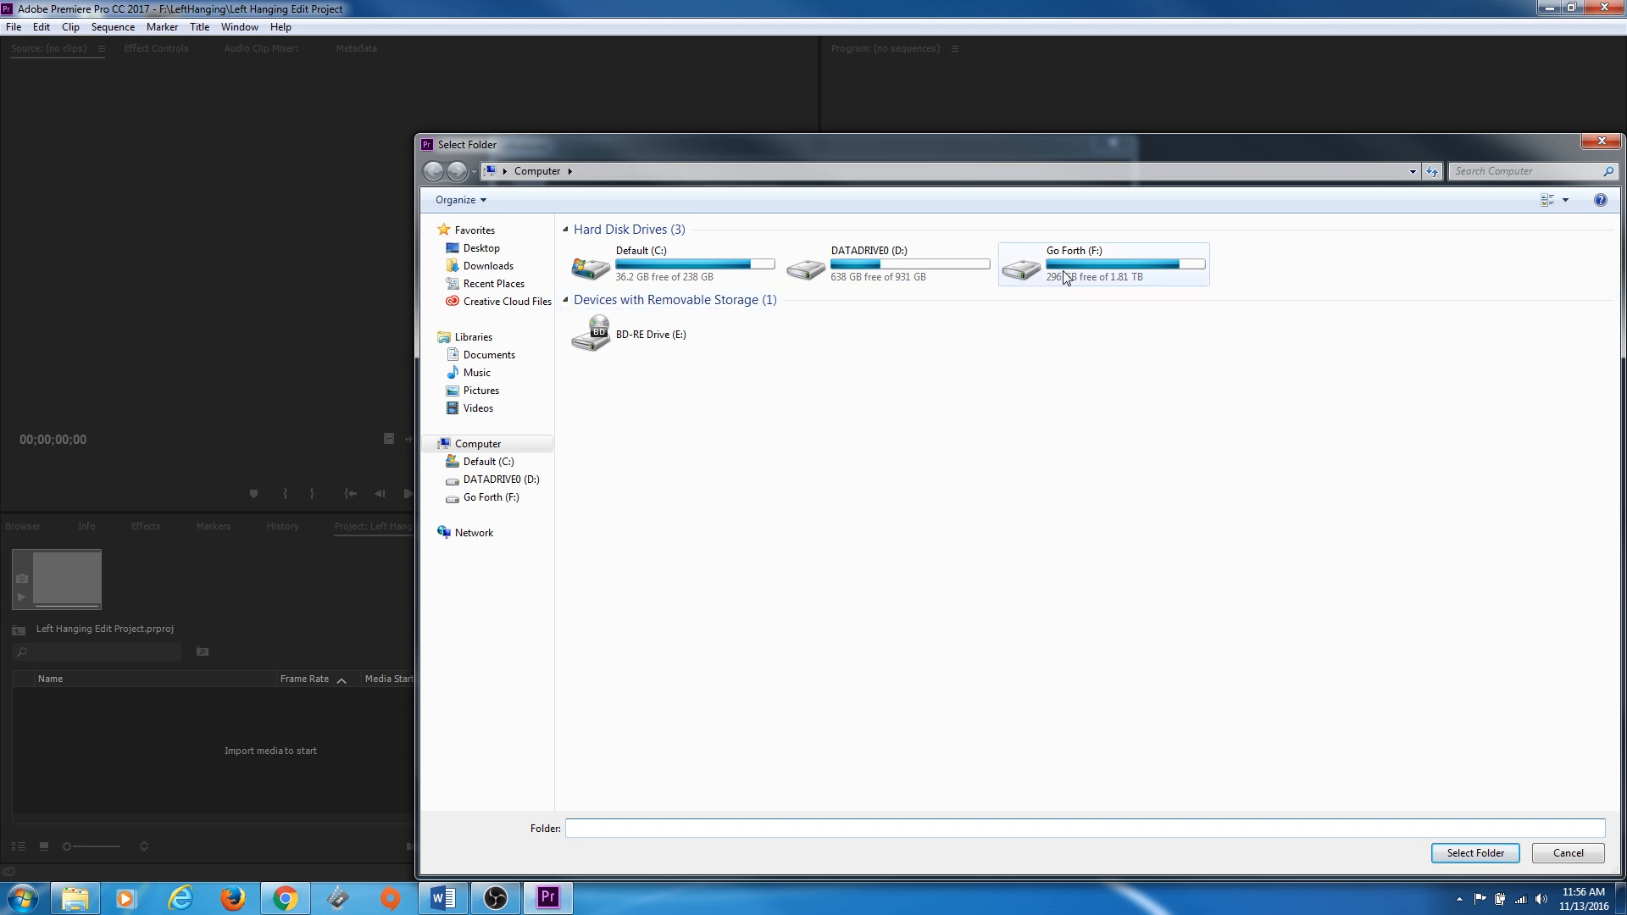
mouse_move(1115, 277)
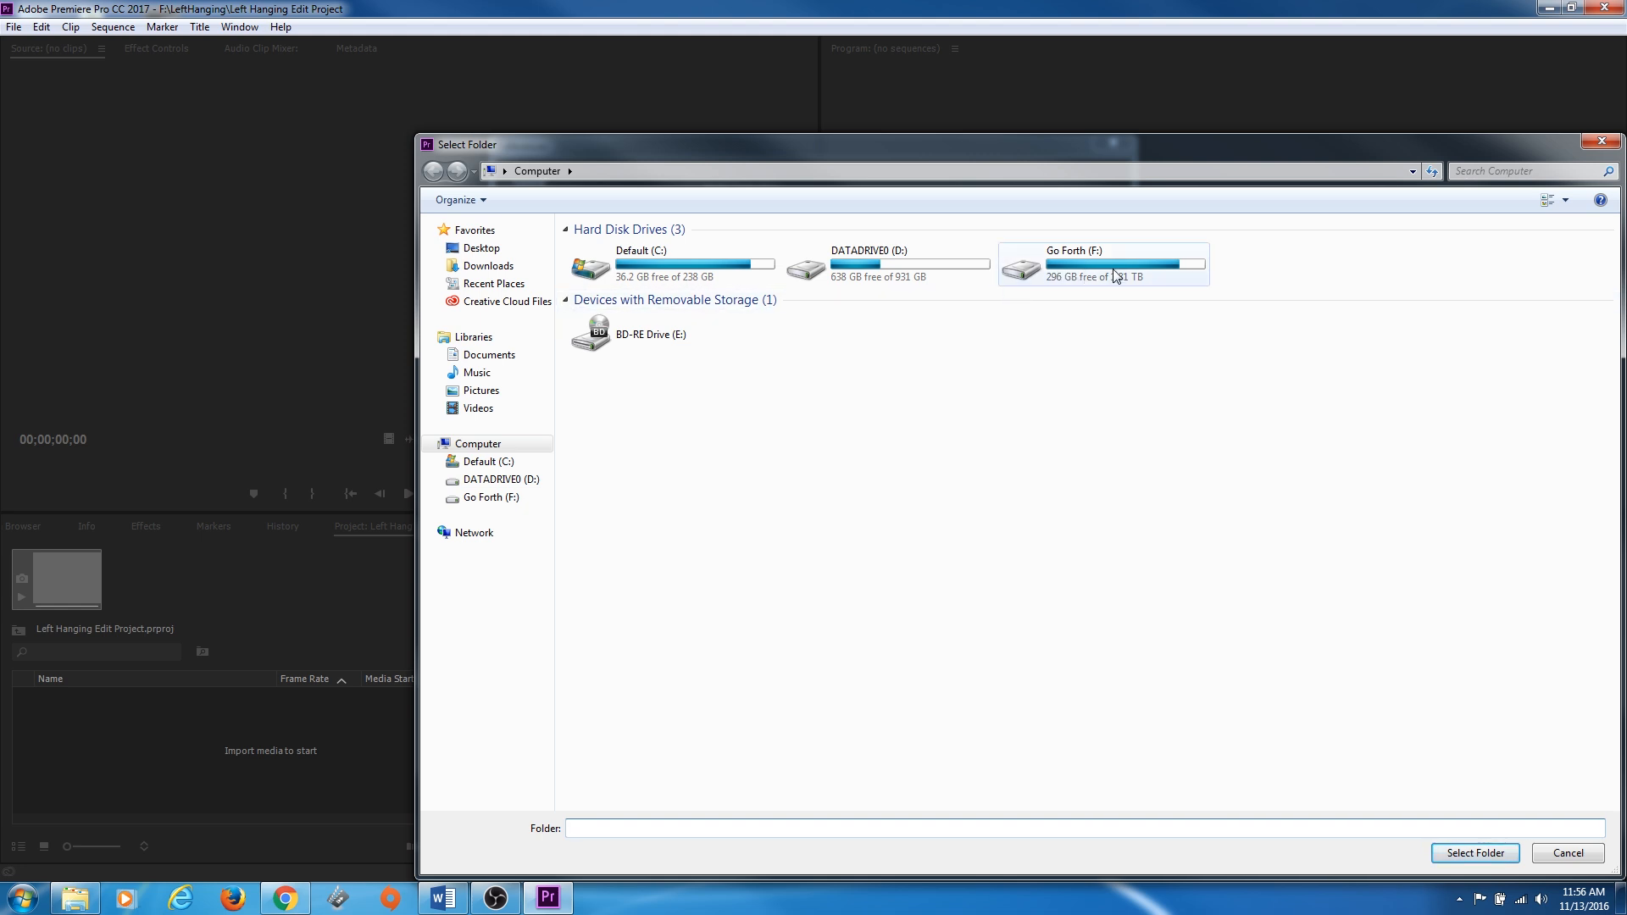
double_click(1103, 264)
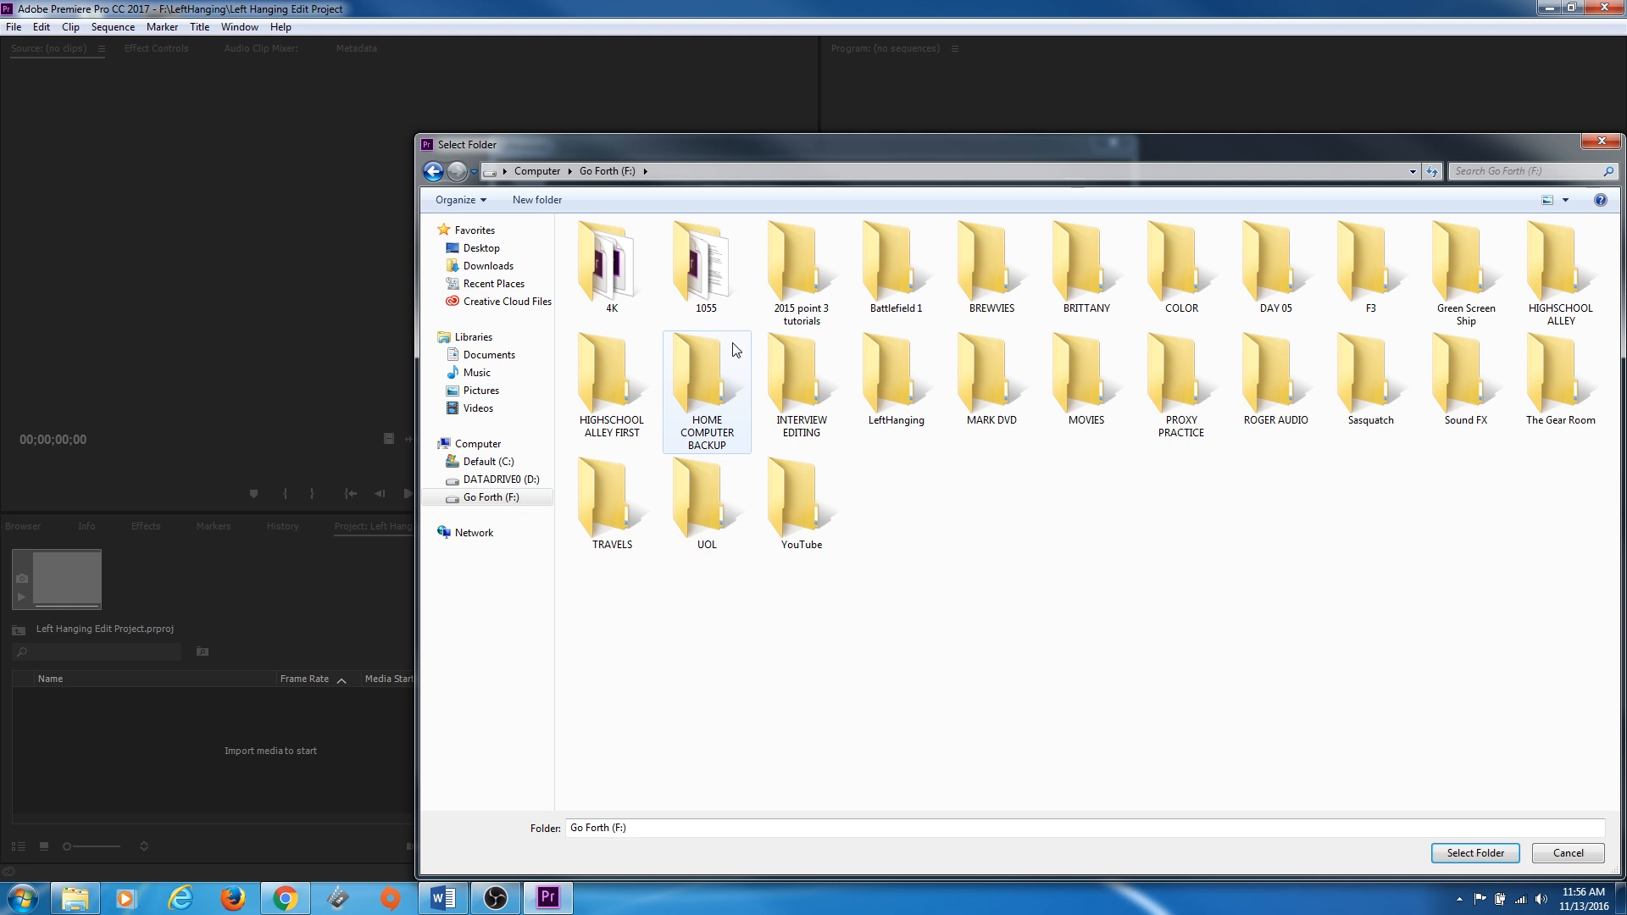
double_click(895, 381)
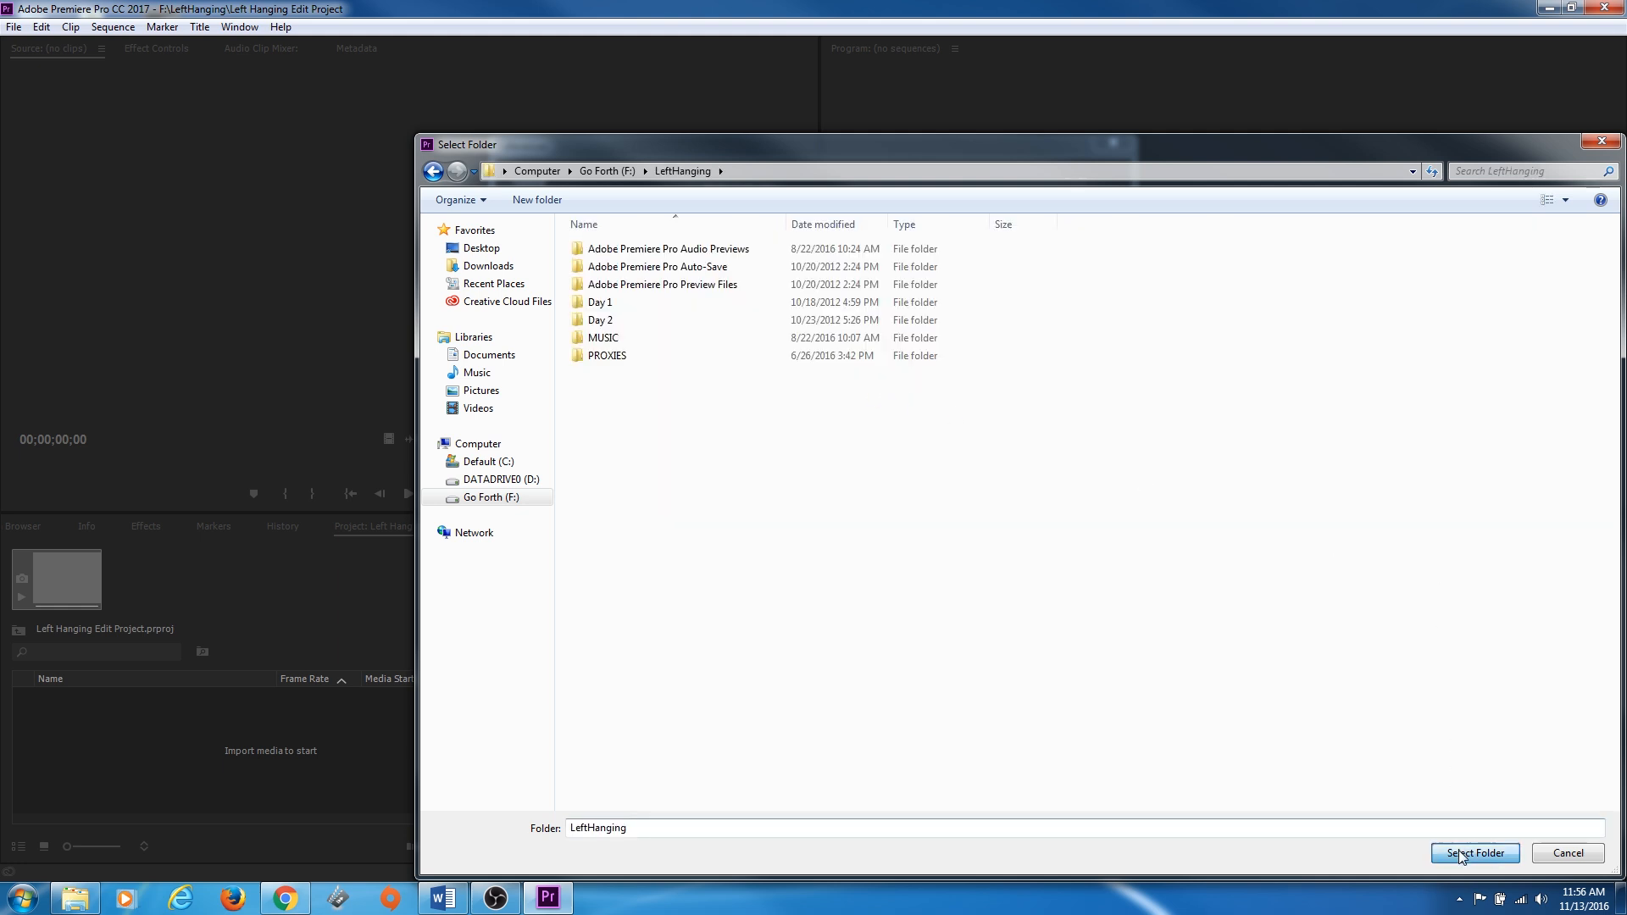
click(1473, 853)
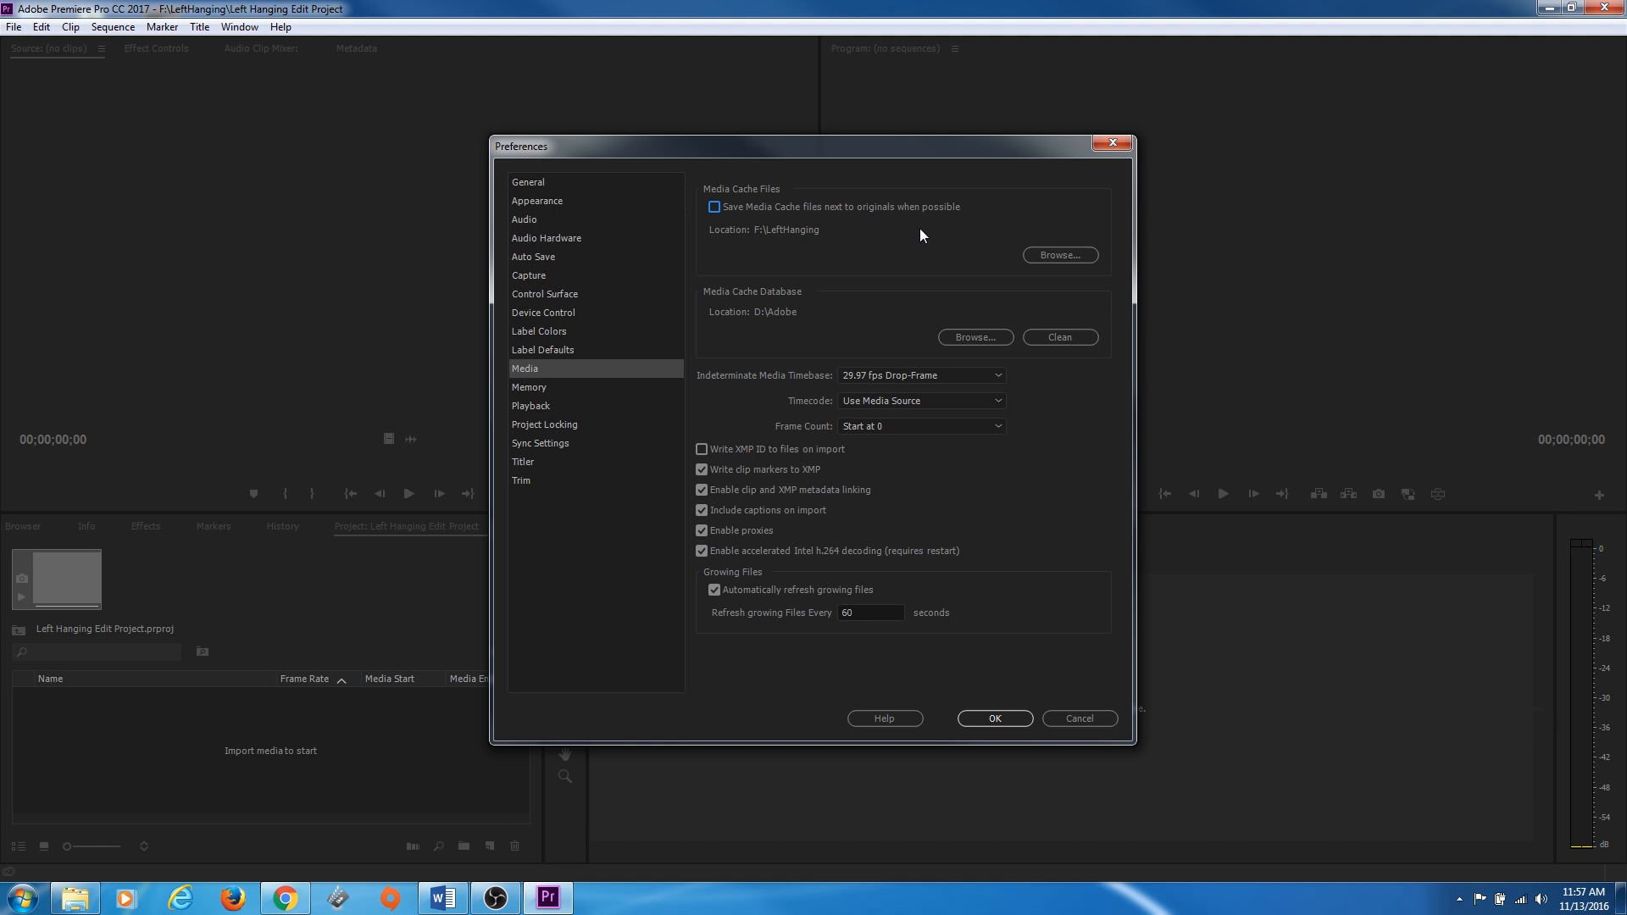
mouse_move(827, 321)
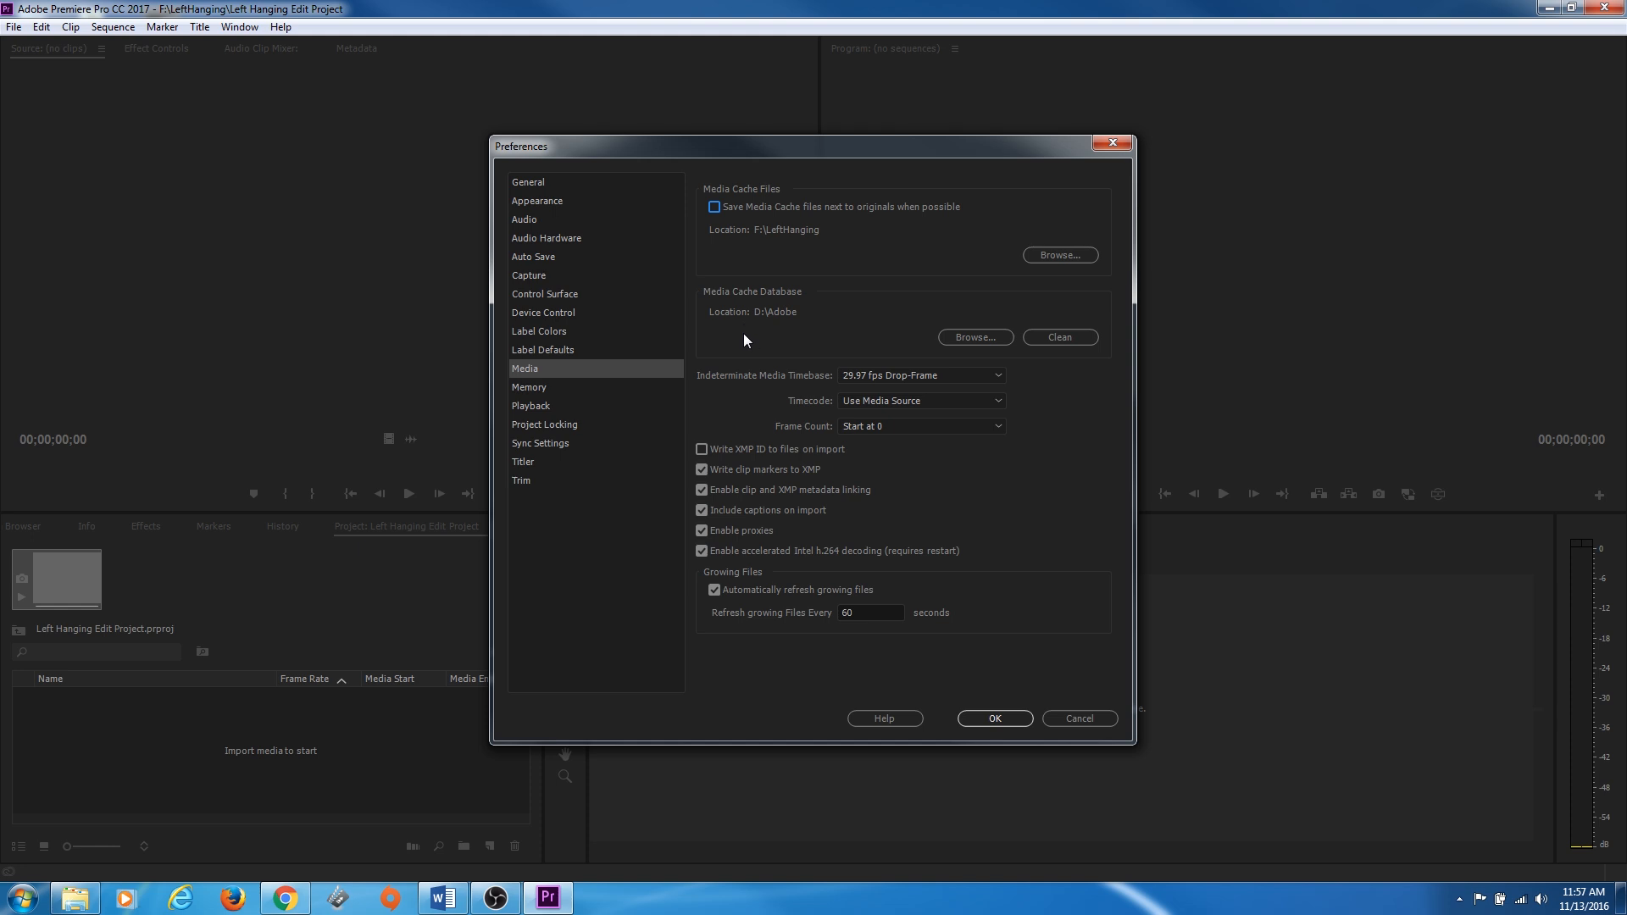
mouse_move(936, 334)
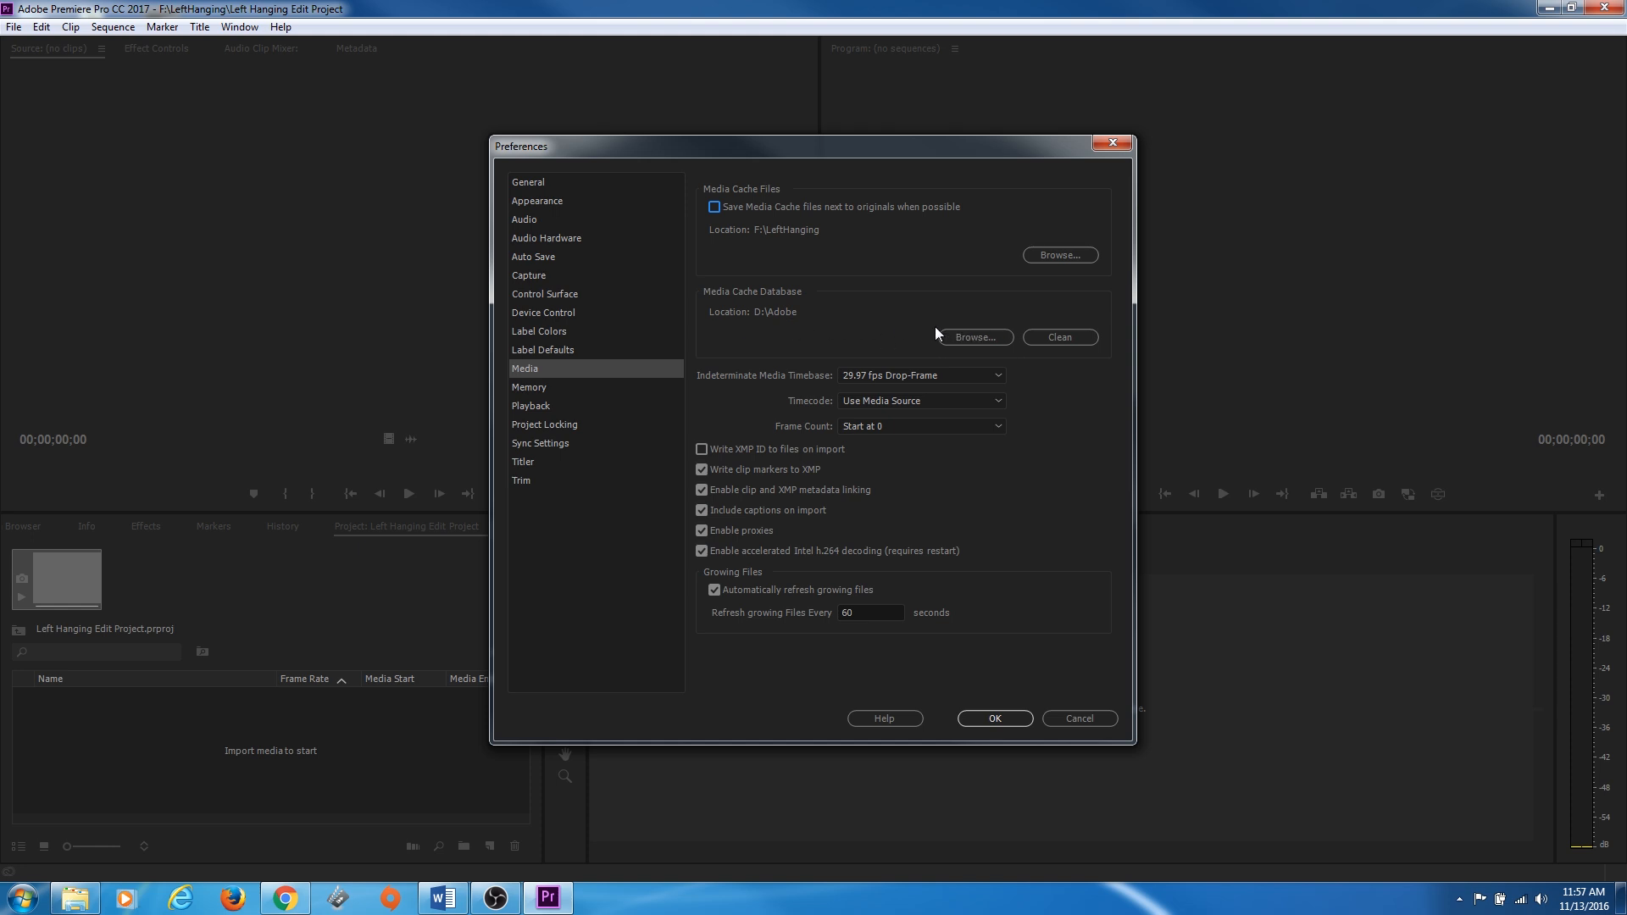
Set the media cache database to F:\LeftHanging and move the existing database there
click(973, 336)
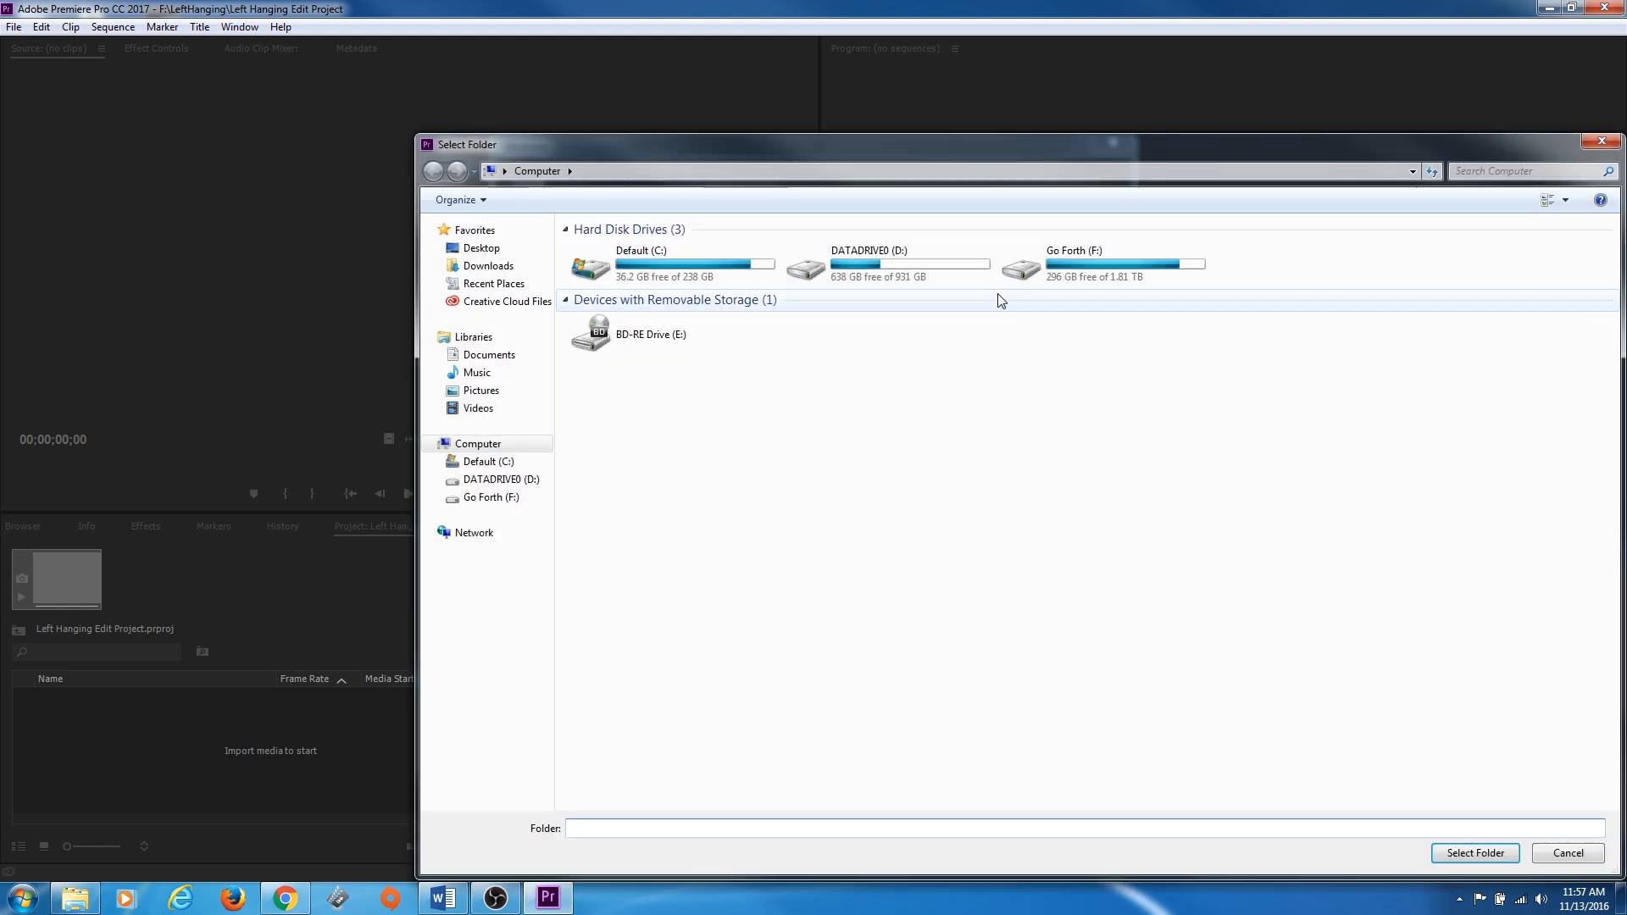
double_click(1073, 251)
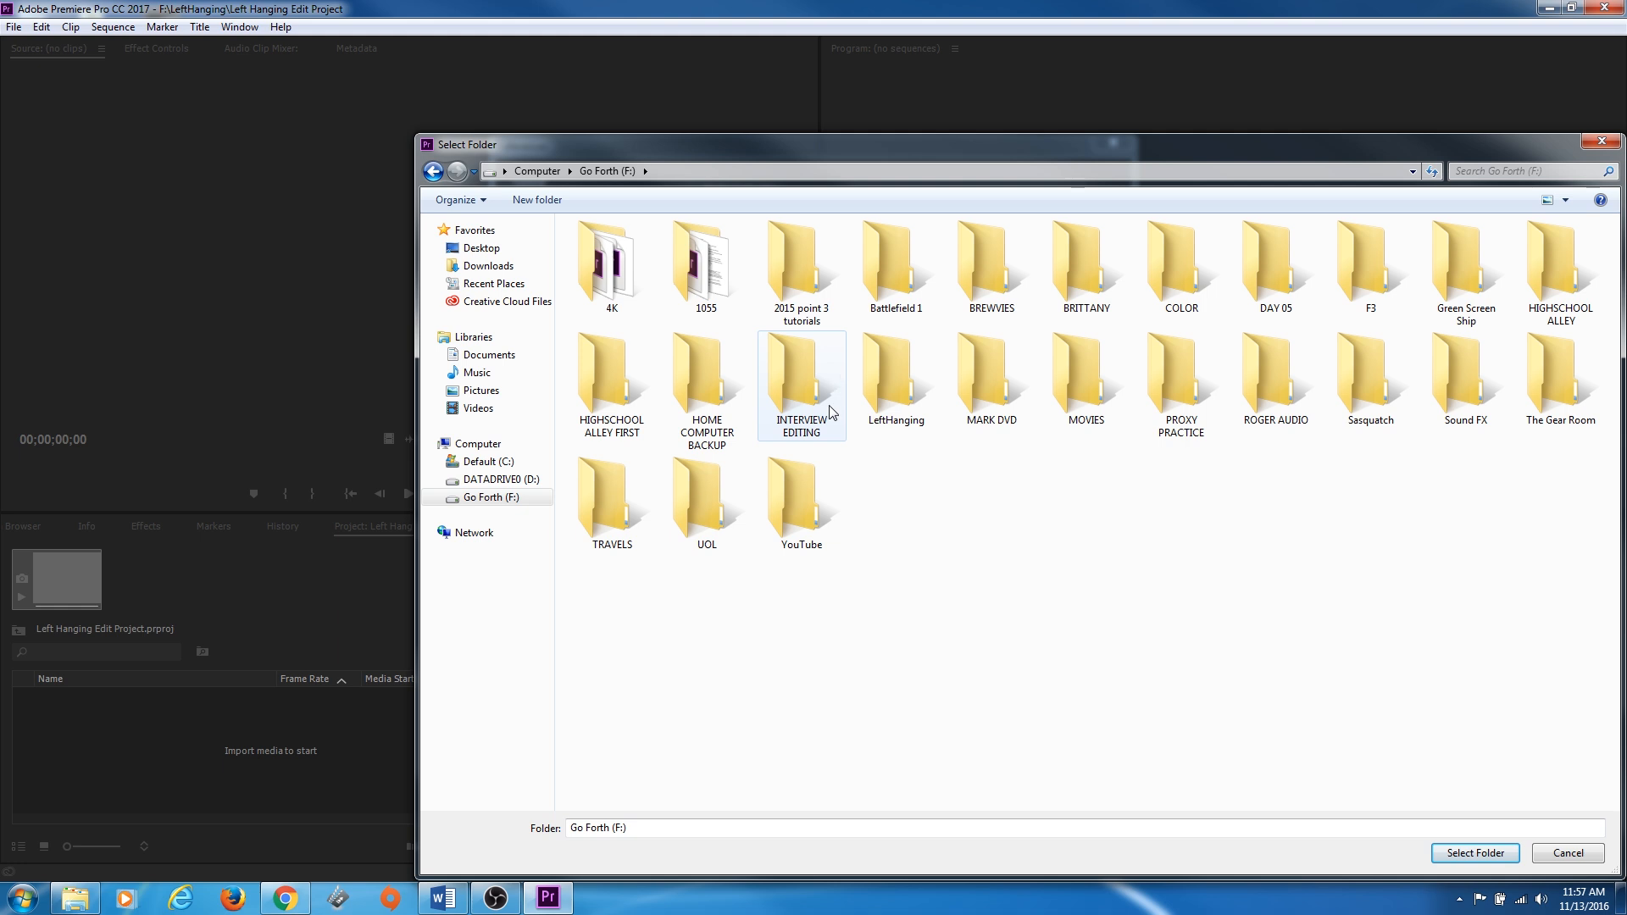
click(894, 372)
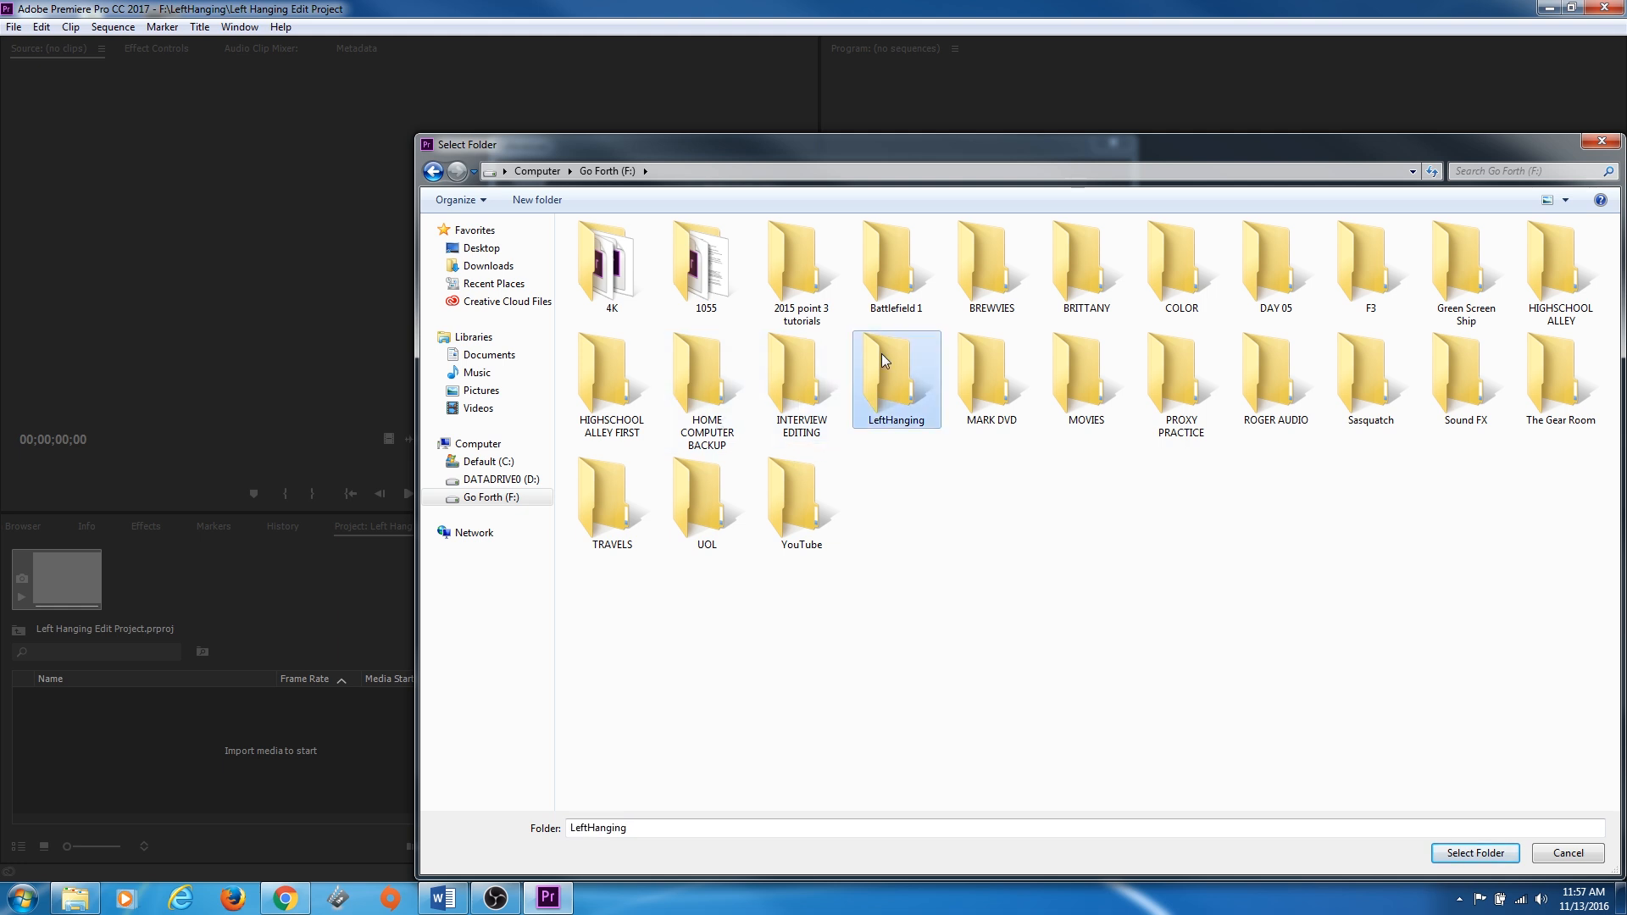
click(1473, 853)
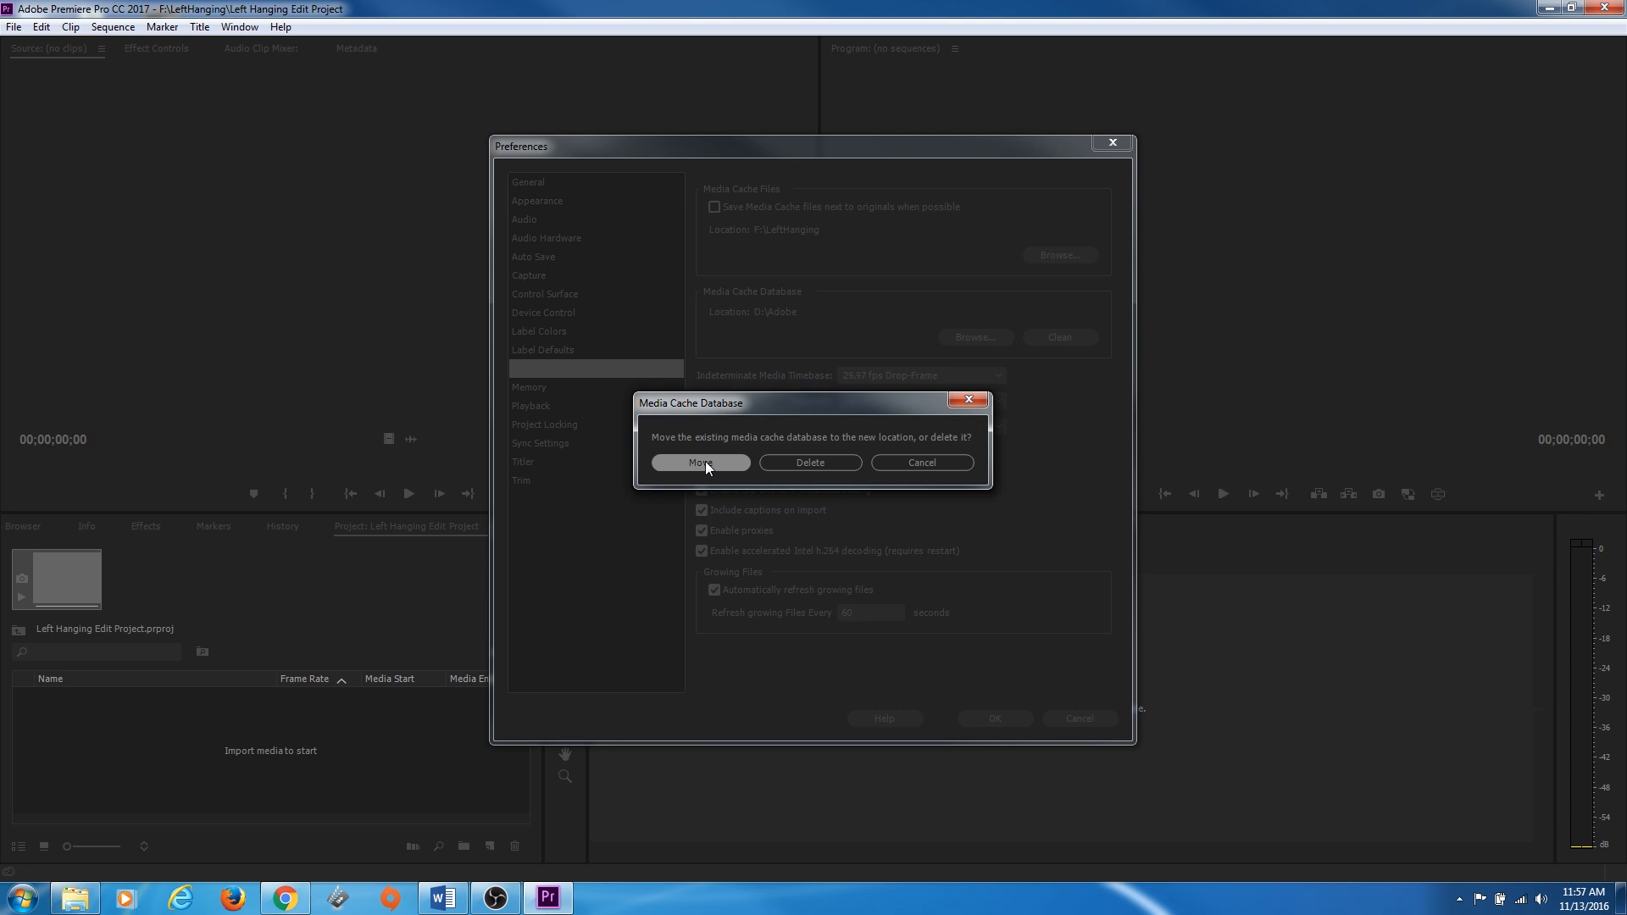
click(698, 461)
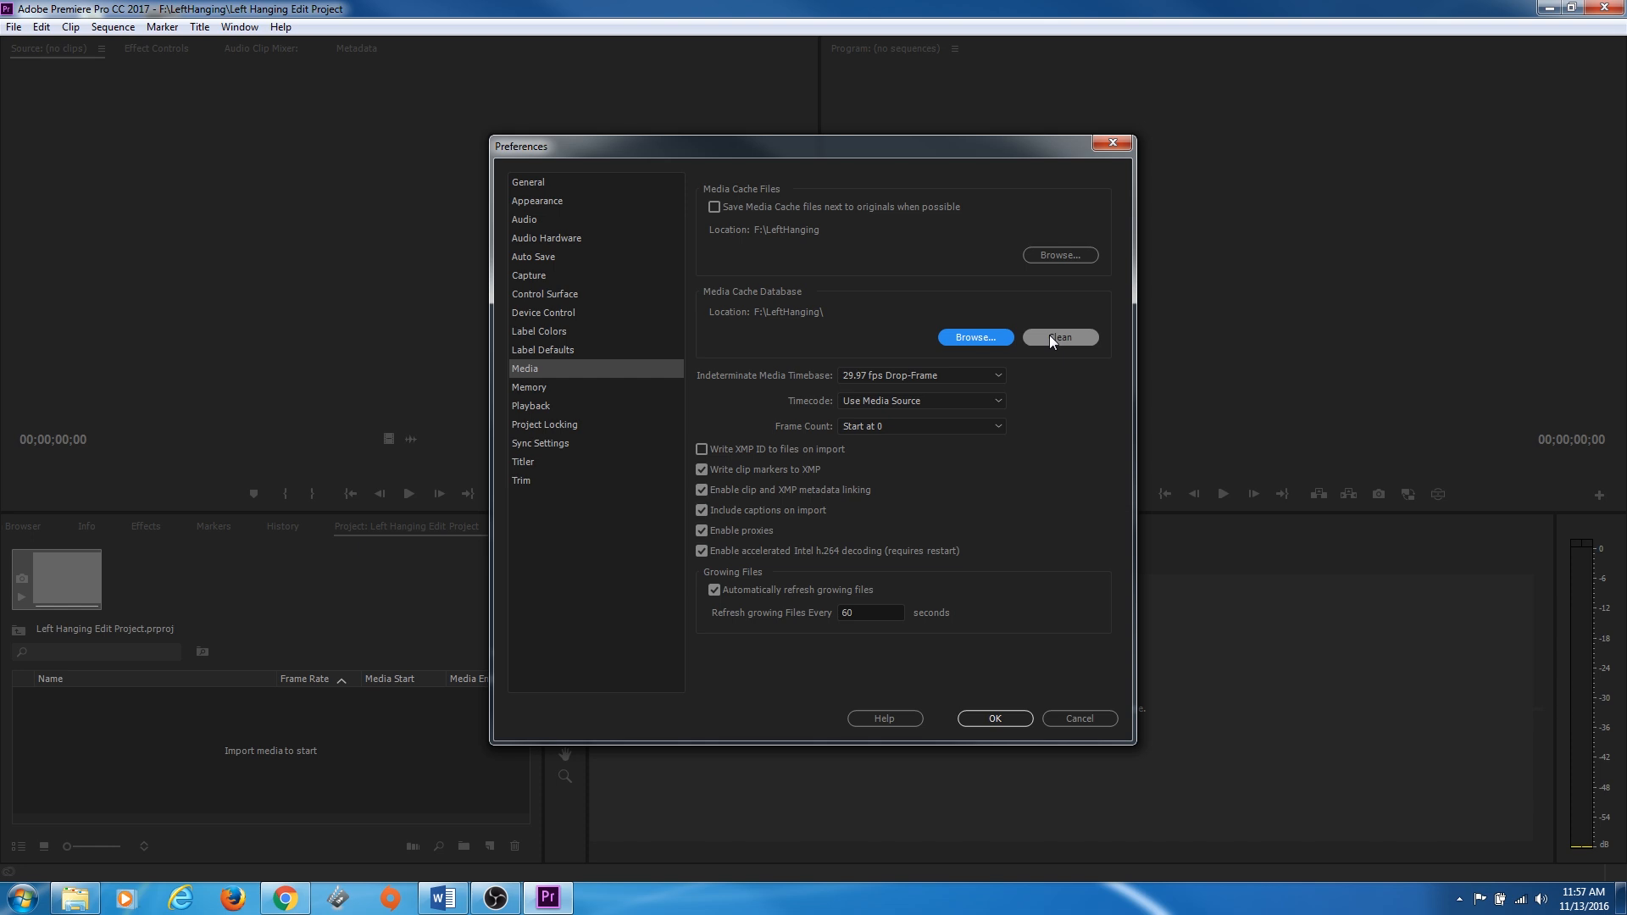
mouse_move(988, 624)
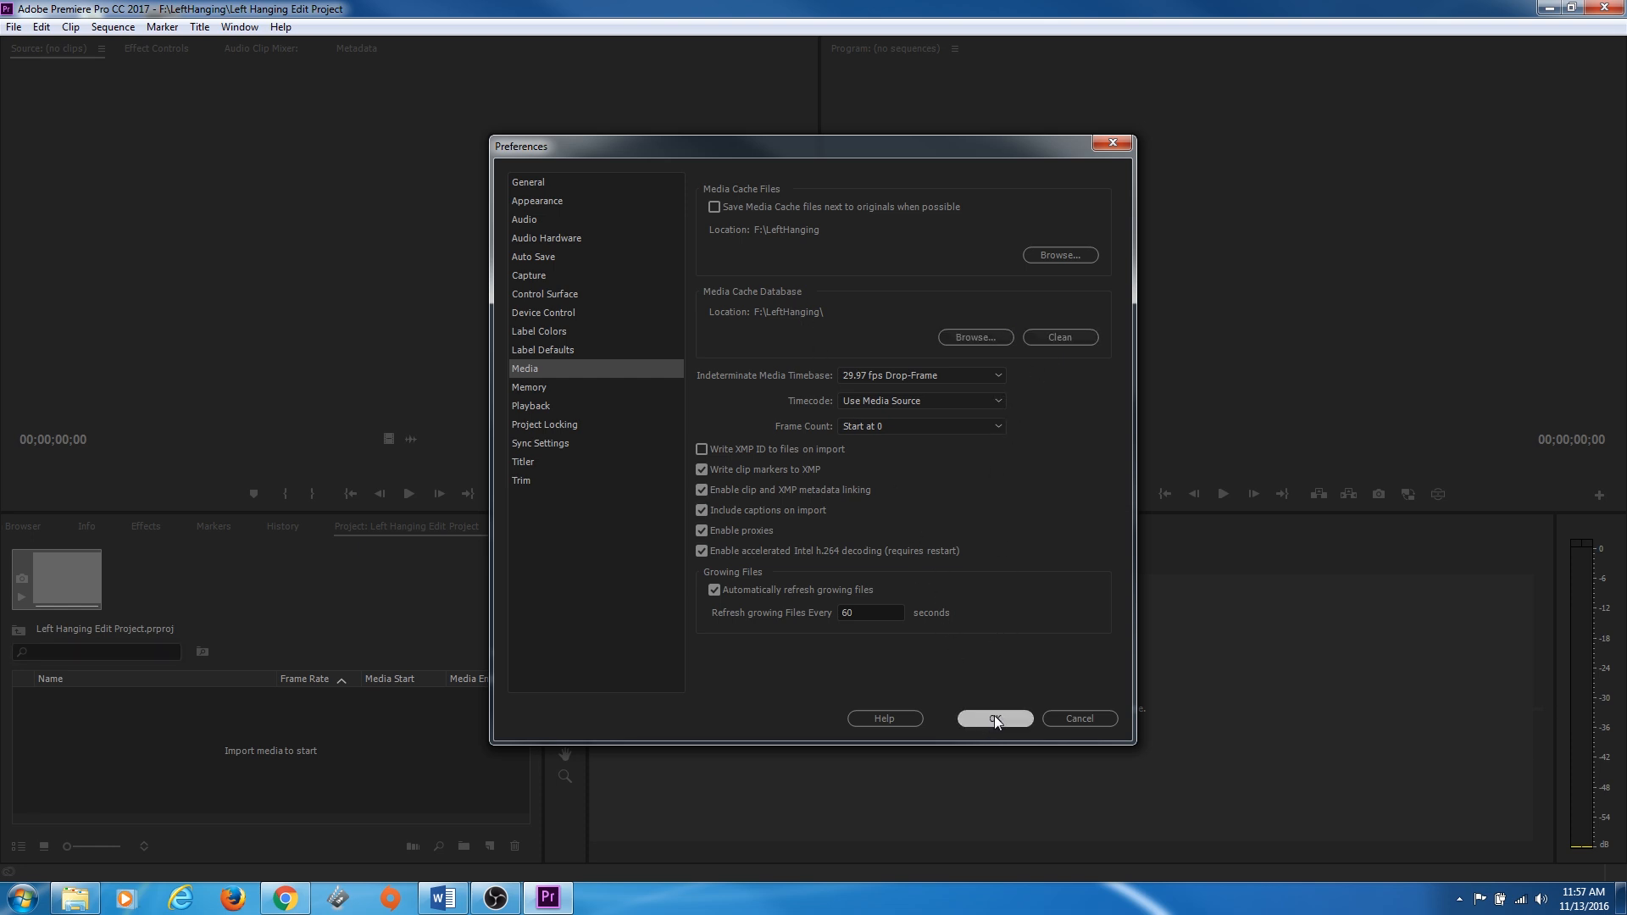
Accept the preferences with OK, returning to the empty project workspace
click(993, 719)
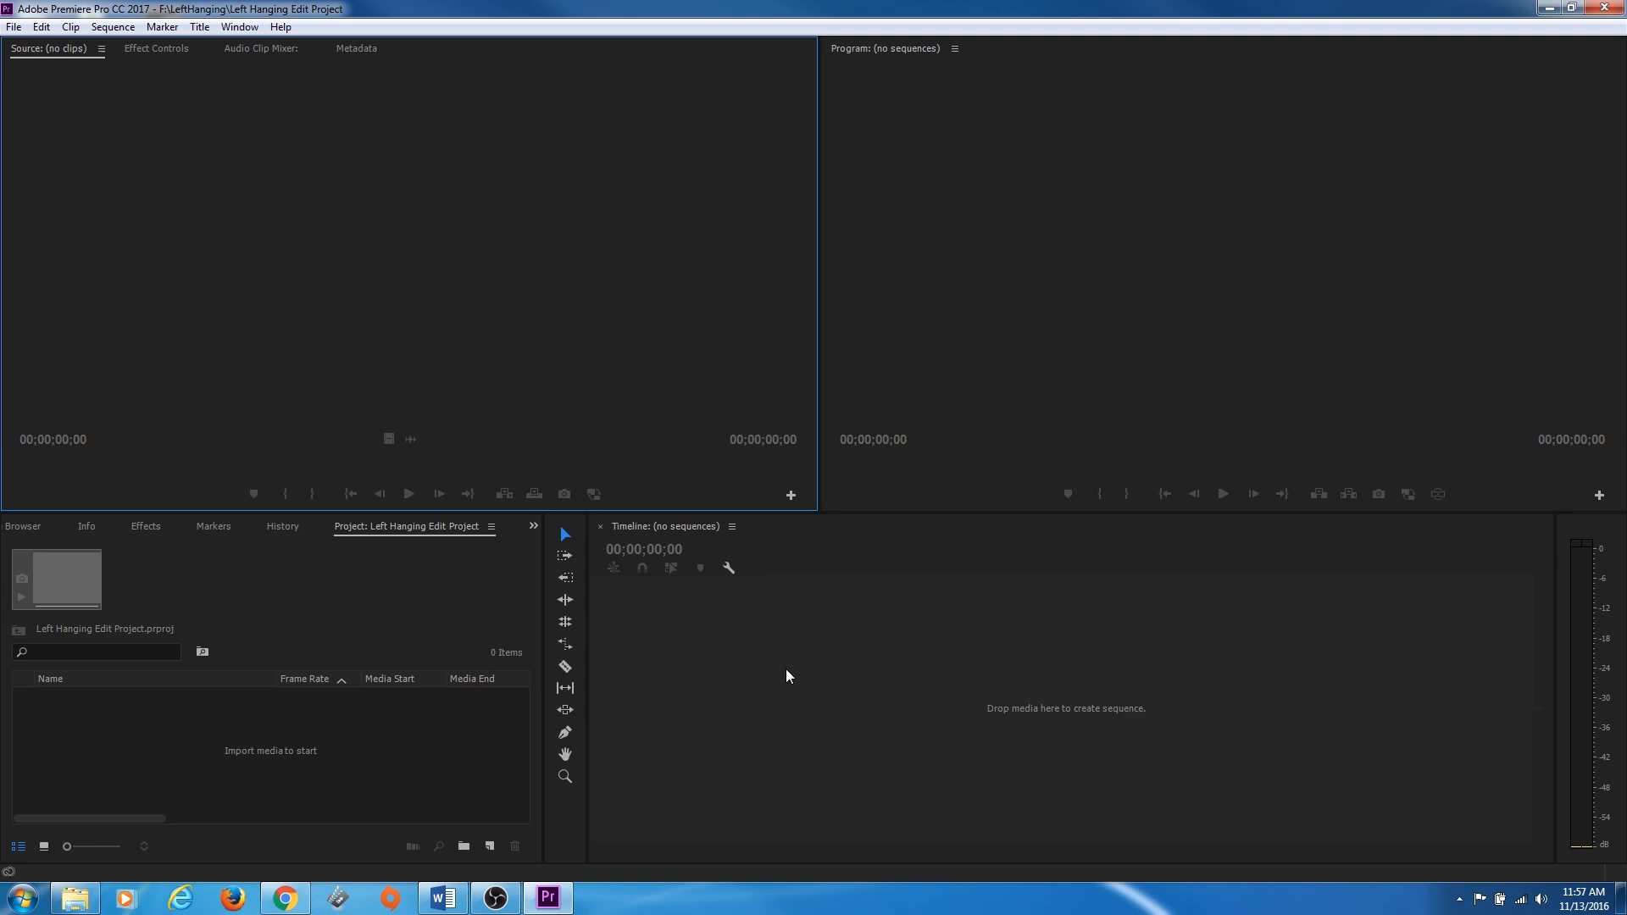
mouse_move(849, 488)
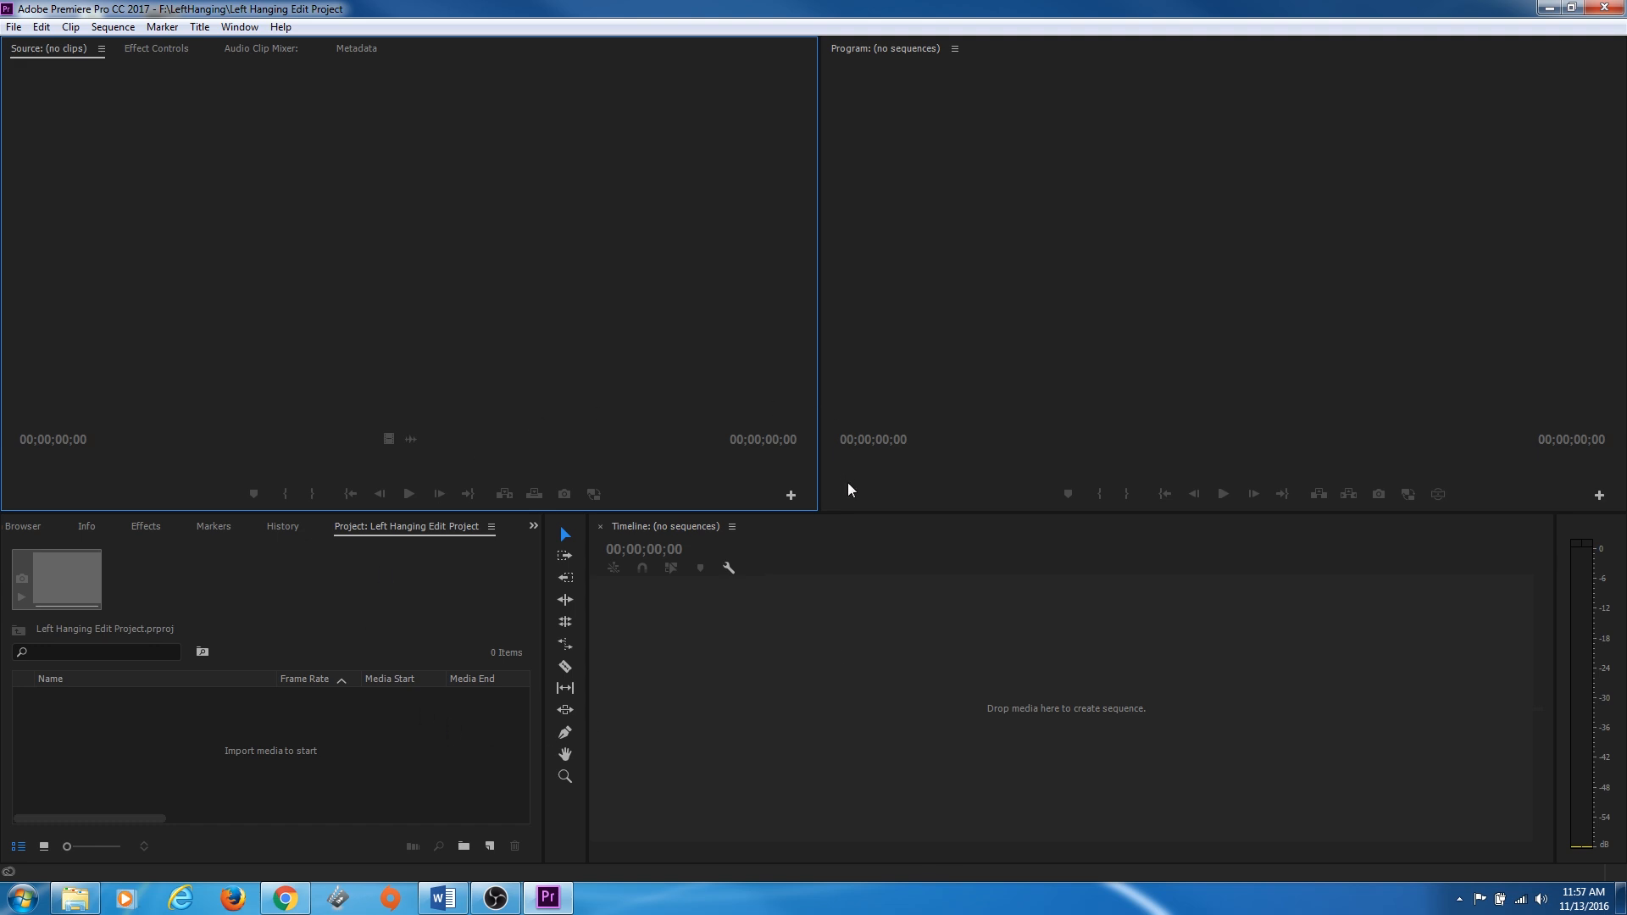
mouse_move(417, 501)
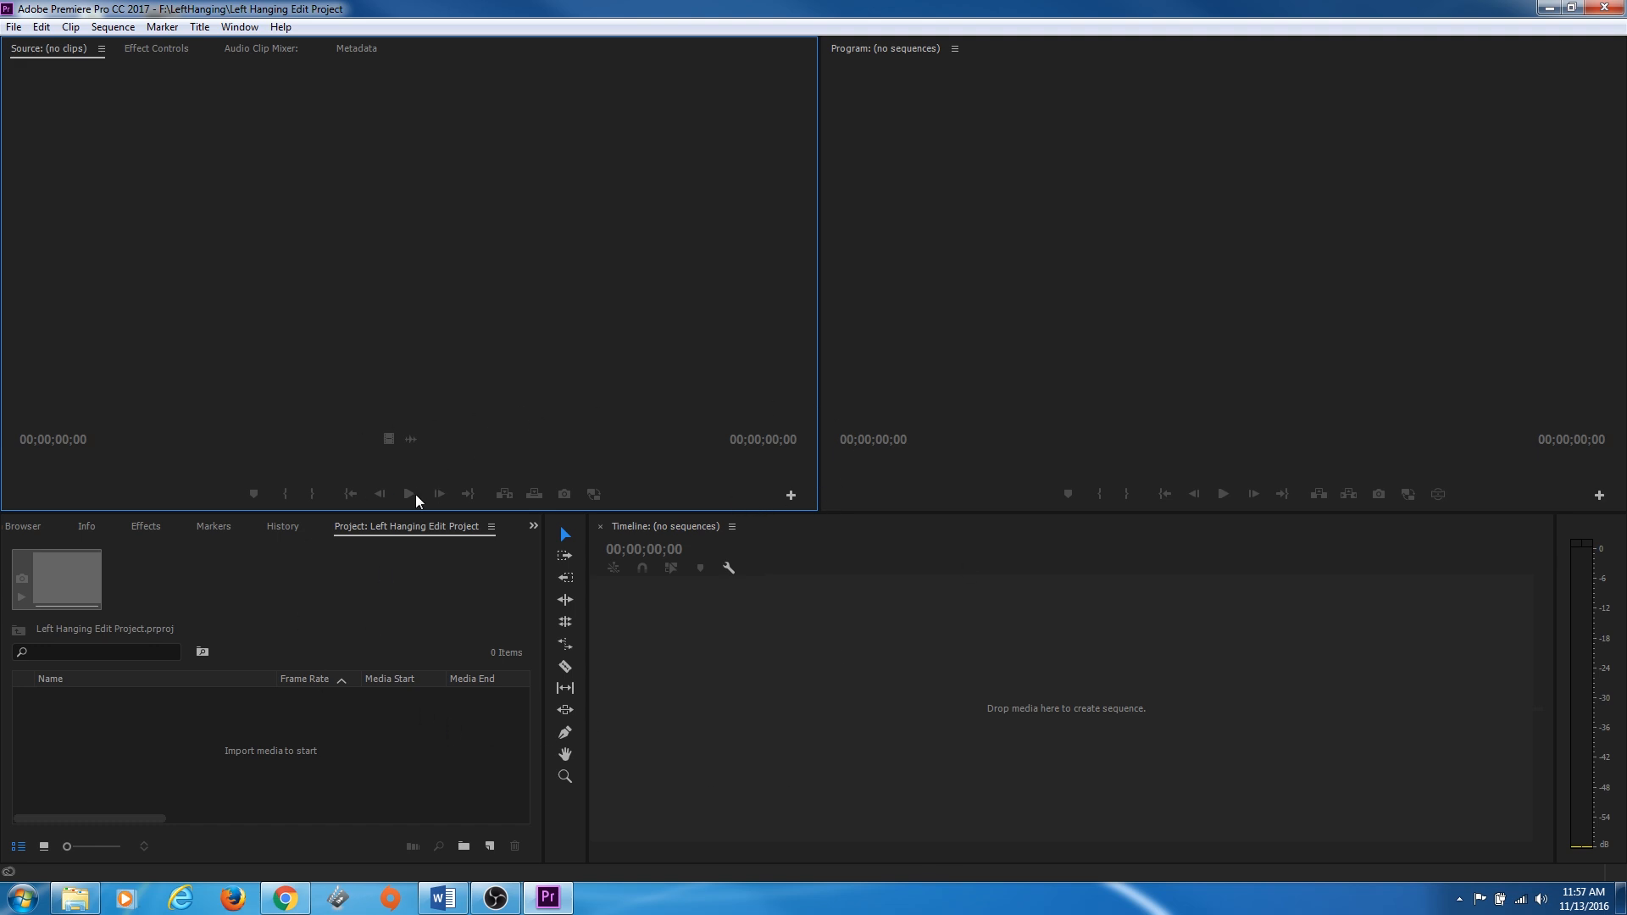
mouse_move(379, 511)
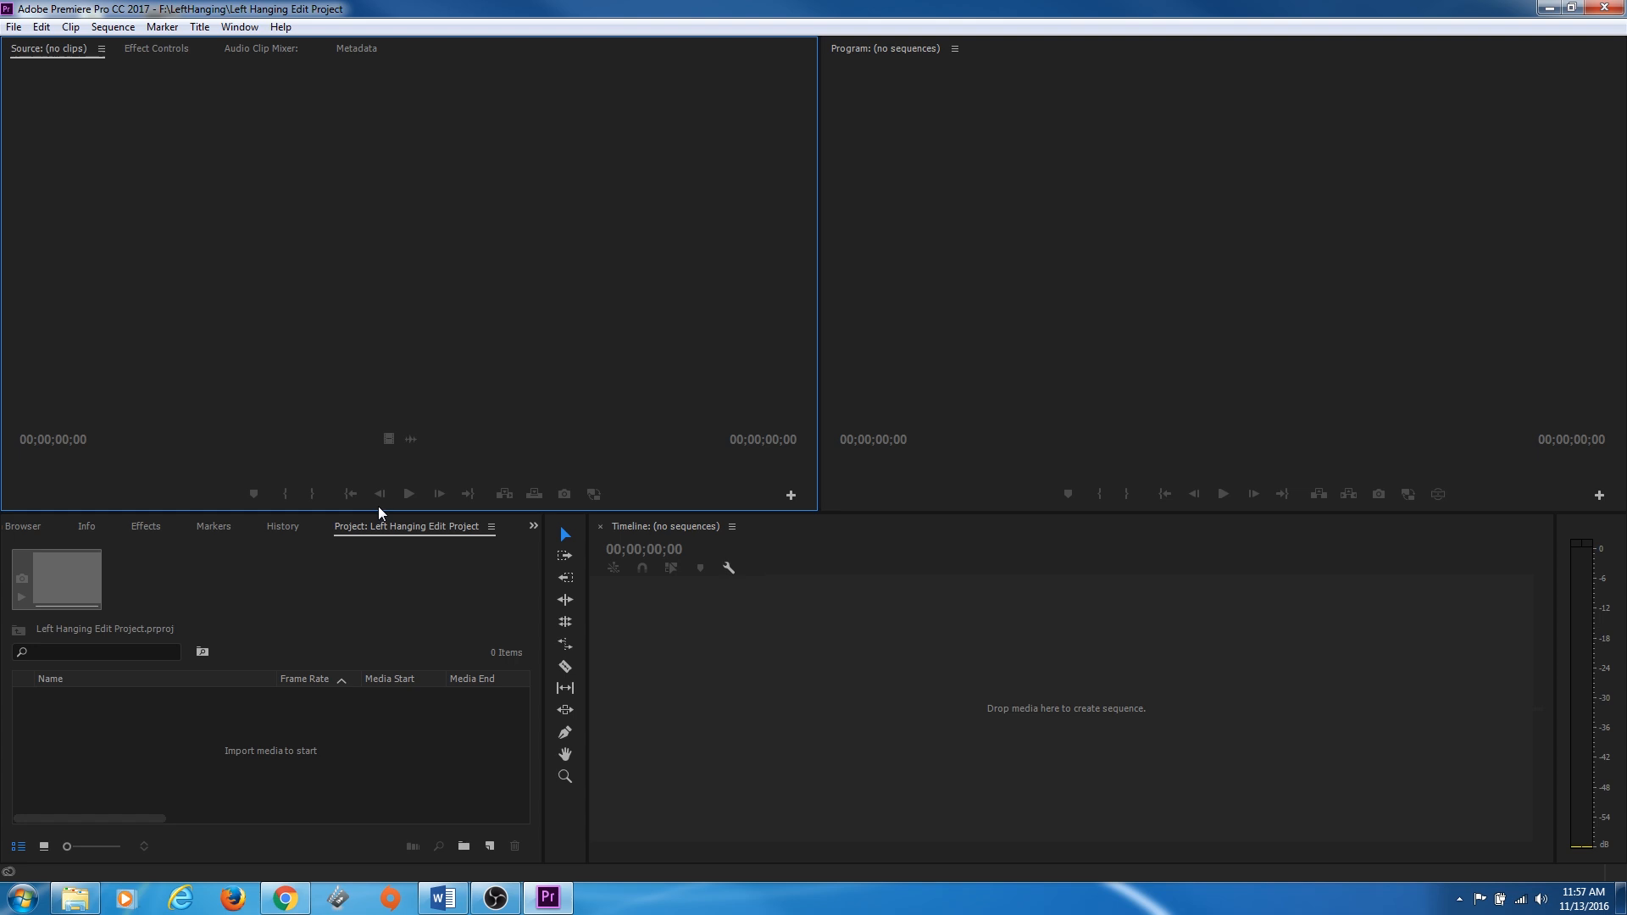
mouse_move(372, 534)
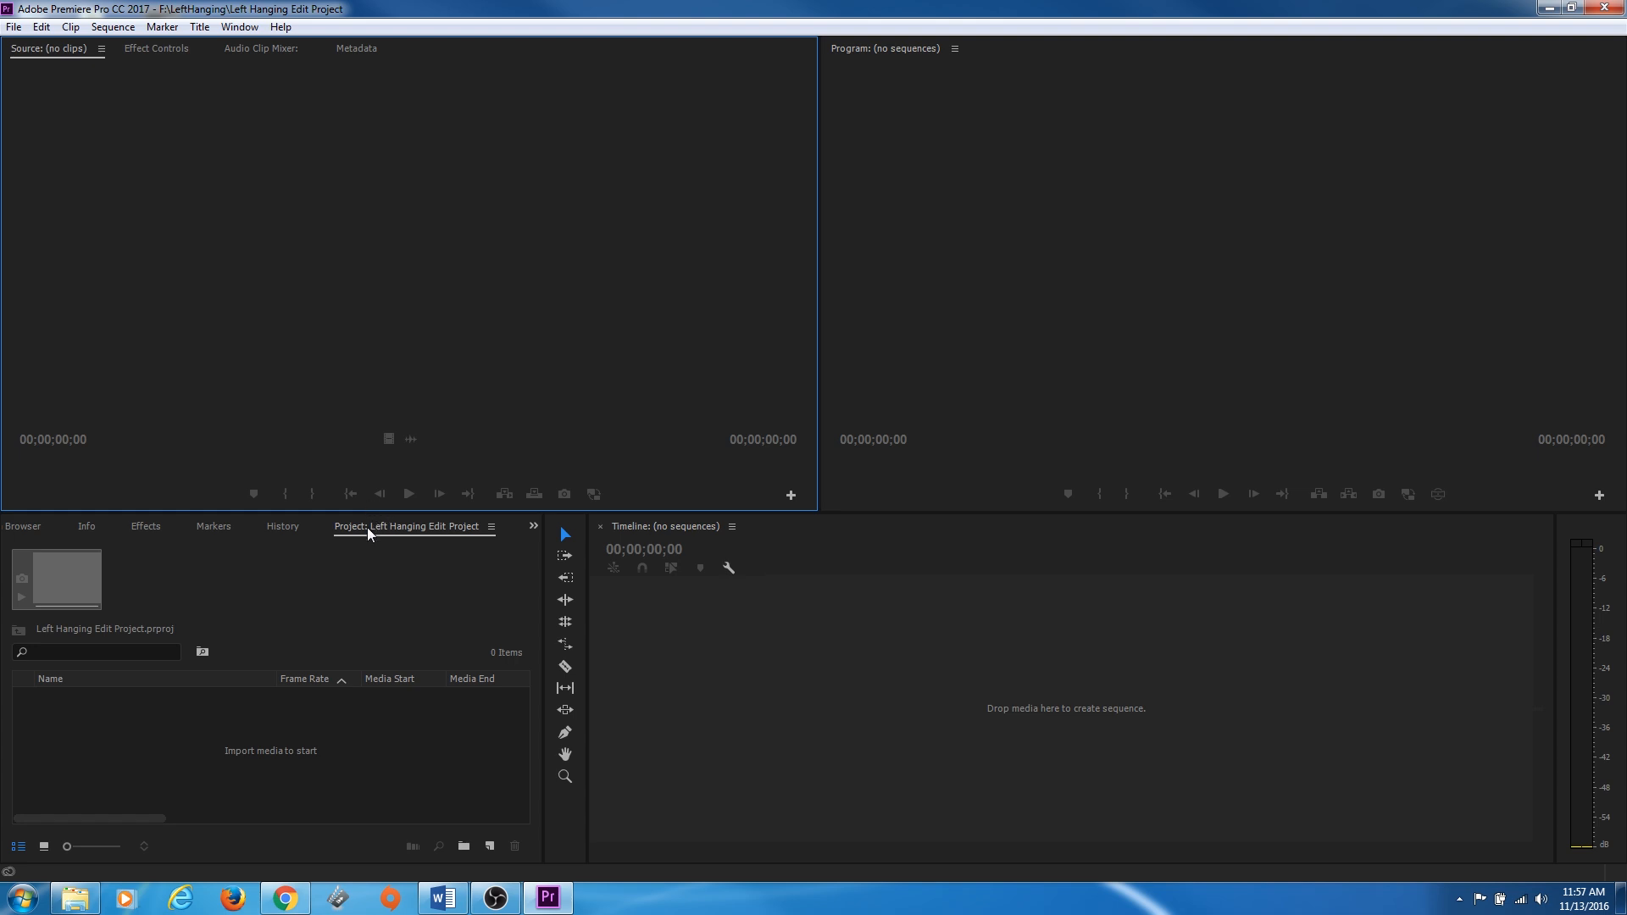
mouse_move(504, 454)
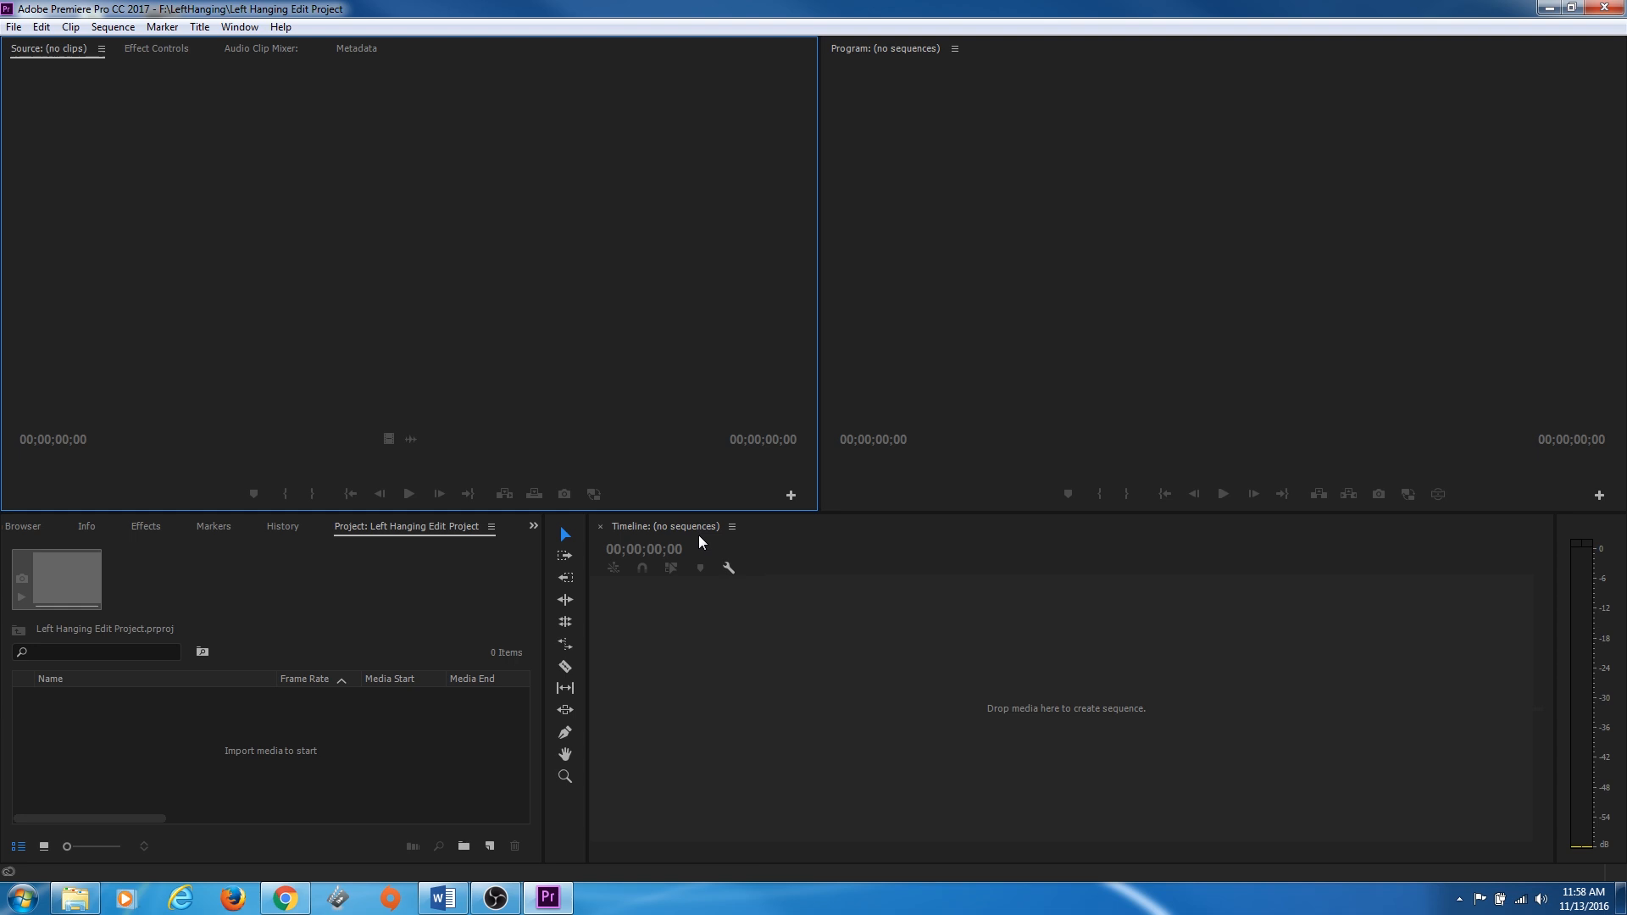
mouse_move(685, 512)
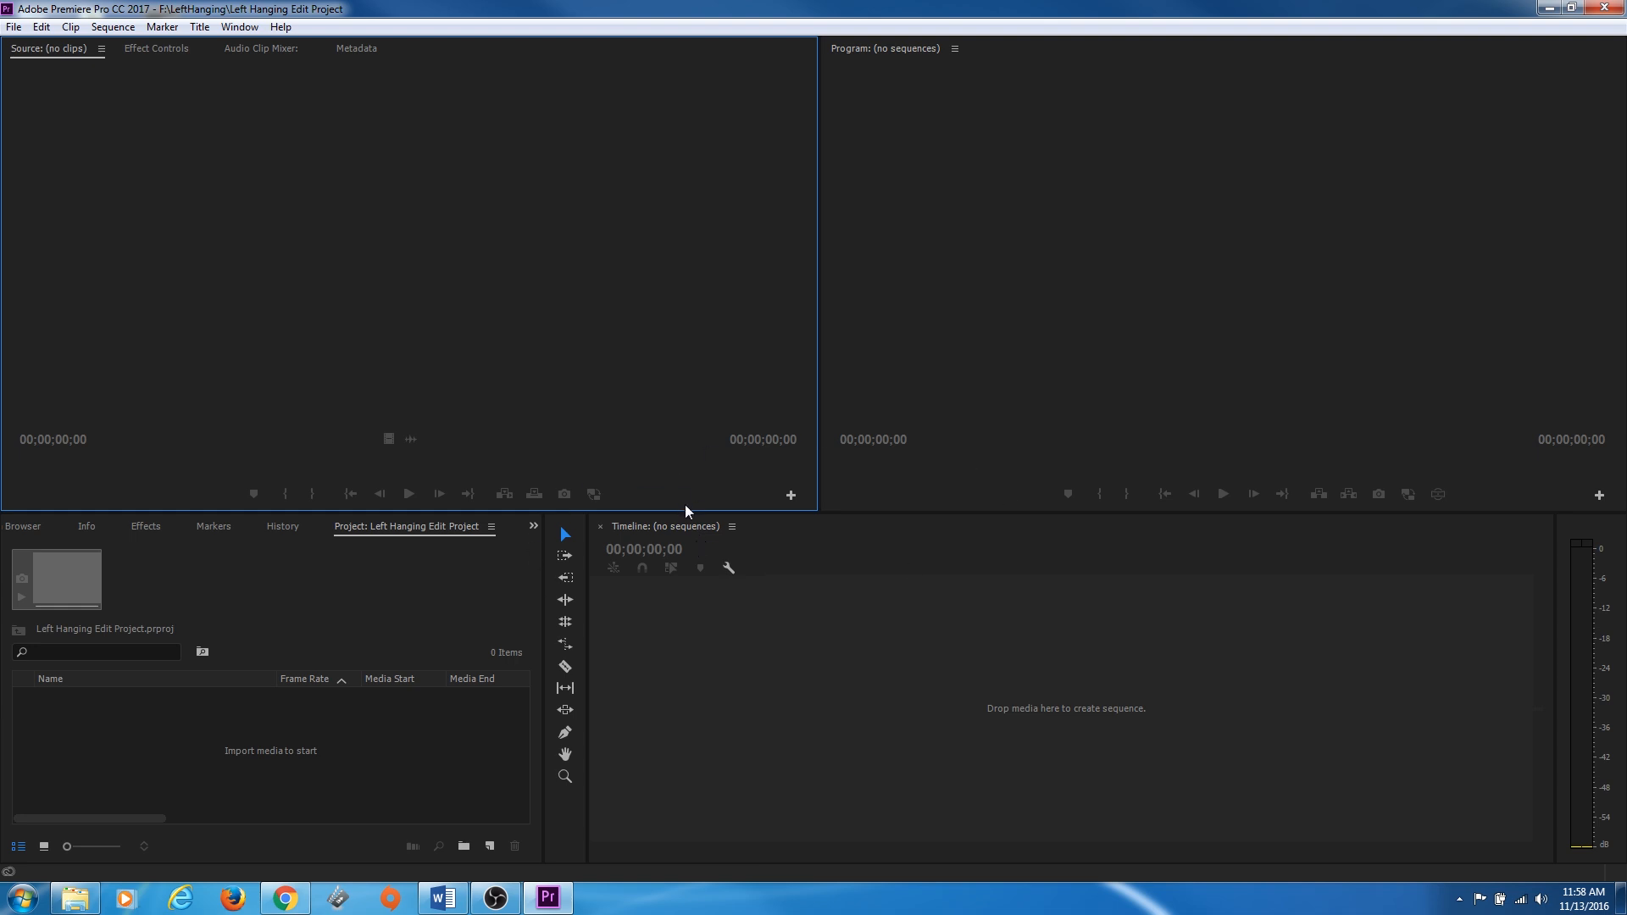
mouse_move(302, 457)
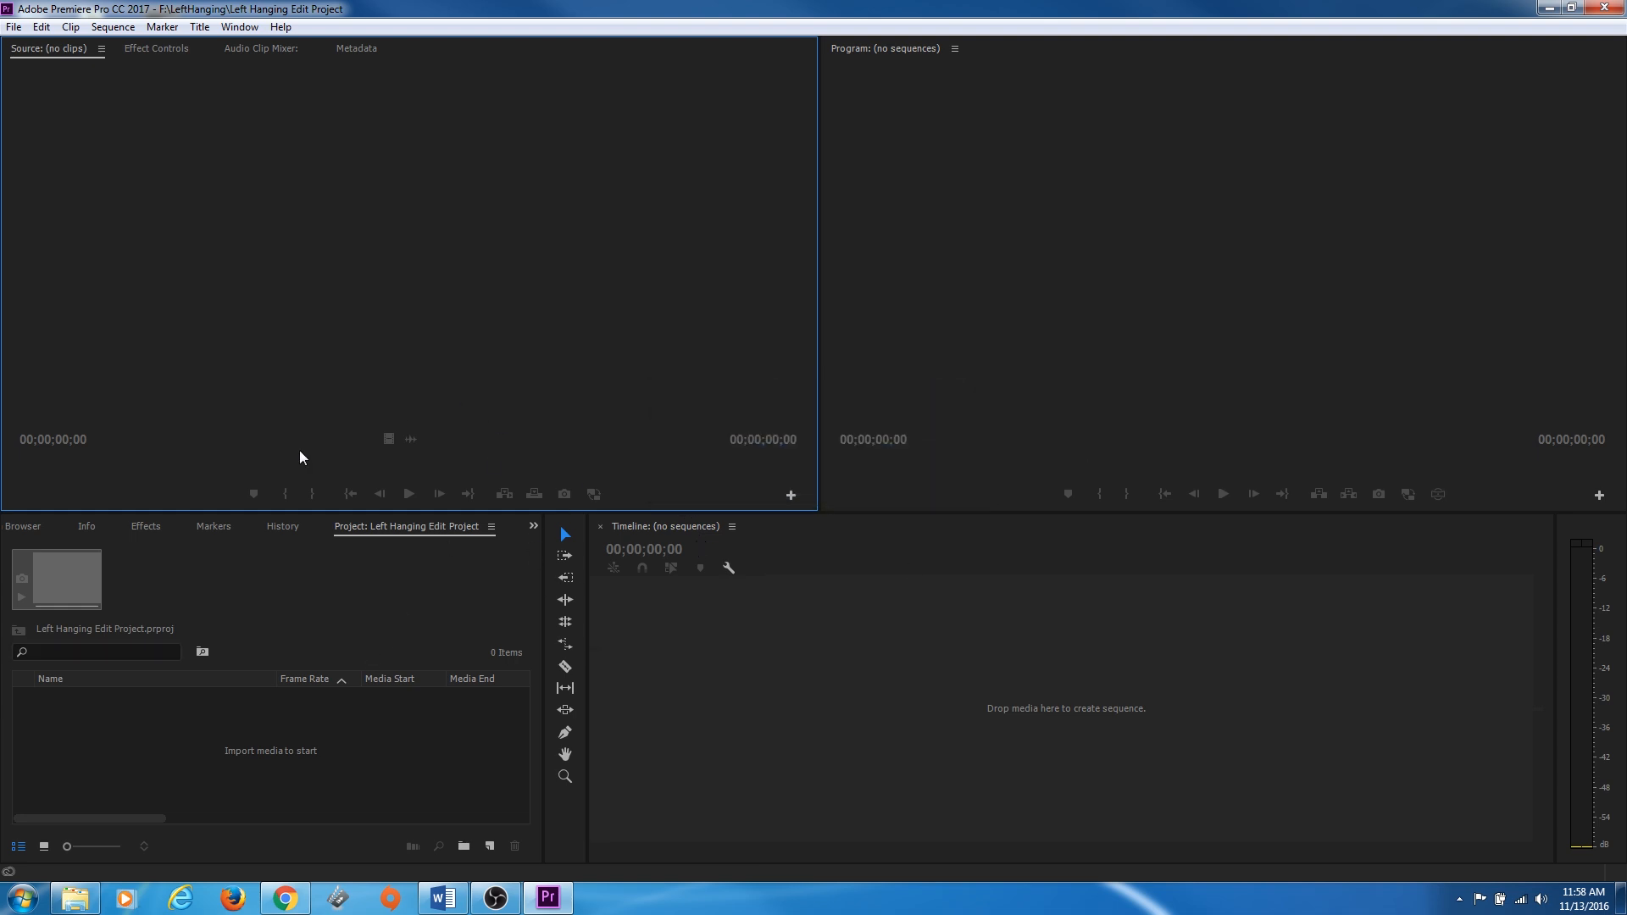
mouse_move(759, 607)
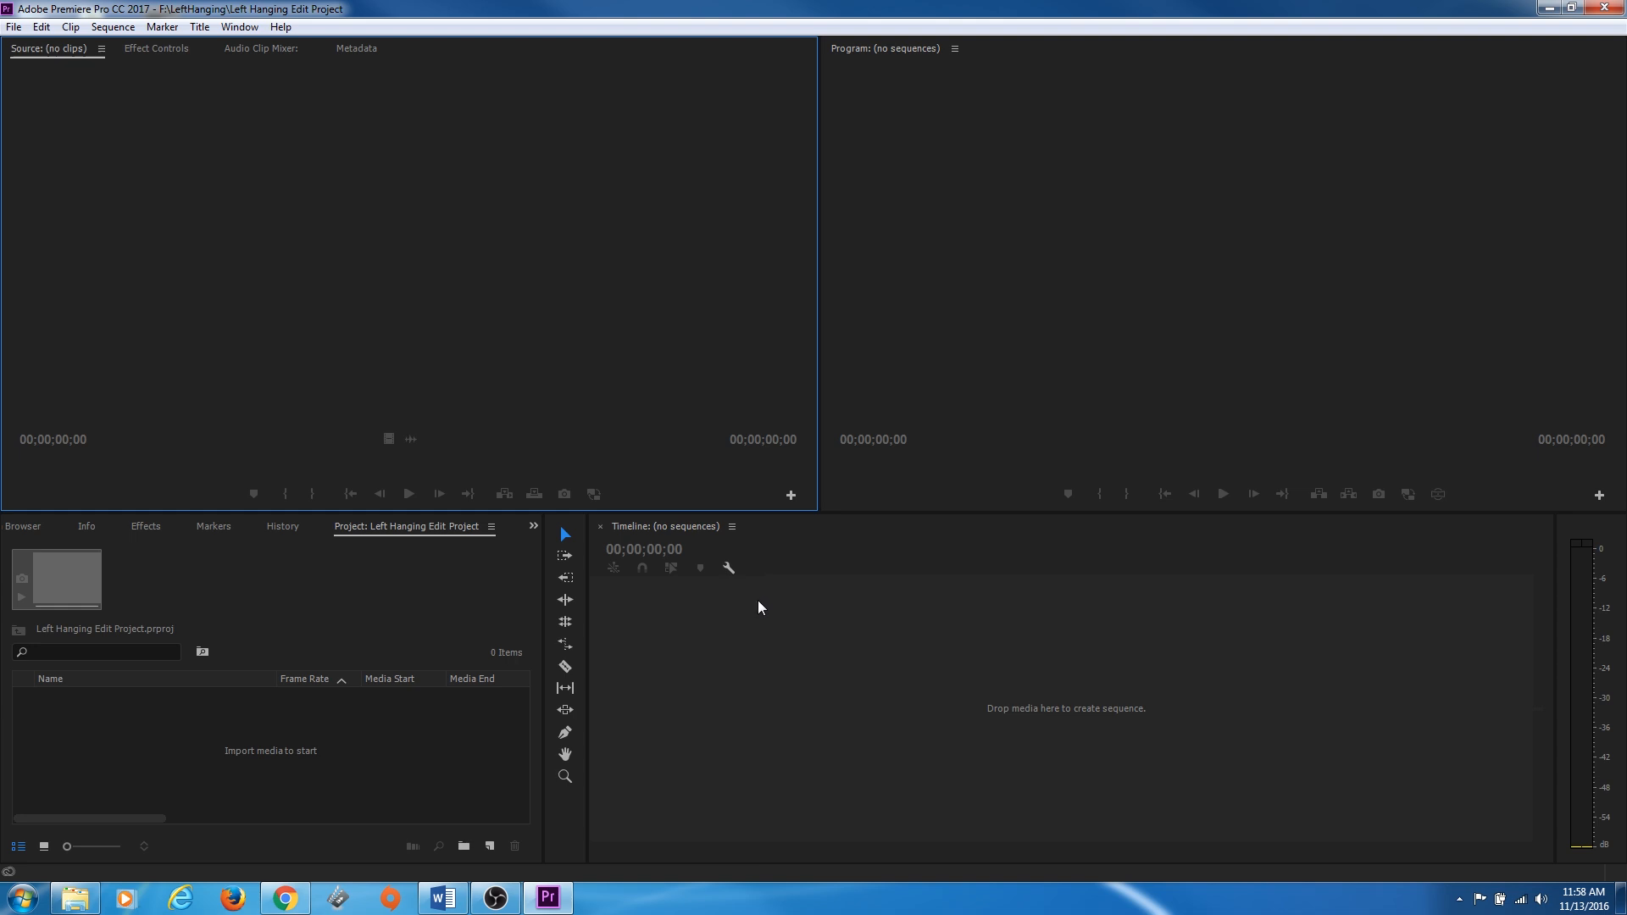
mouse_move(713, 632)
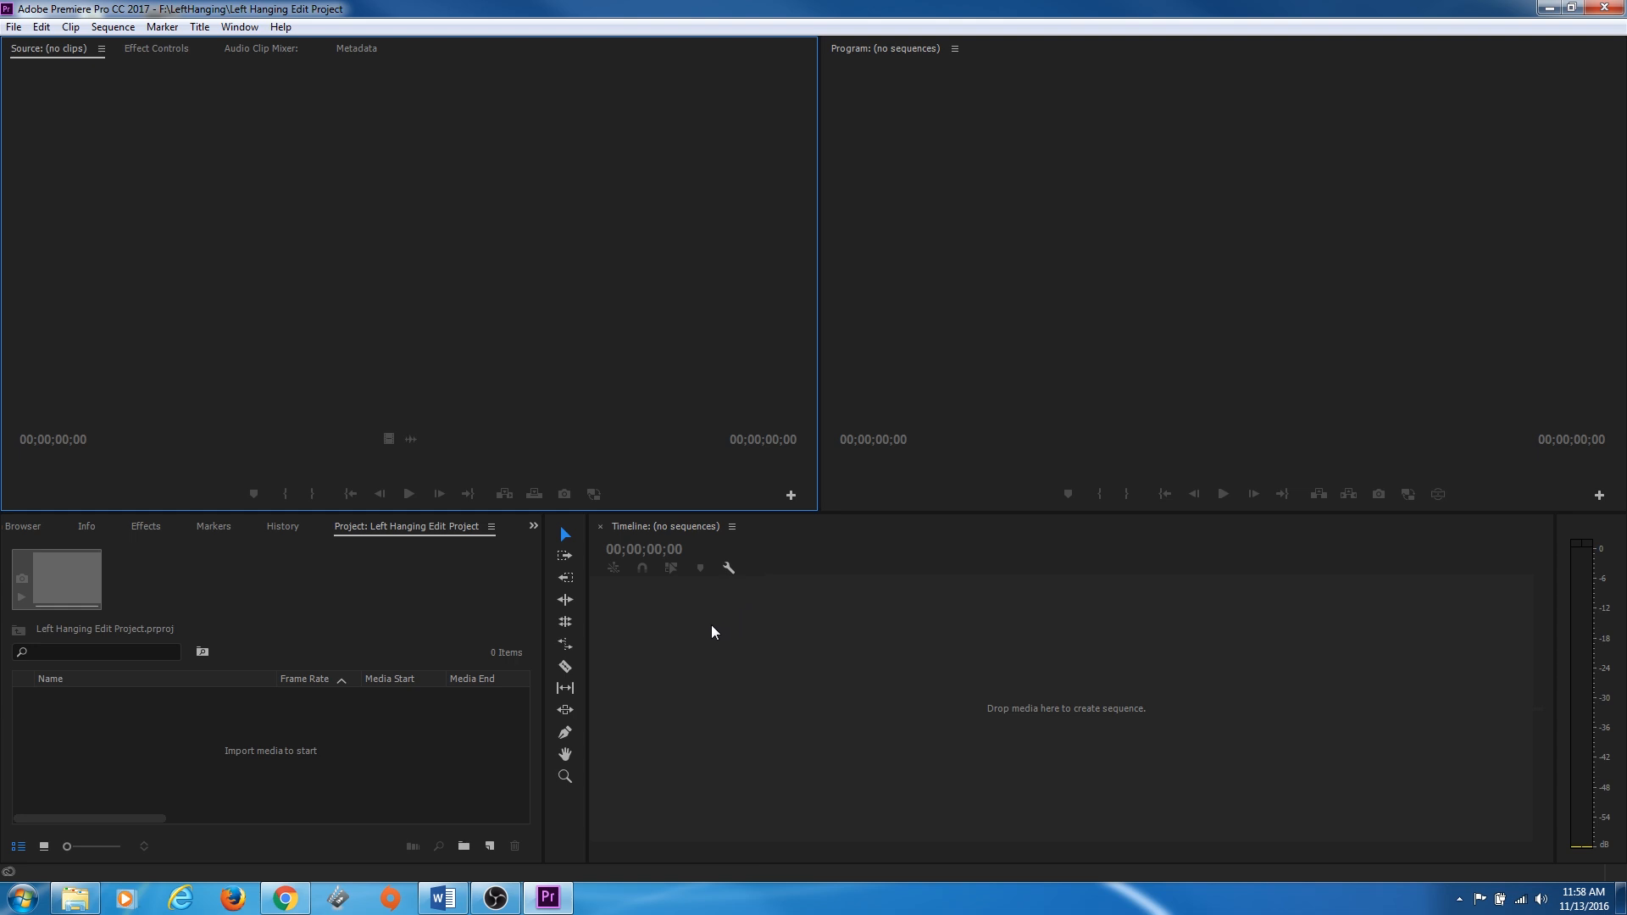
mouse_move(703, 640)
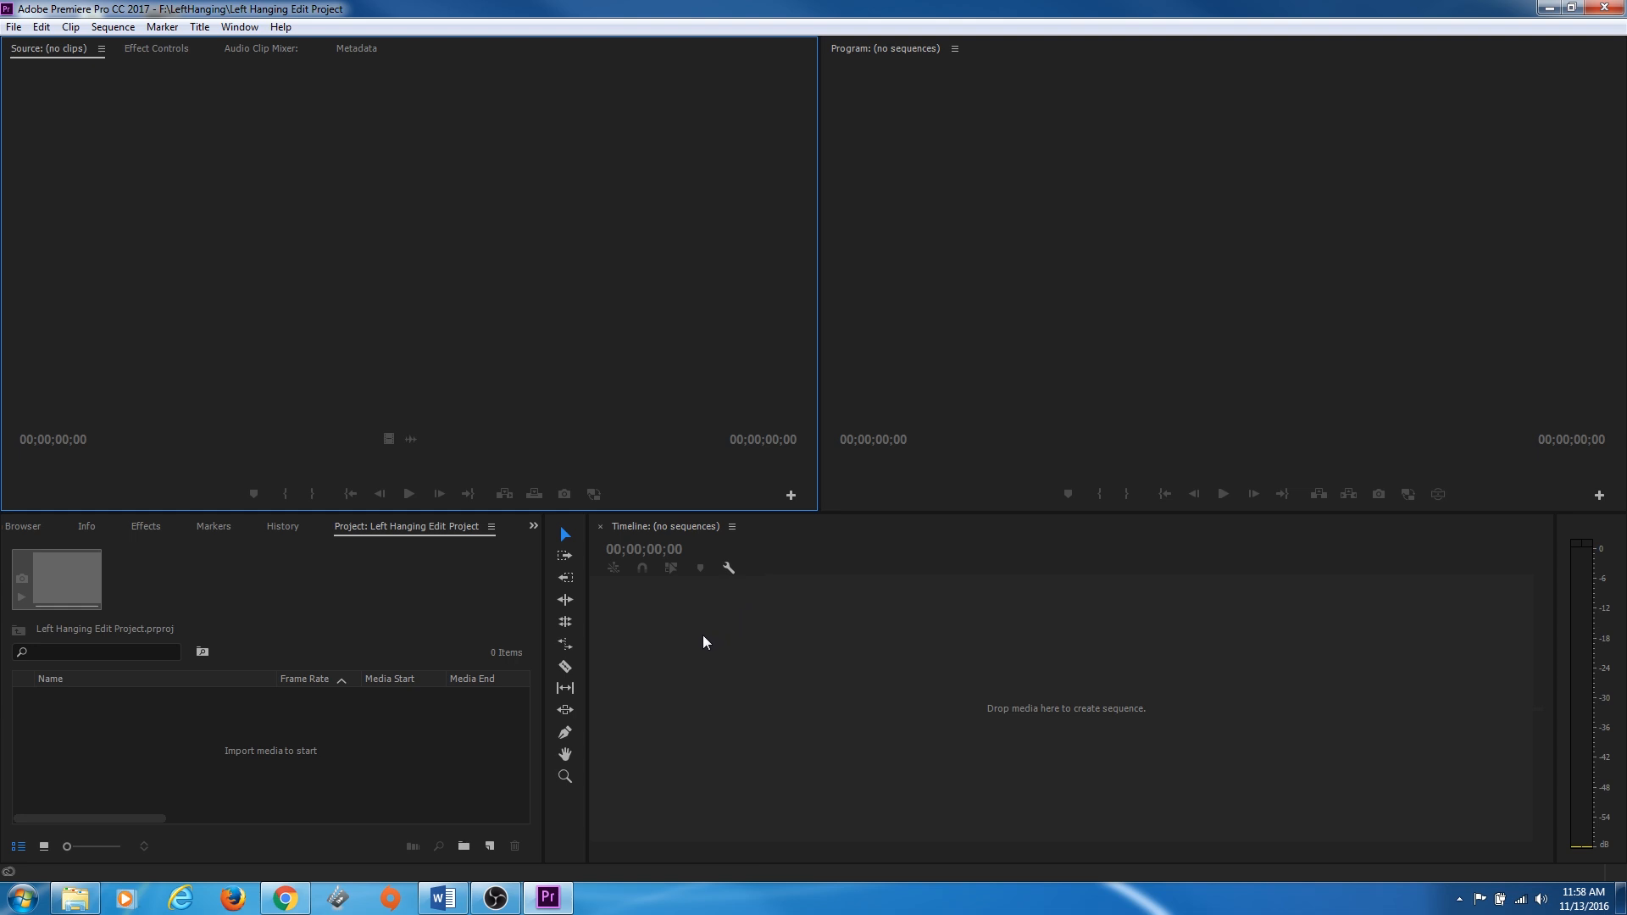
mouse_move(1185, 480)
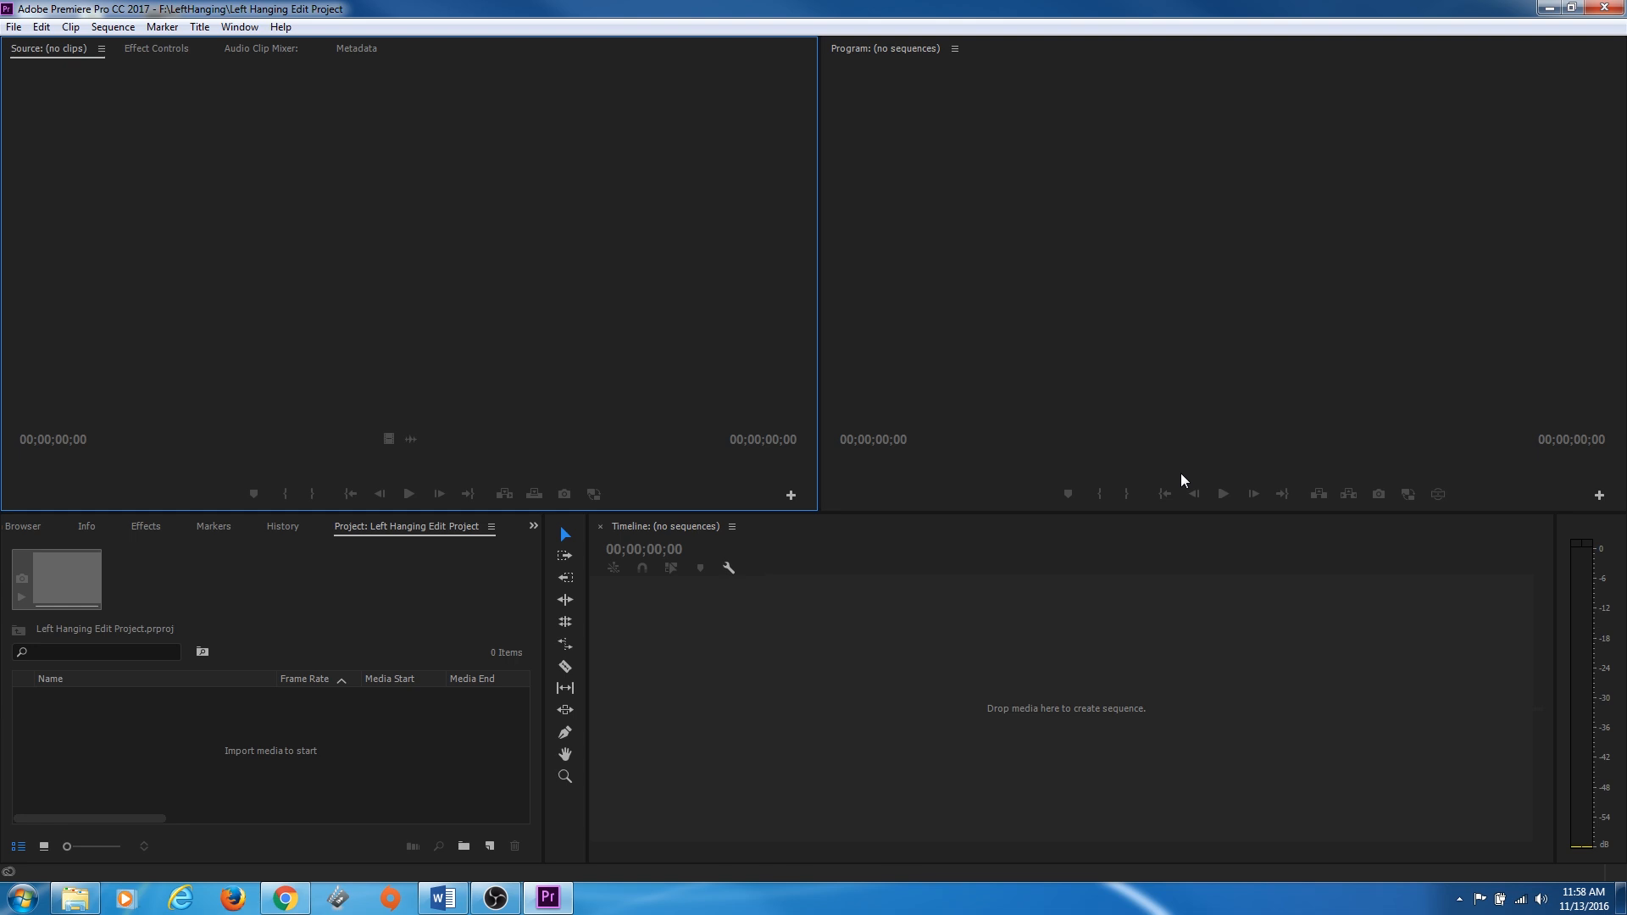